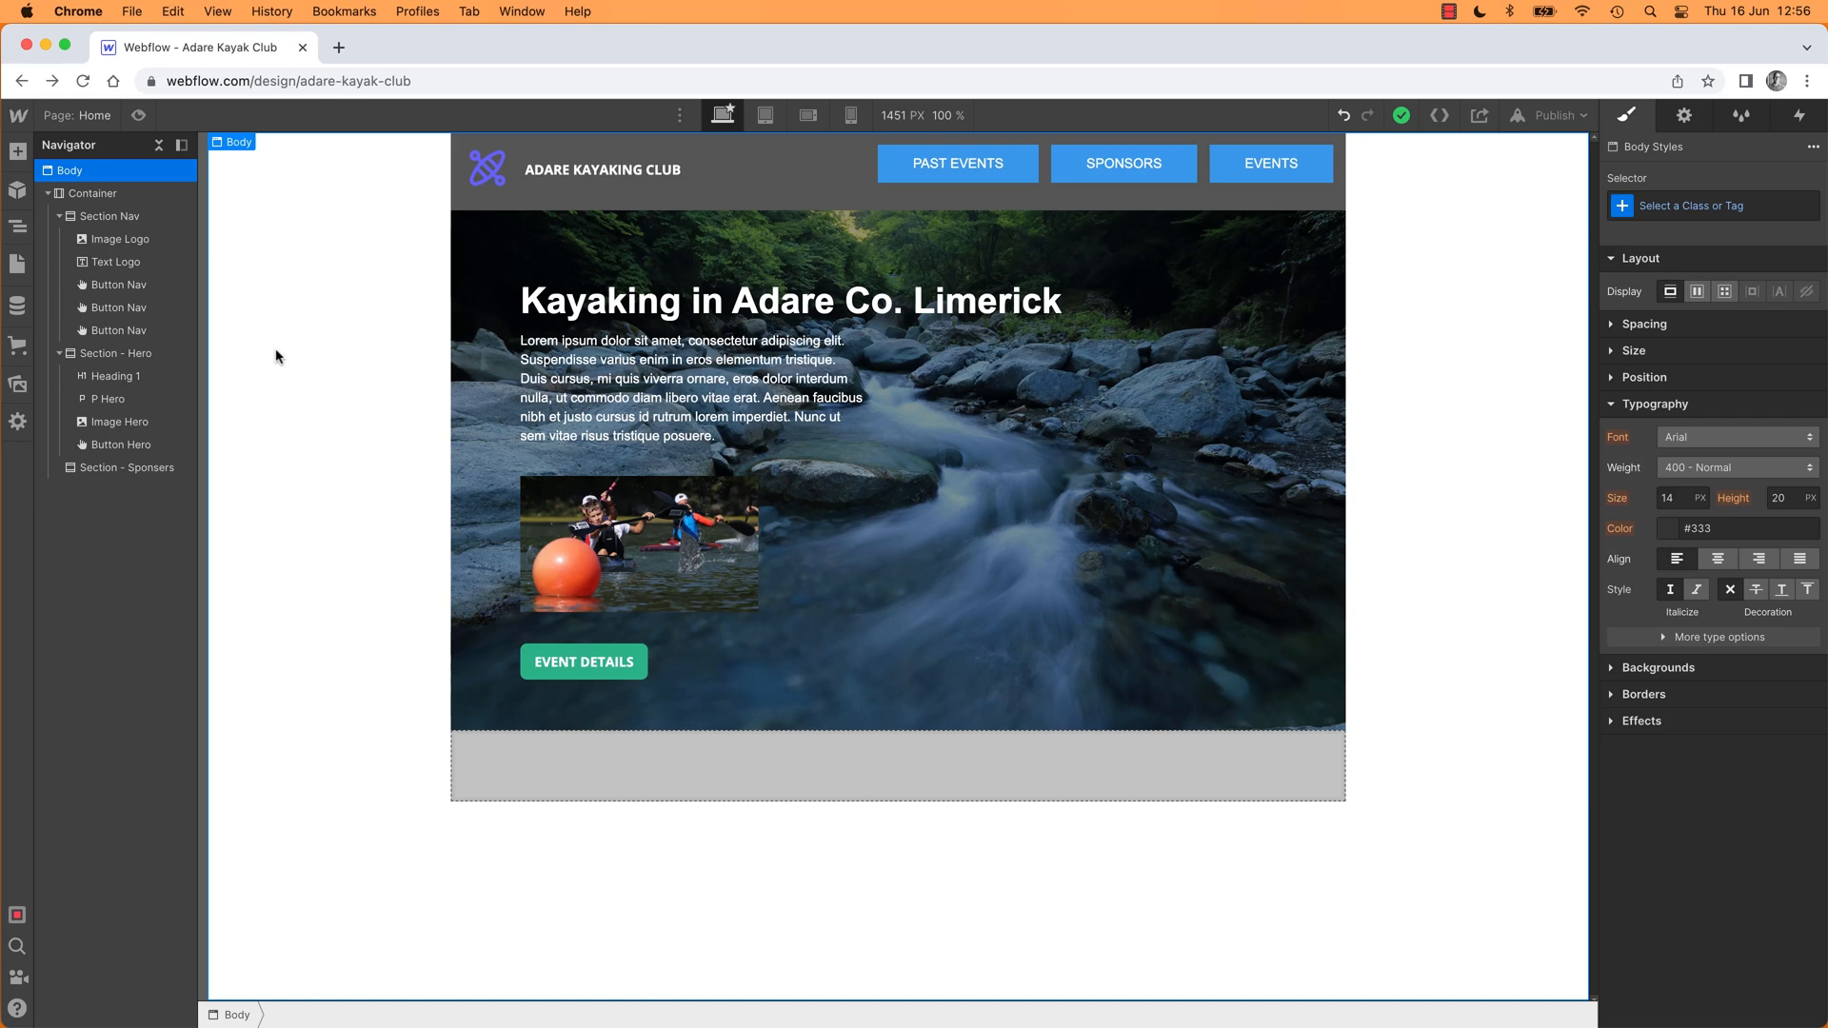
{"action": "mouse_move", "coordinate": [1350, 190]}
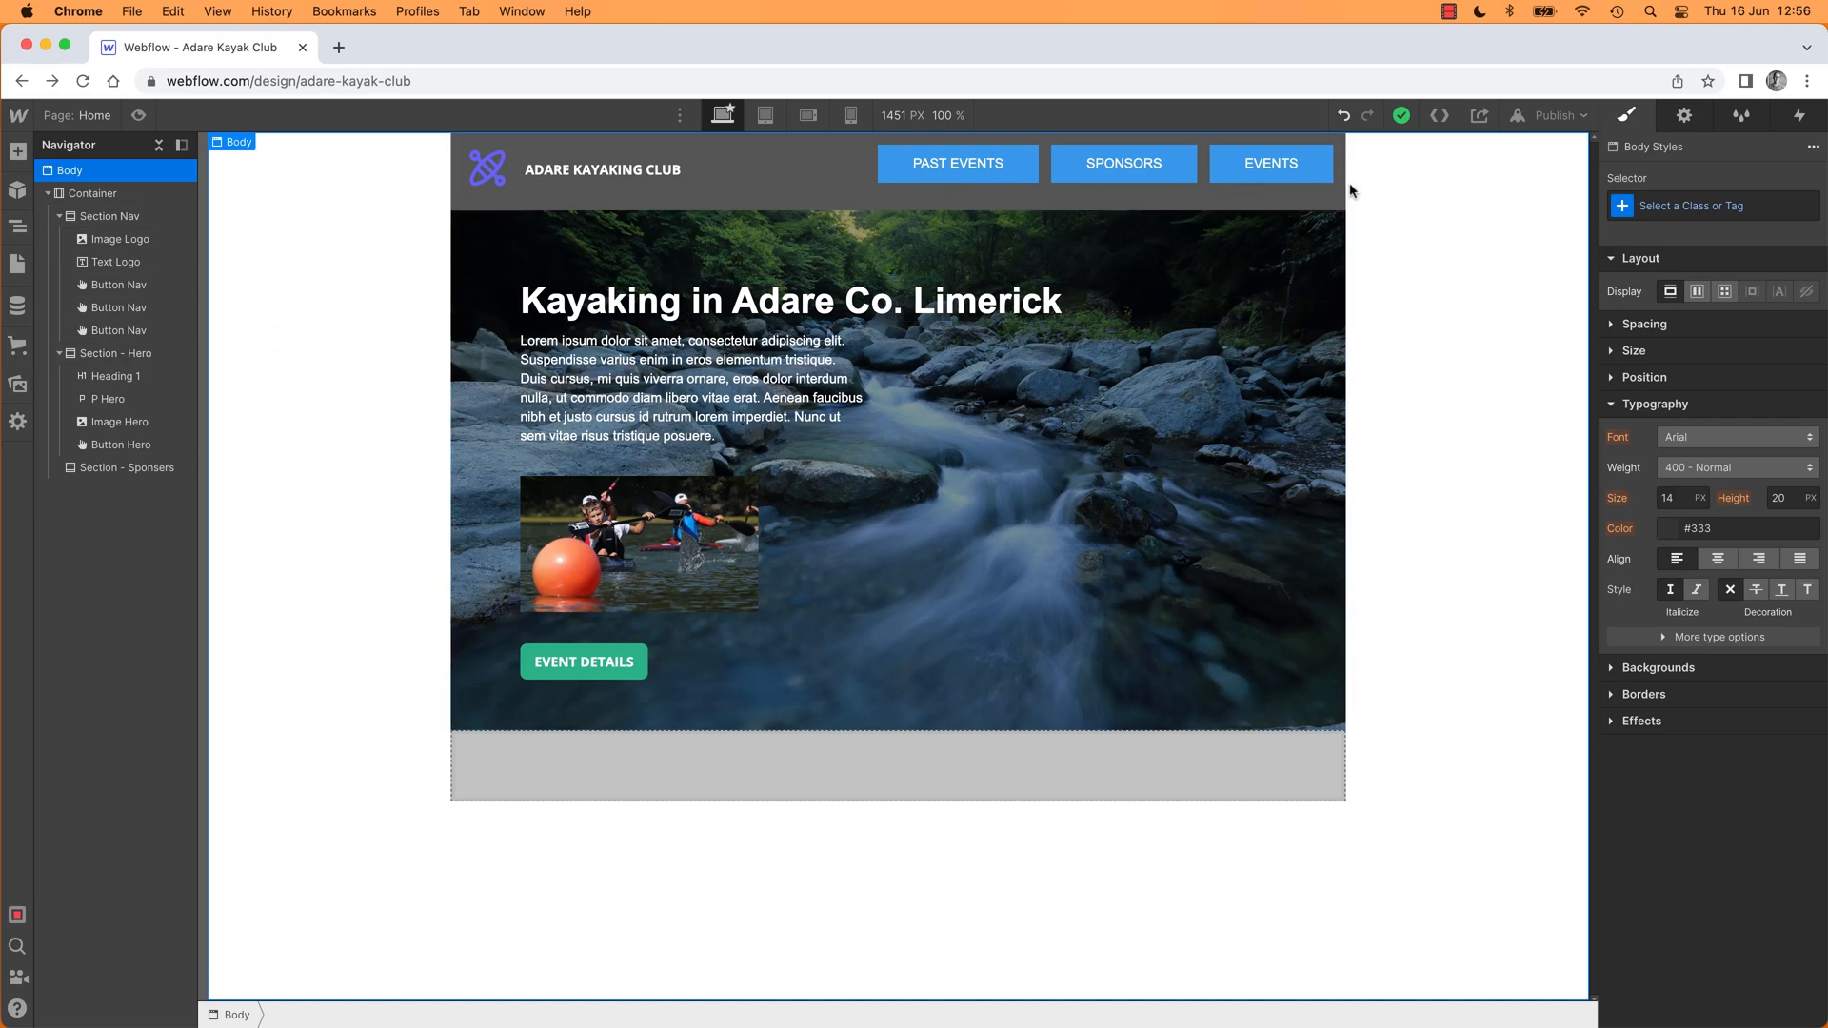
{"action": "mouse_move", "coordinate": [1421, 200]}
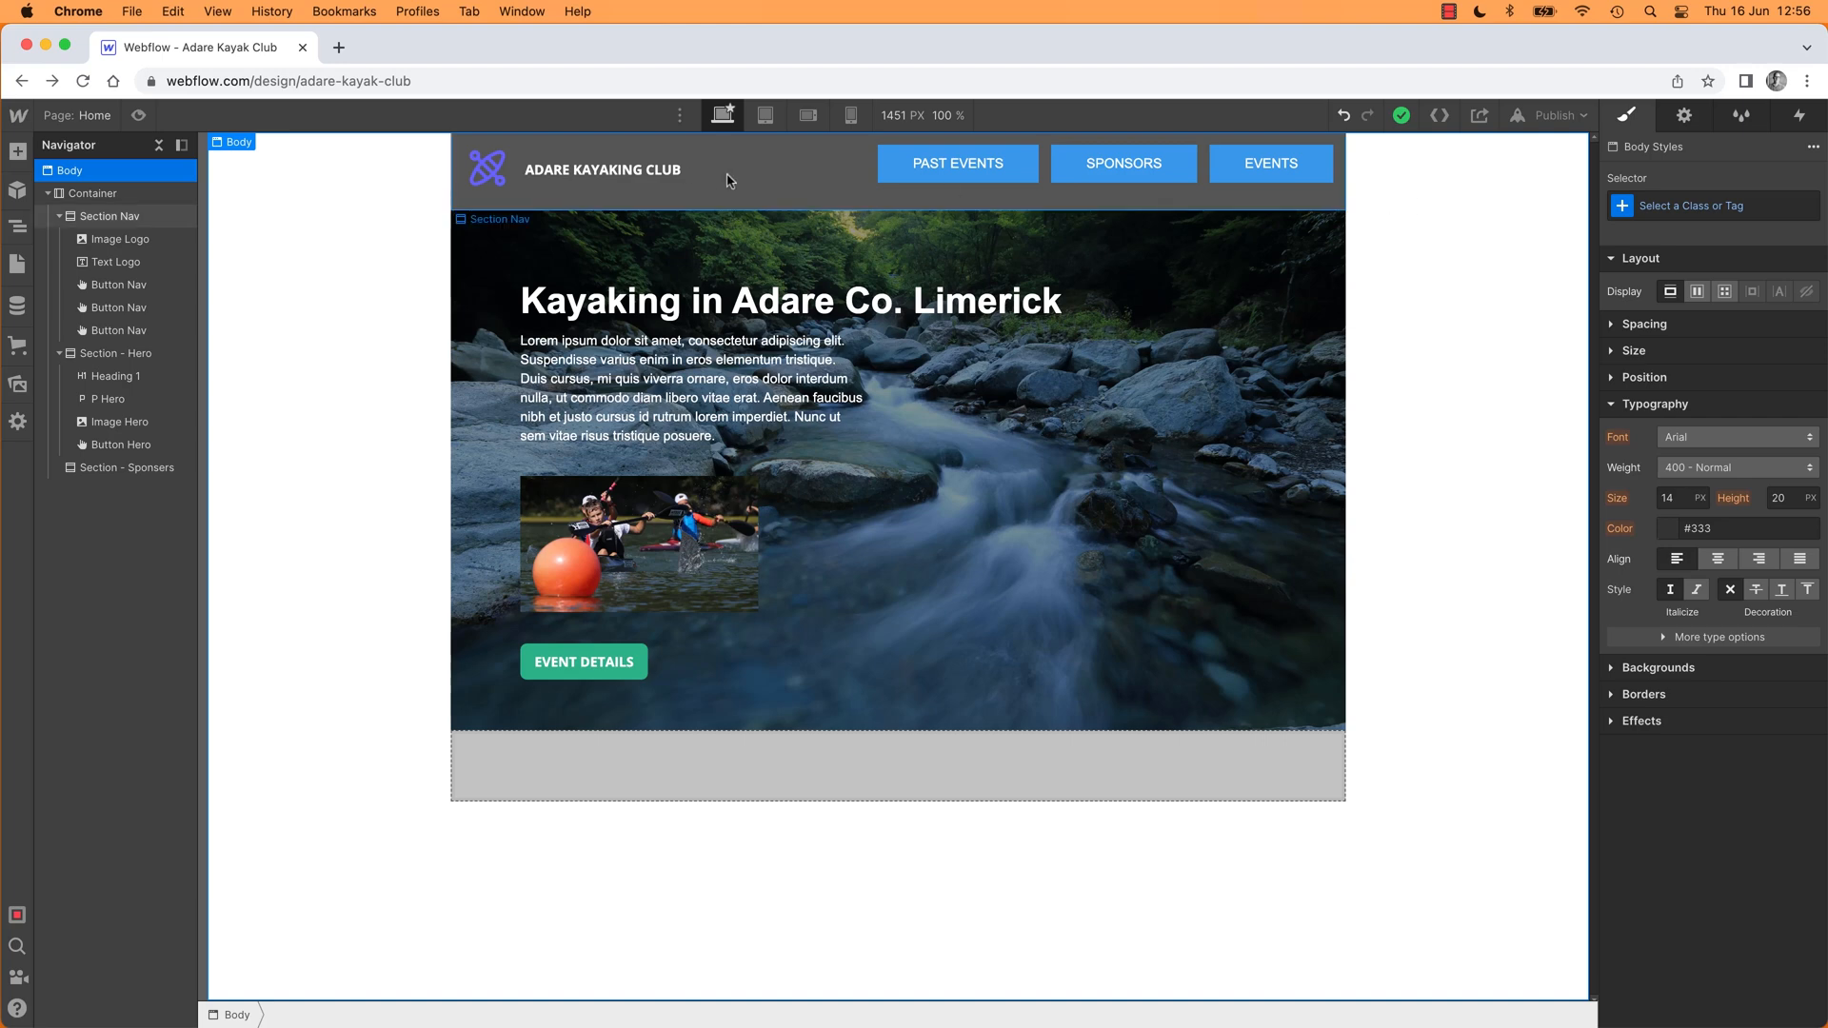
Step: Place a new empty Section inside the Container directly above Section - Hero
{"action": "left_click", "coordinate": [603, 169]}
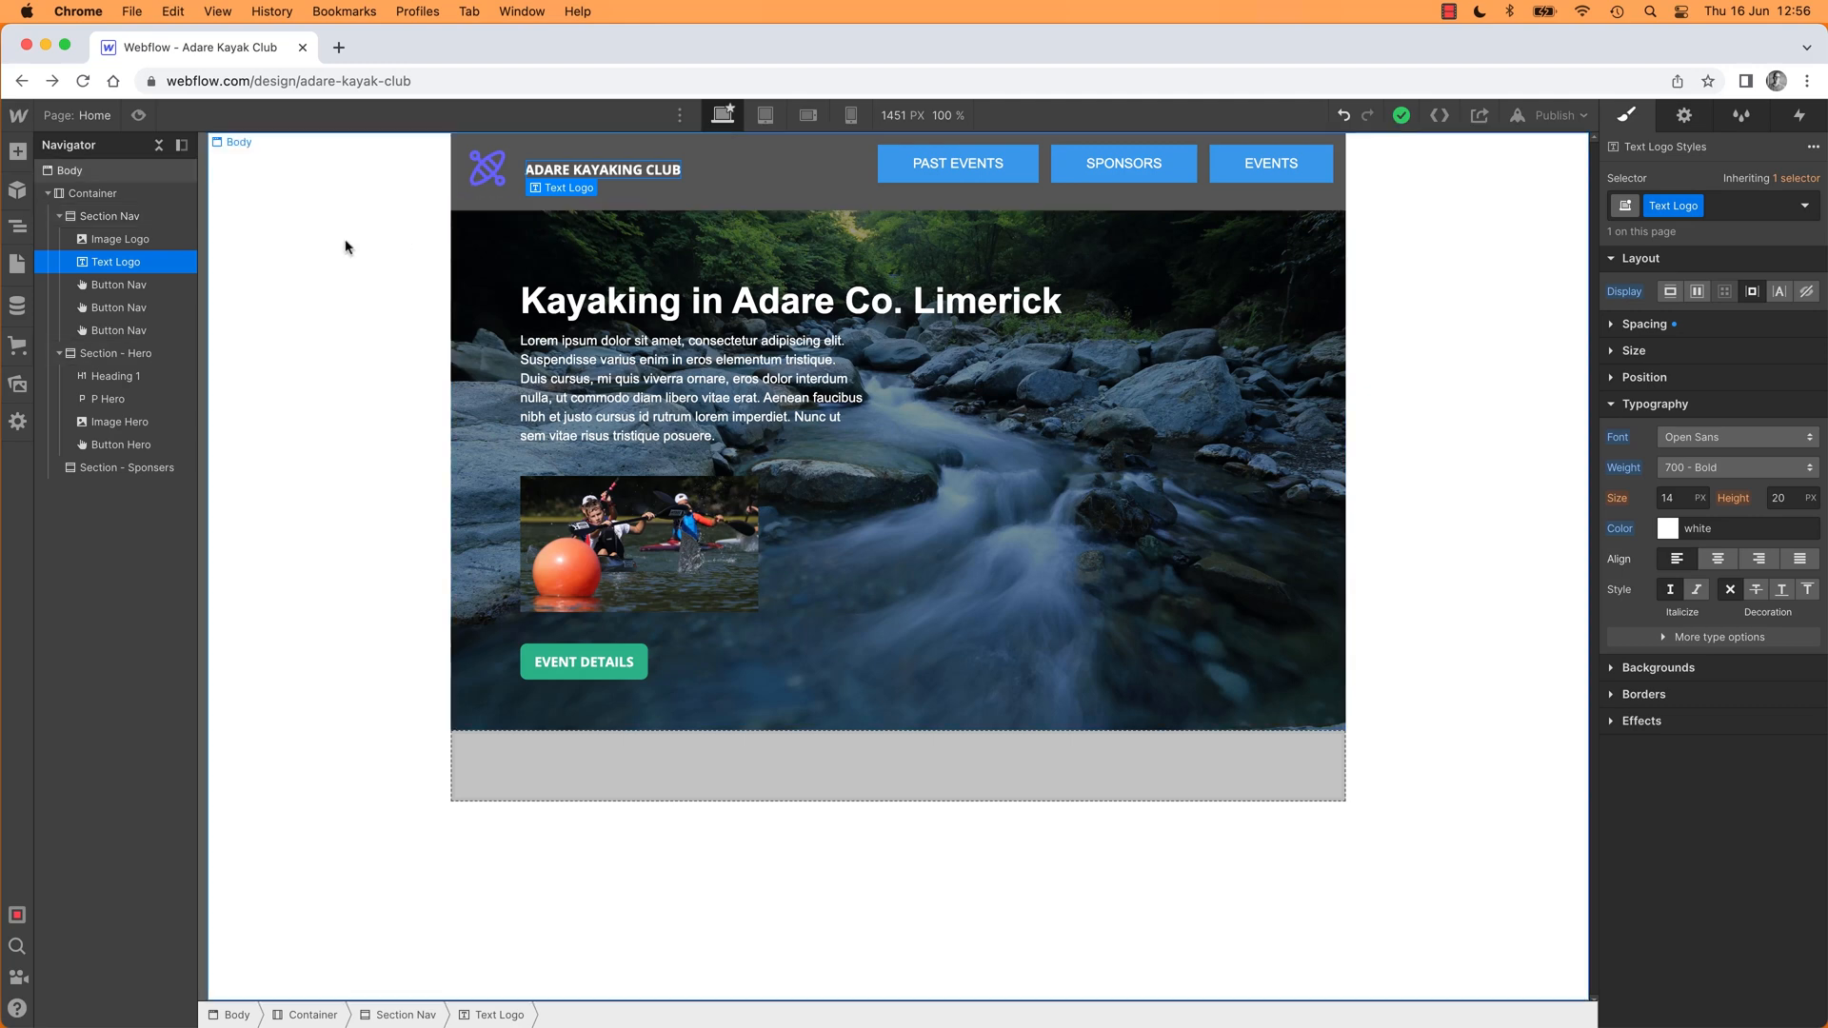
{"action": "left_click", "coordinate": [70, 170]}
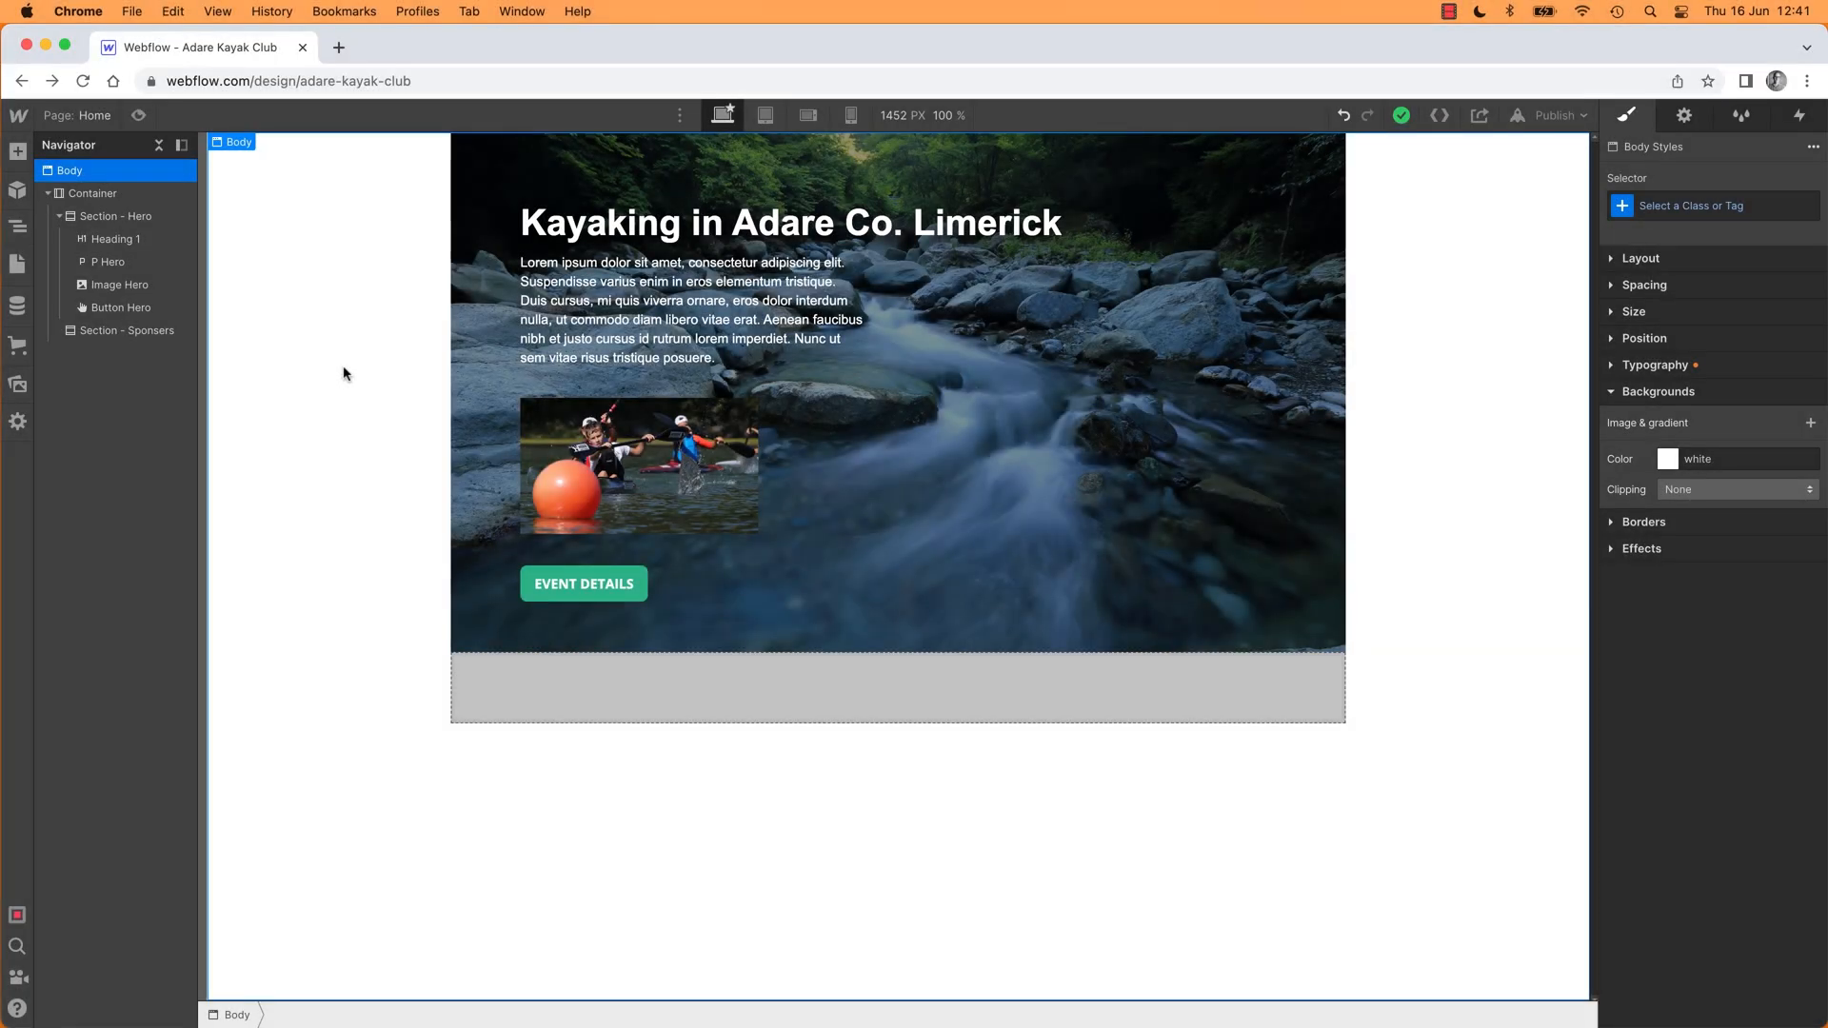
{"action": "mouse_move", "coordinate": [345, 402]}
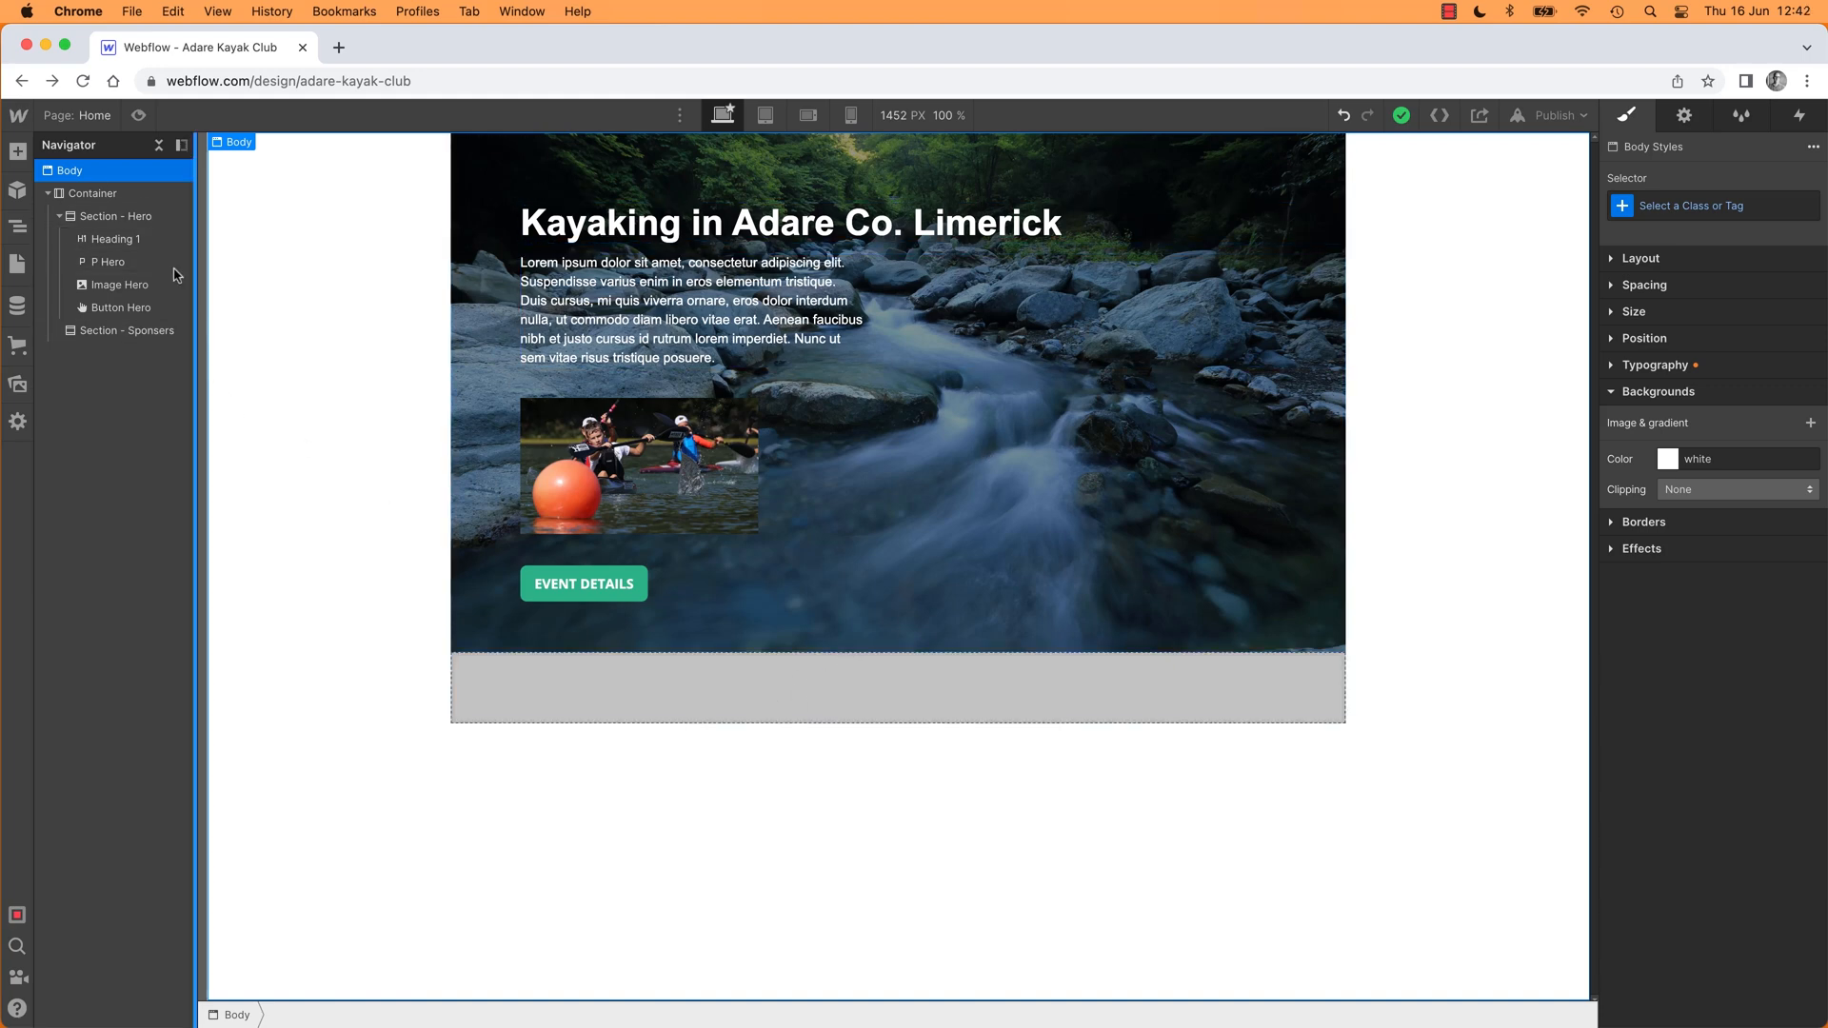
{"action": "left_click", "coordinate": [18, 152]}
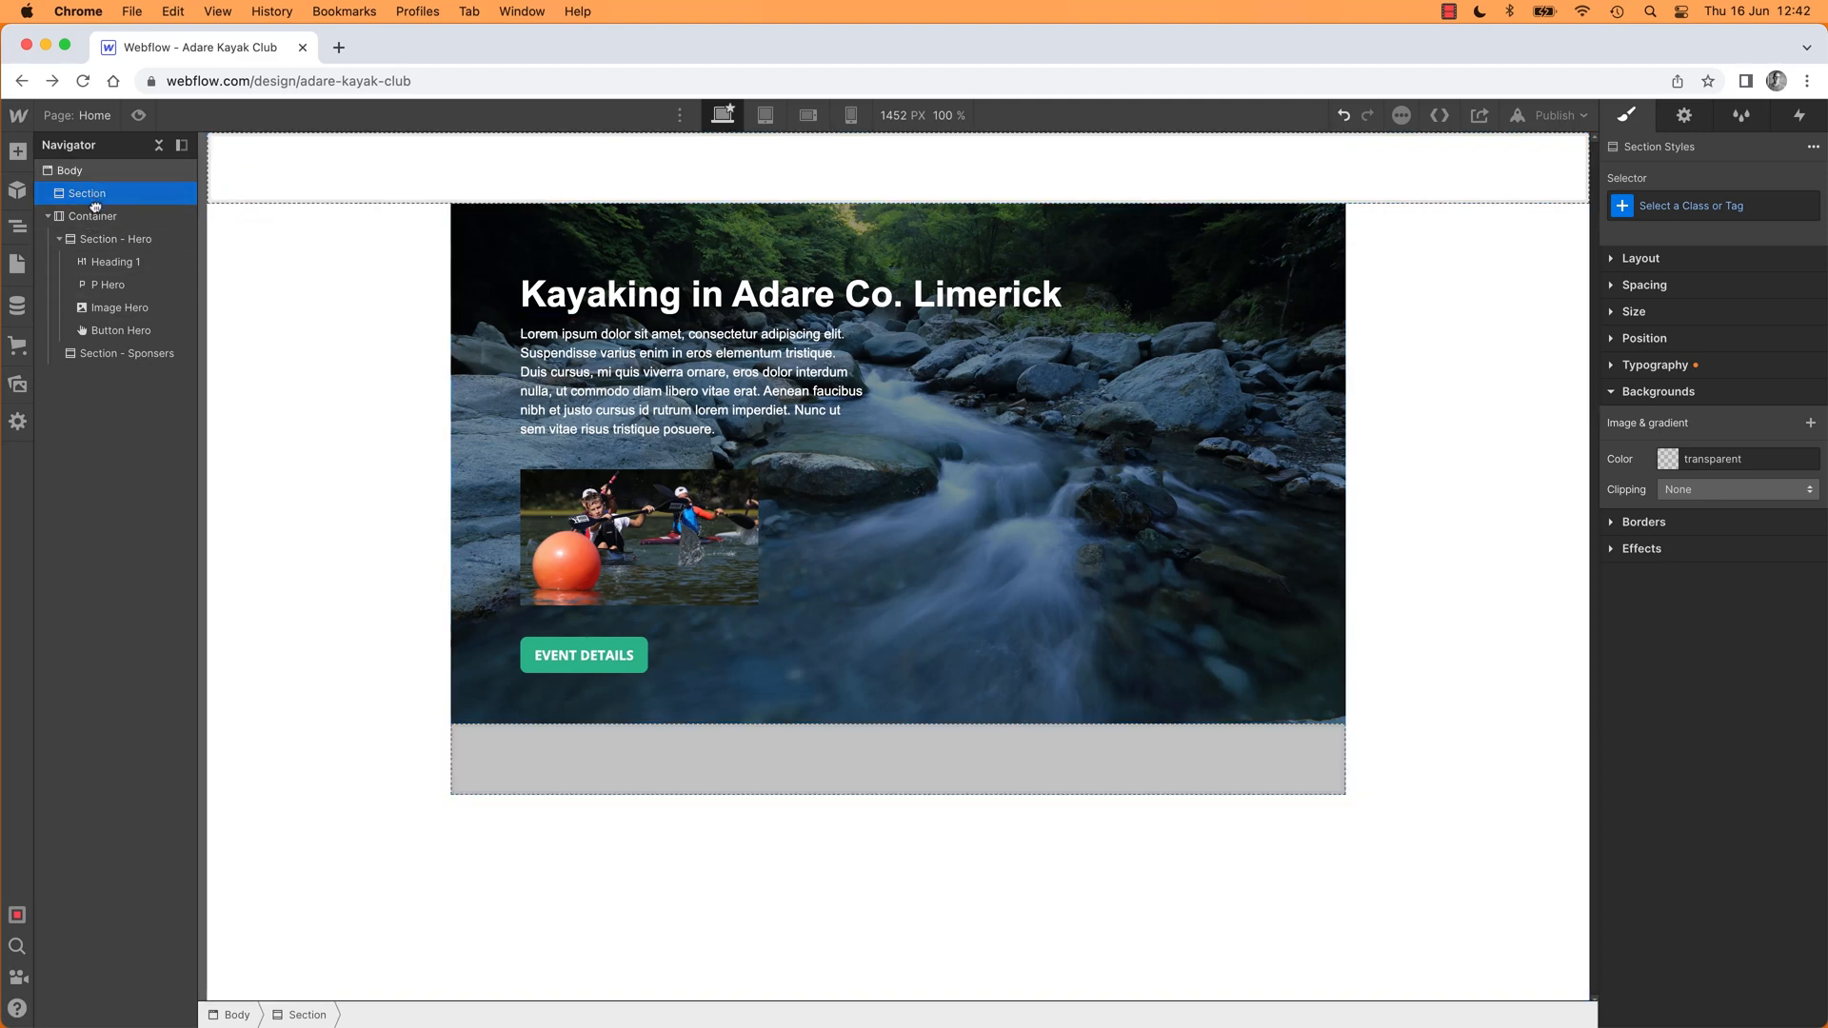
{"action": "left_click", "coordinate": [99, 215]}
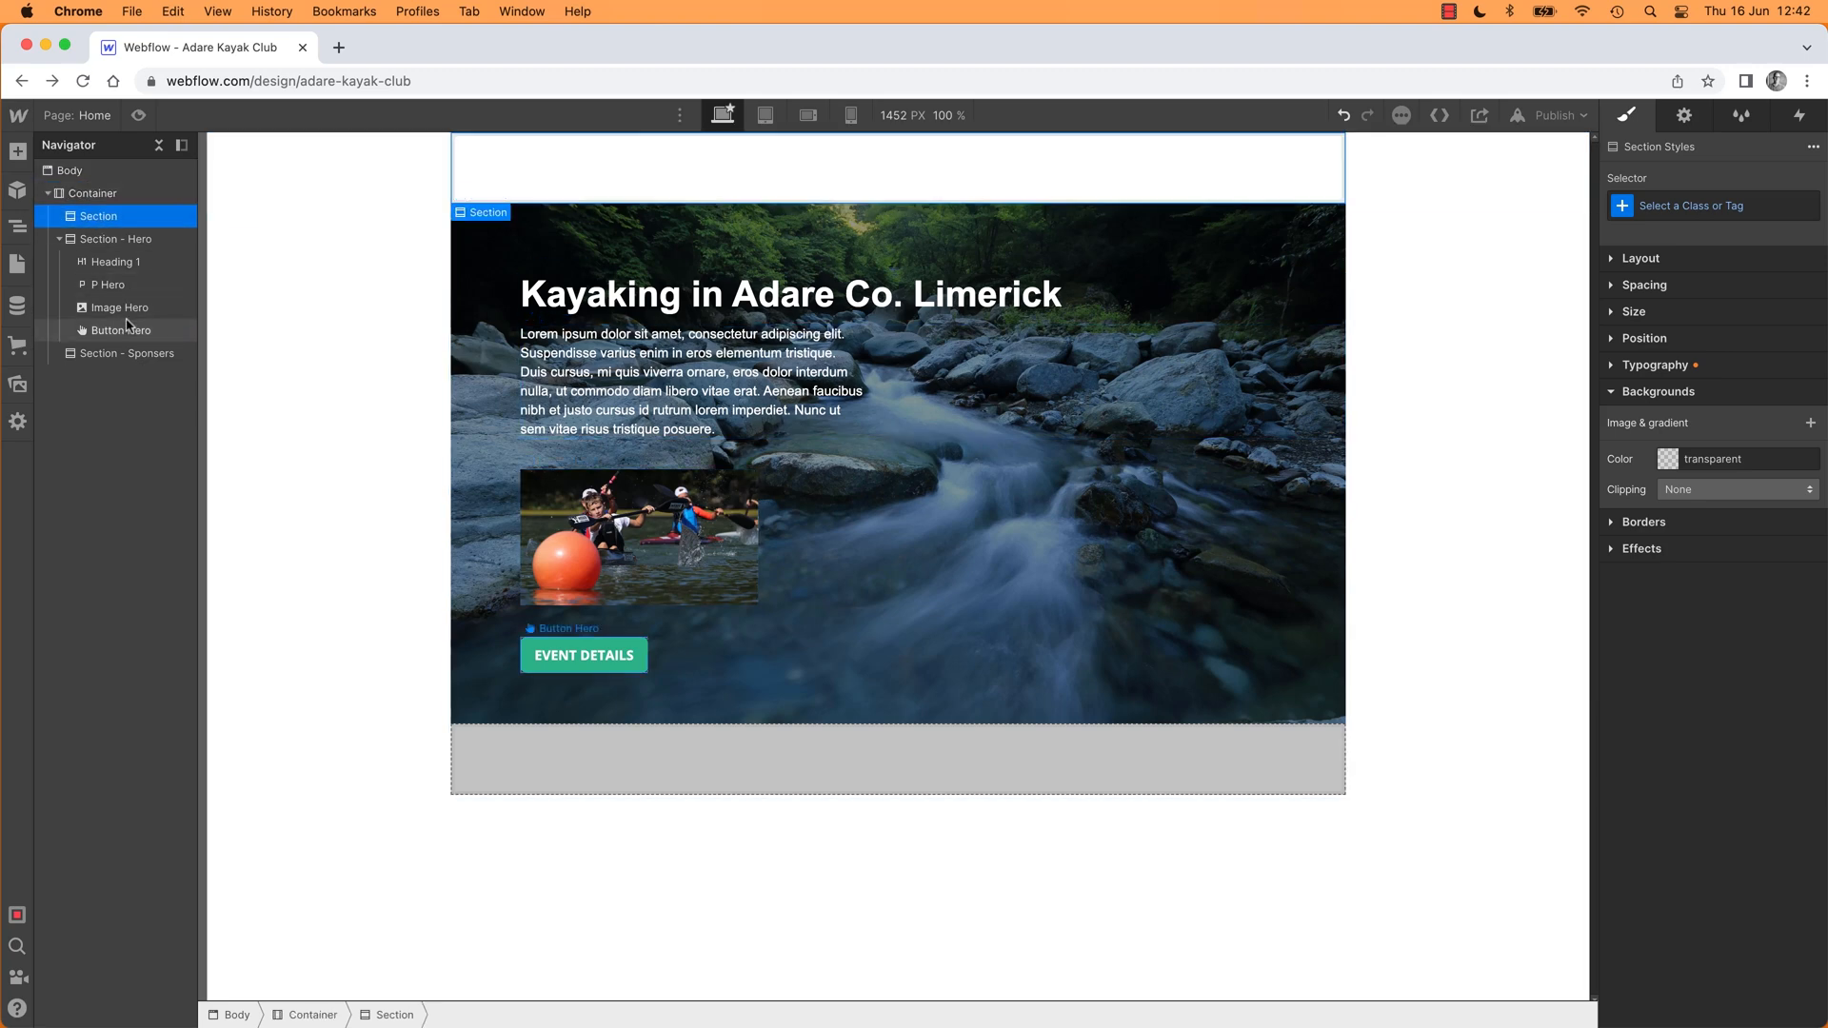
Step: Create and apply a 'Section Nav' class to the new top section
{"action": "left_click", "coordinate": [1710, 205]}
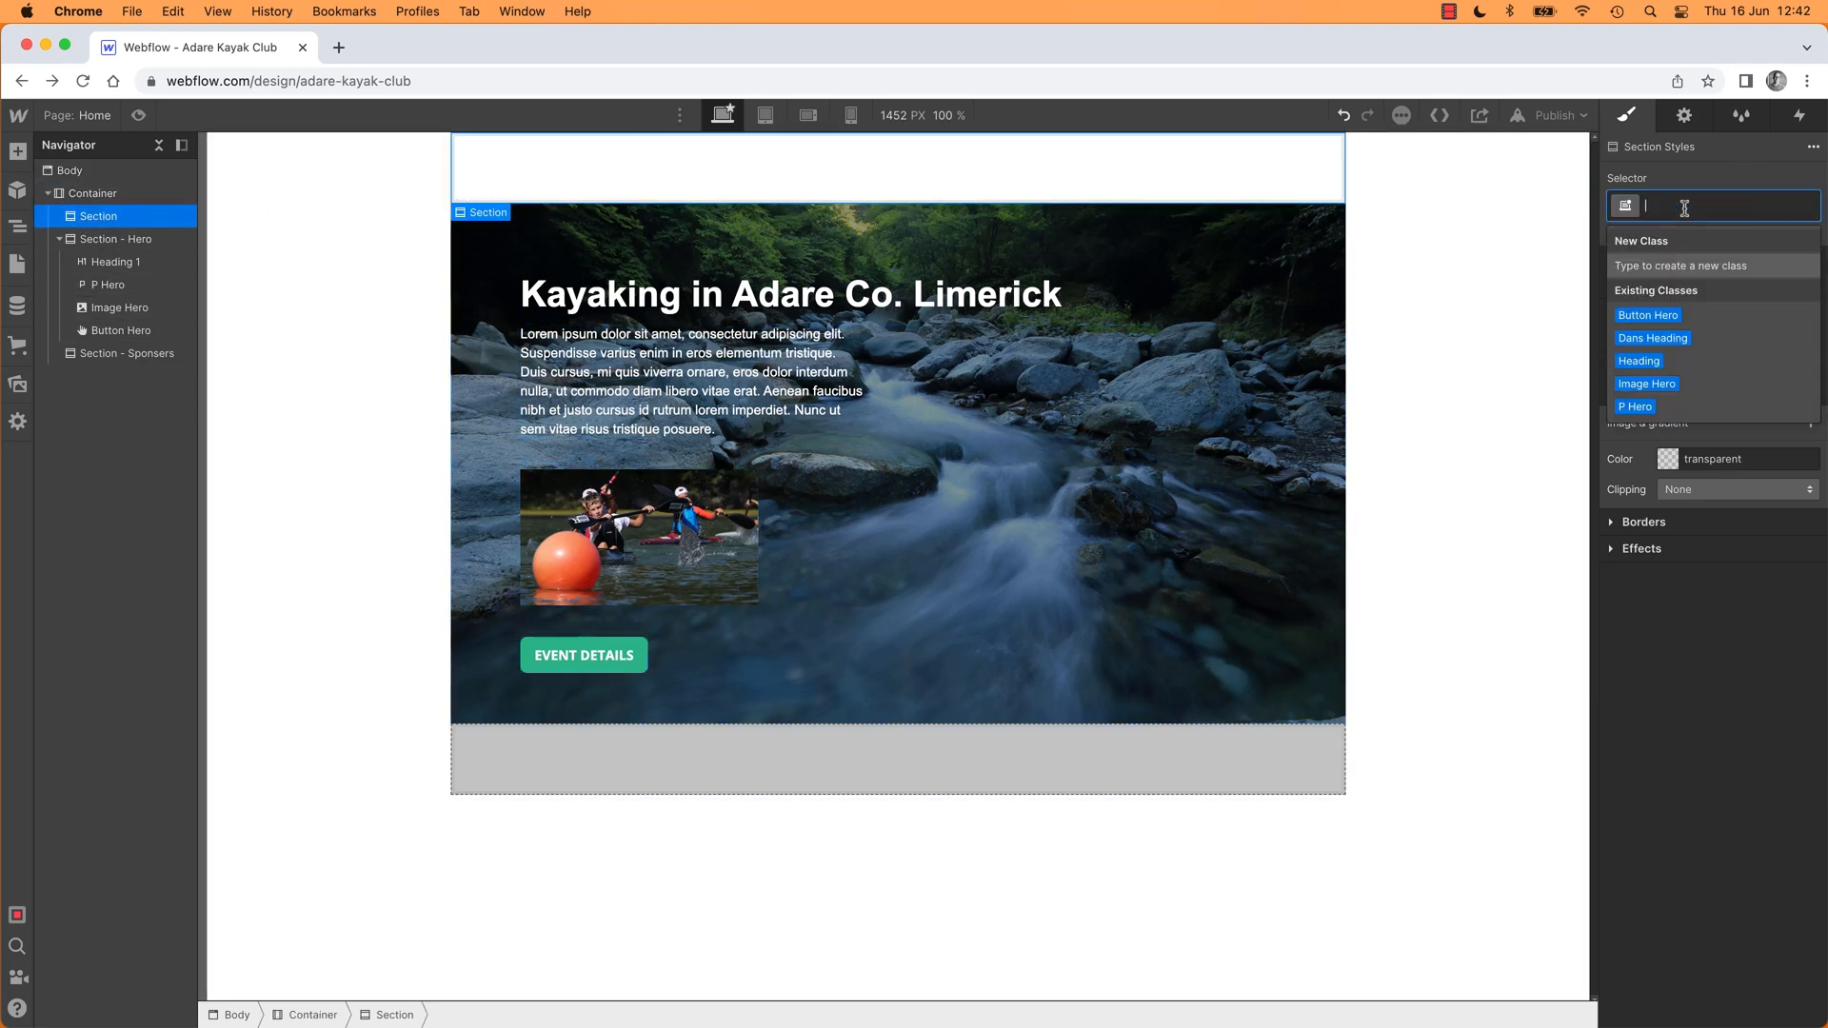
{"action": "type", "text": "Section Nav"}
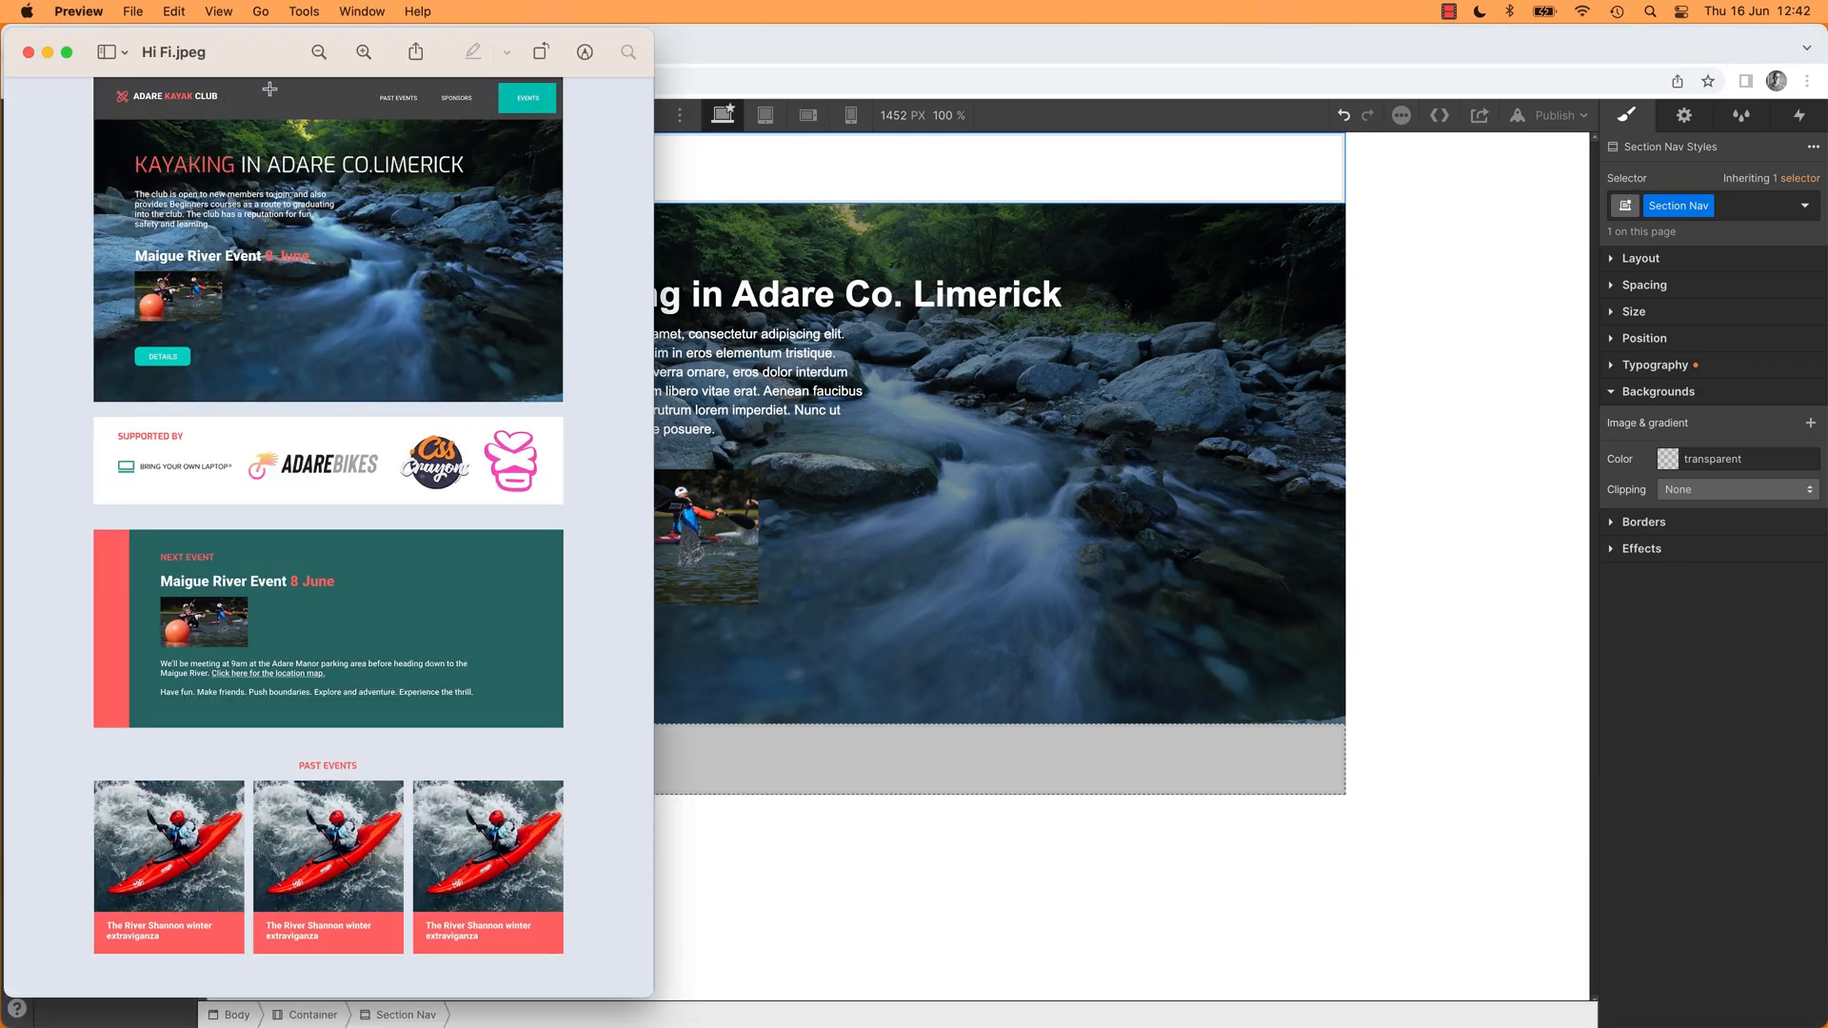
{"action": "mouse_move", "coordinate": [135, 102]}
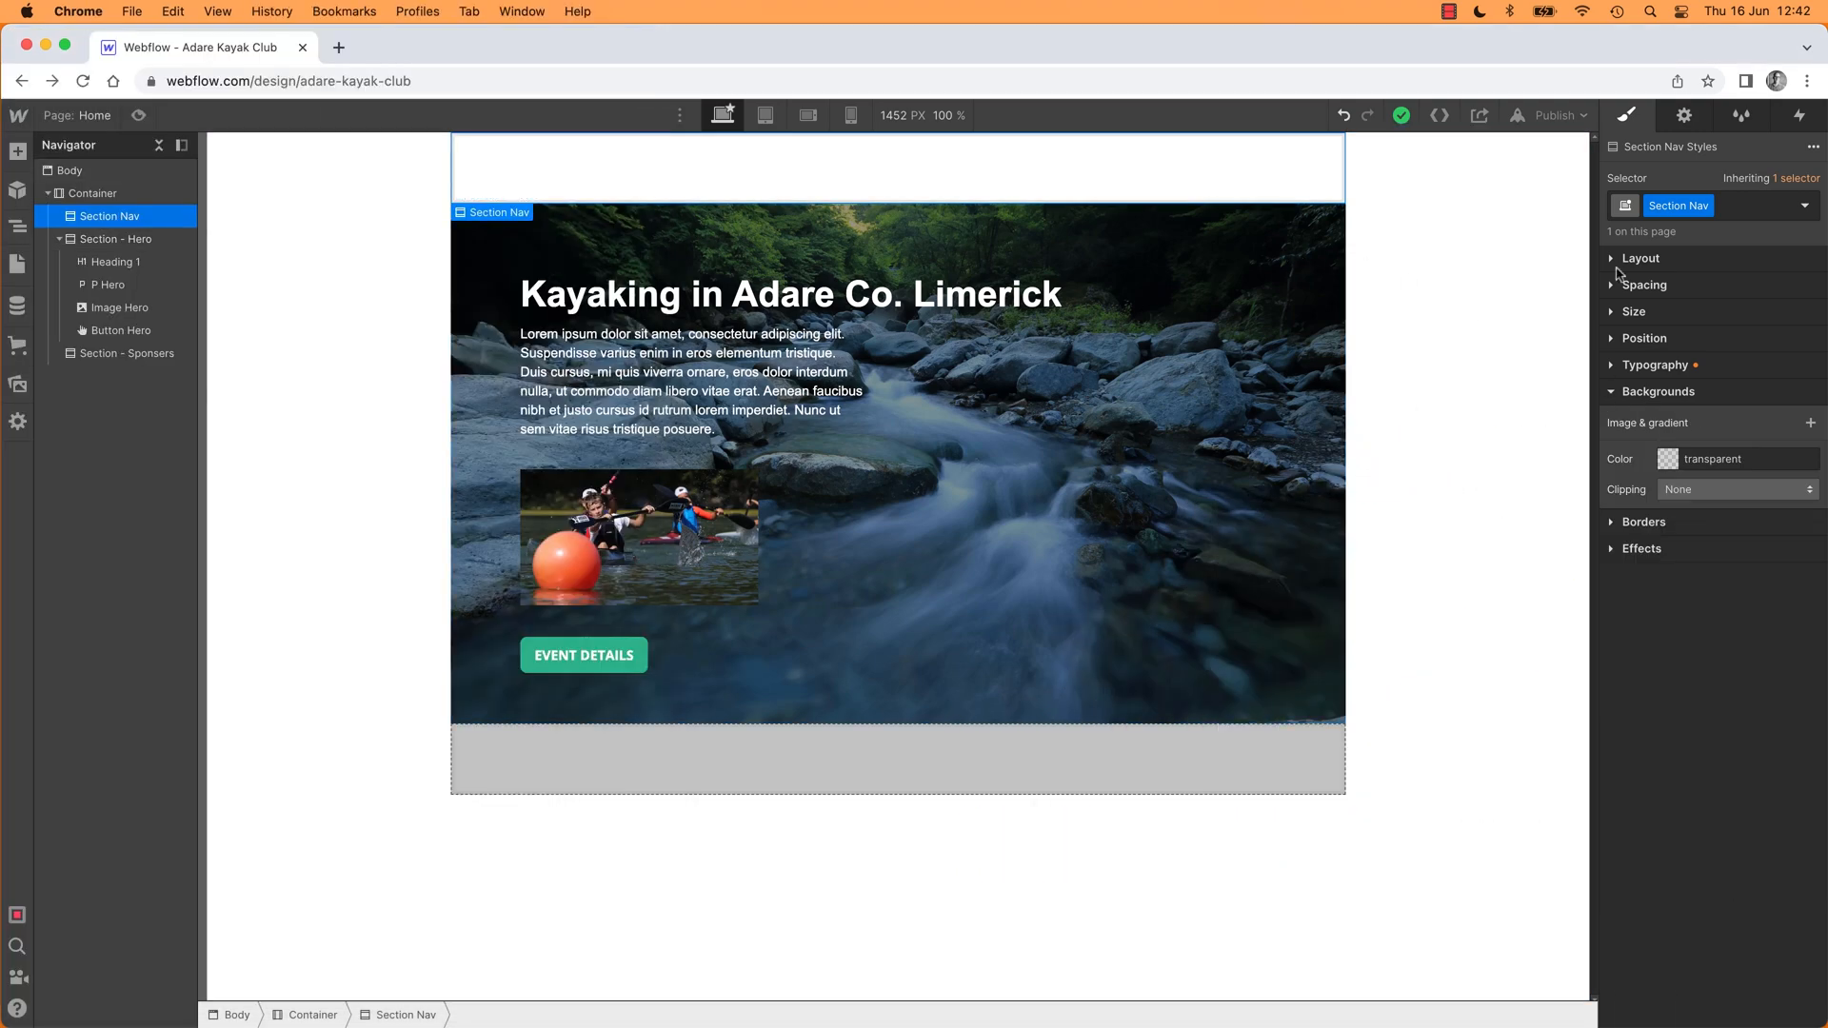
Step: Set the Section Nav background colour to dark grey #555555
{"action": "left_click", "coordinate": [1659, 392]}
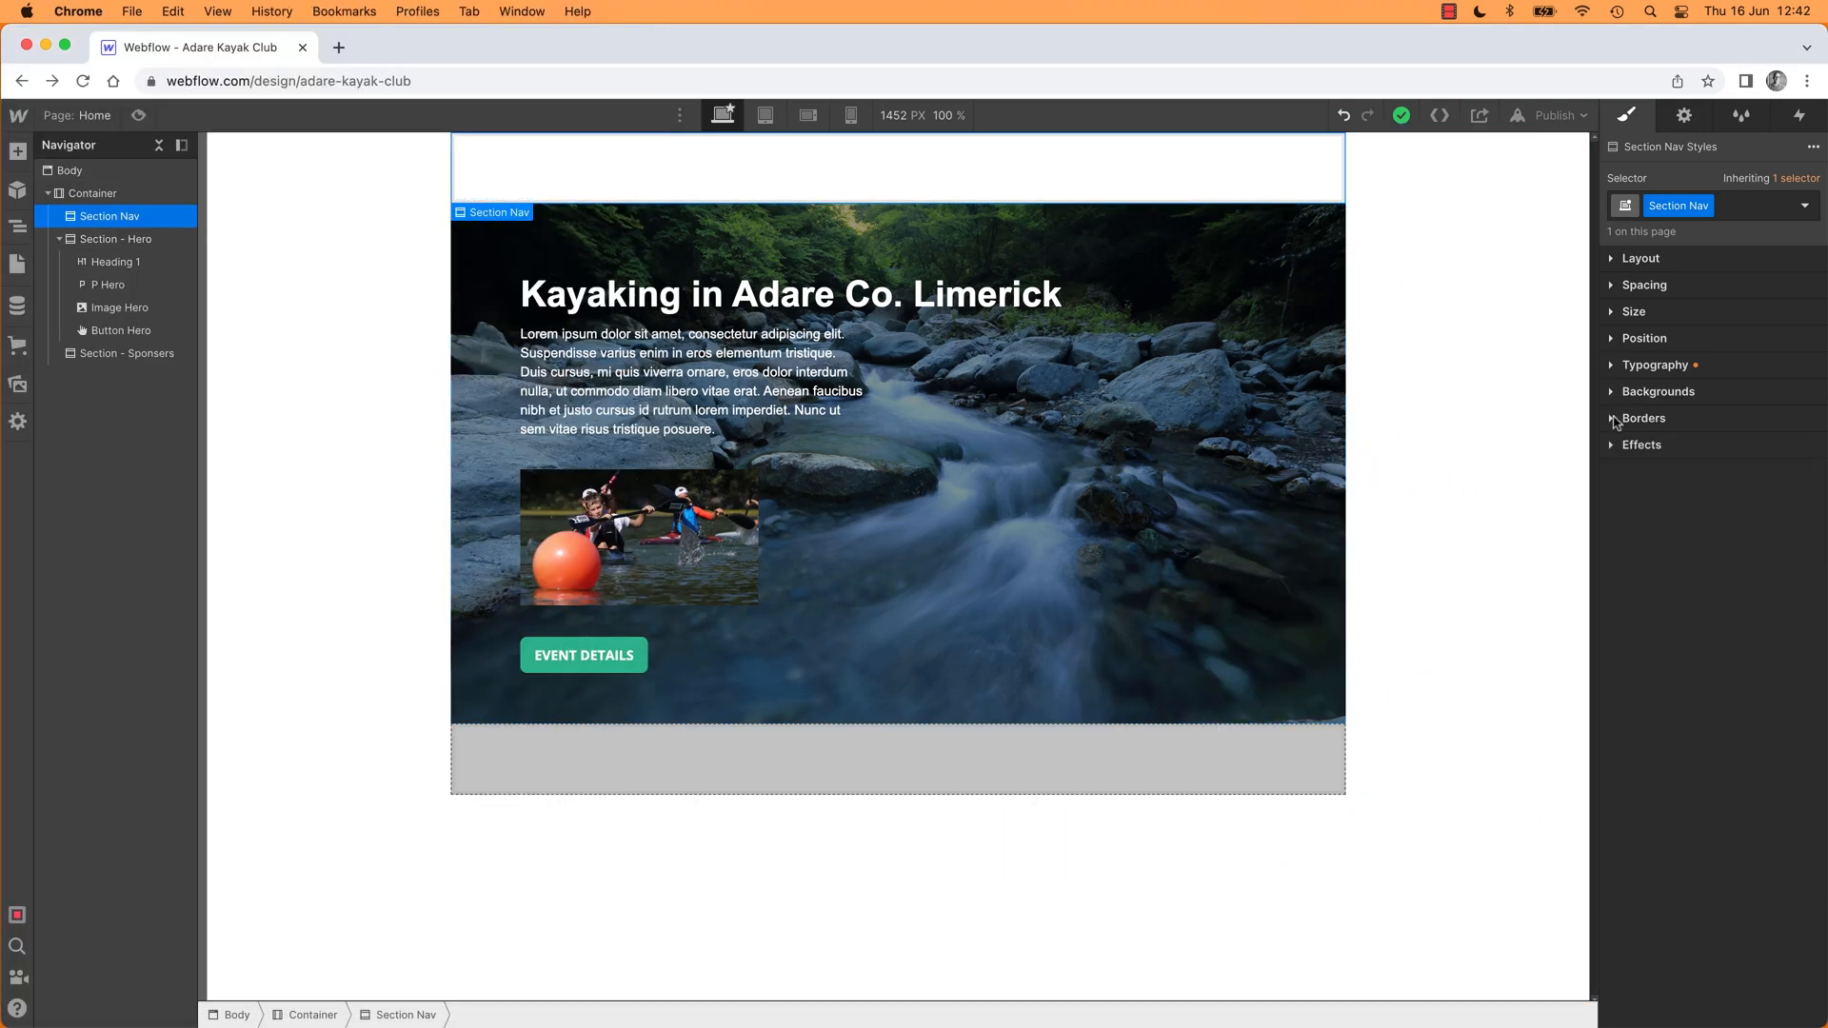
{"action": "left_click", "coordinate": [1642, 257]}
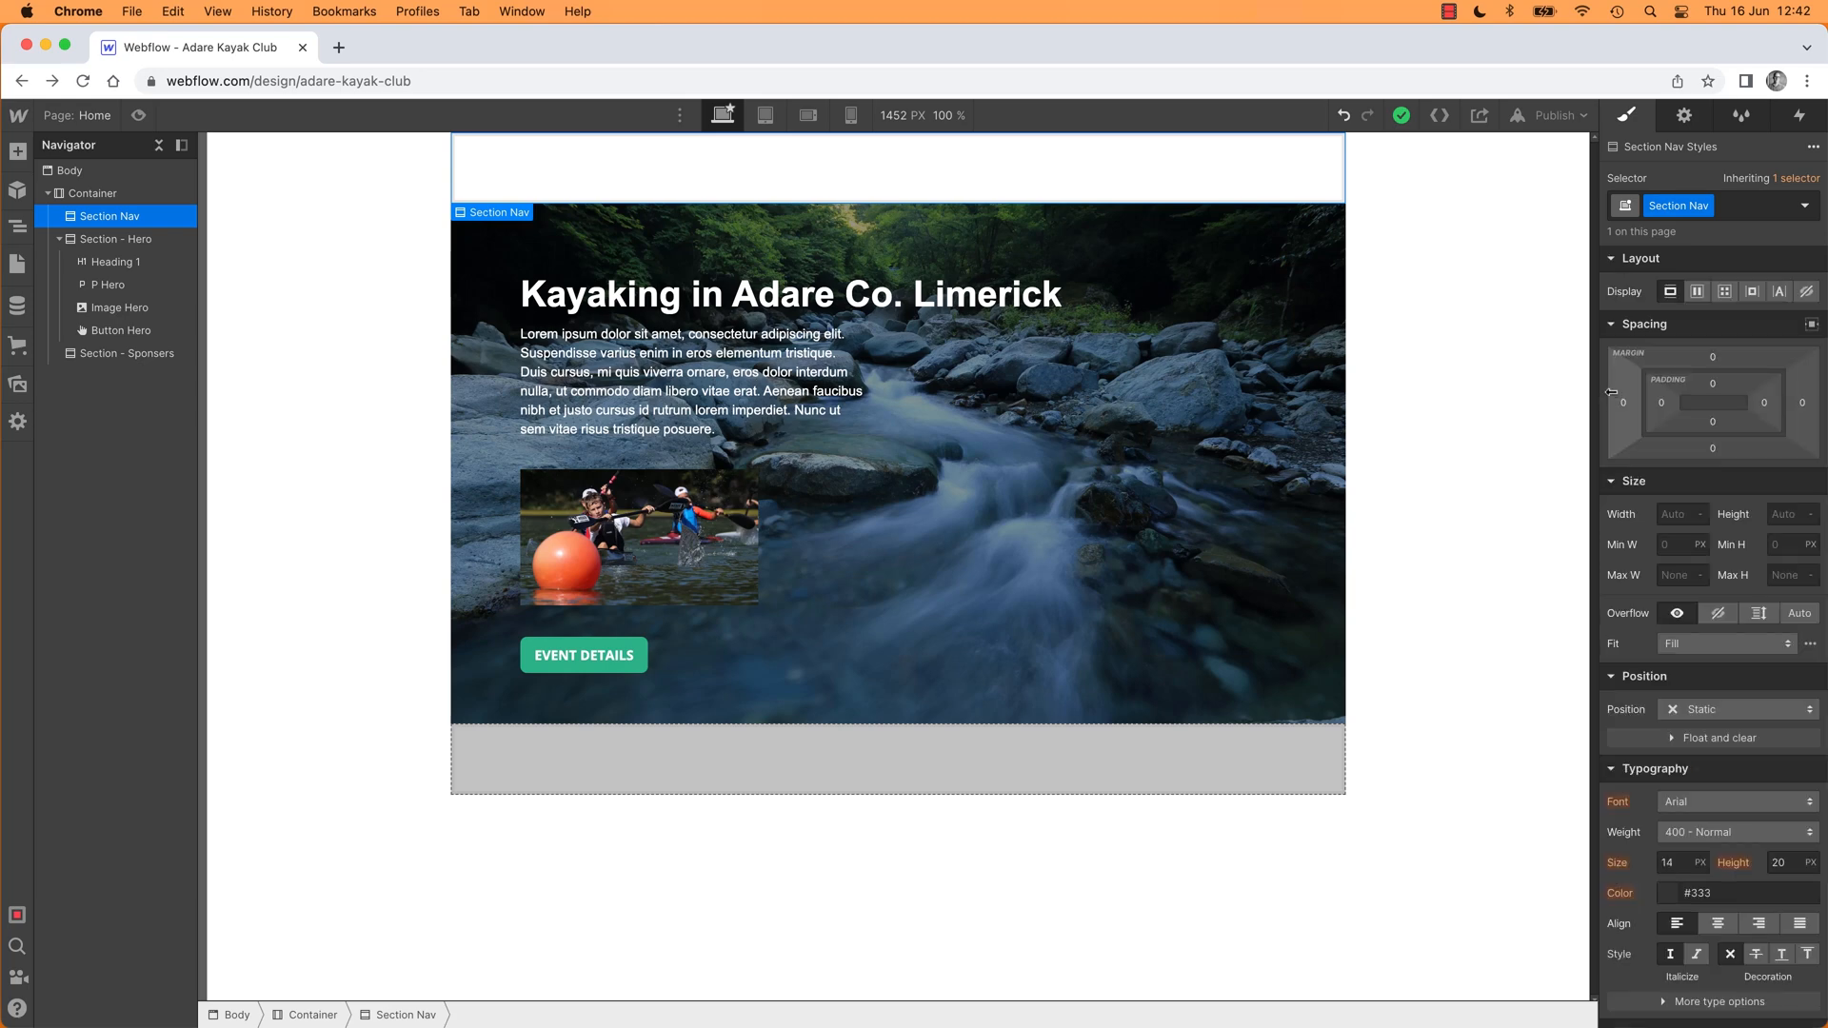
{"action": "left_click", "coordinate": [1640, 257]}
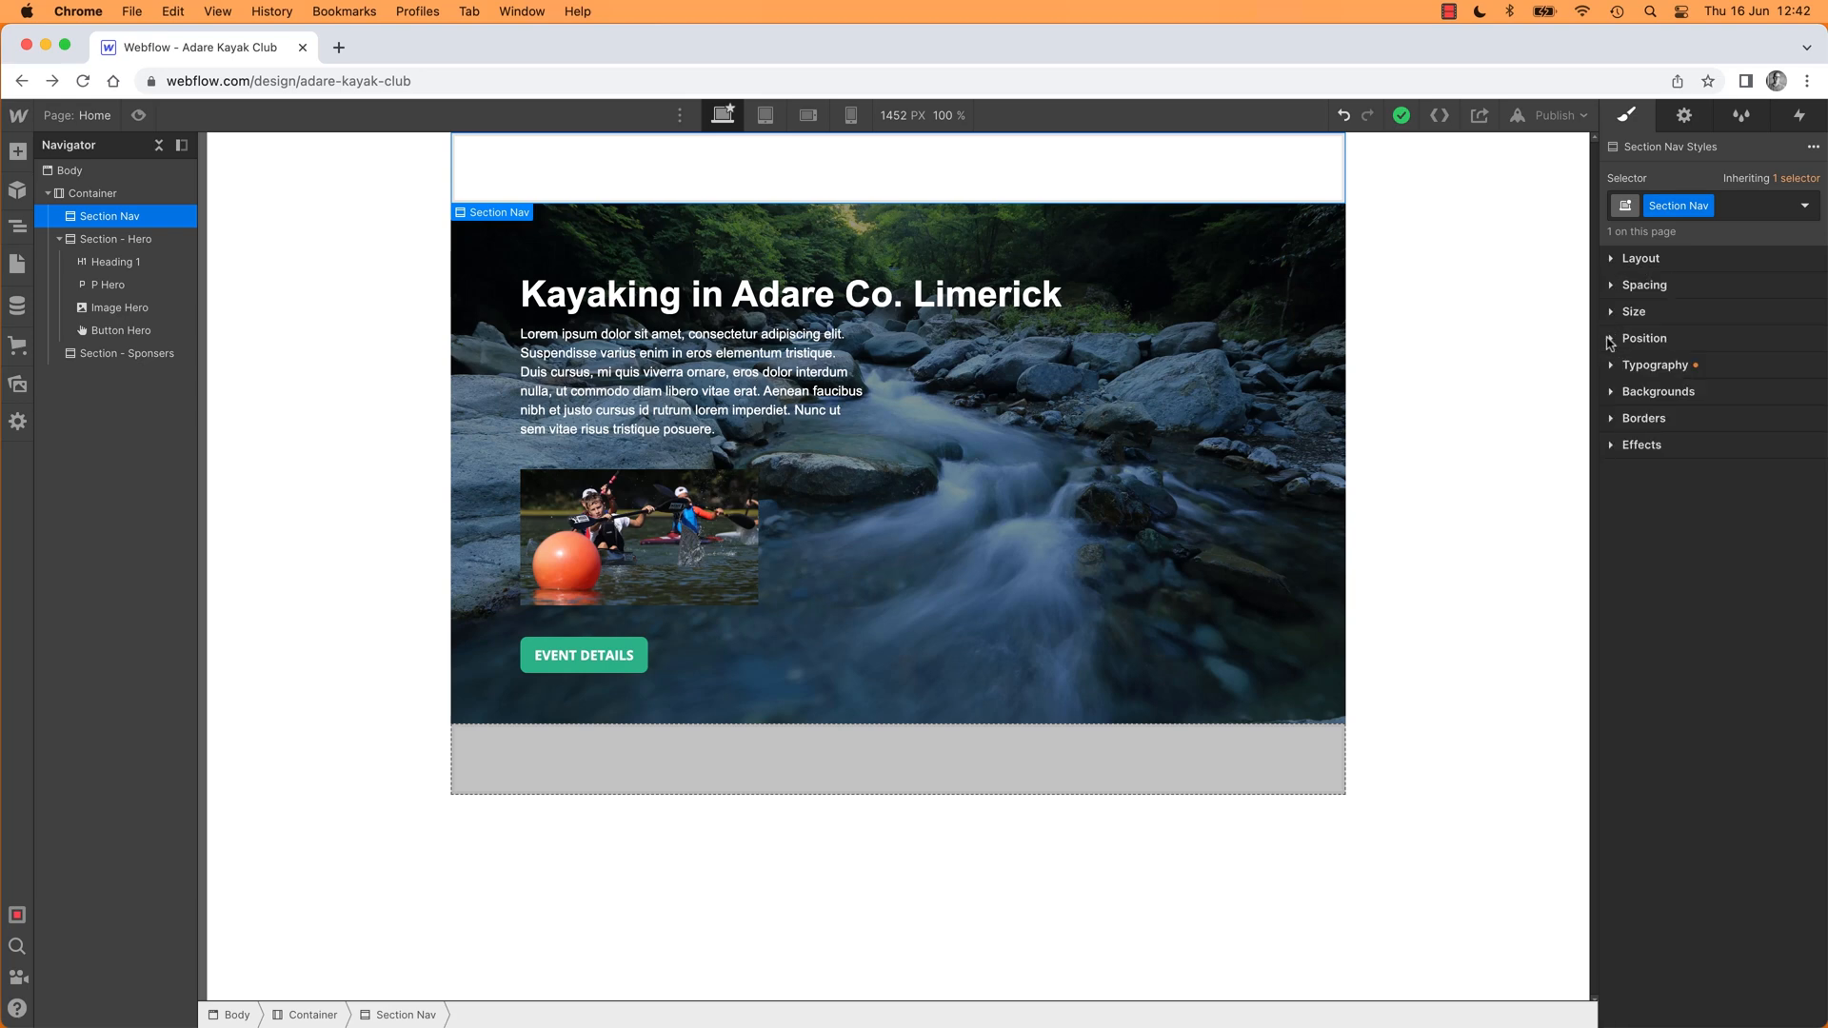
{"action": "mouse_move", "coordinate": [1609, 398]}
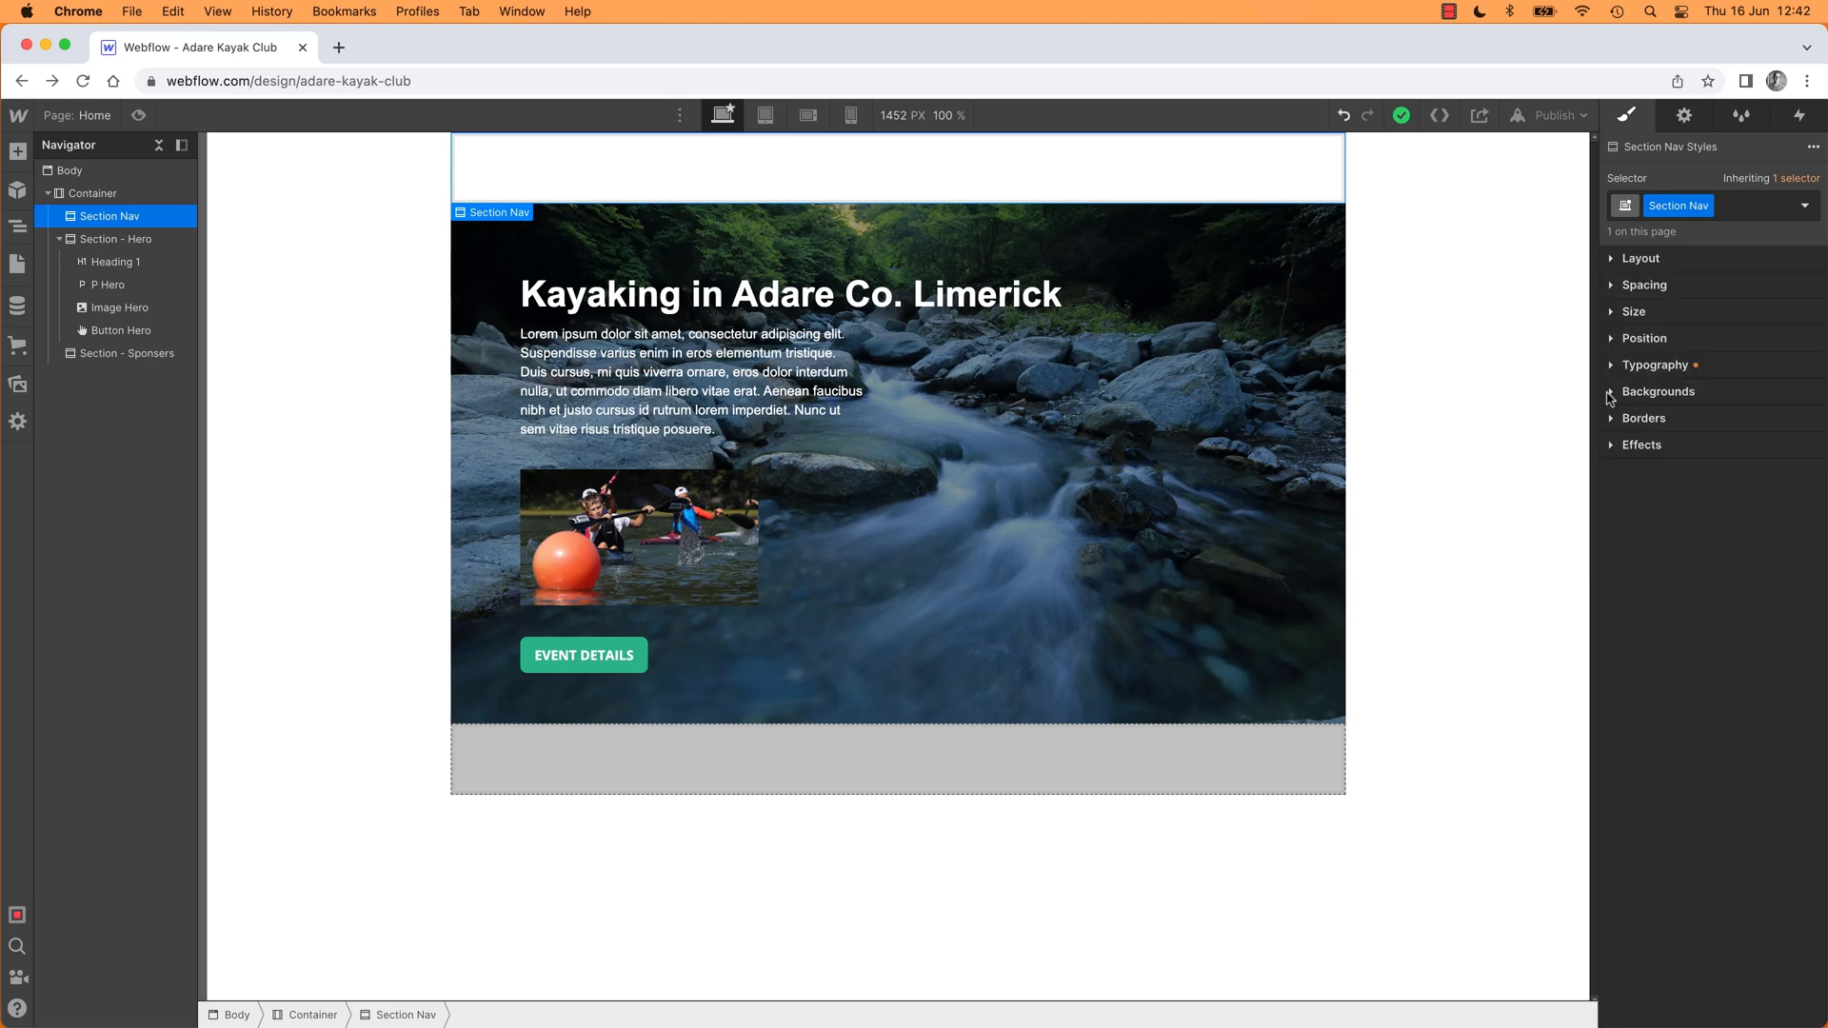
{"action": "left_click", "coordinate": [1673, 206]}
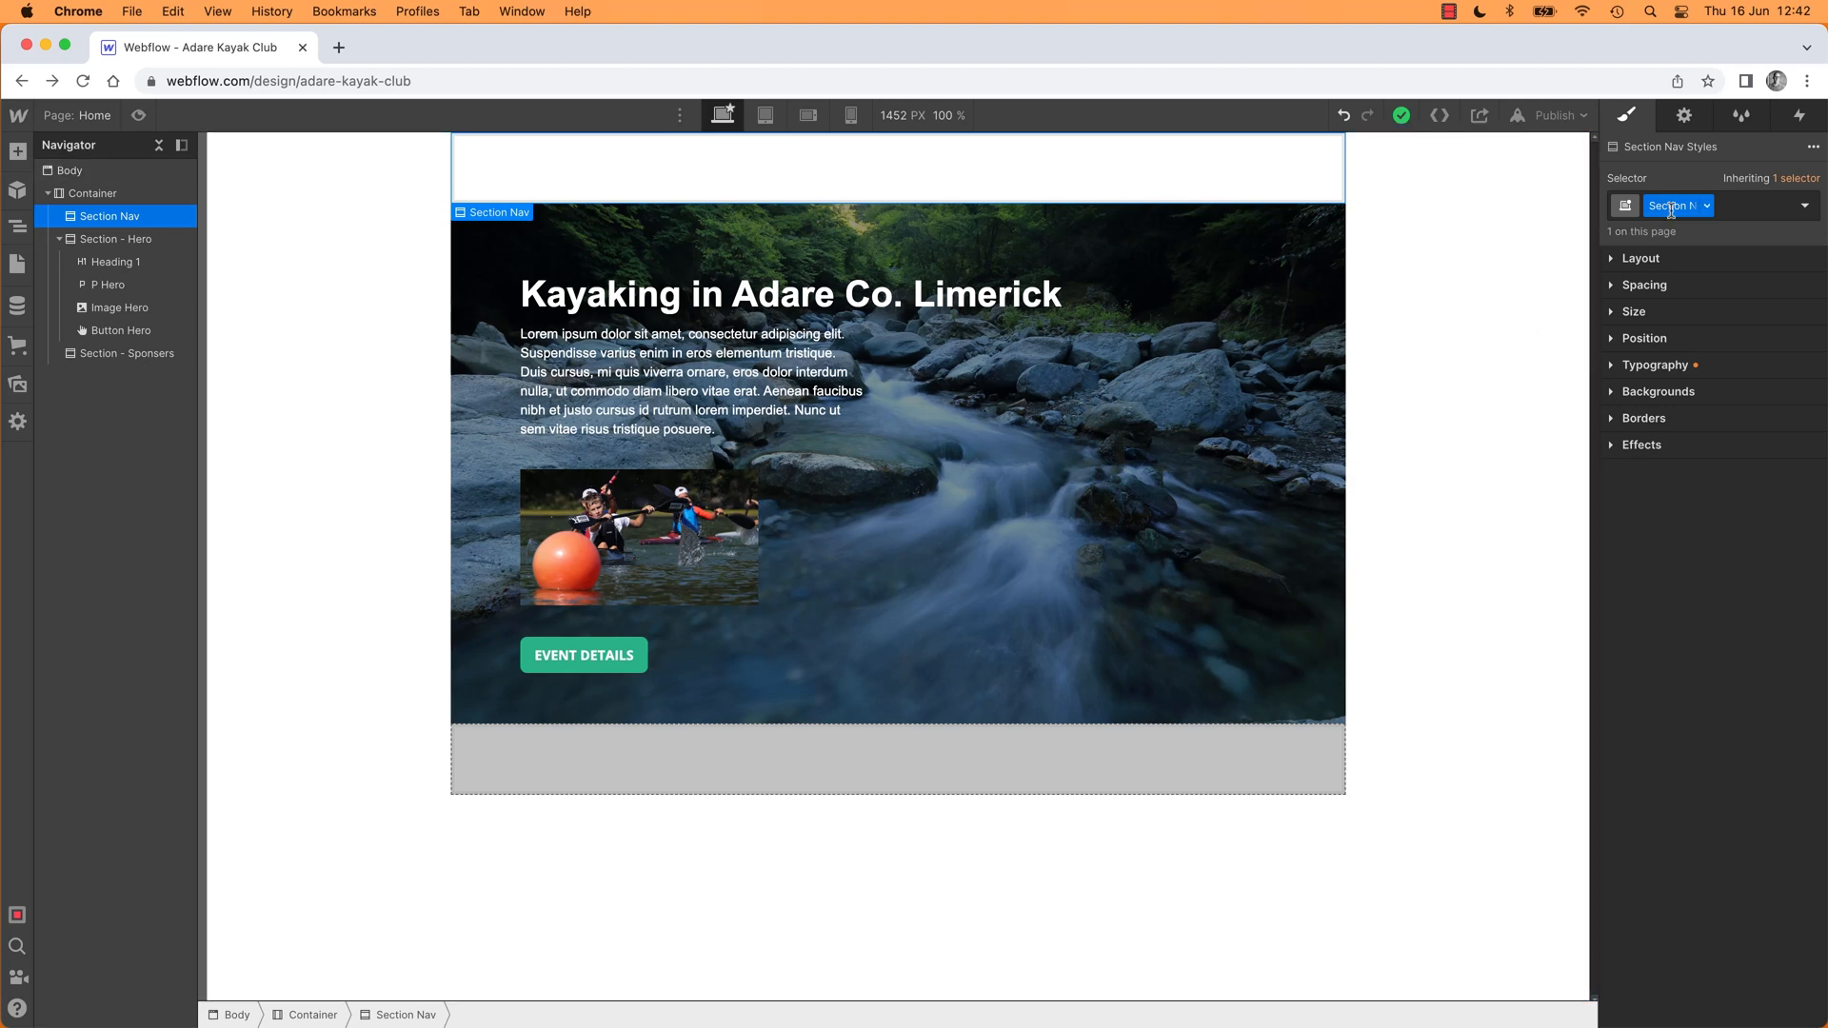
{"action": "left_click", "coordinate": [1658, 391]}
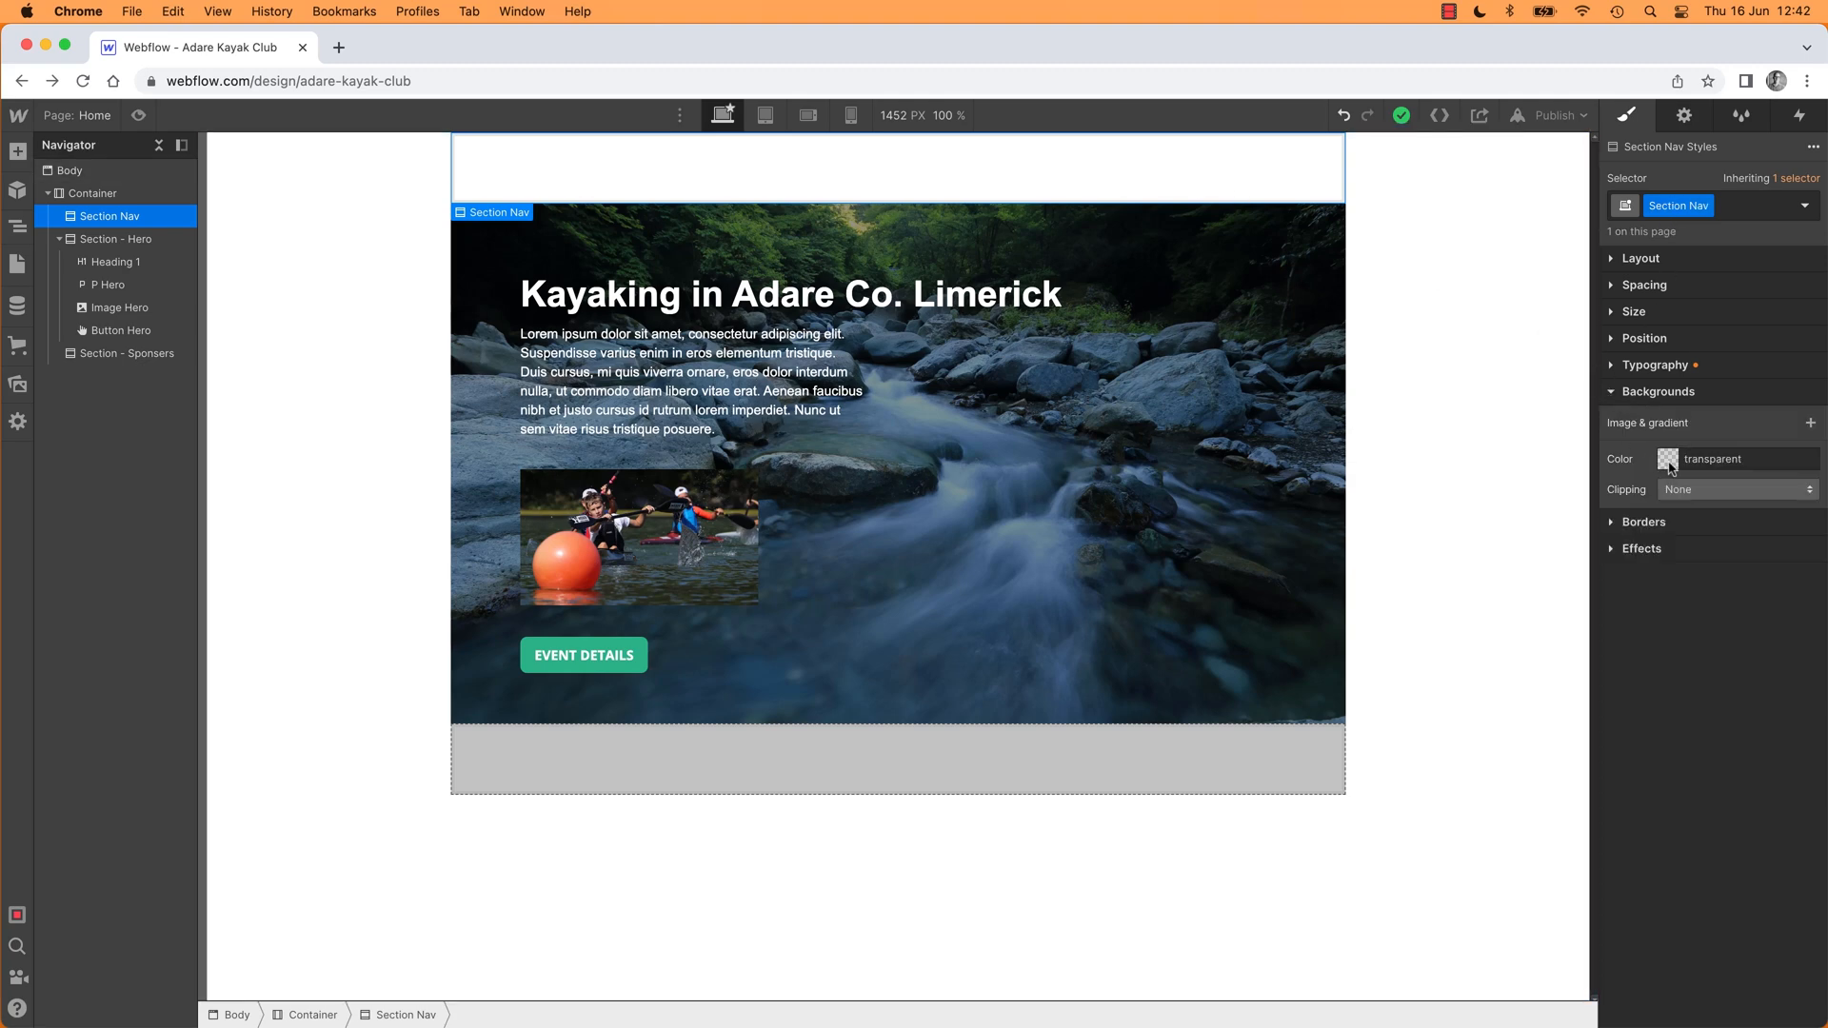
{"action": "left_click", "coordinate": [1668, 459]}
{"action": "type", "text": "#555"}
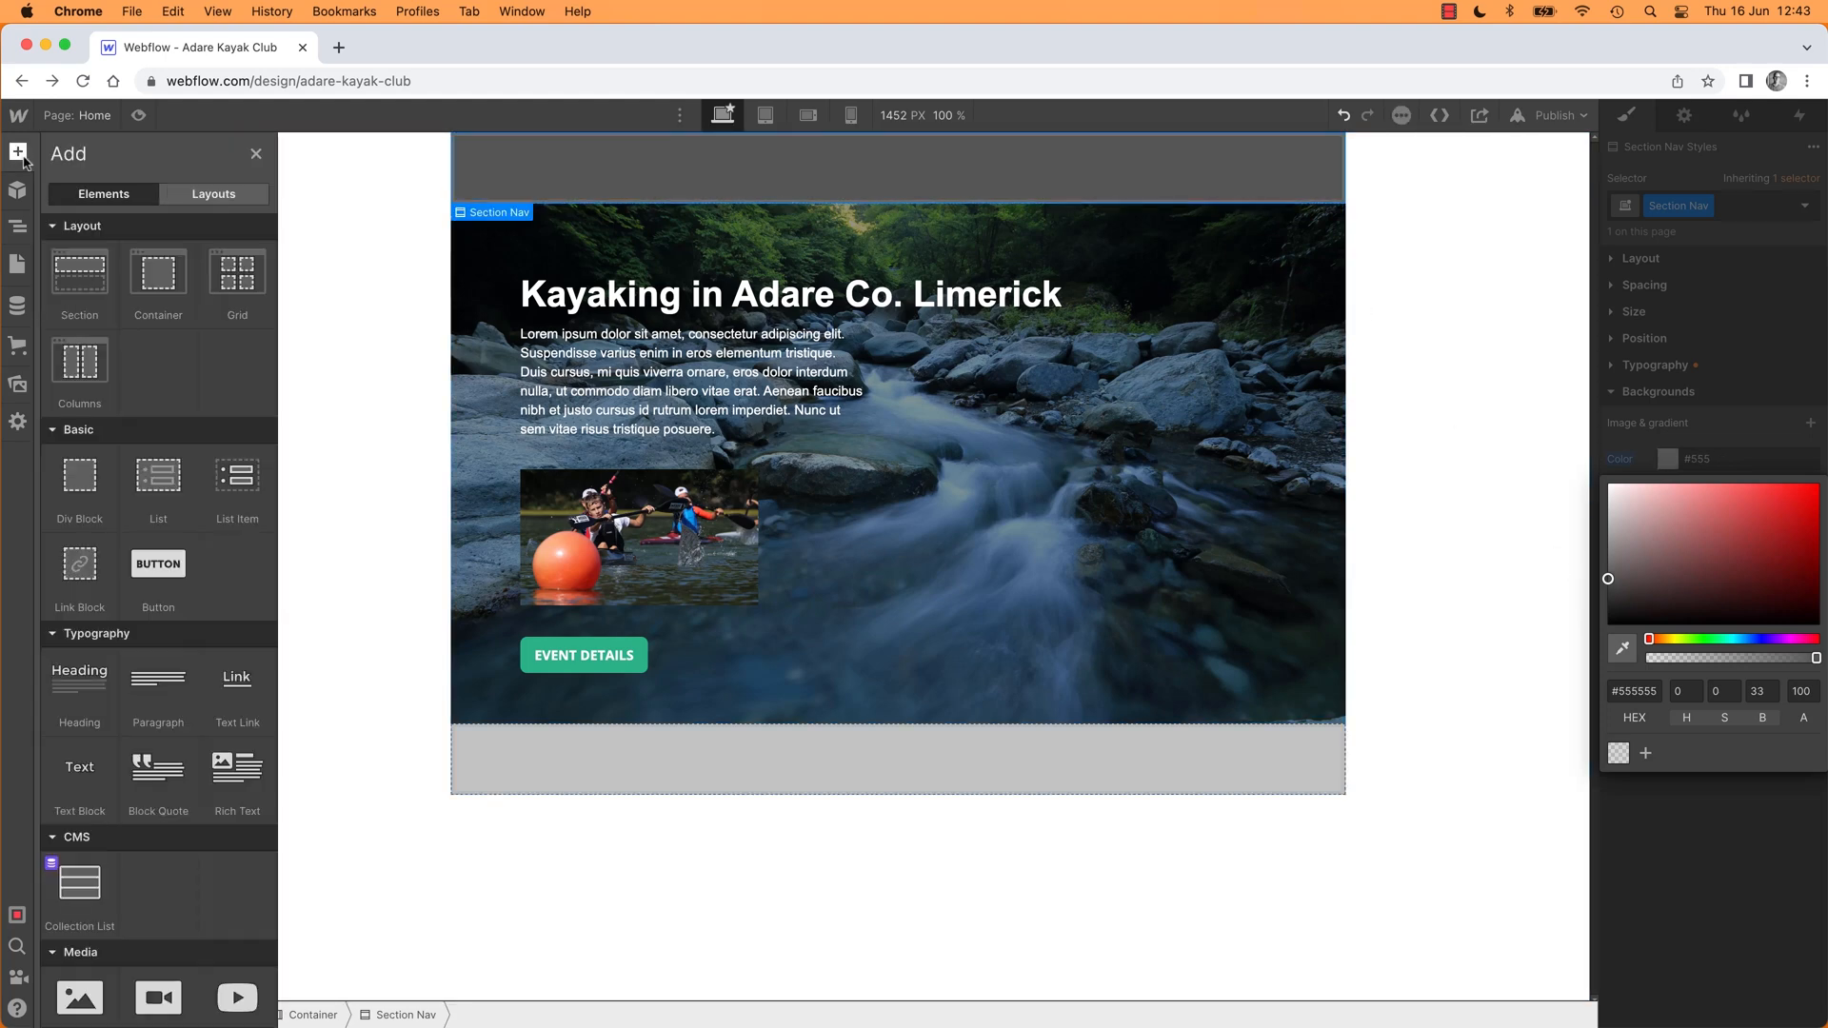
Step: Add an Image to Section Nav and browse the Icons folder for a logo file
{"action": "scroll", "scroll_direction": "down", "scroll_amount": 3}
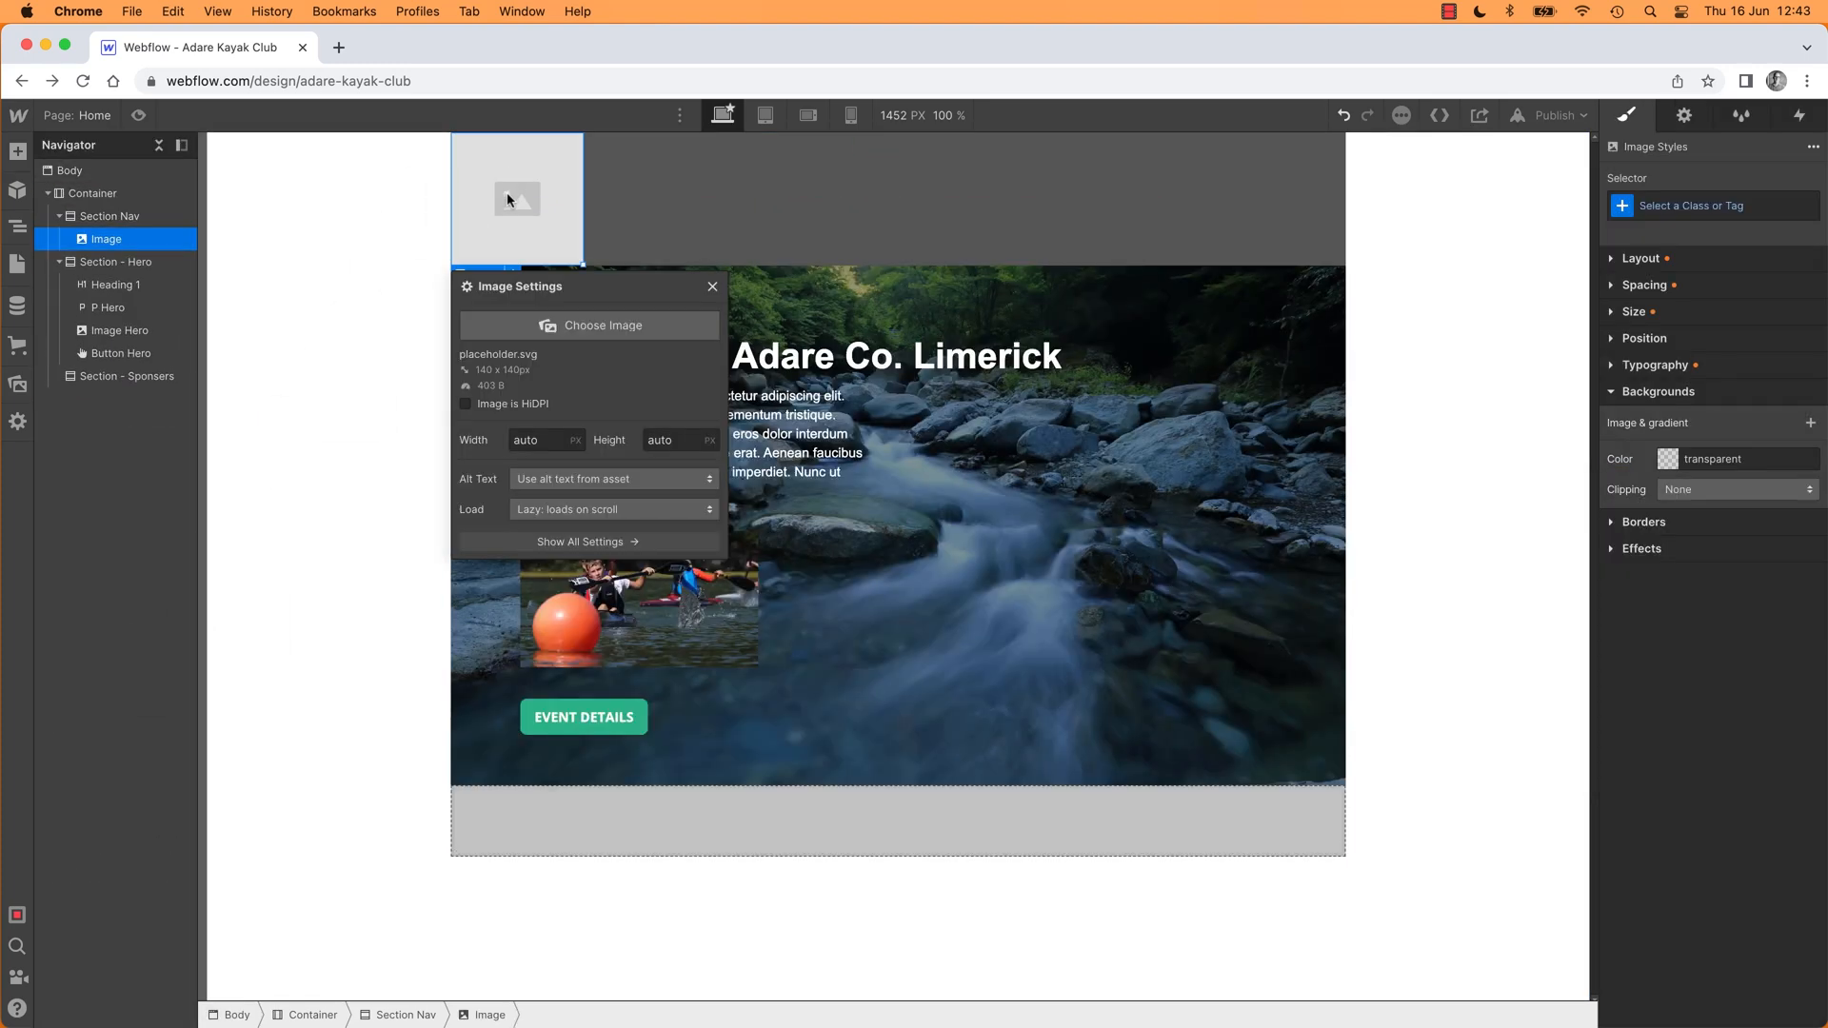
{"action": "mouse_move", "coordinate": [506, 192]}
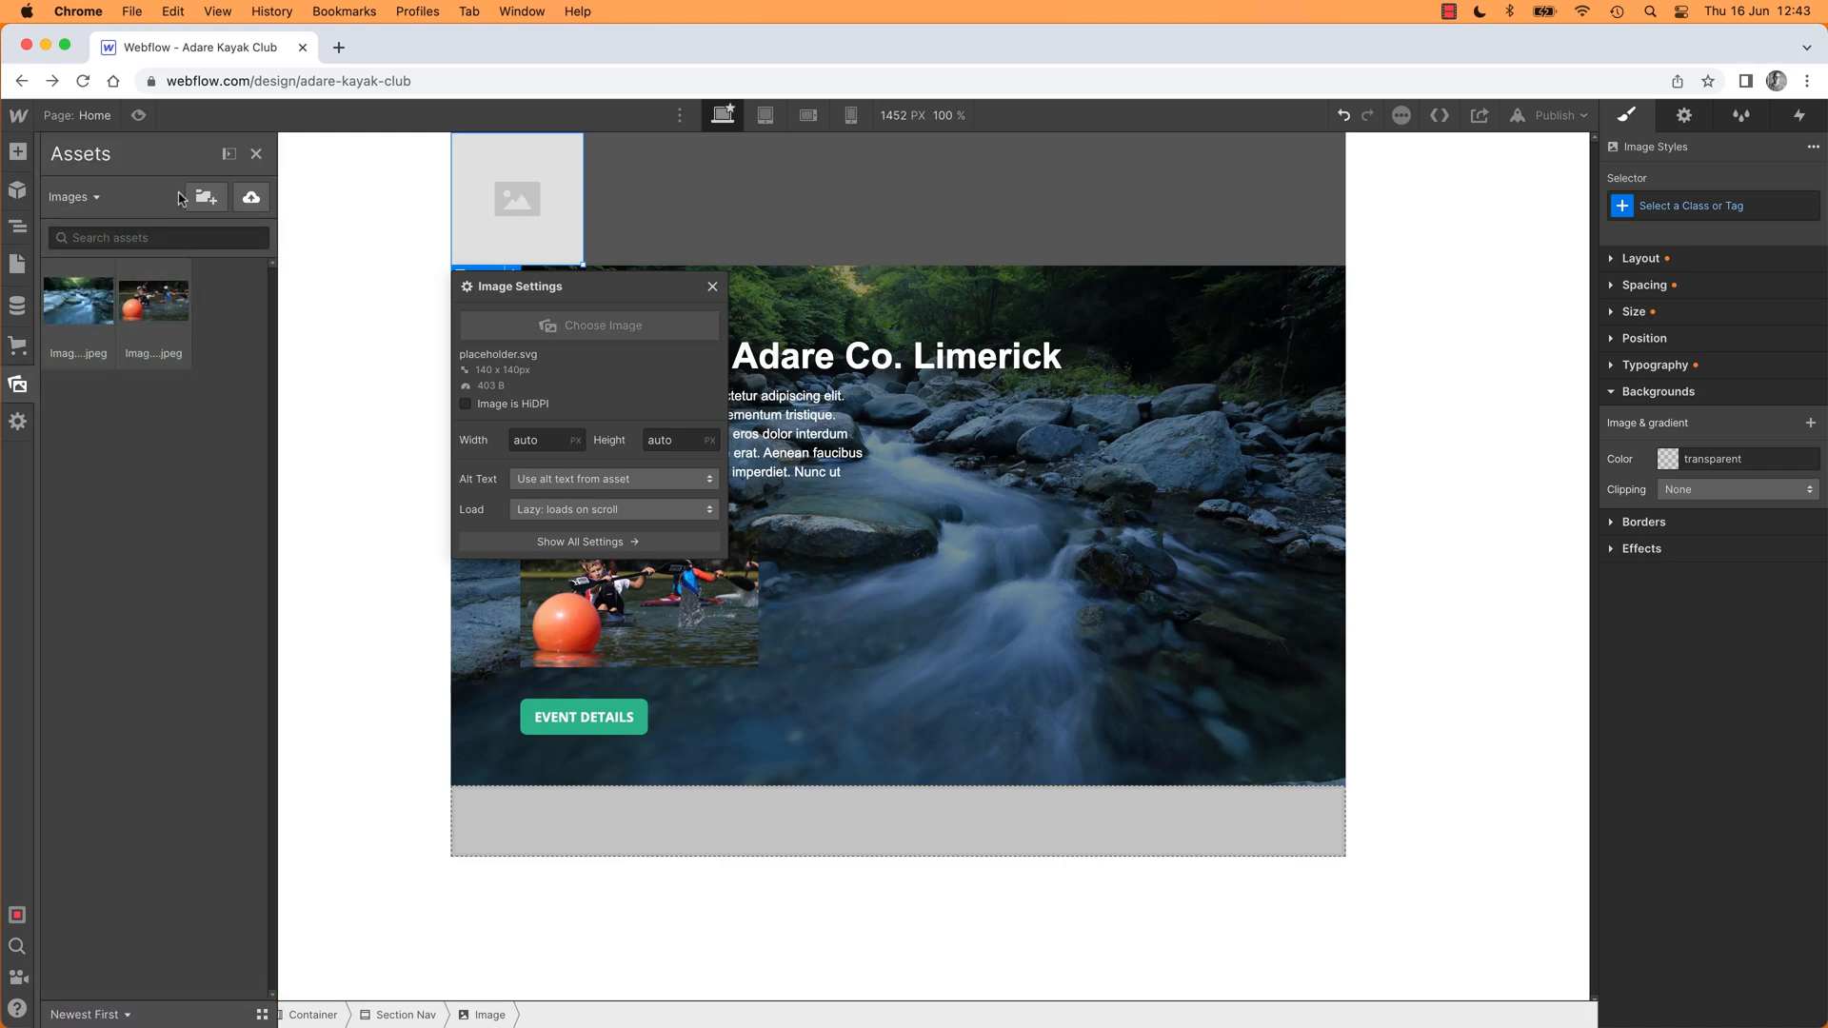
{"action": "left_click", "coordinate": [589, 326]}
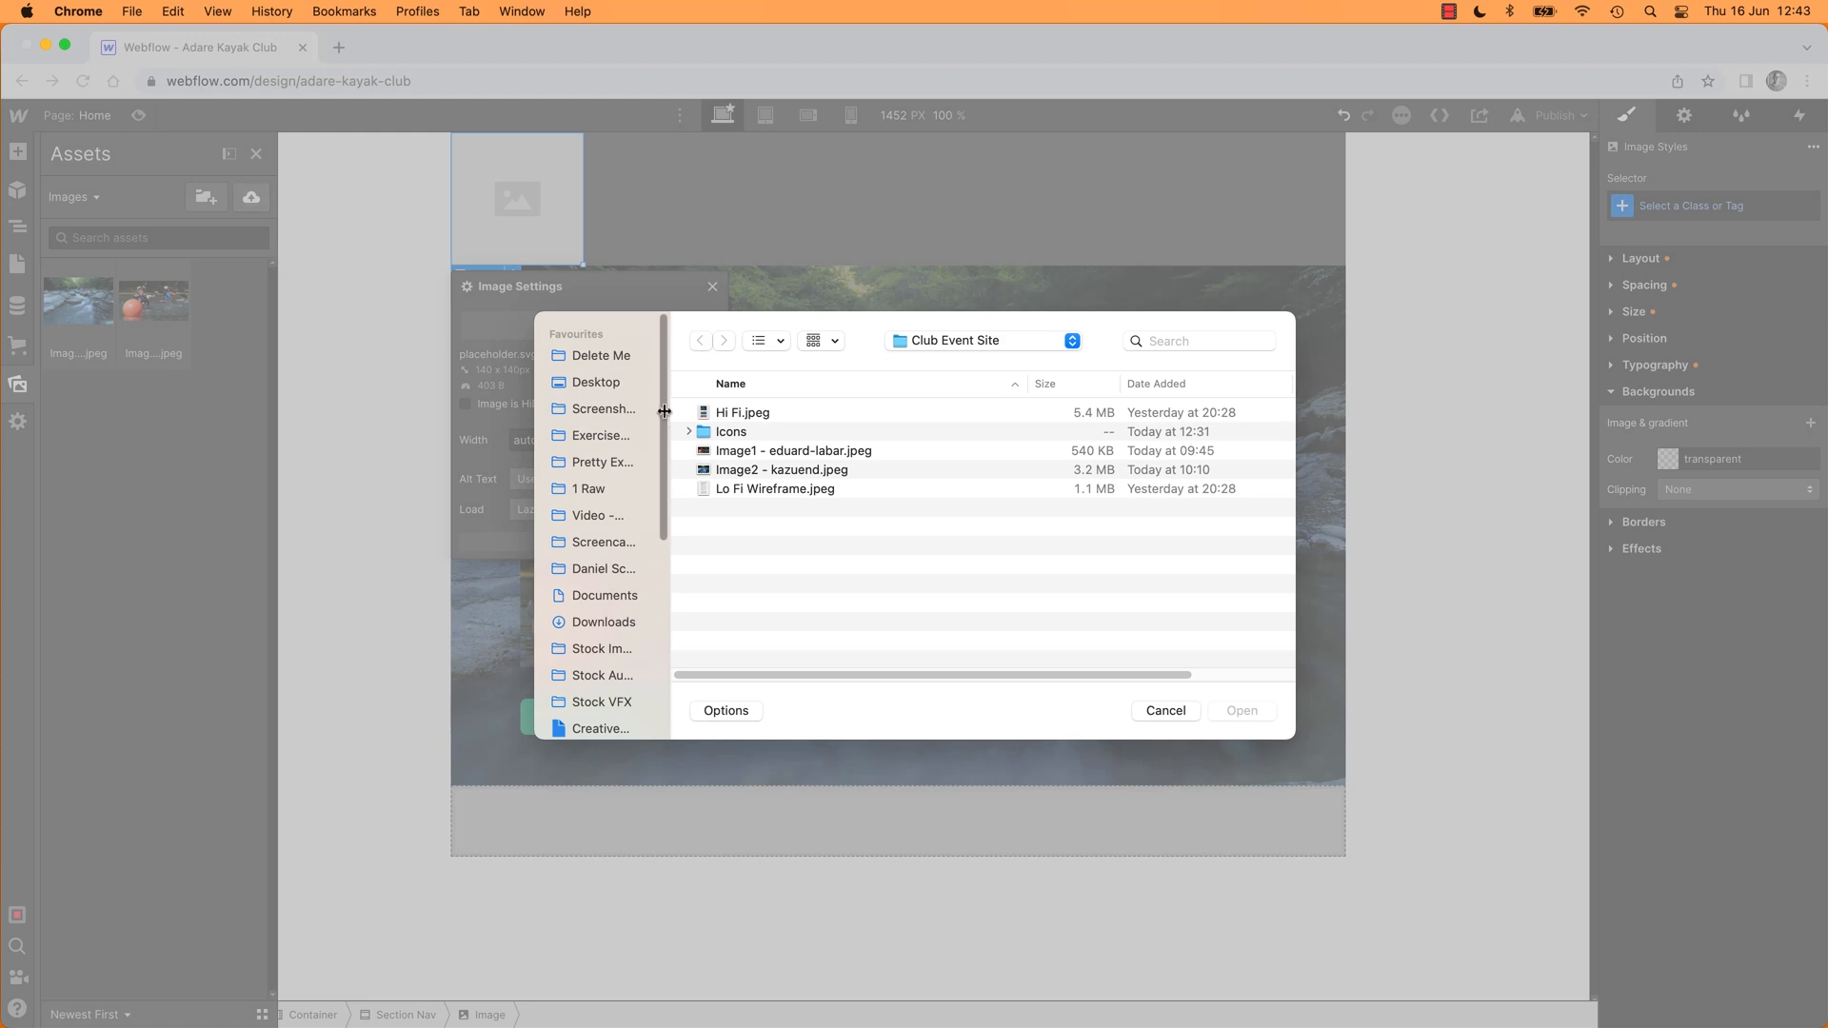
{"action": "mouse_move", "coordinate": [689, 439]}
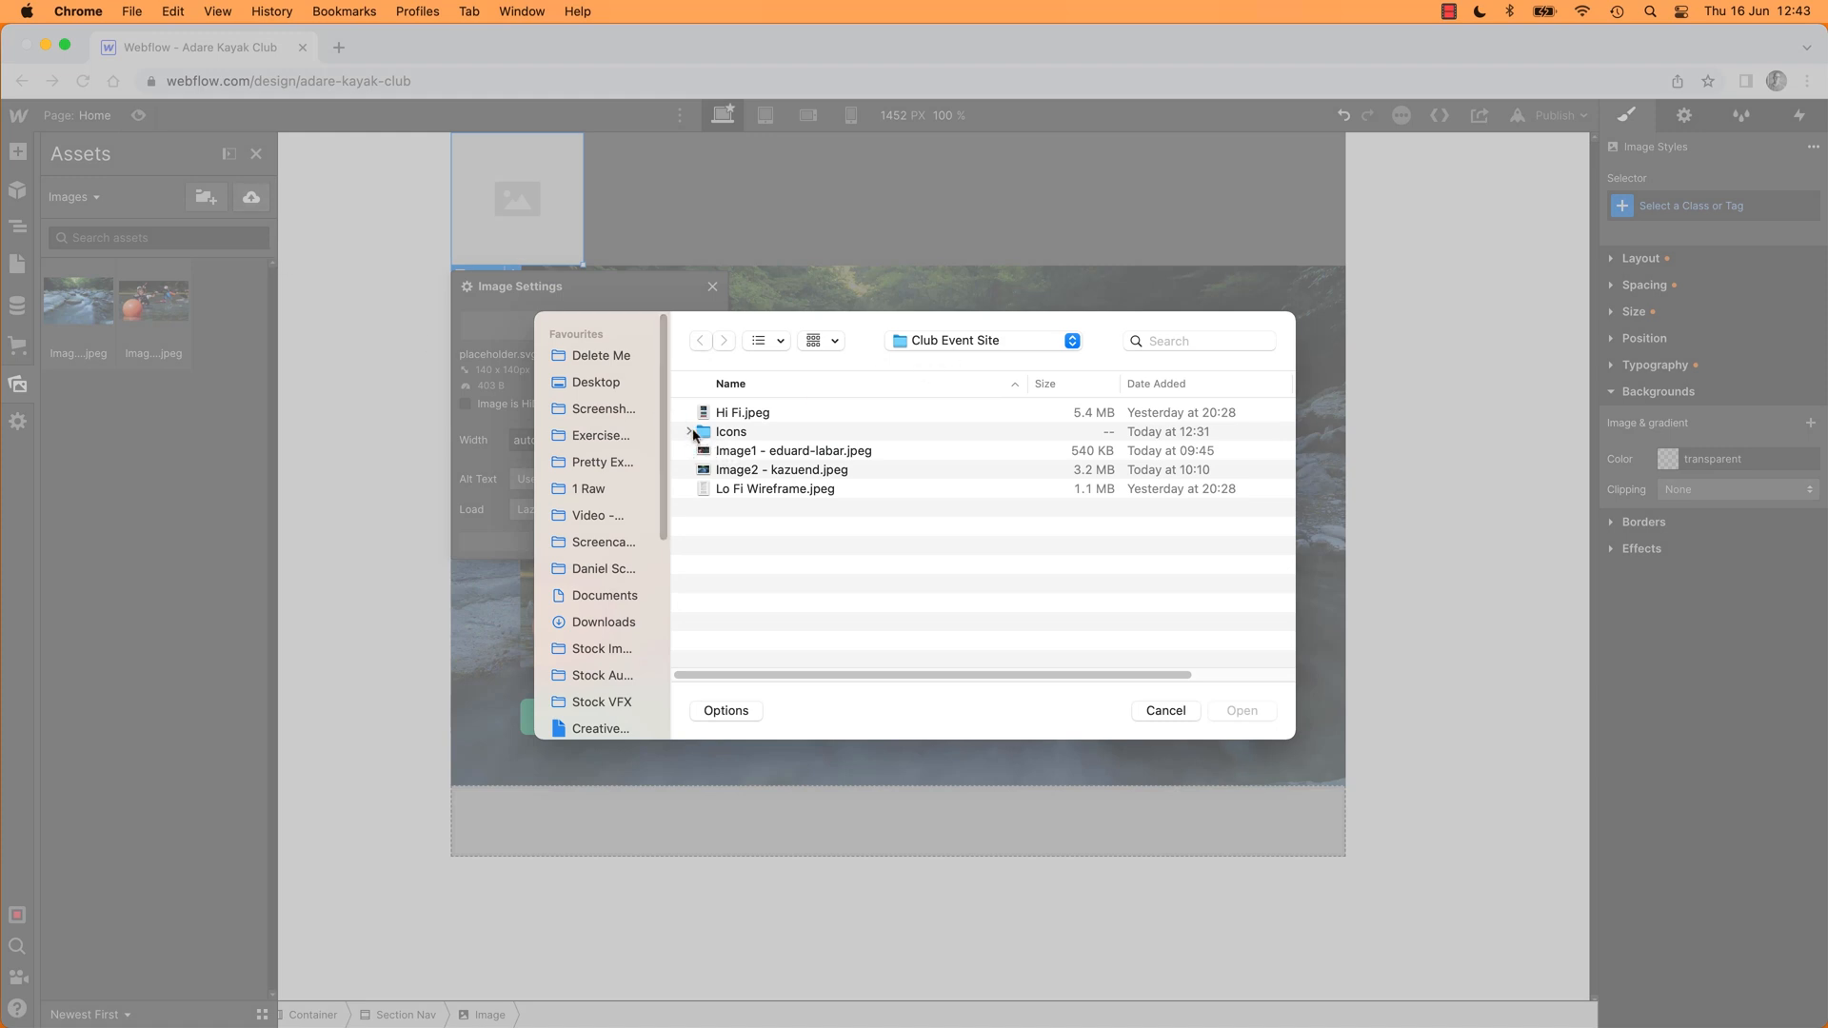
{"action": "mouse_move", "coordinate": [775, 412]}
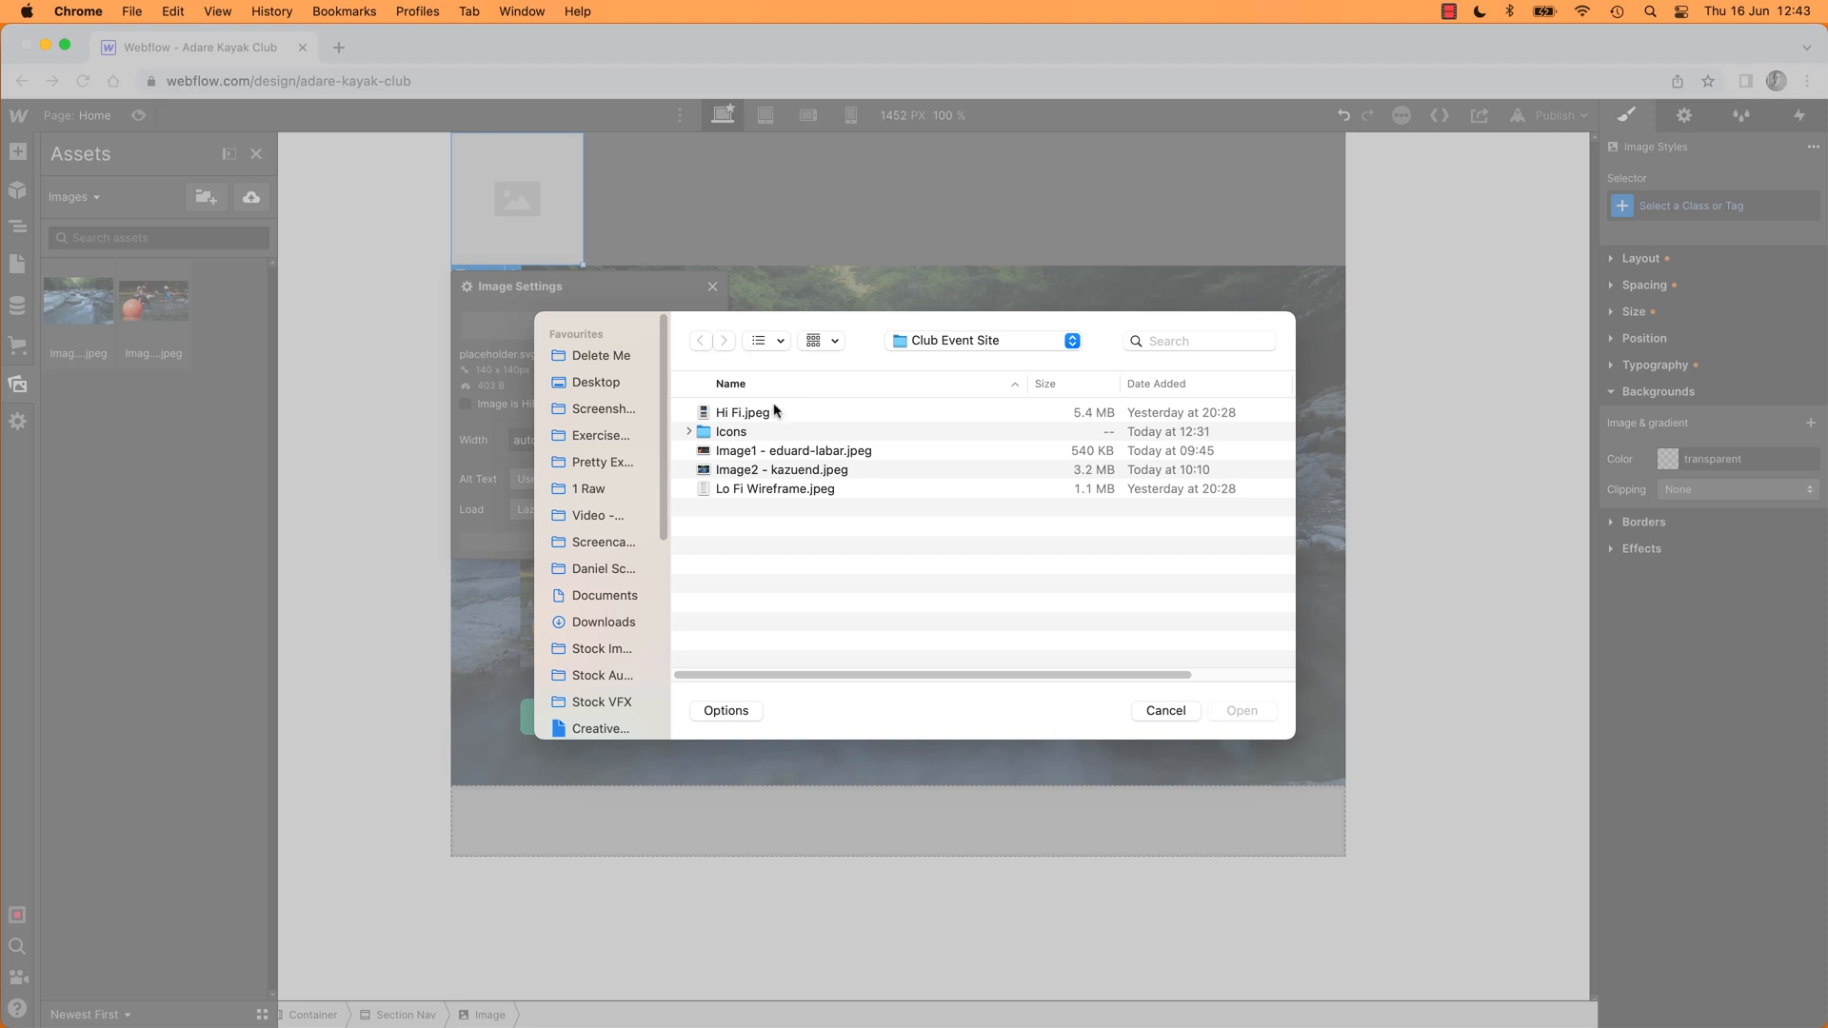
{"action": "left_click", "coordinate": [689, 432]}
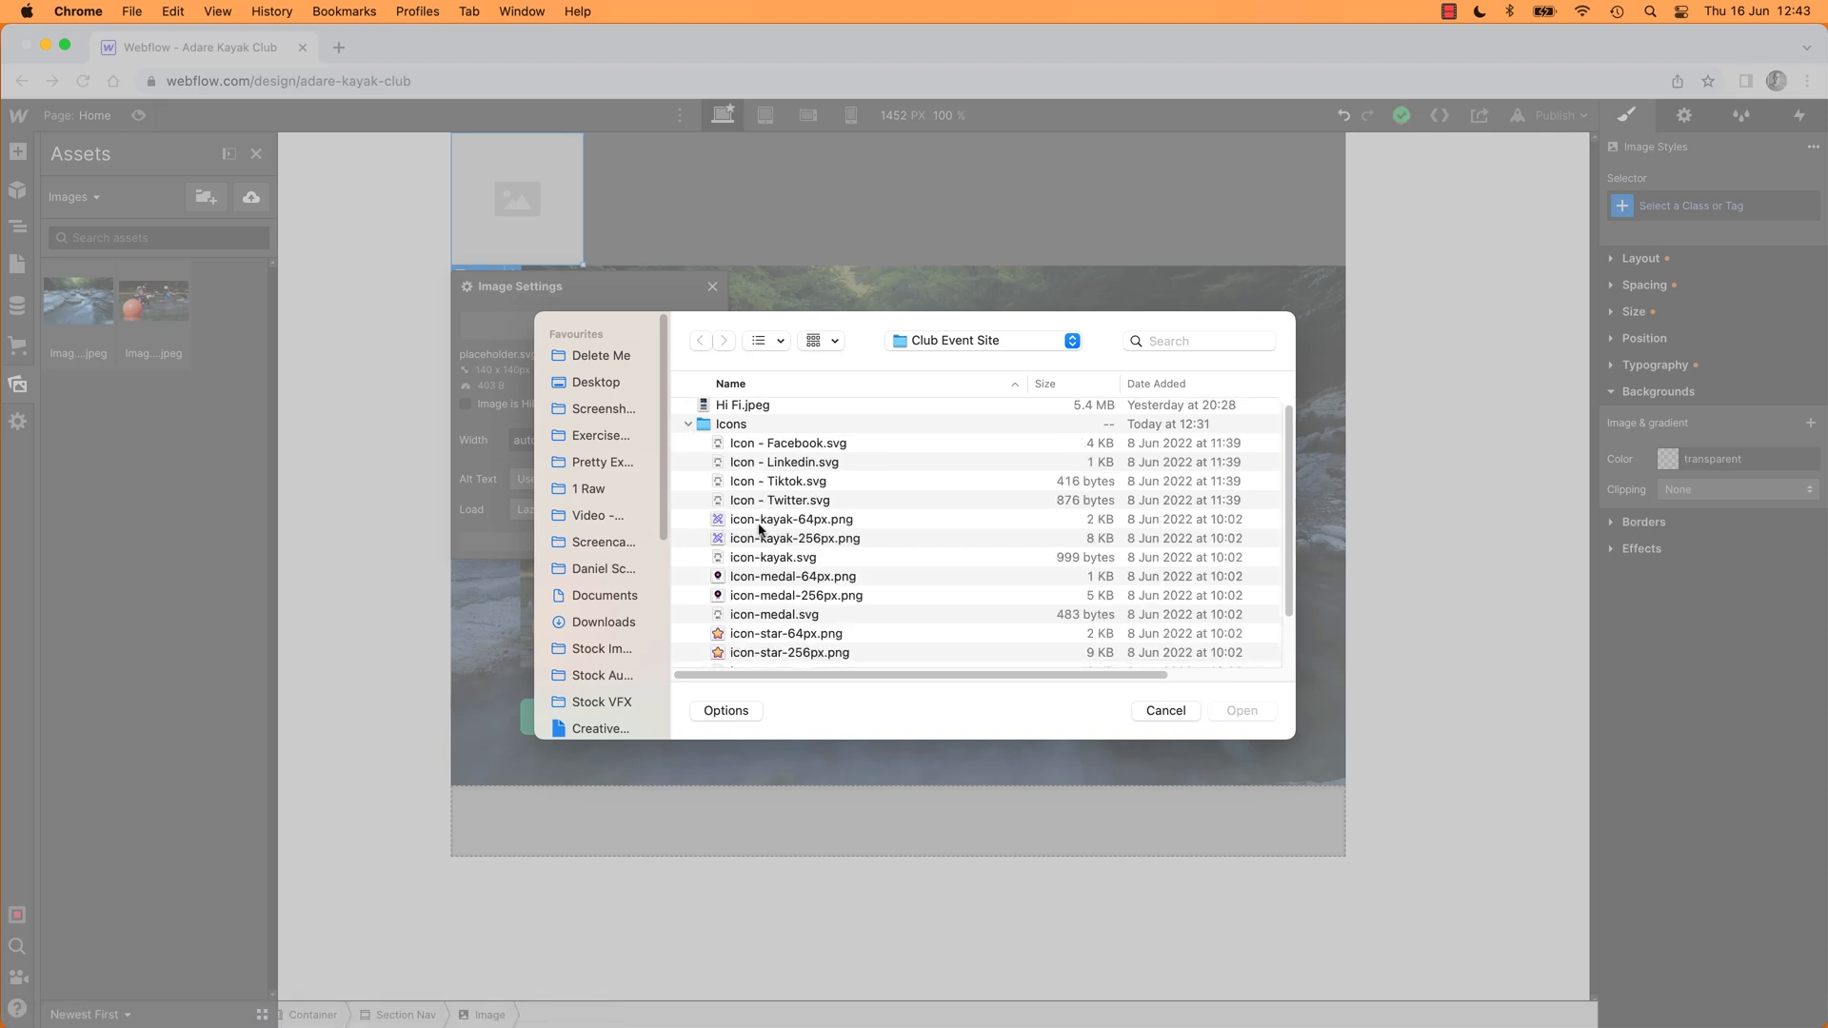
{"action": "left_click", "coordinate": [793, 518]}
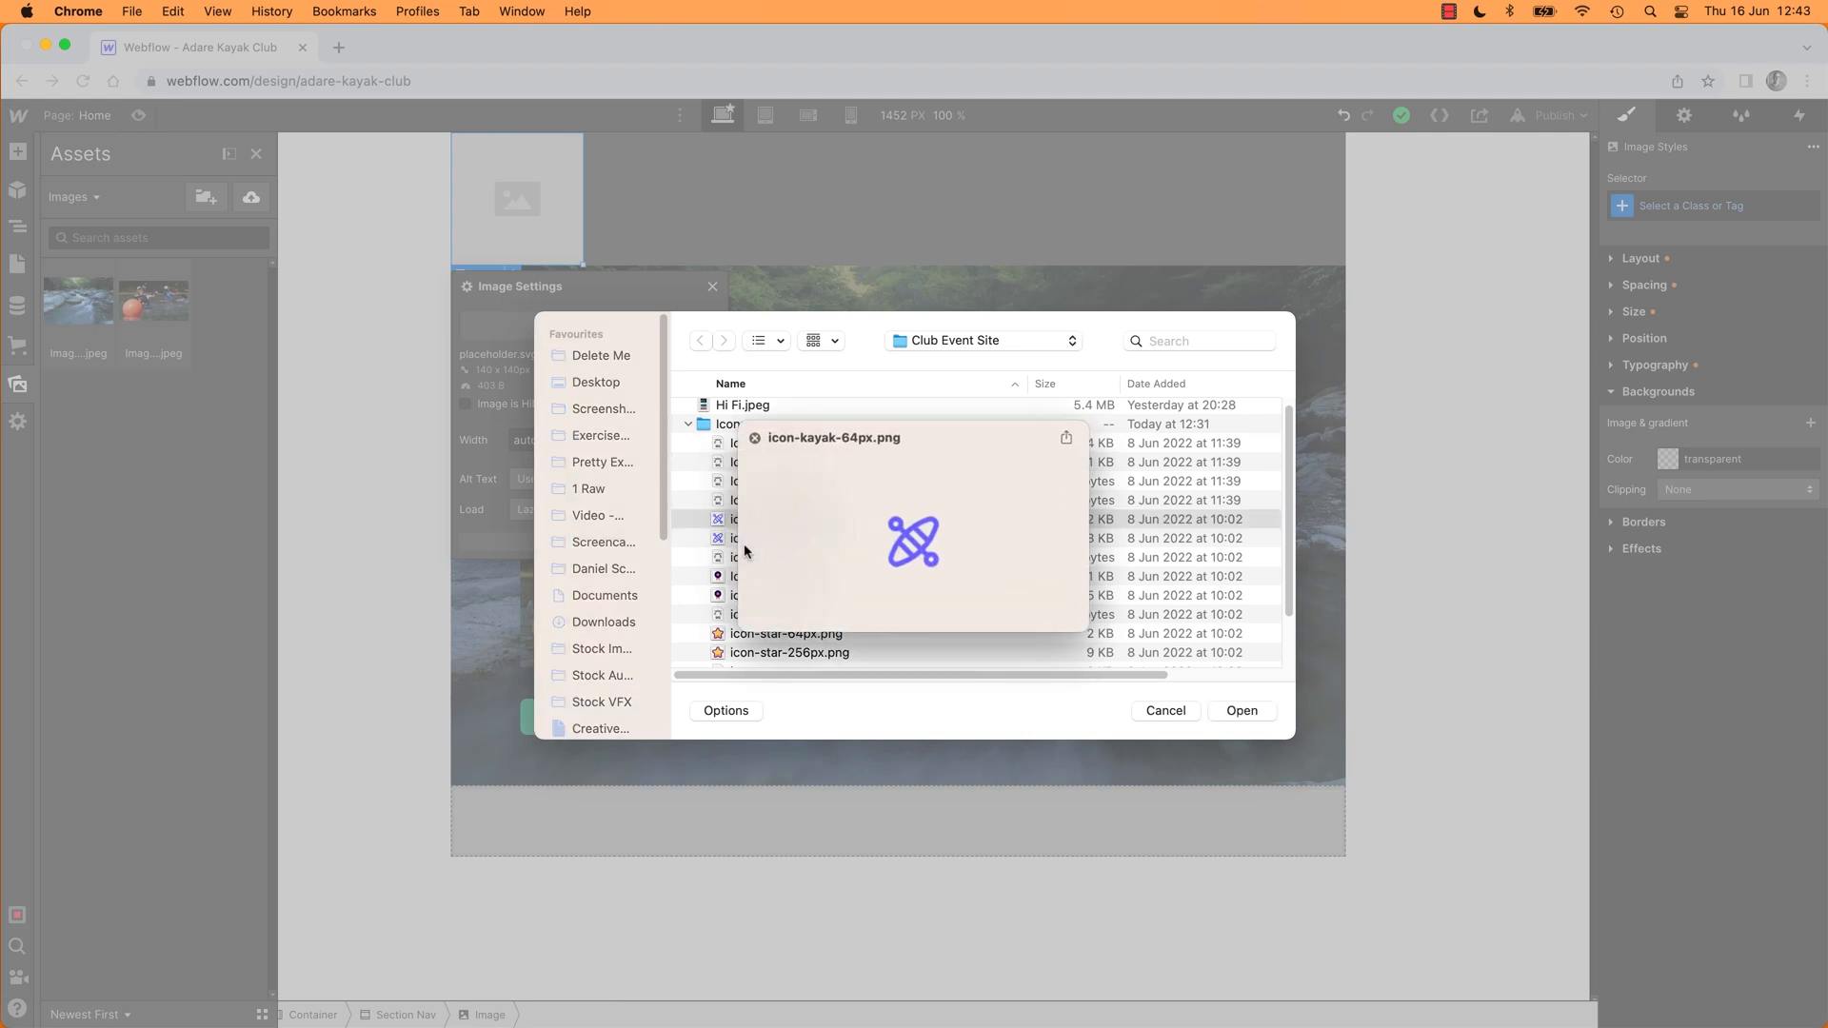
{"action": "left_click", "coordinate": [791, 469]}
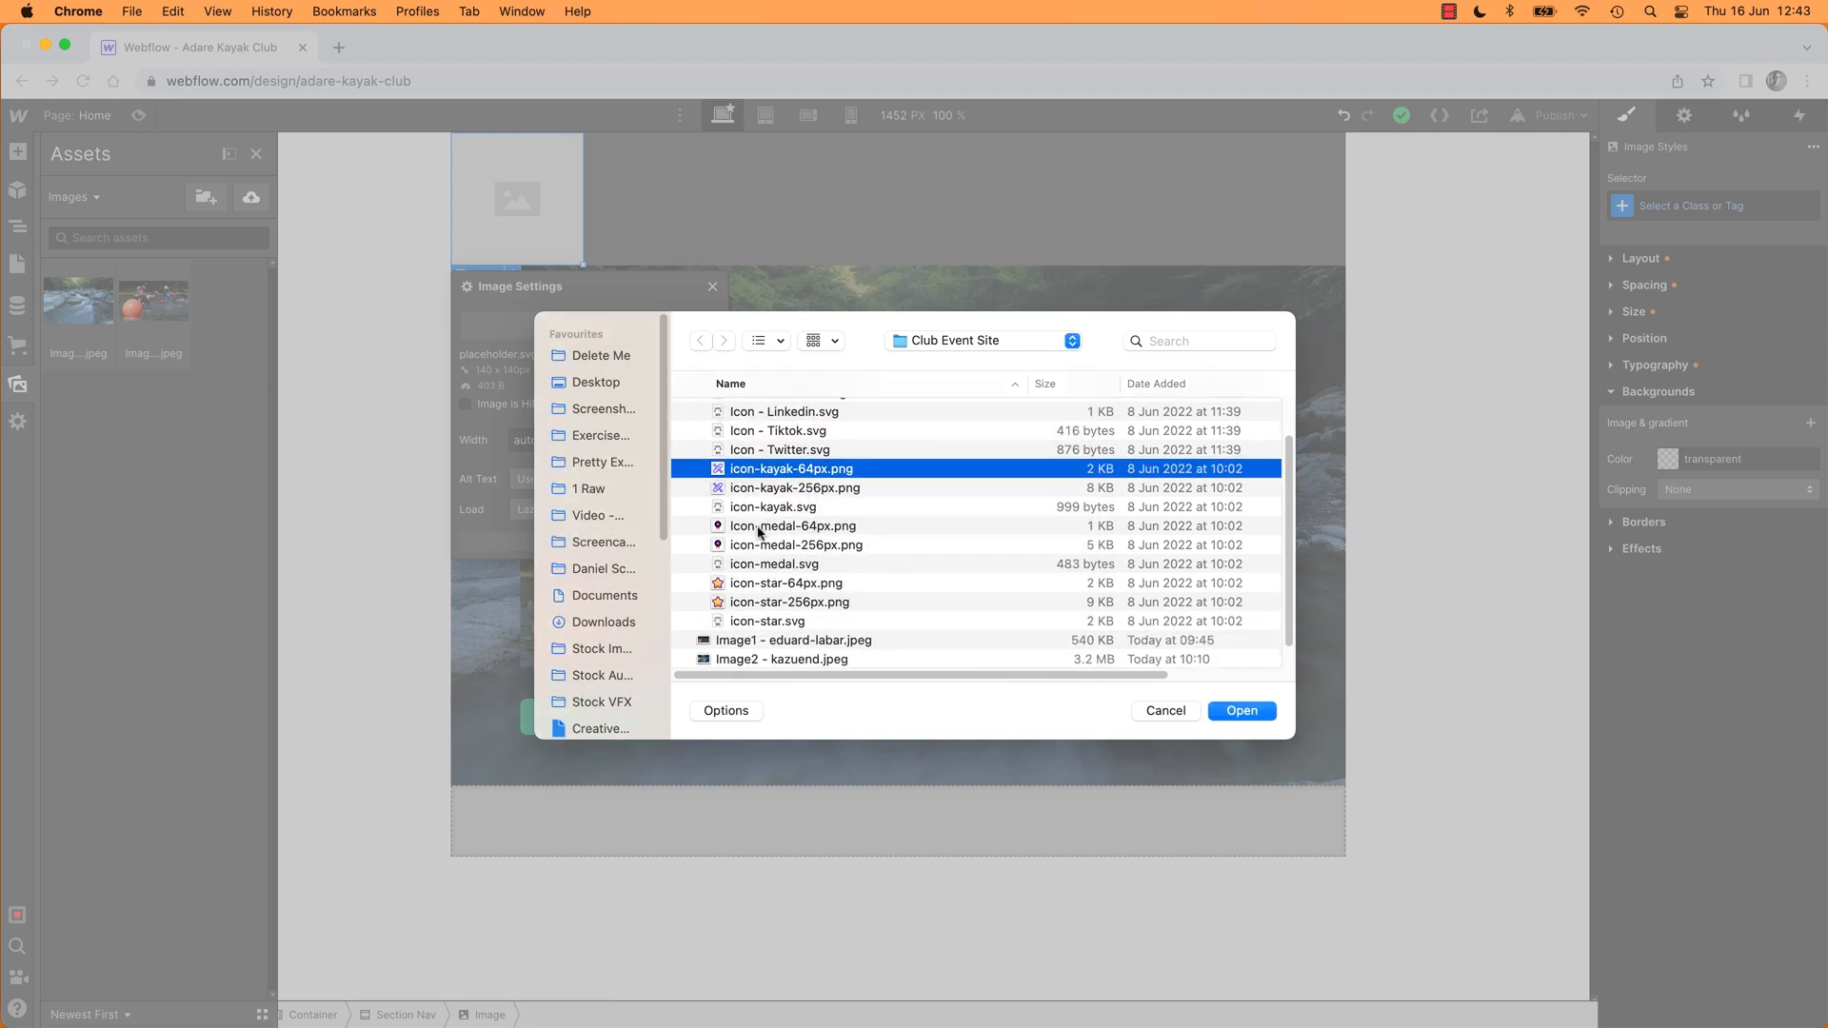
{"action": "left_click", "coordinate": [794, 526]}
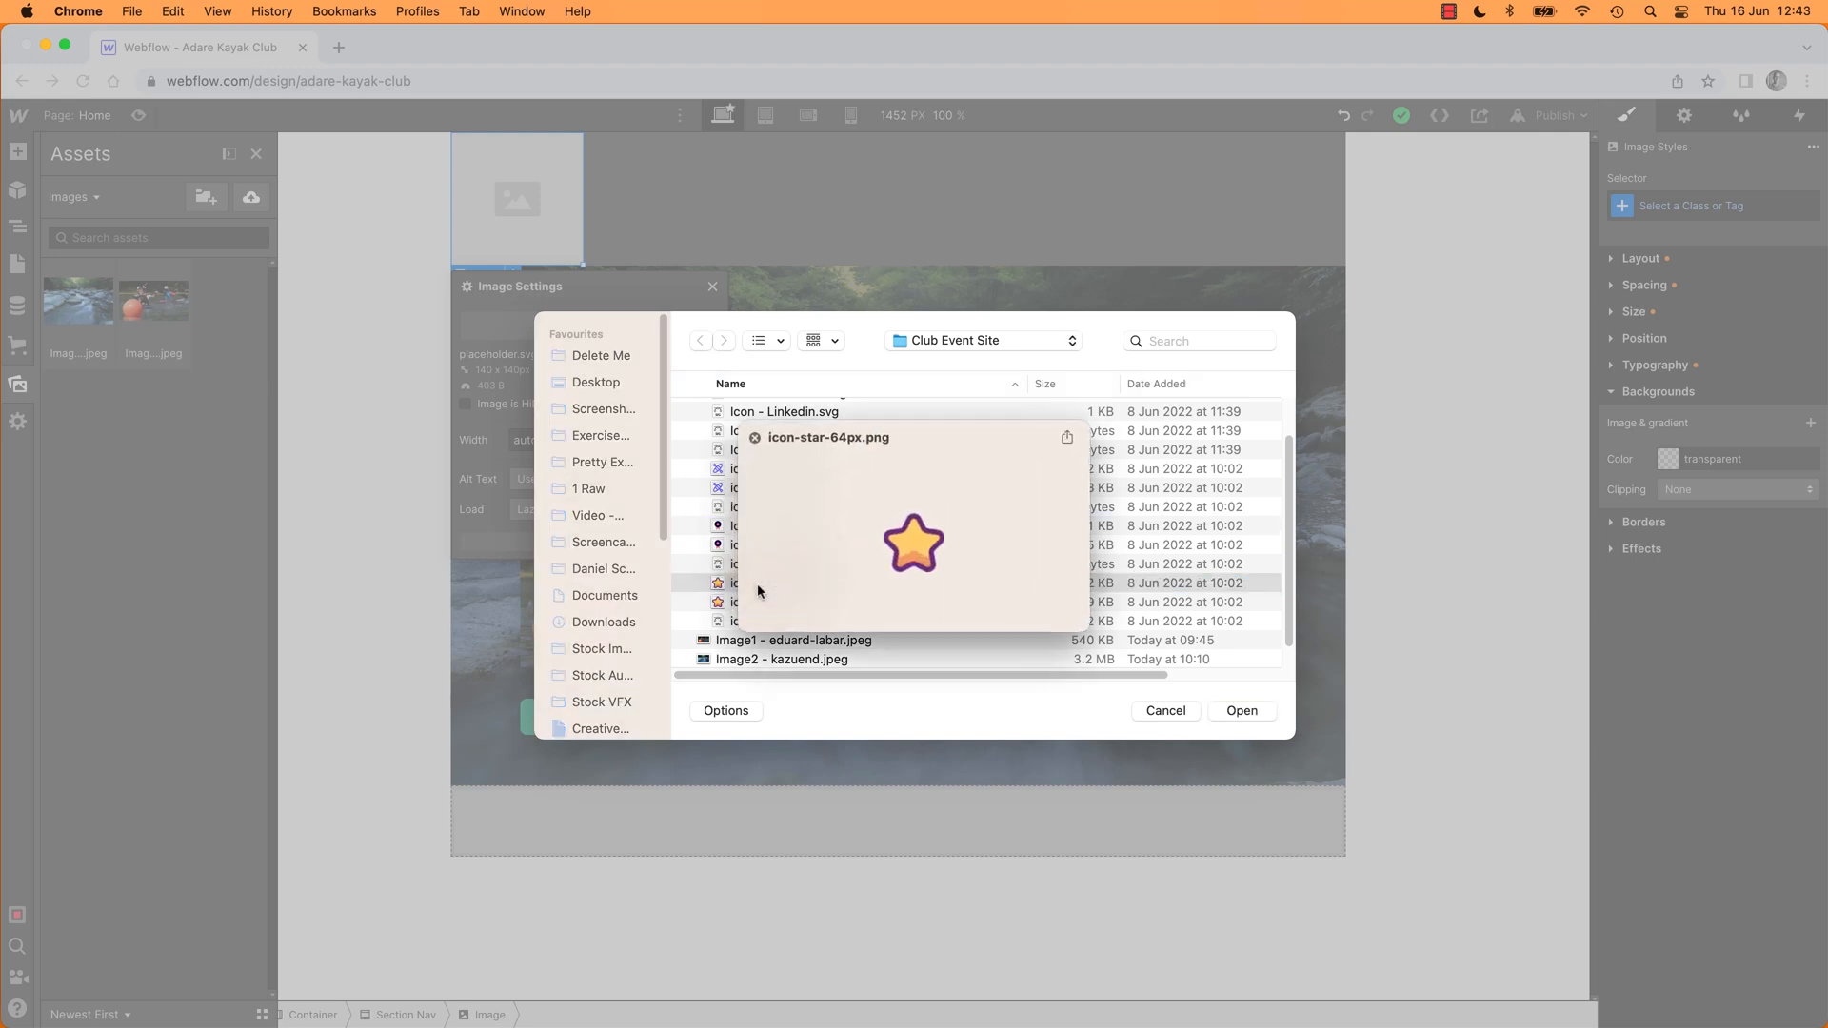
Step: Compare the star, medal and kayak icons, then upload icon-kayak-64px.png as the nav logo
{"action": "left_click", "coordinate": [786, 583]}
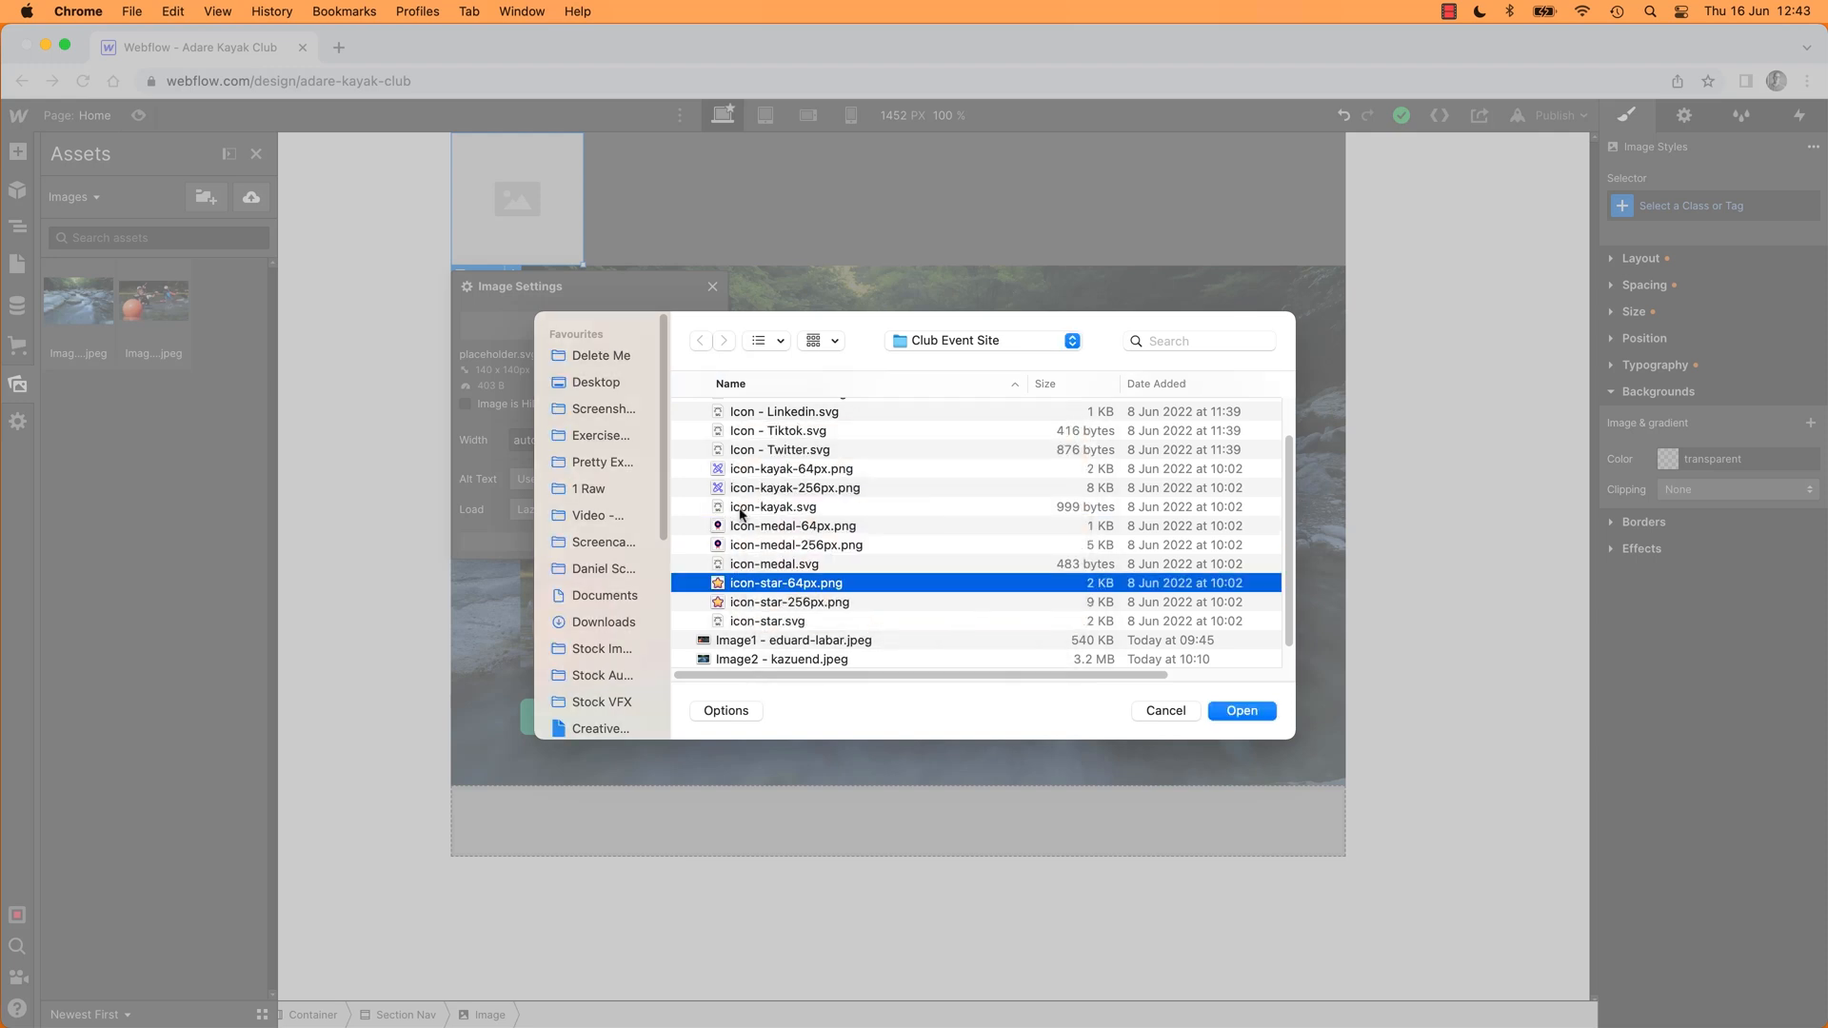
{"action": "left_click", "coordinate": [793, 526]}
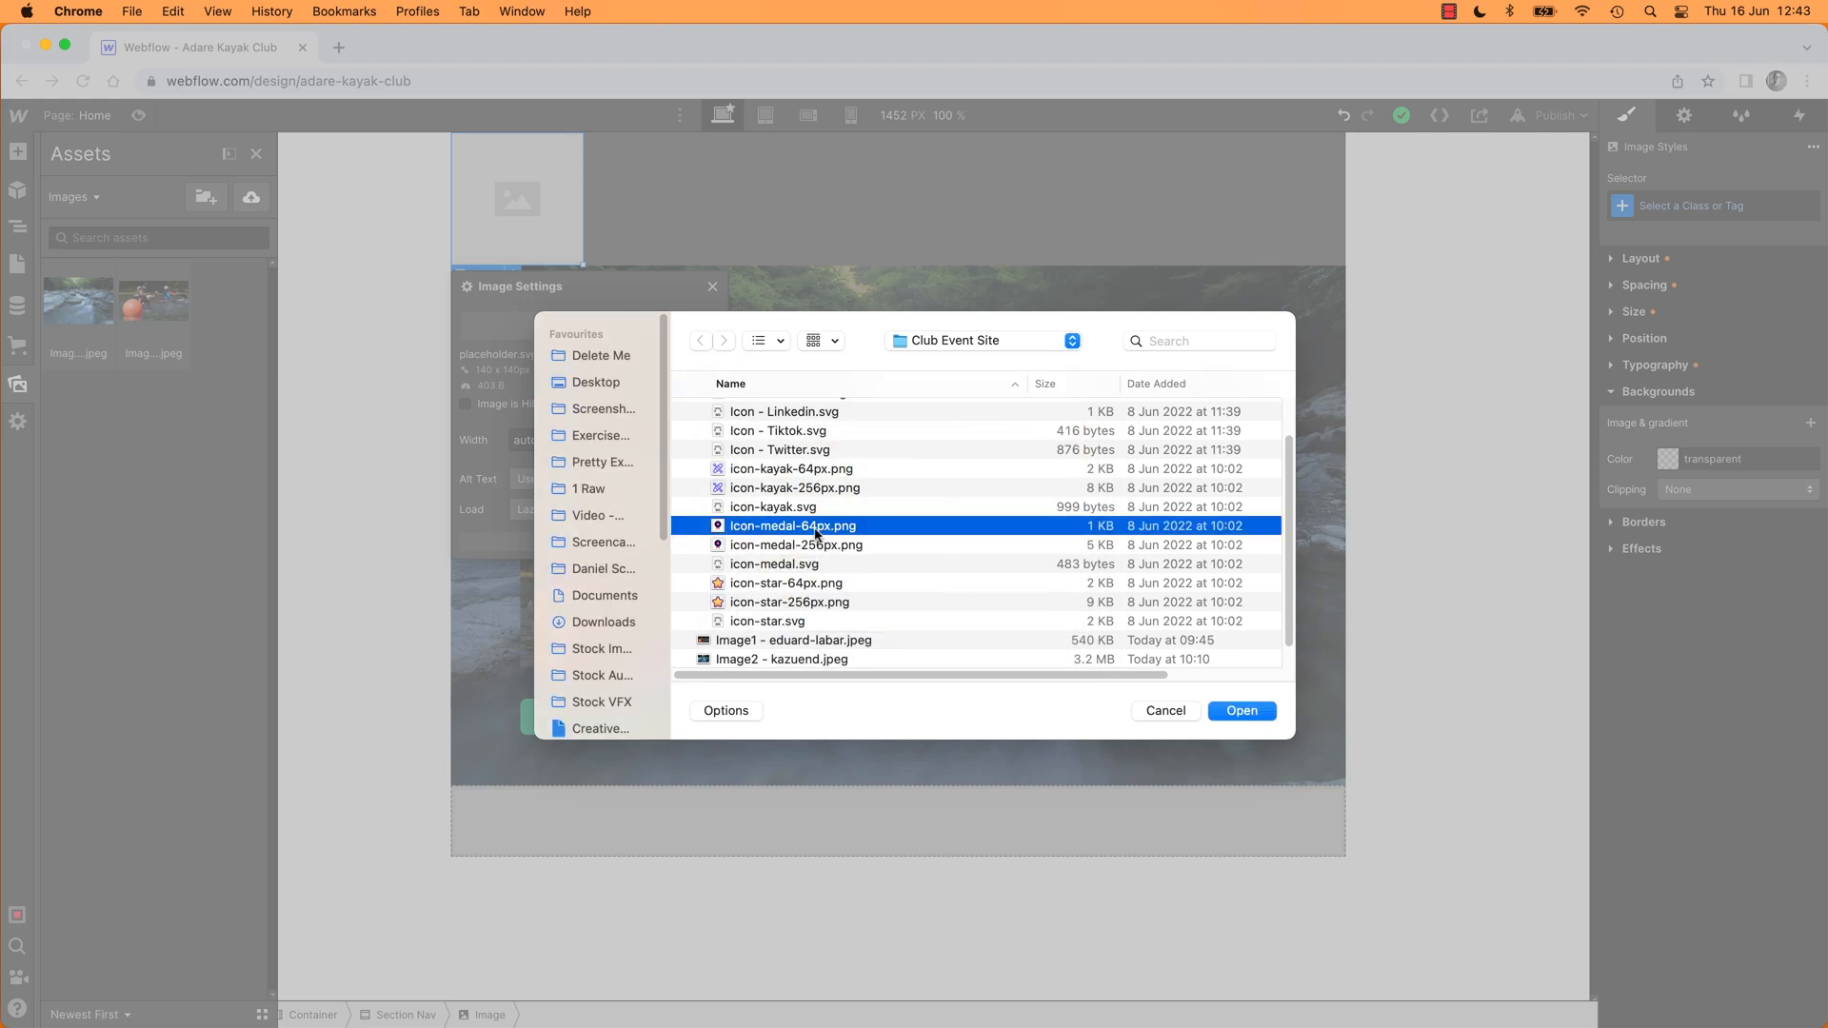
{"action": "left_click", "coordinate": [787, 583]}
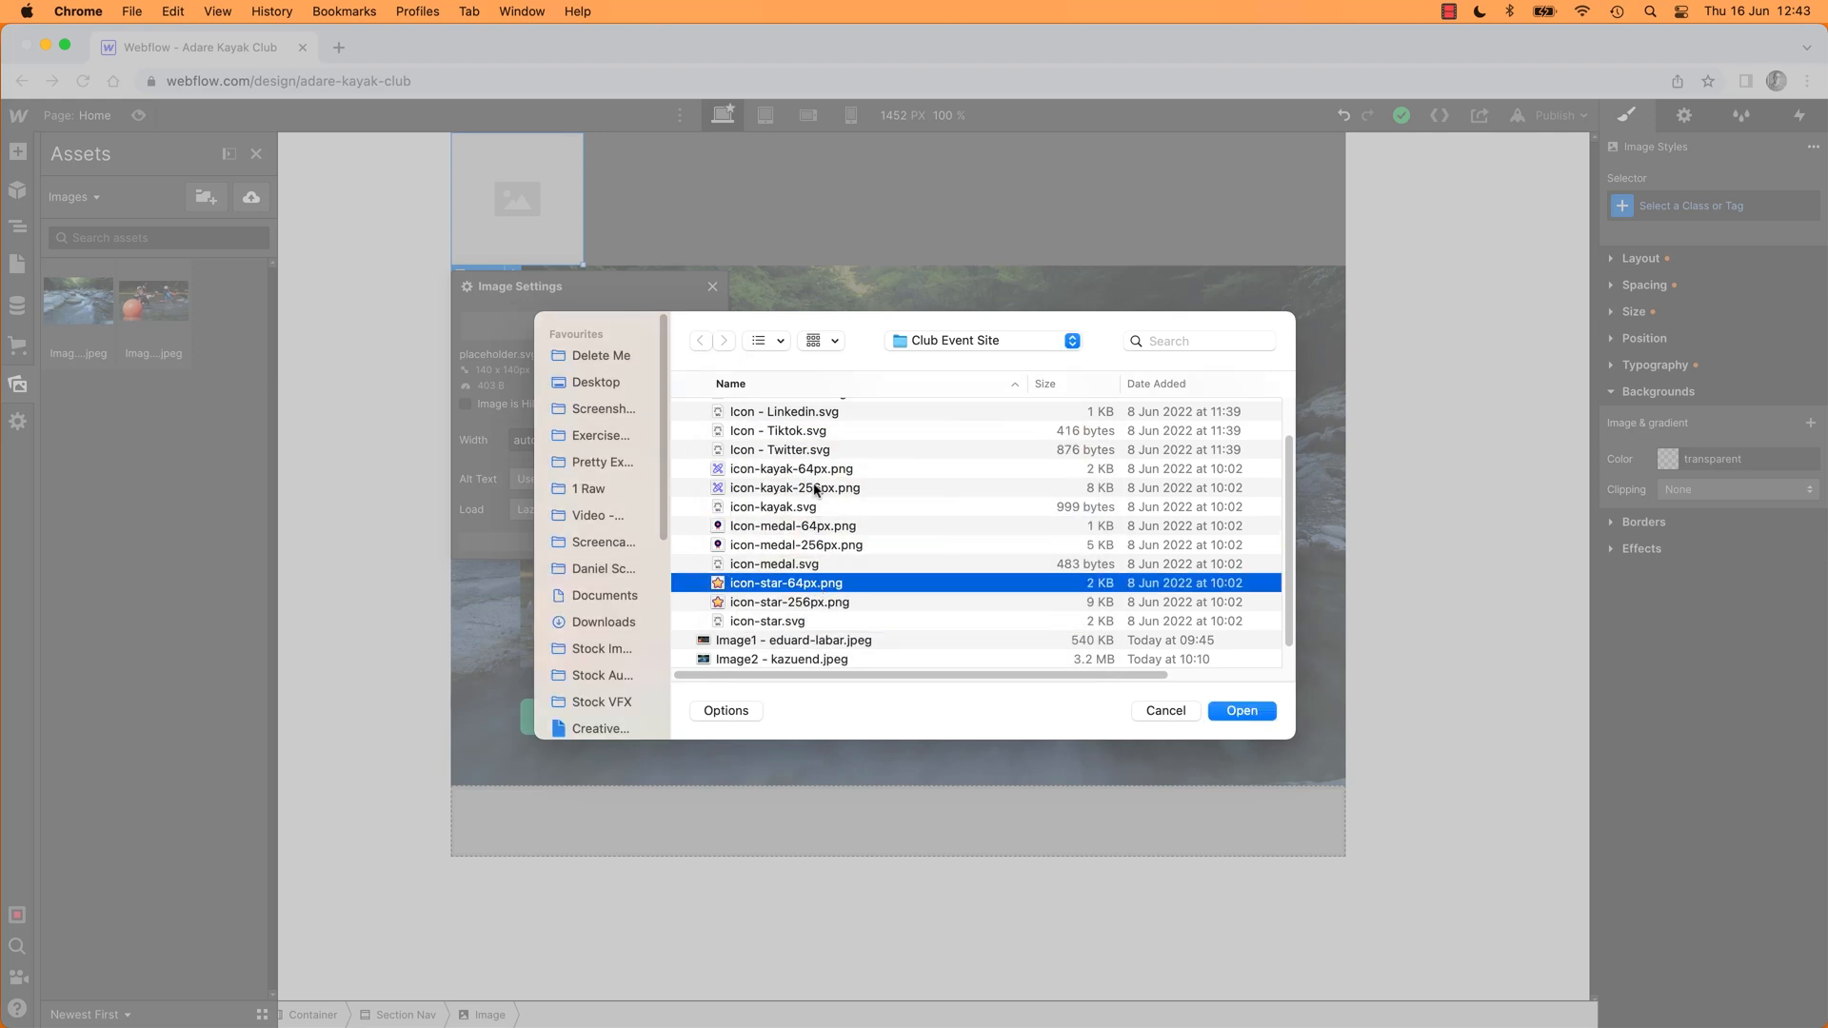
{"action": "left_click", "coordinate": [792, 468]}
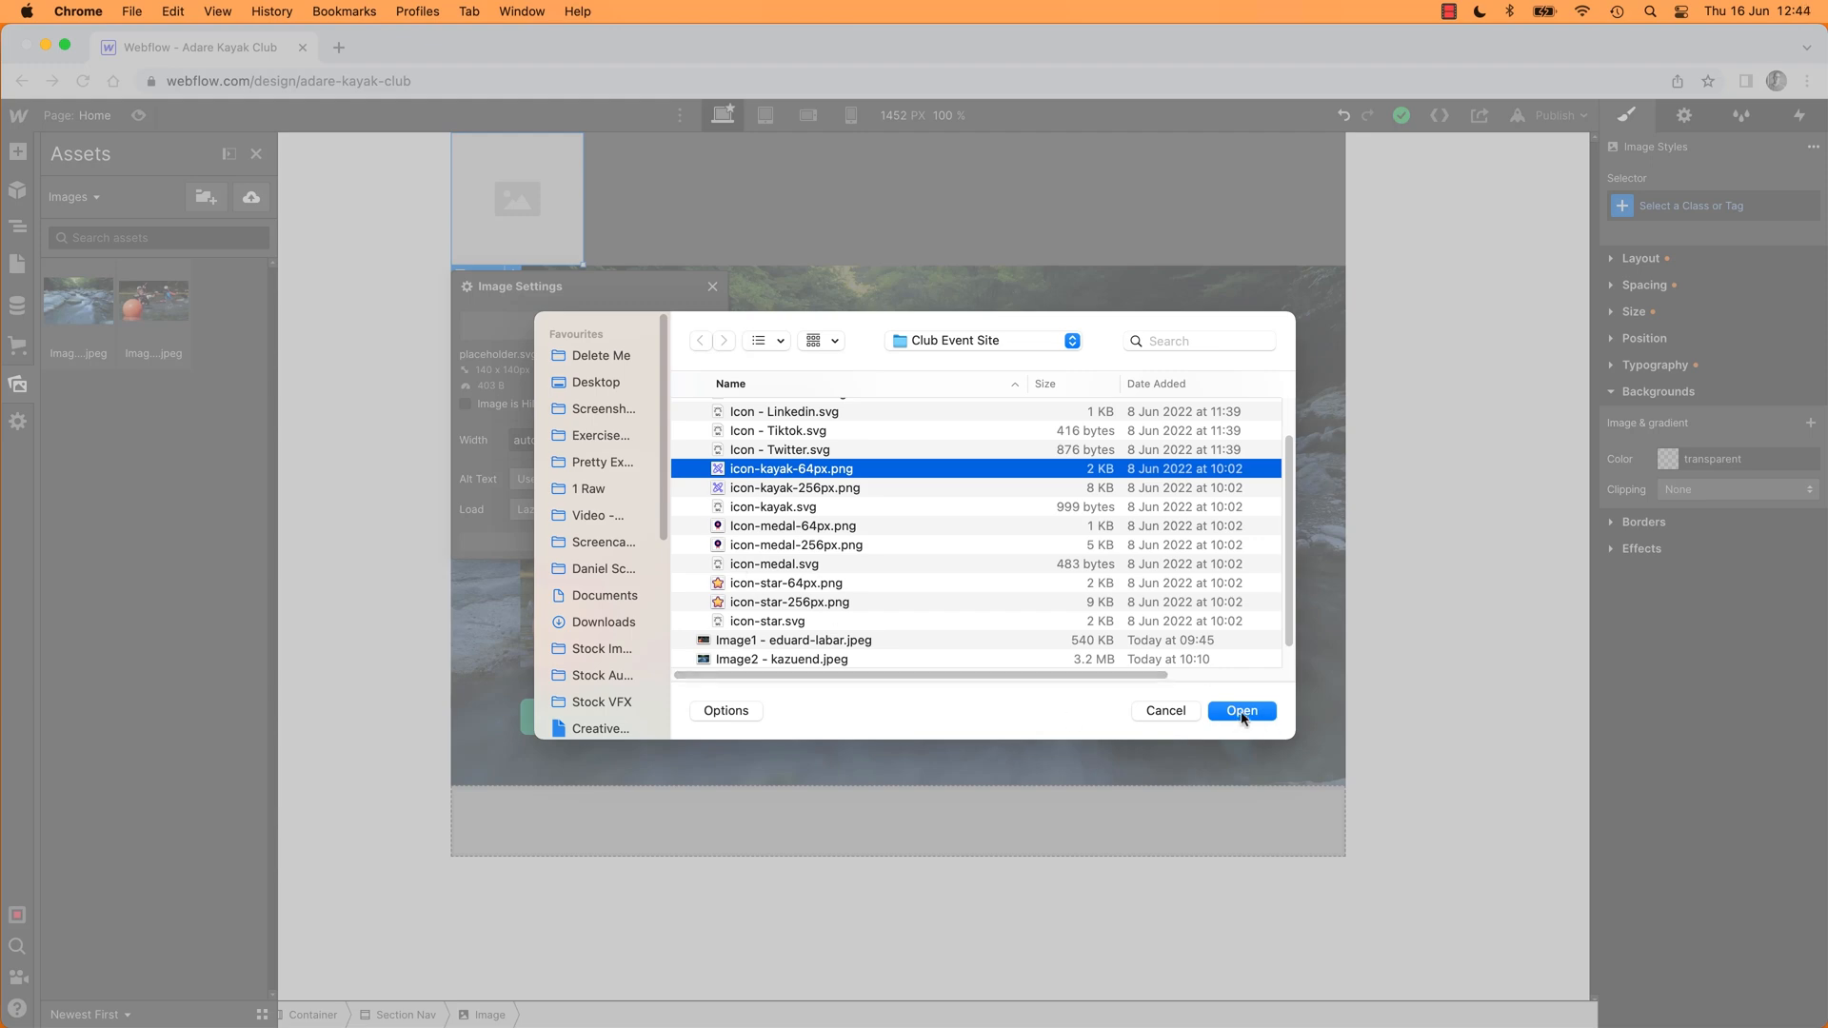
{"action": "left_click", "coordinate": [1240, 710]}
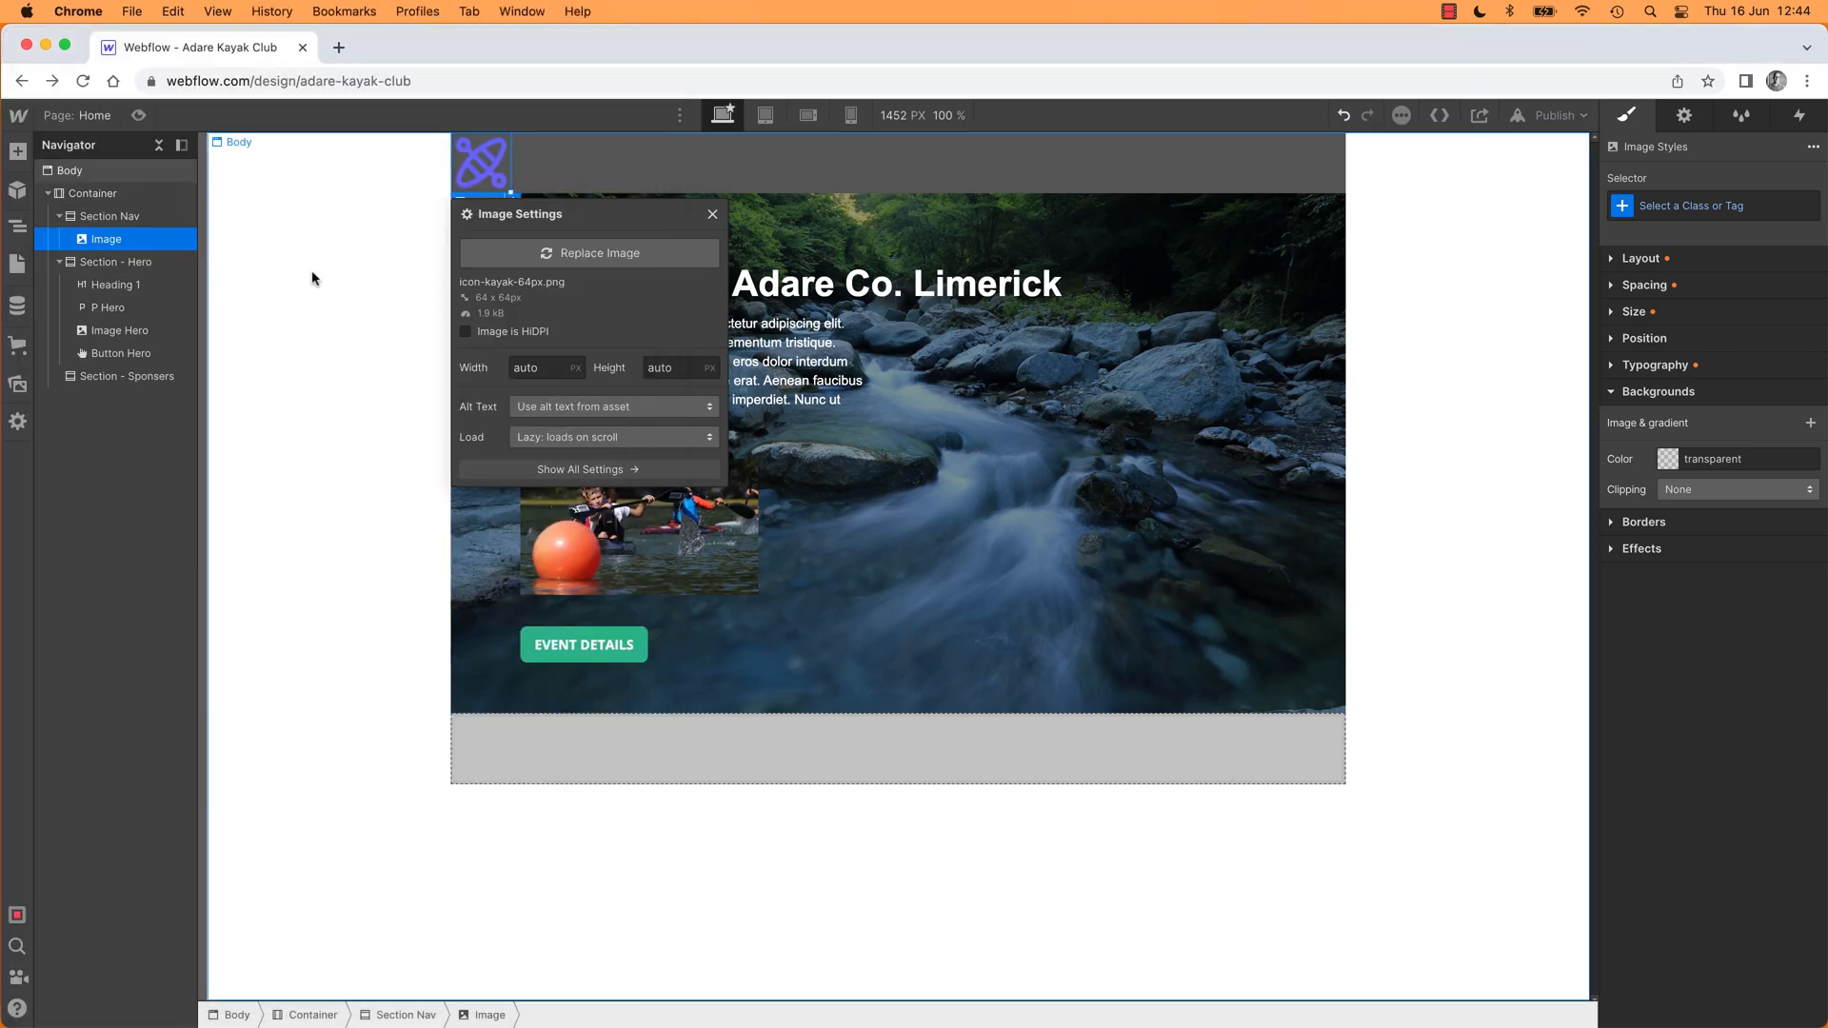
{"action": "mouse_move", "coordinate": [526, 200]}
{"action": "type", "text": "60"}
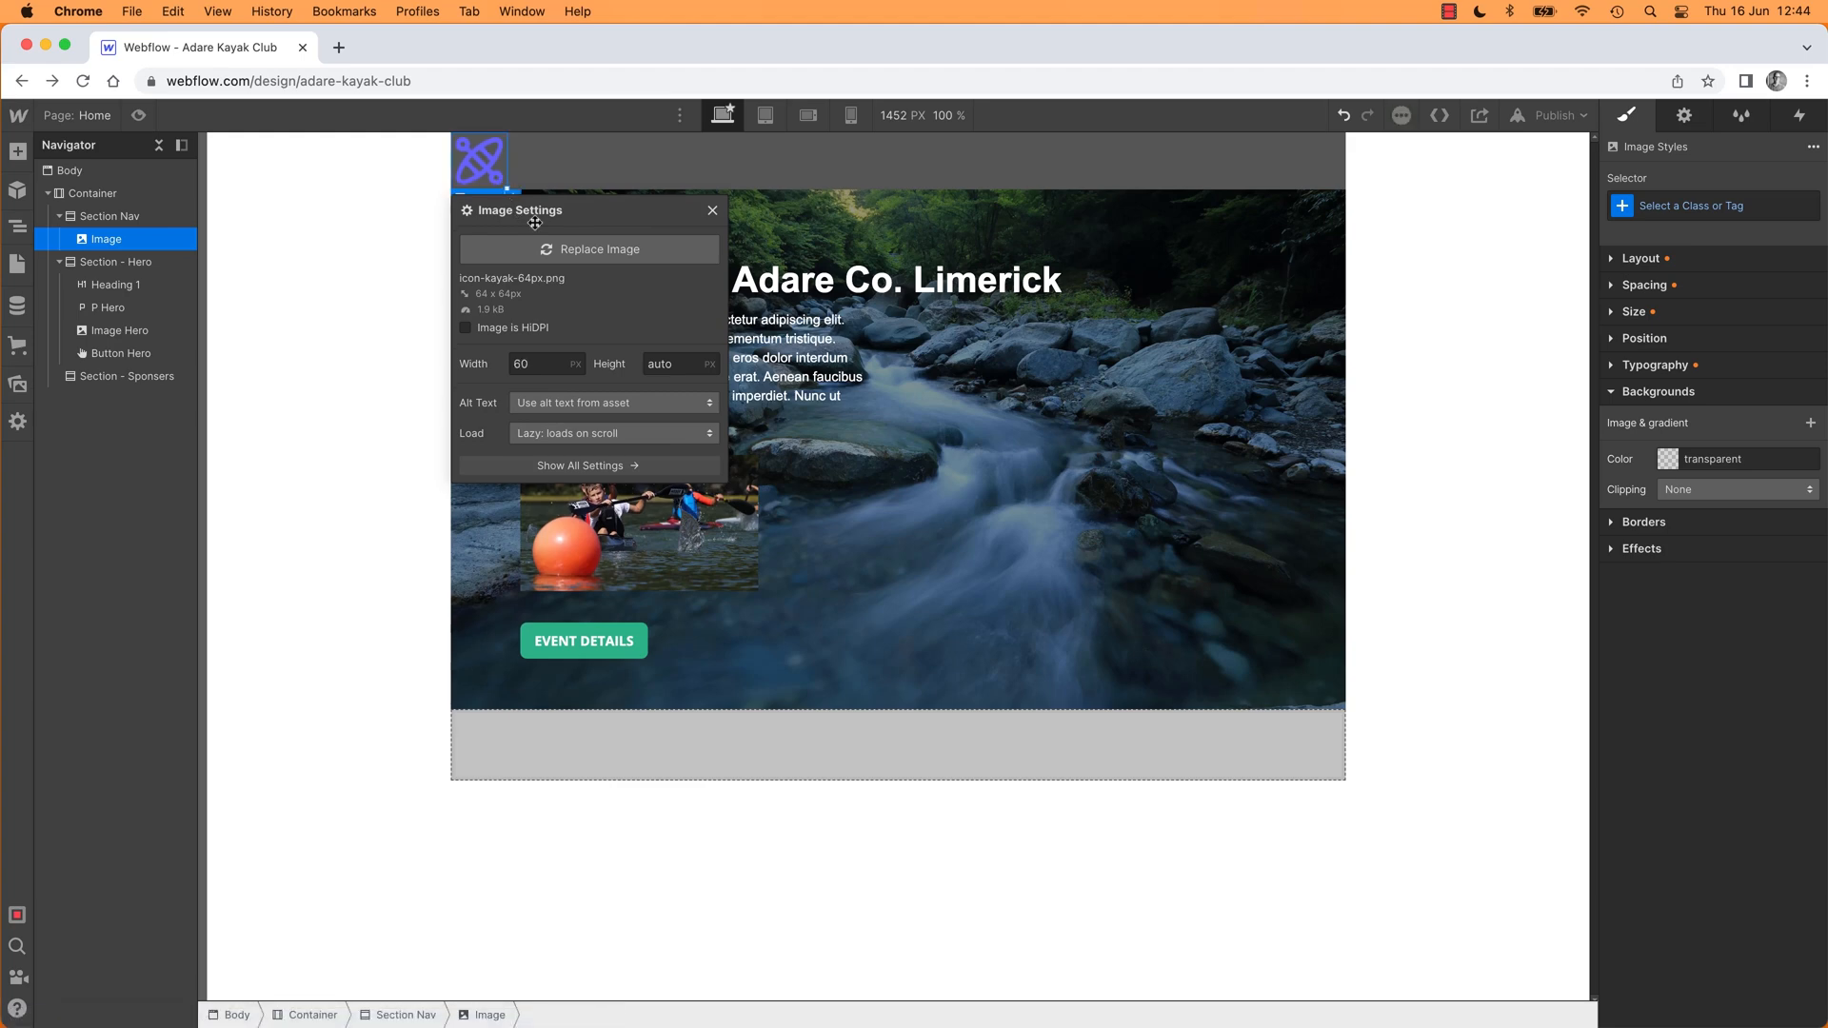
Step: Size the kayak logo to 60 px width and close its image settings
{"action": "left_click", "coordinate": [711, 211]}
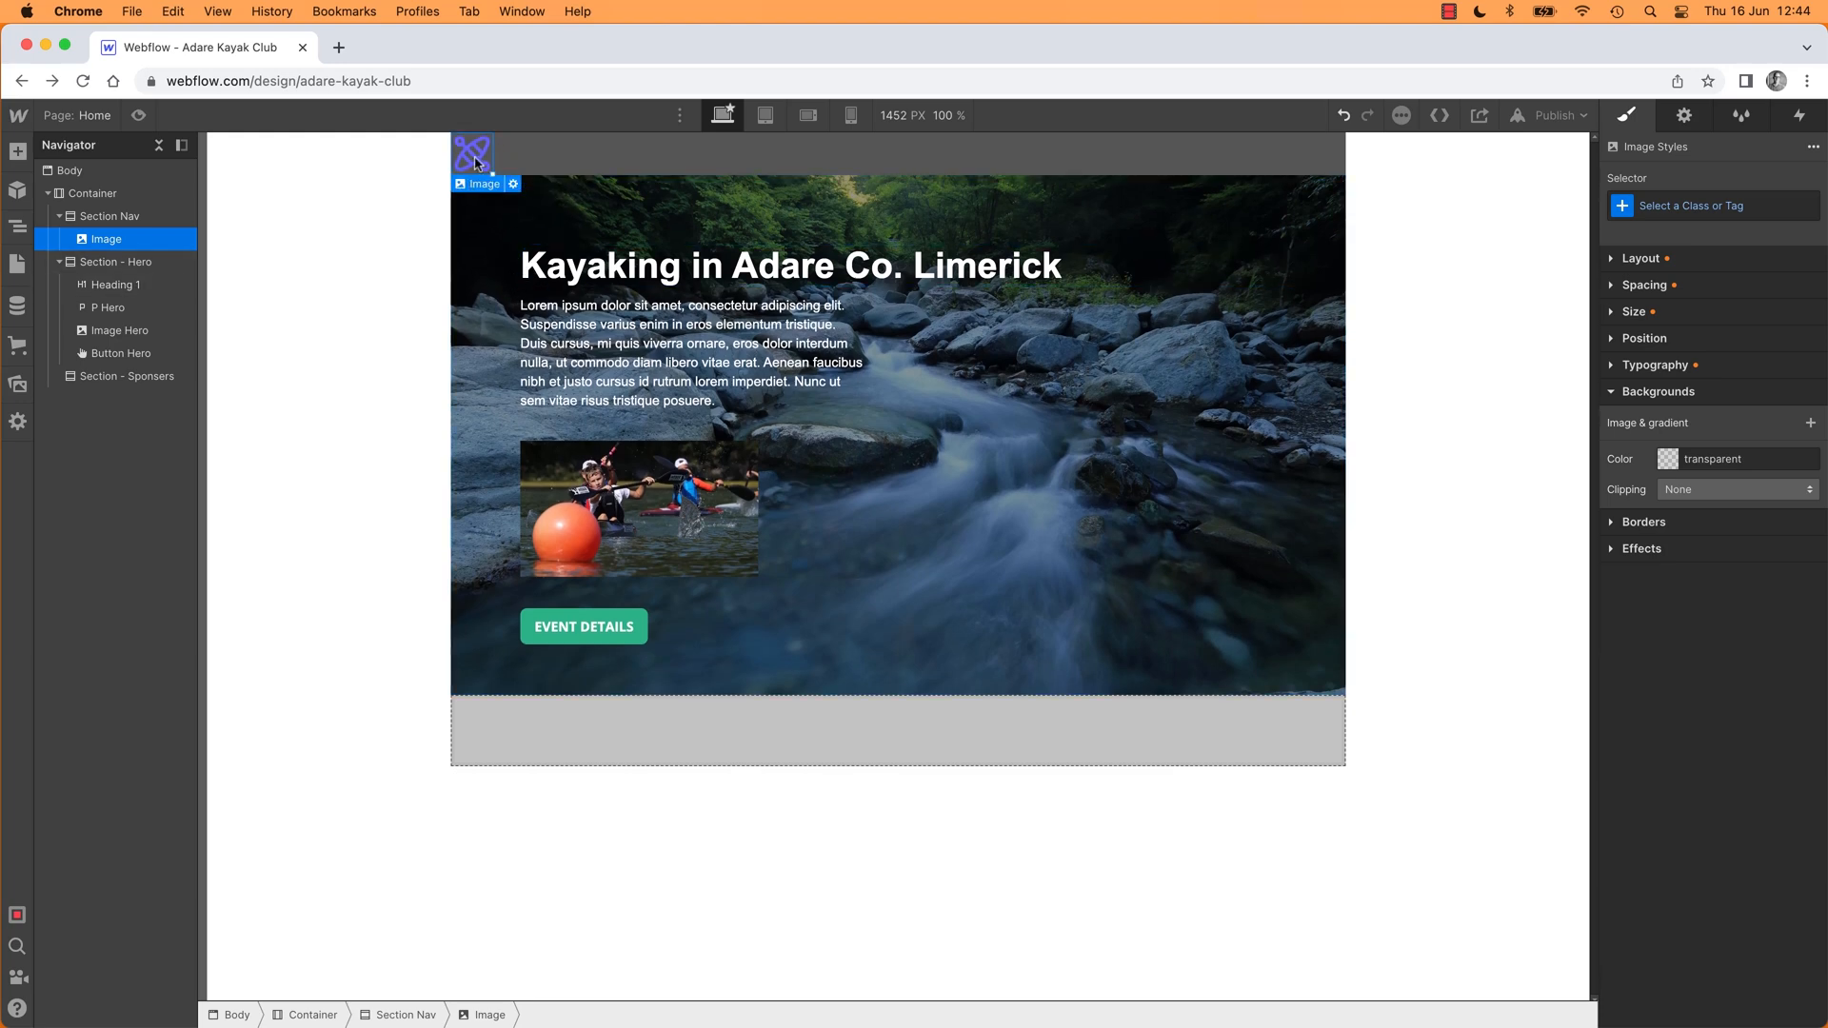
{"action": "mouse_move", "coordinate": [1710, 208]}
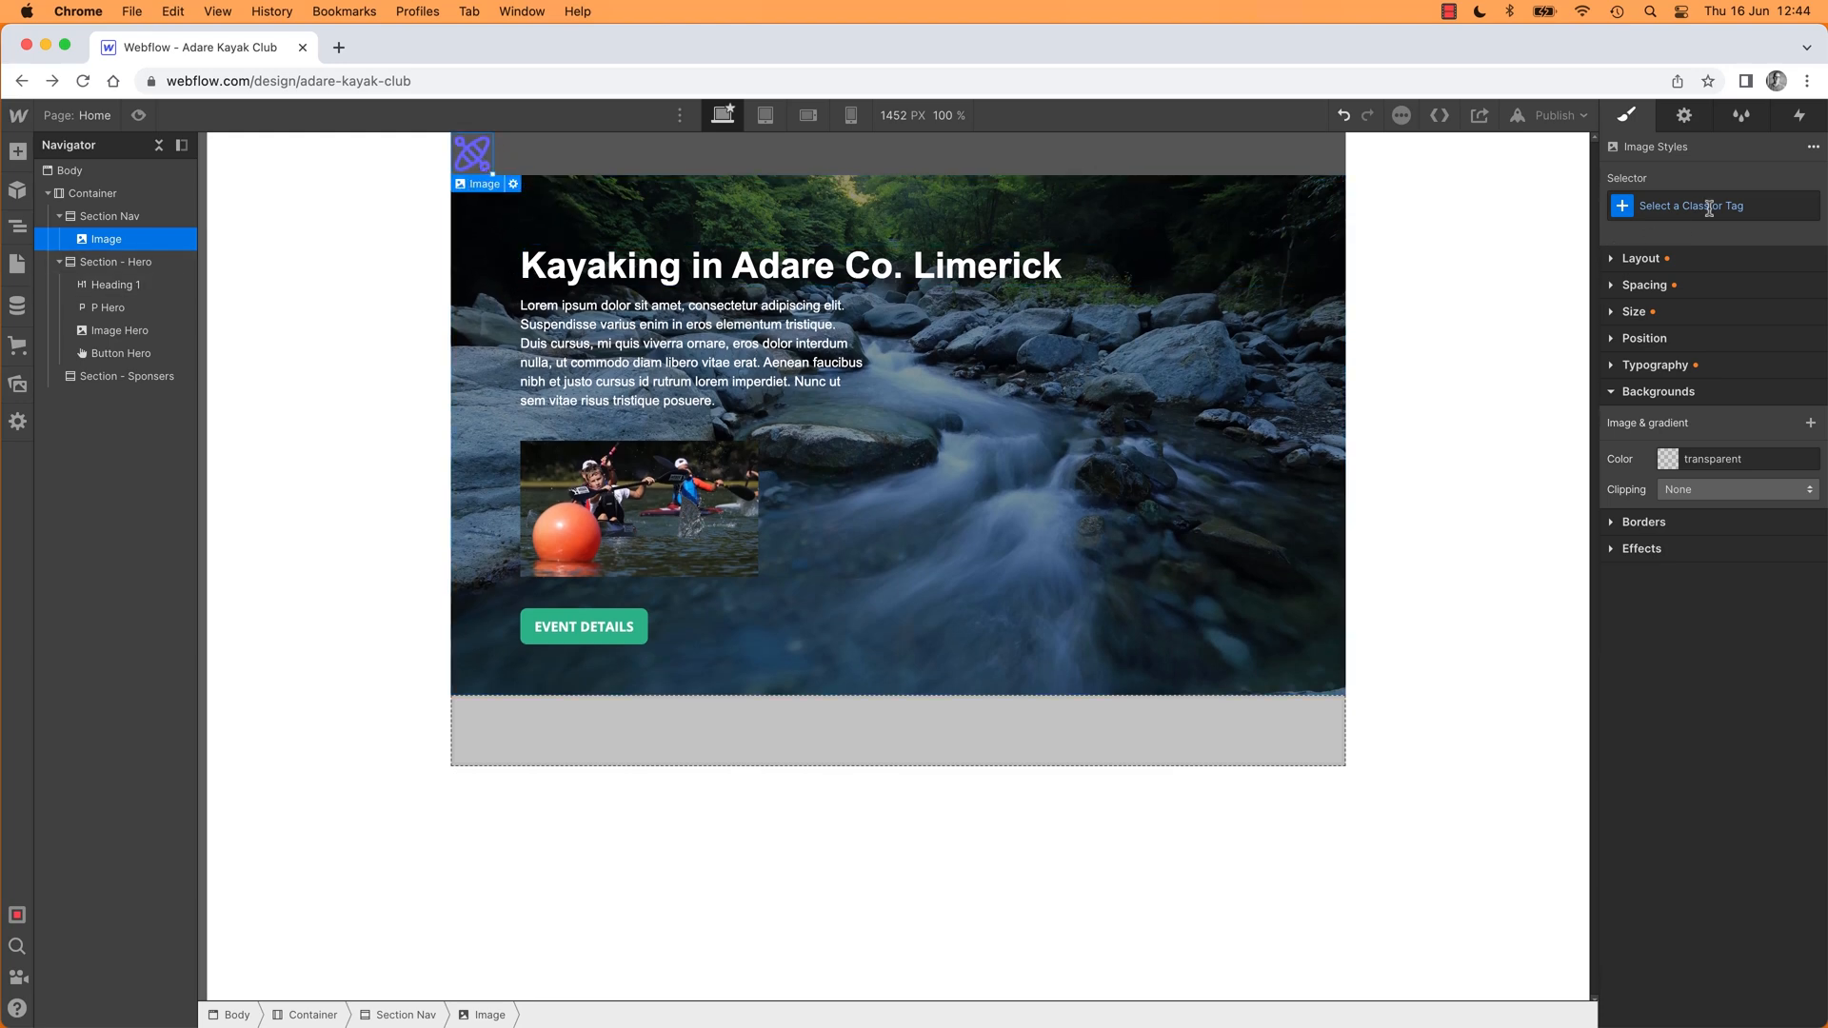
Step: Name the logo 'Image Logo' and give it roughly 15px top, 16px left, 22px bottom margins
{"action": "type", "text": "imag"}
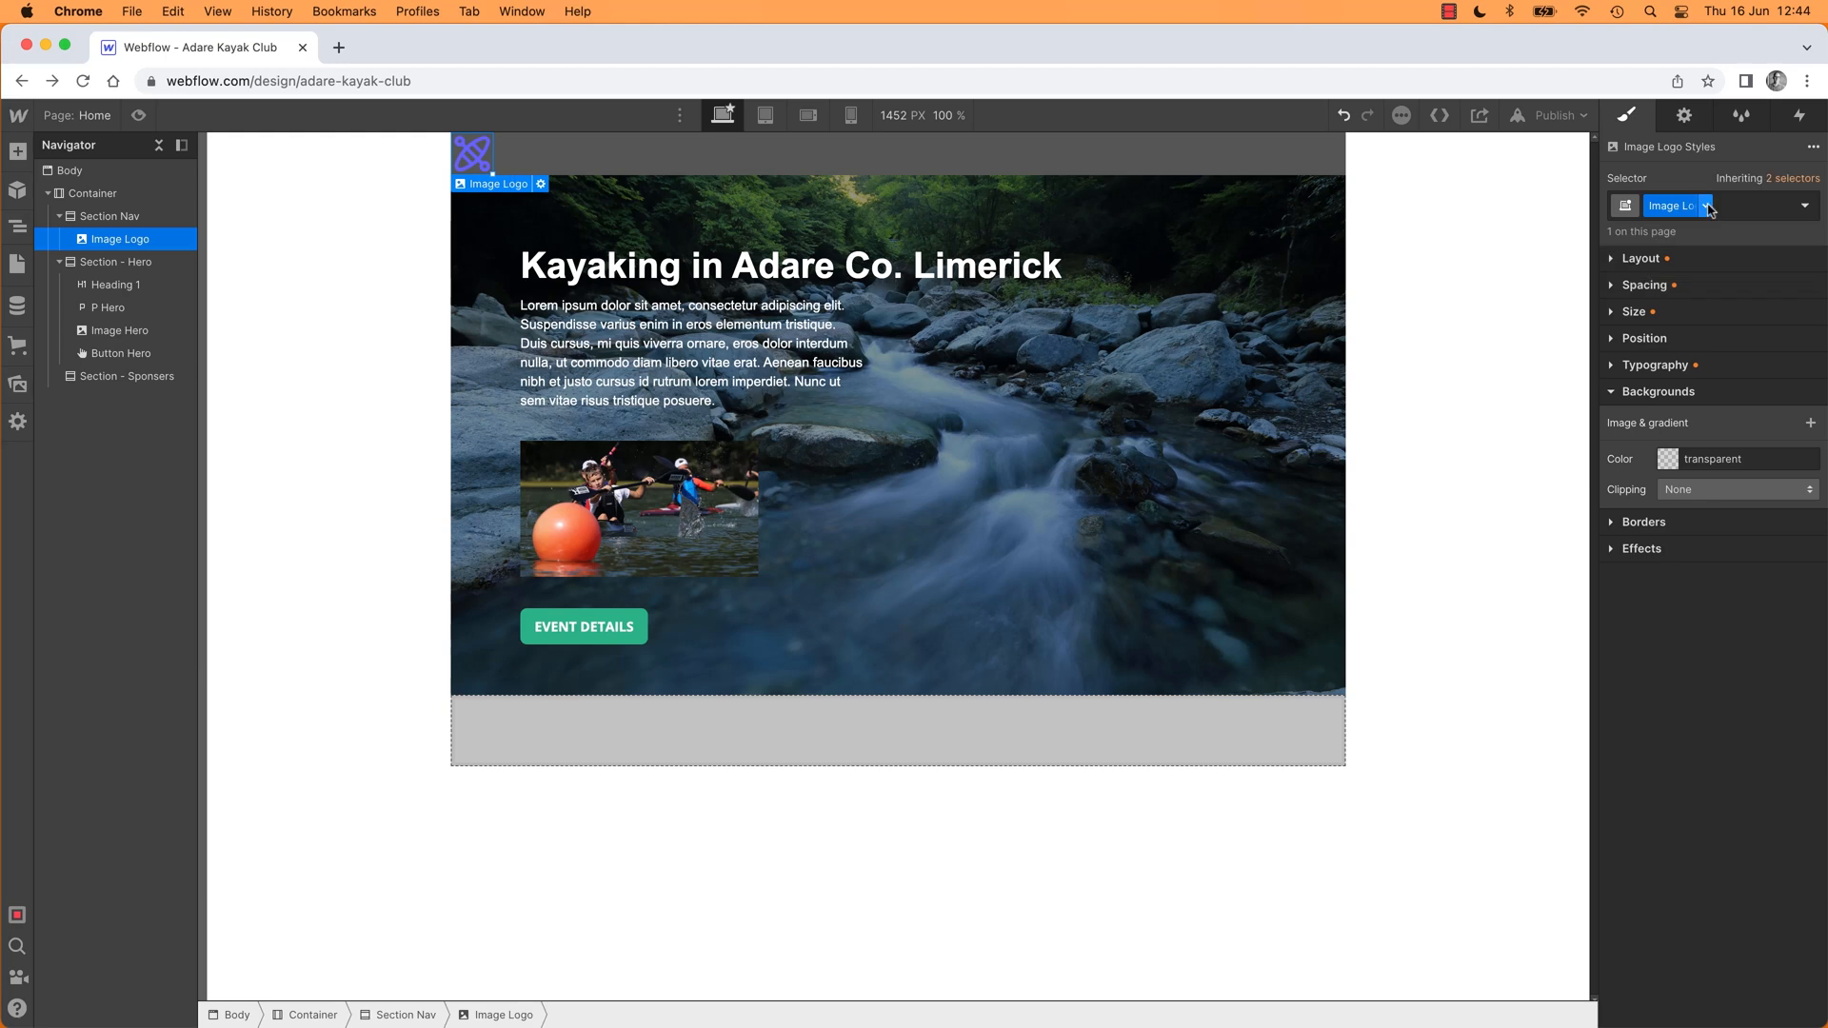
{"action": "left_click", "coordinate": [1639, 257]}
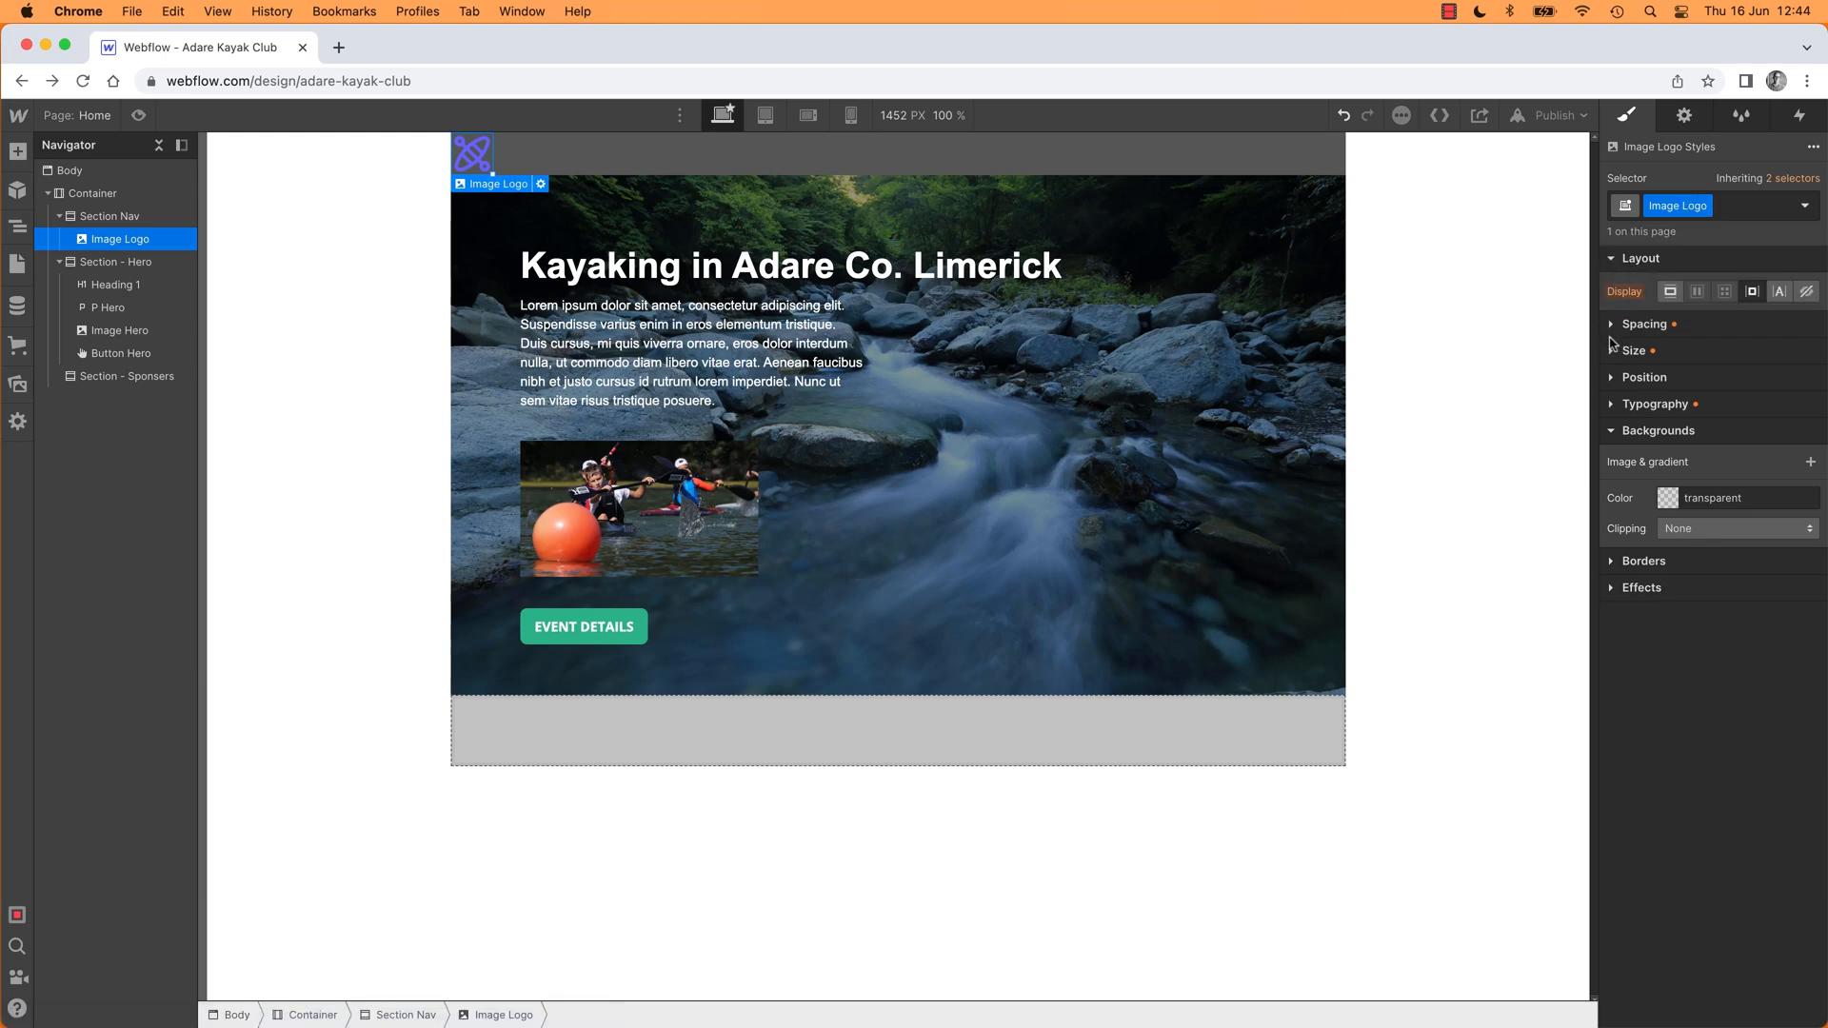
{"action": "left_click", "coordinate": [1640, 257]}
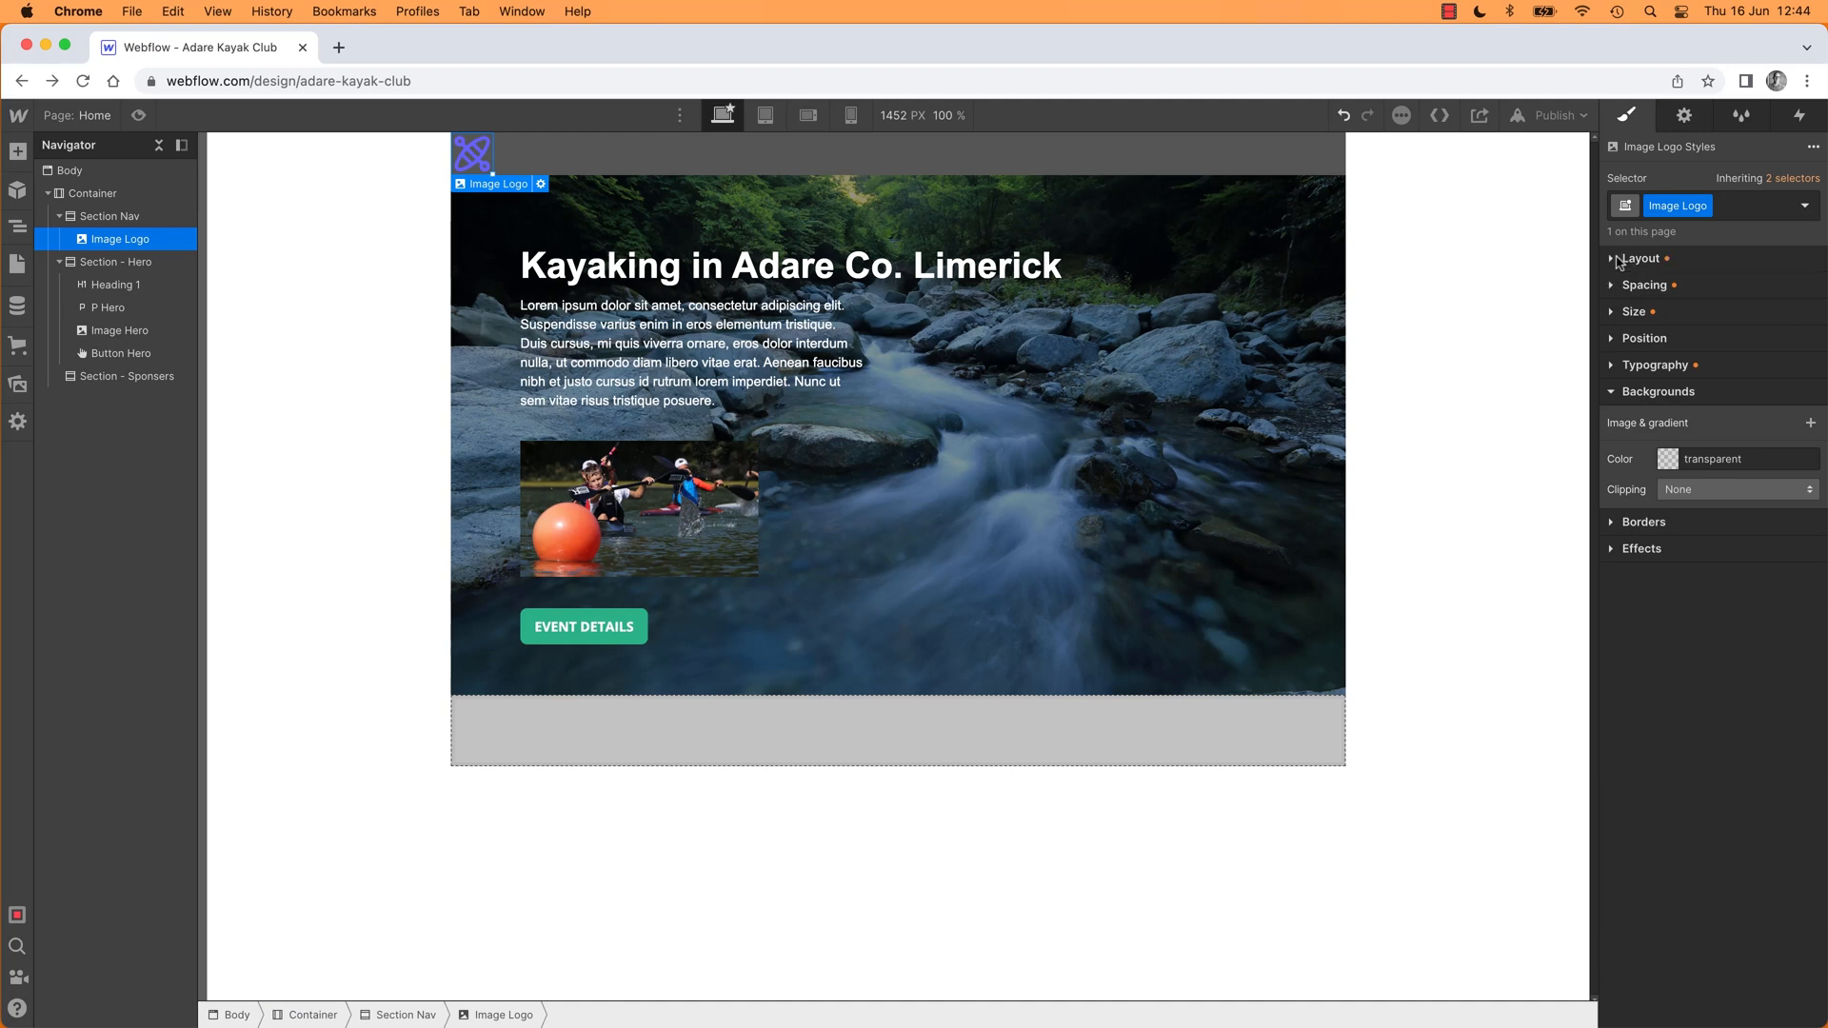
{"action": "left_click", "coordinate": [1644, 284]}
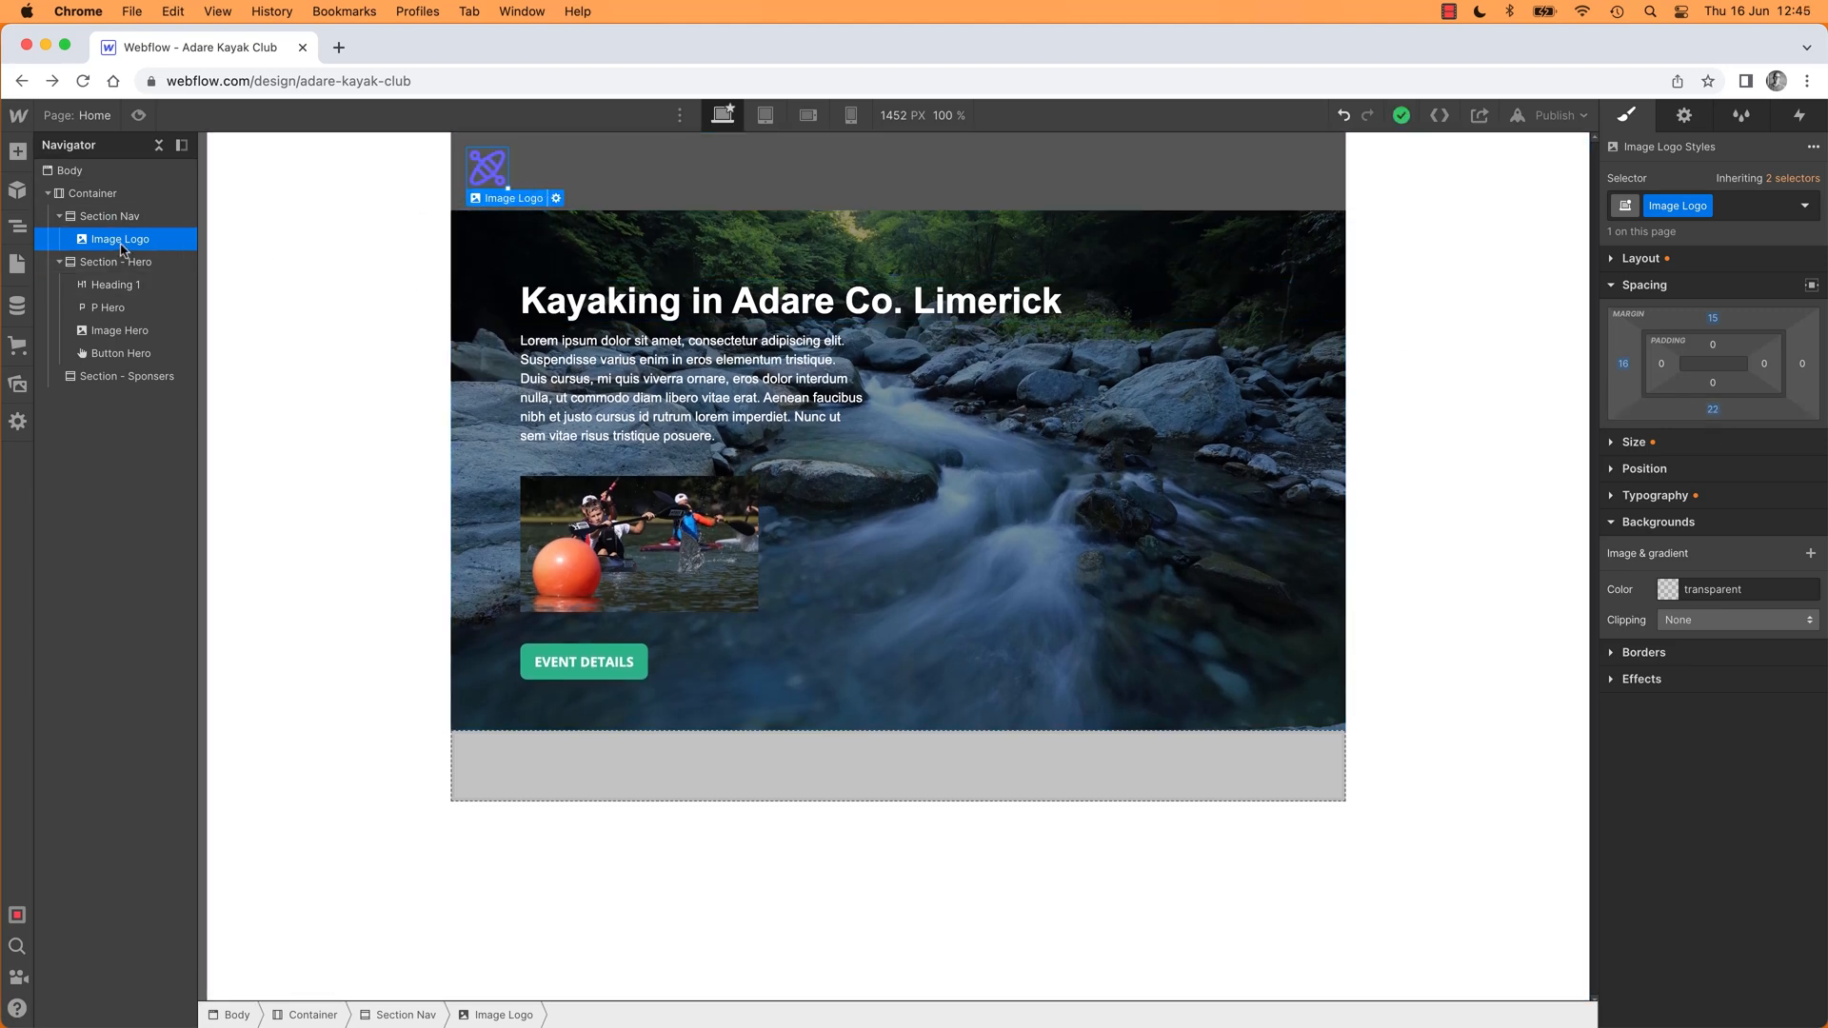
{"action": "mouse_move", "coordinate": [111, 216]}
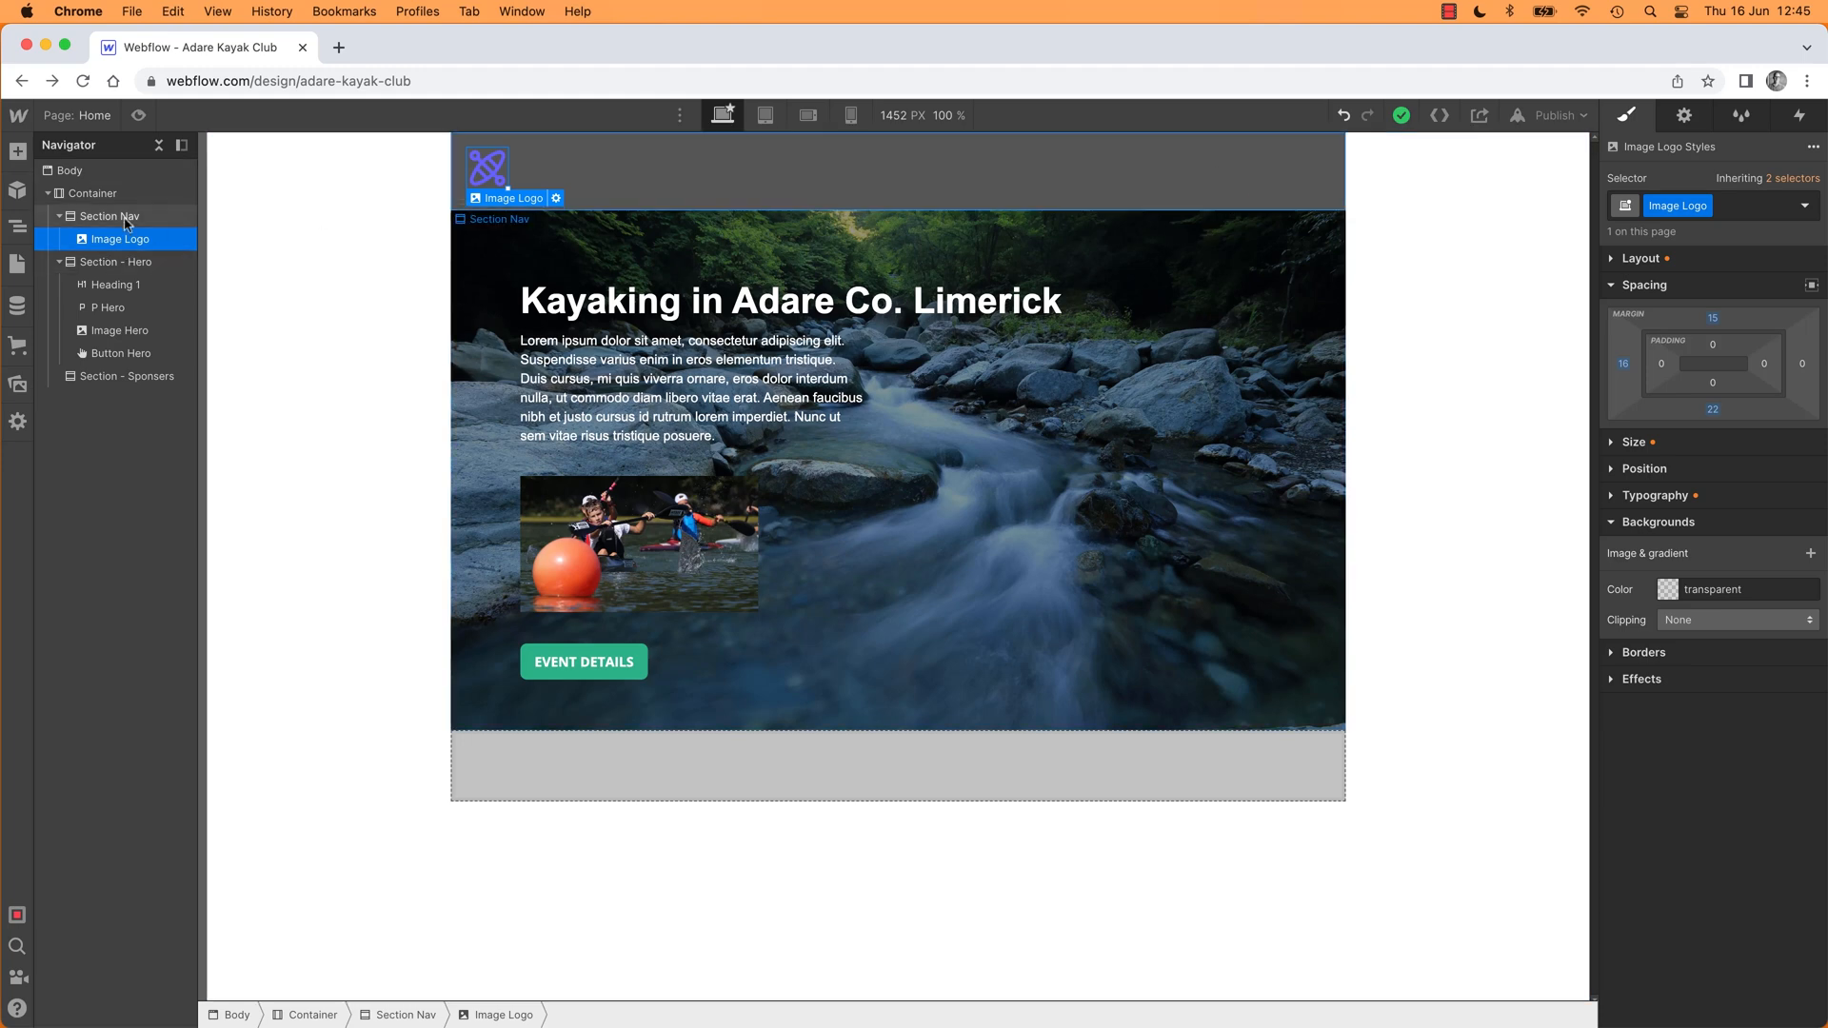
Step: Add a blue 'Button Text' button into Section Nav beside the kayak logo
{"action": "left_click", "coordinate": [17, 150]}
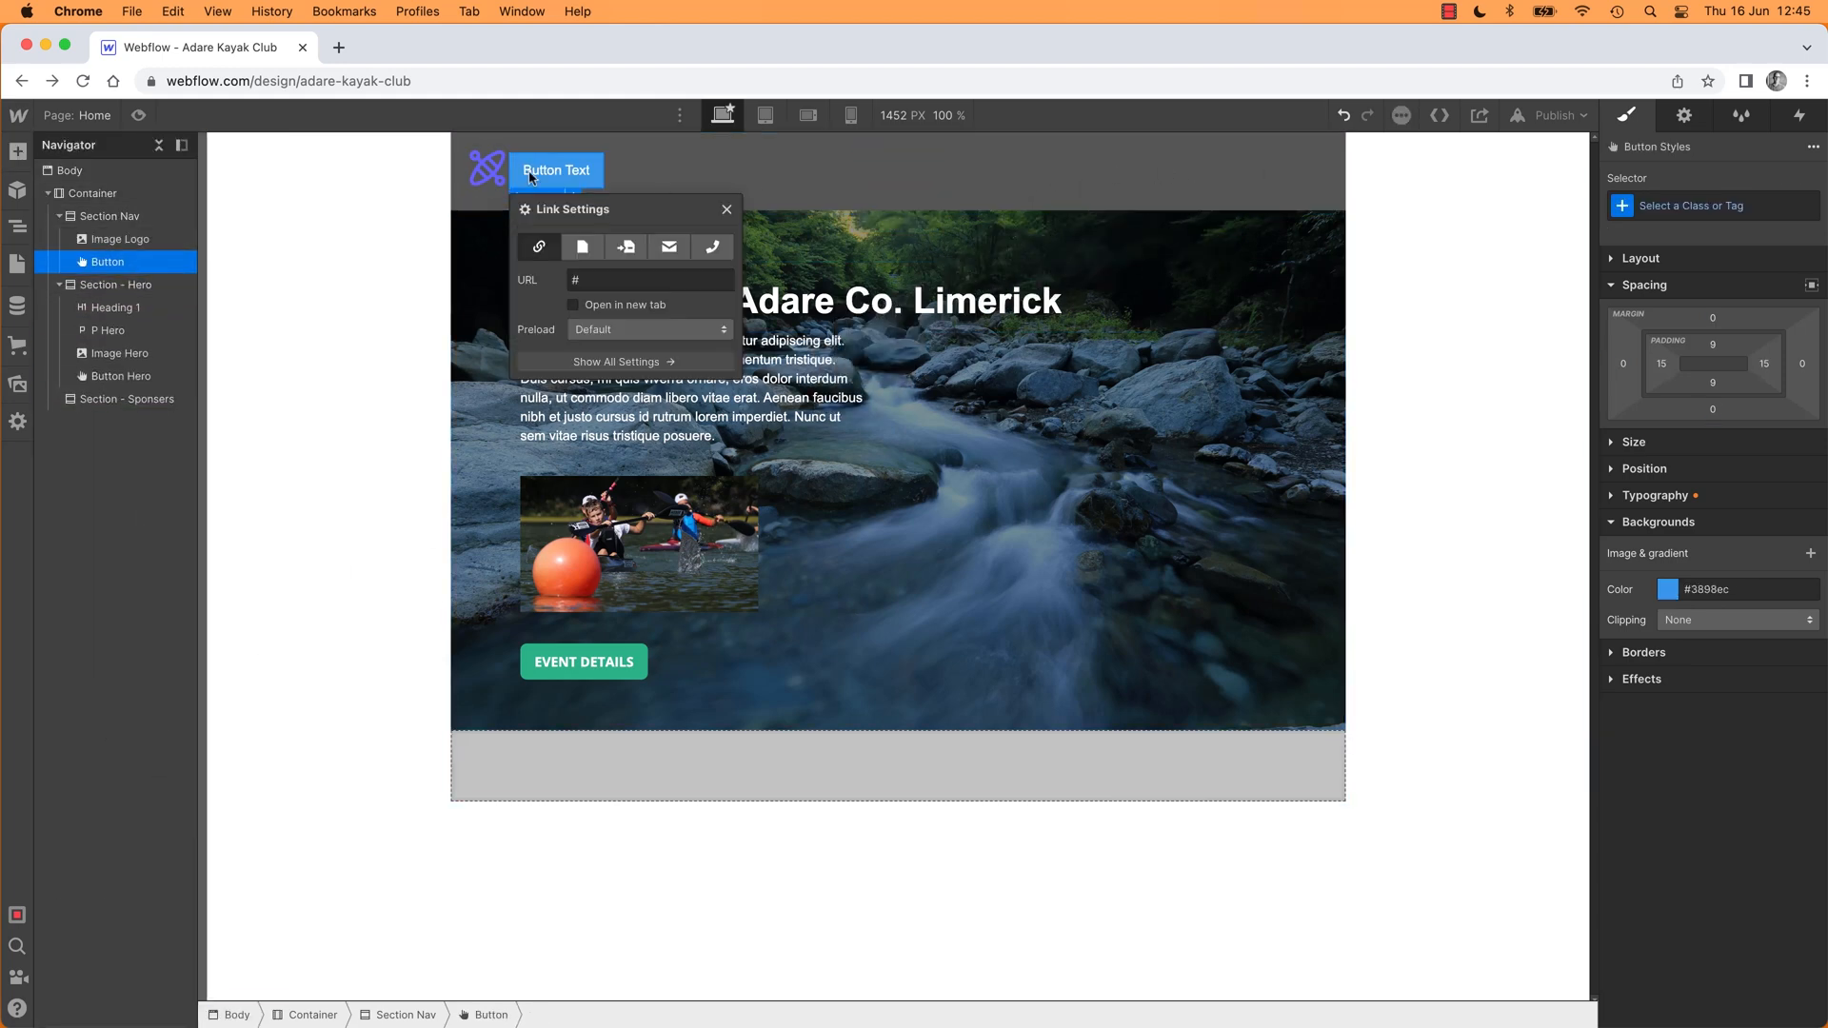
{"action": "left_click", "coordinate": [725, 210]}
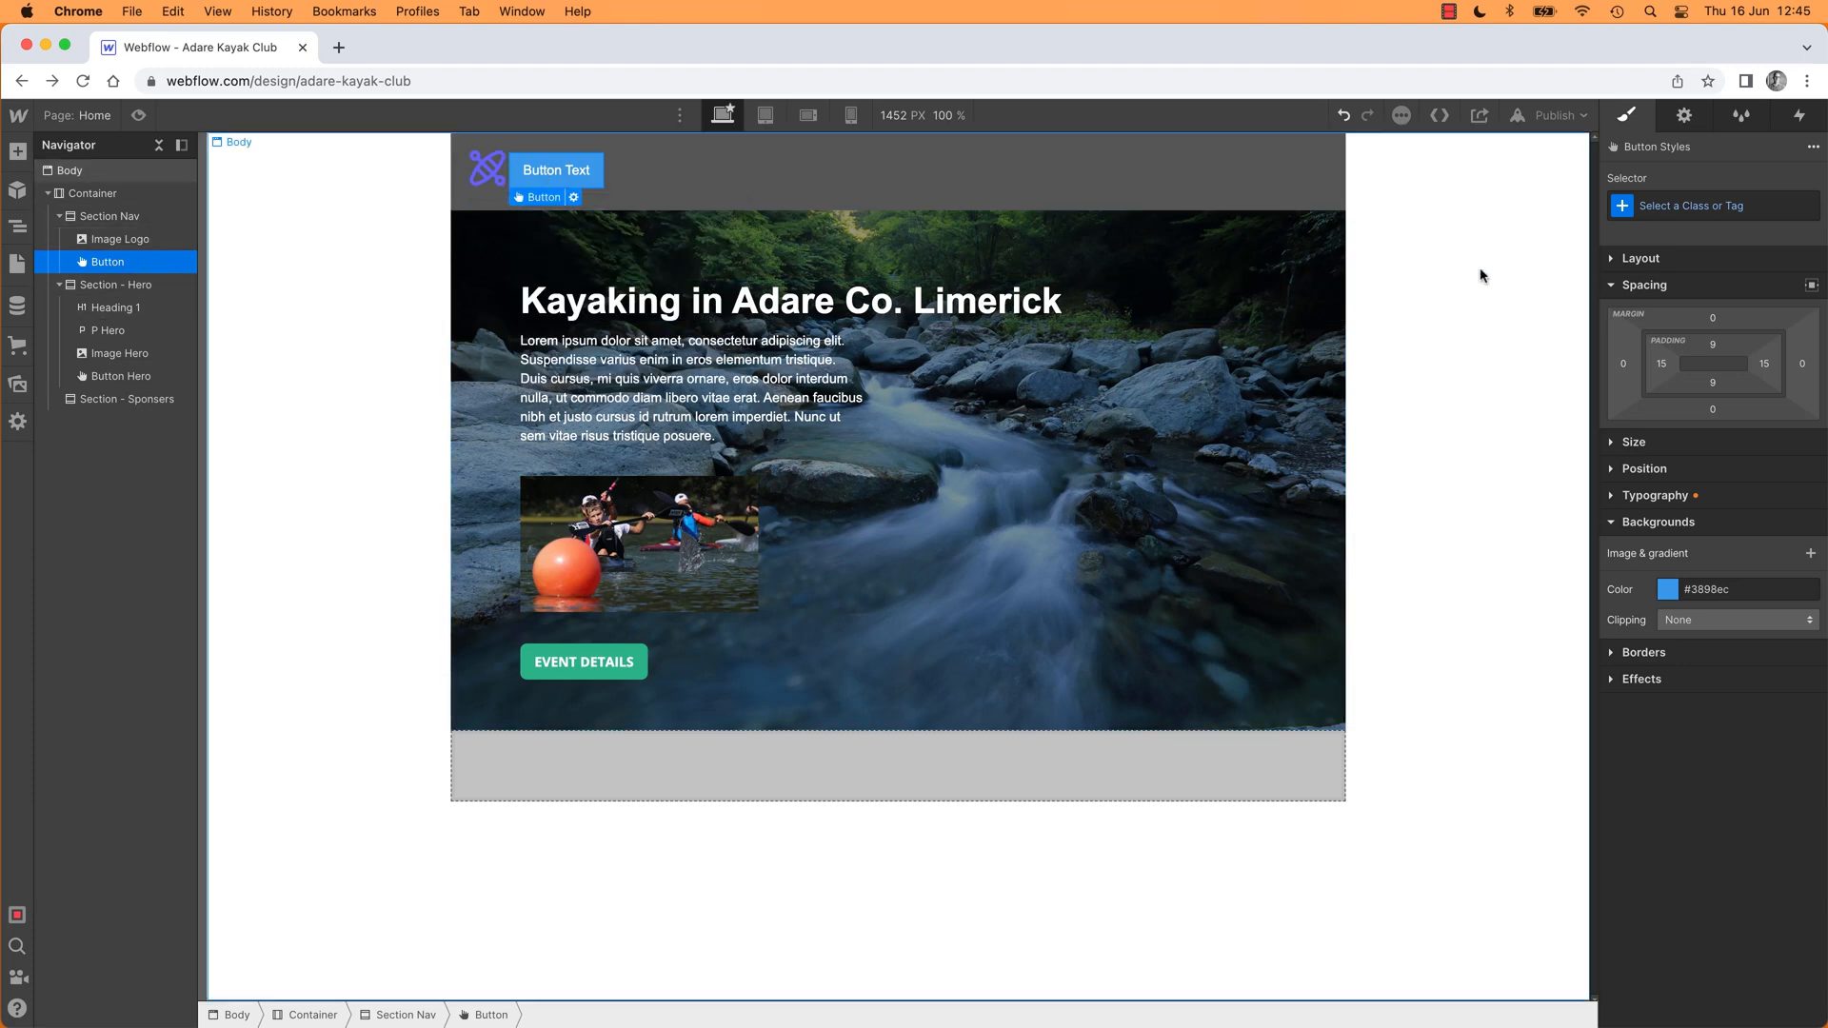
{"action": "left_click", "coordinate": [1643, 284]}
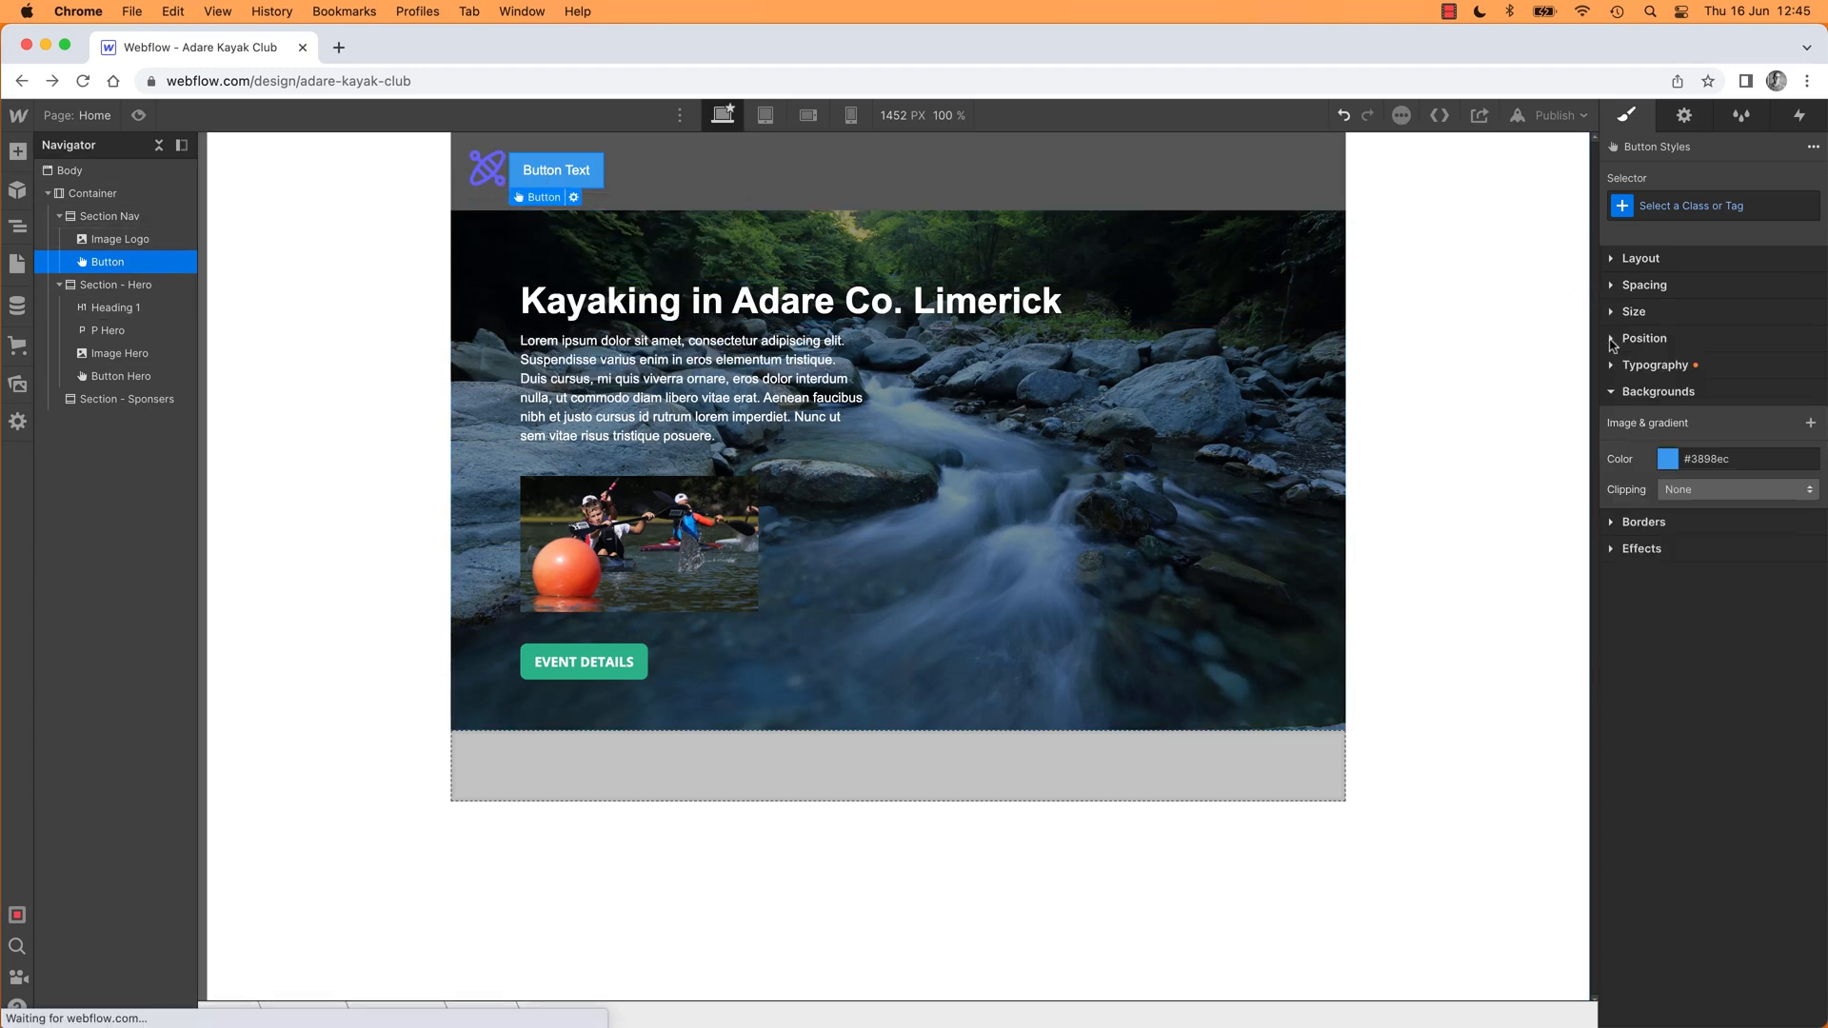
Step: Float the nav button right so it sits at the far end of the bar
{"action": "left_click", "coordinate": [1643, 339]}
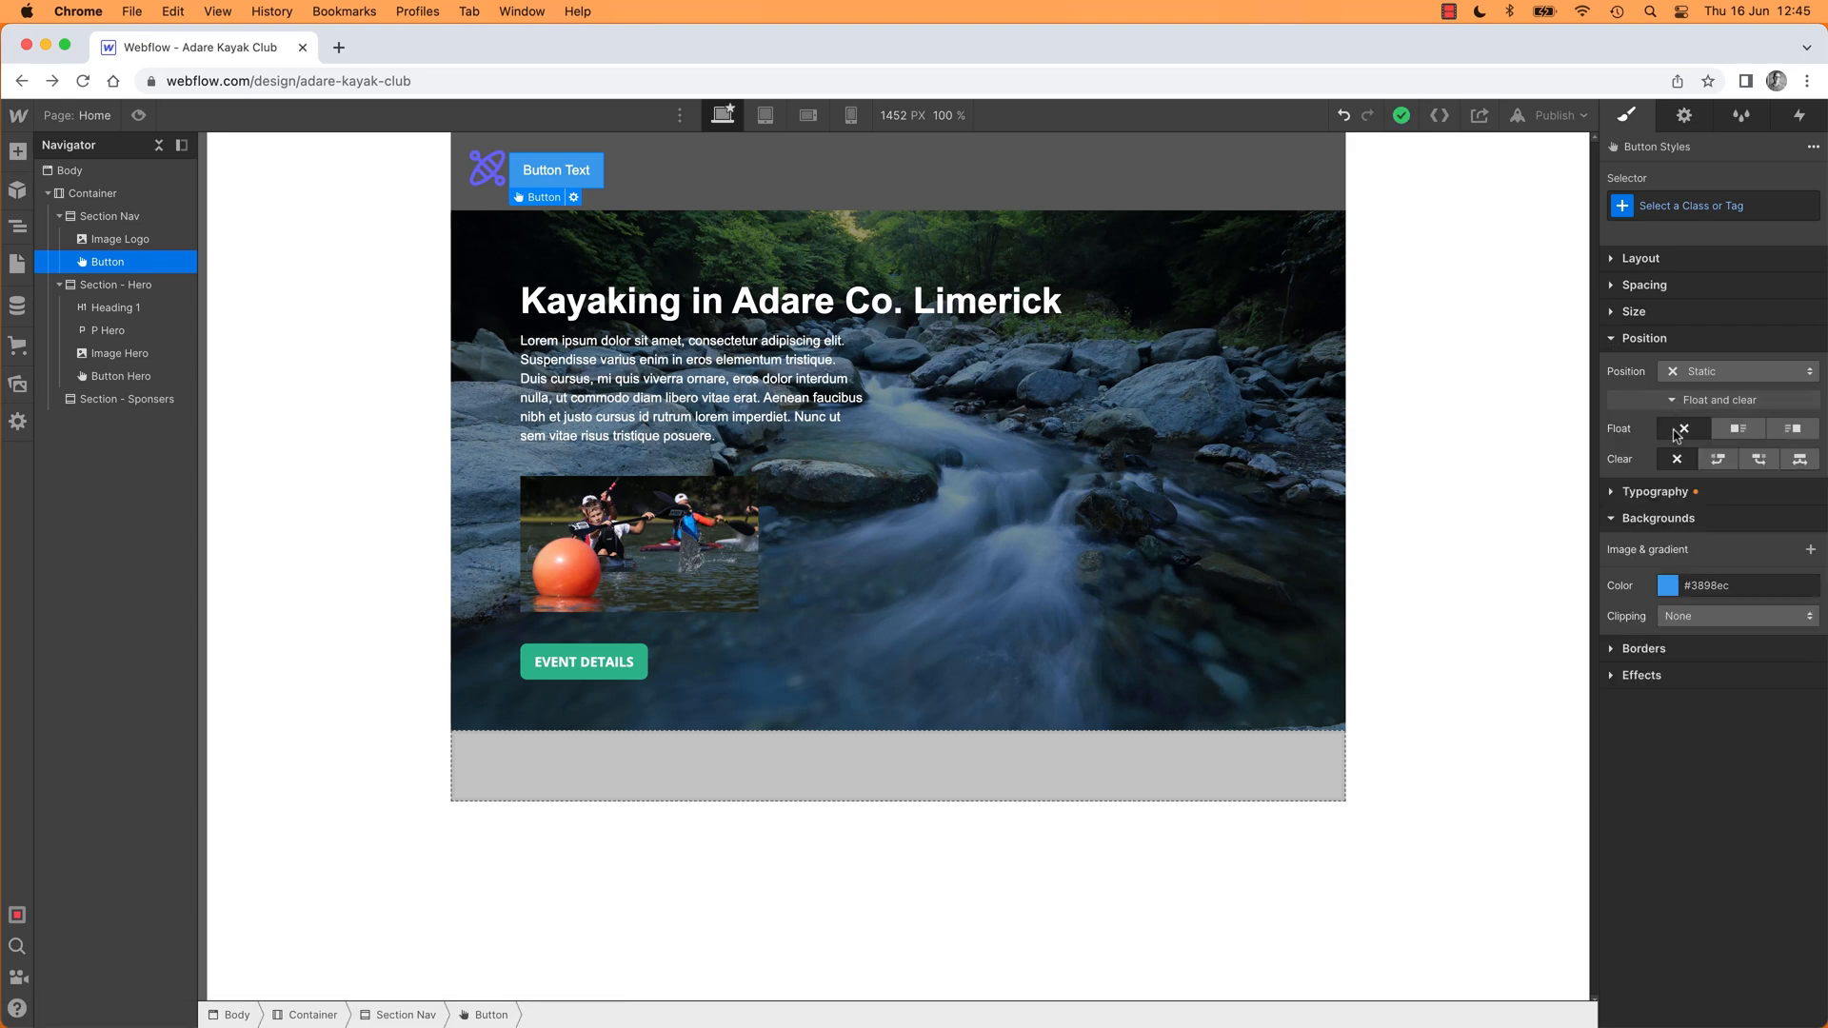
{"action": "mouse_move", "coordinate": [1794, 429]}
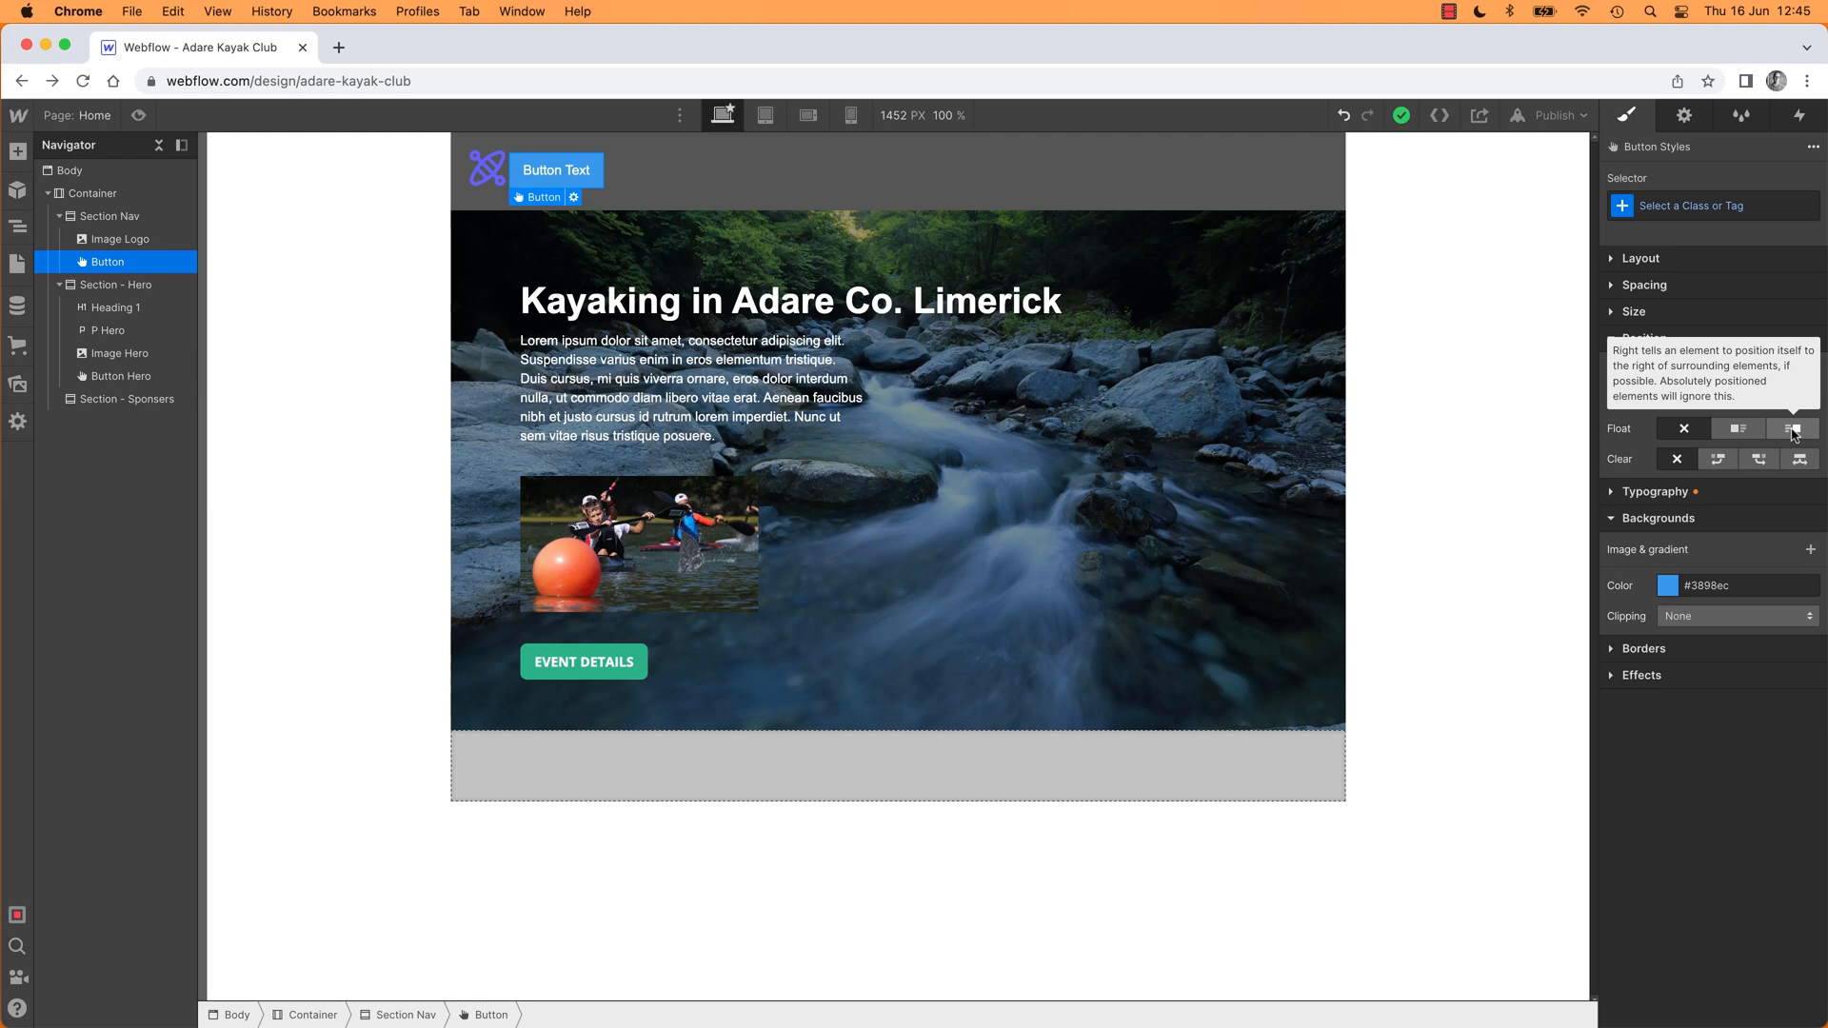
{"action": "left_click", "coordinate": [1795, 429]}
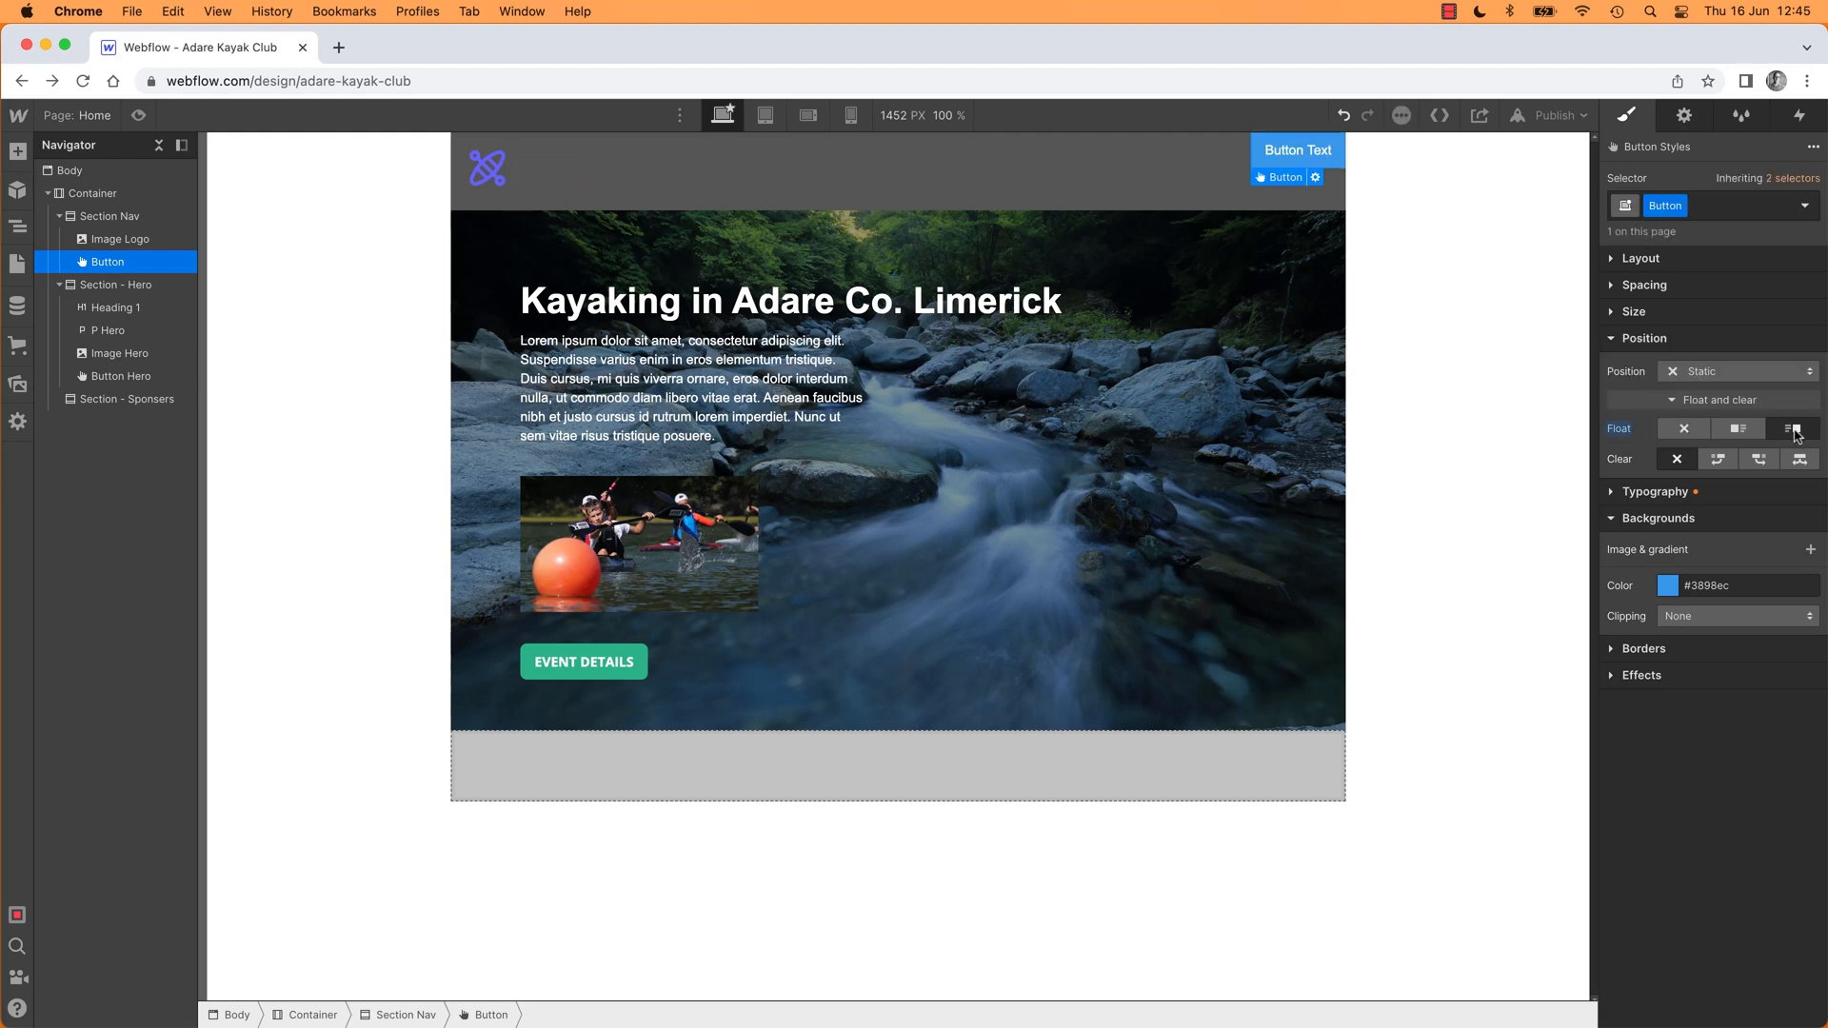
{"action": "mouse_move", "coordinate": [1581, 401]}
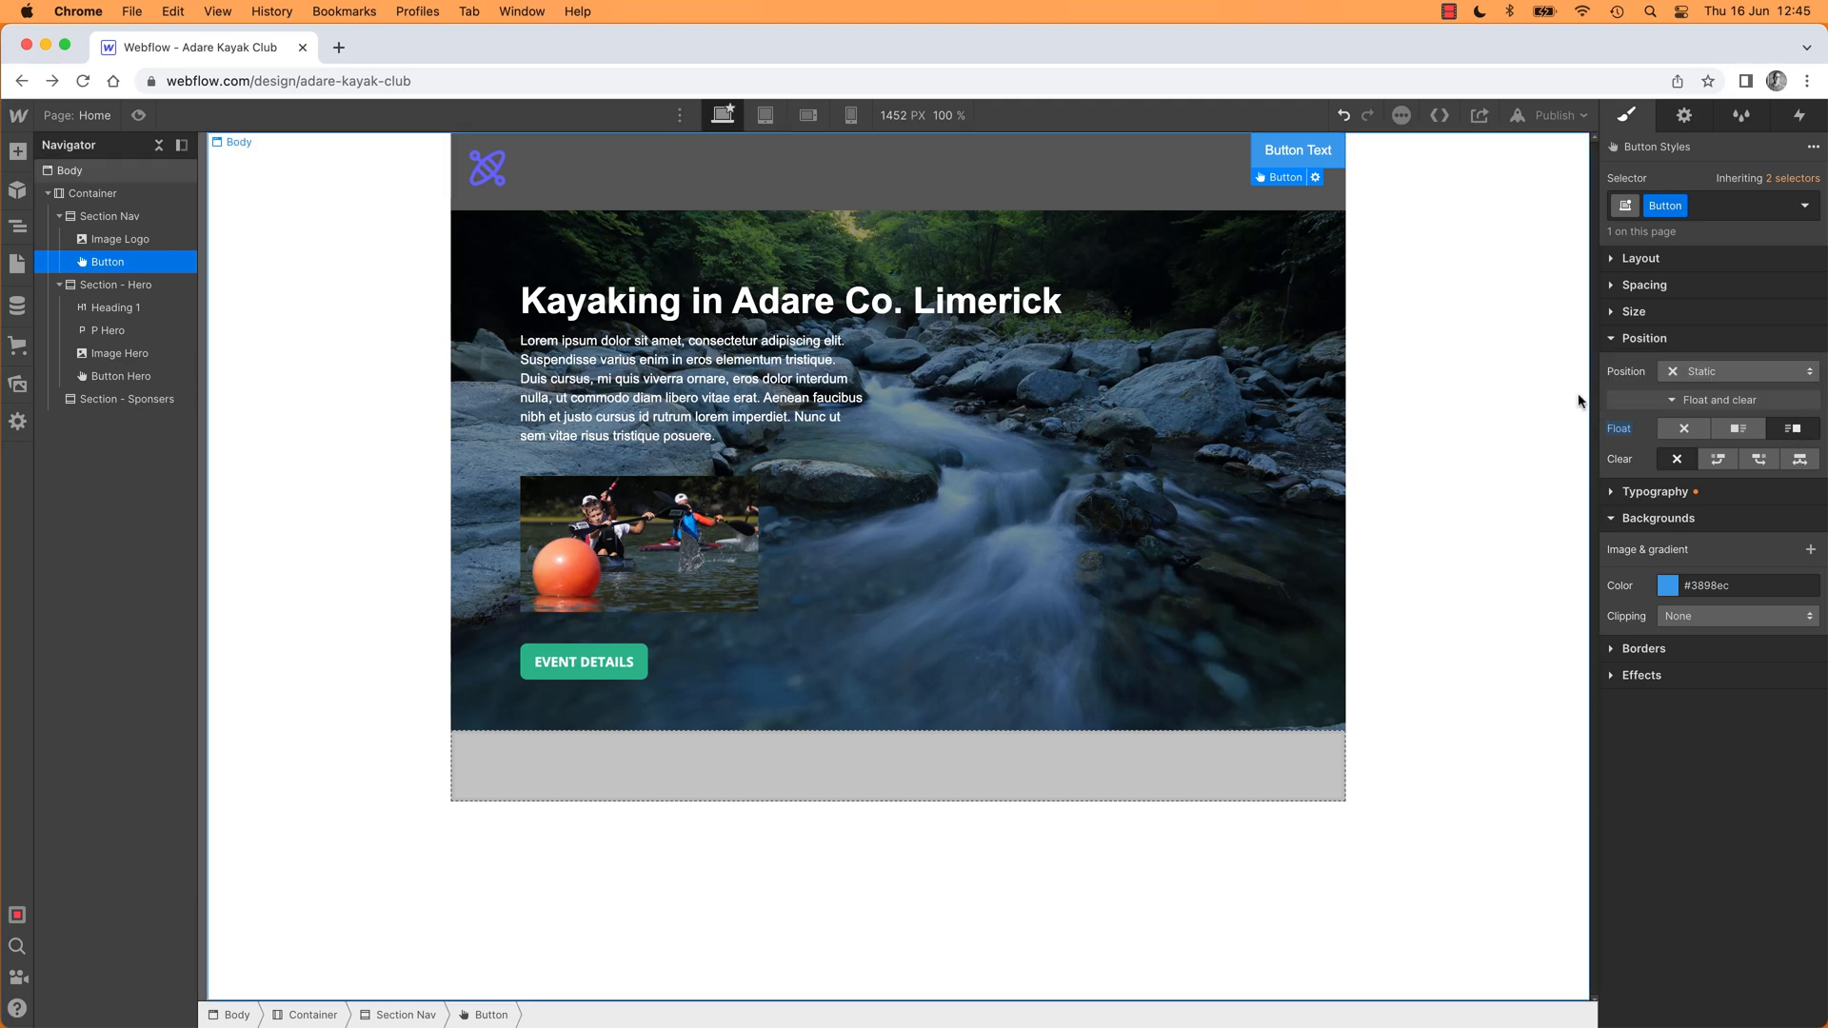
{"action": "mouse_move", "coordinate": [1470, 434]}
{"action": "type", "text": " Nav"}
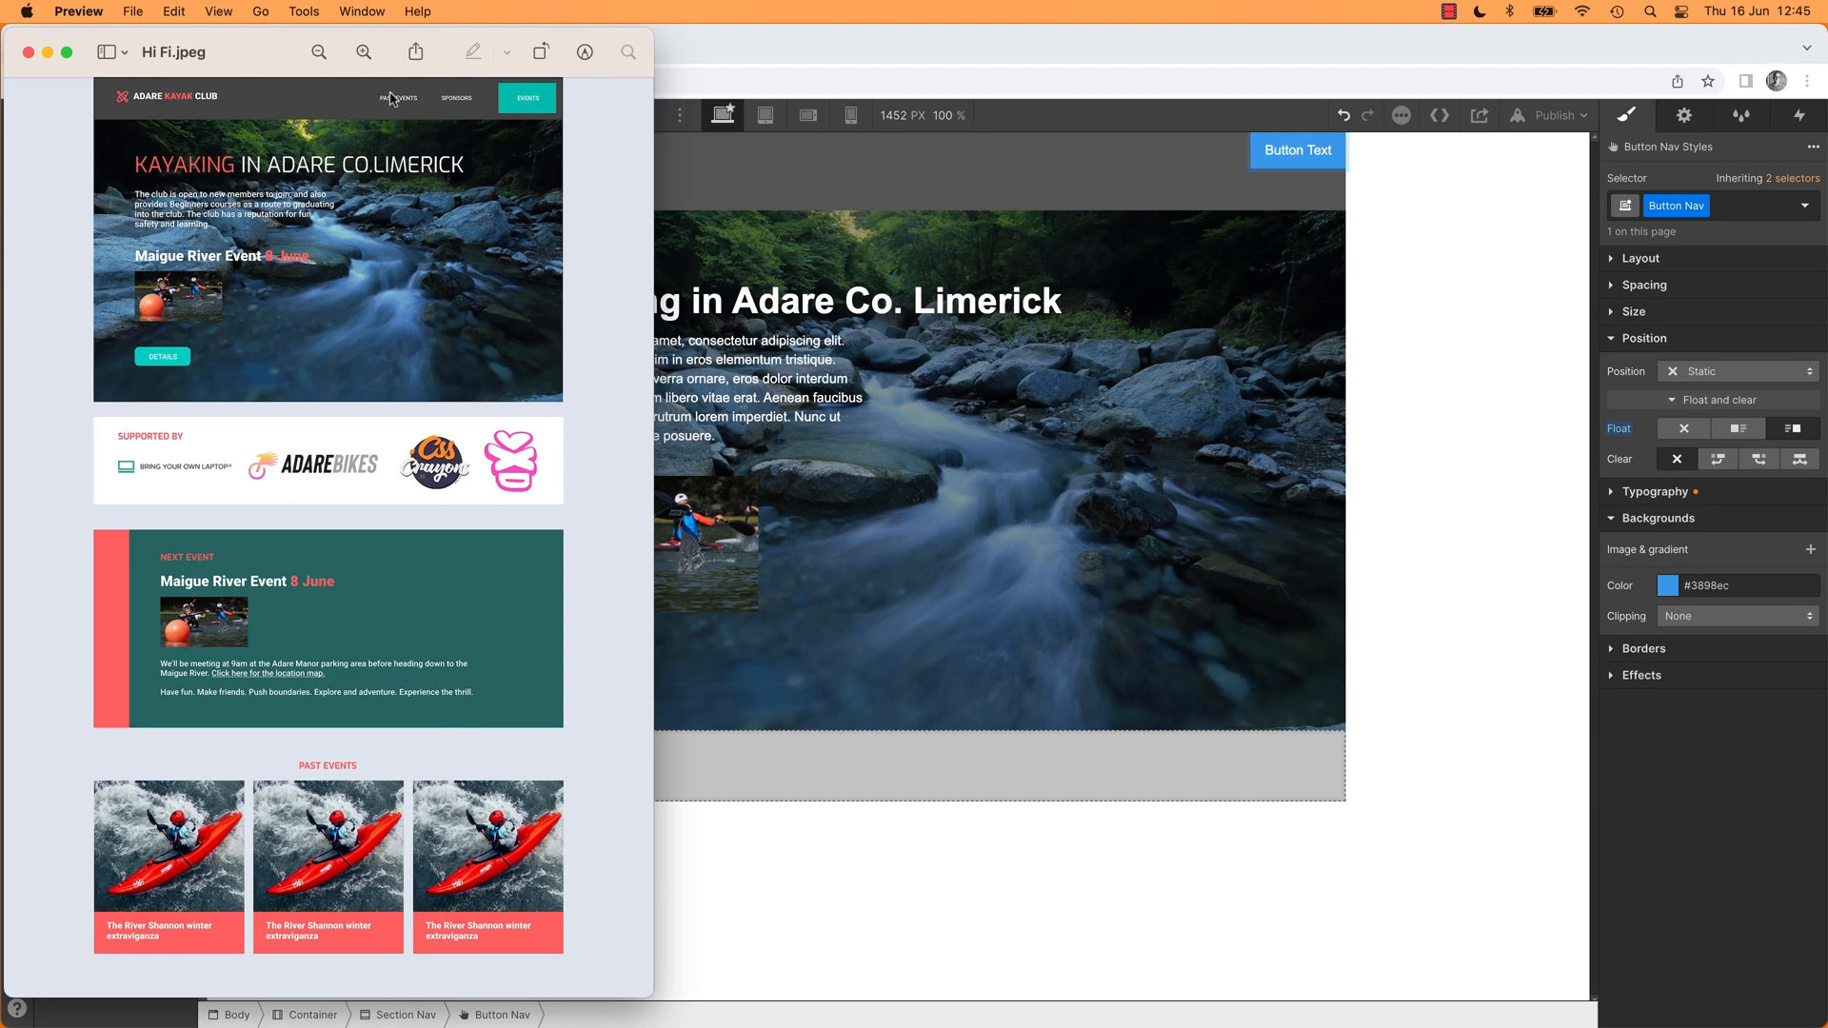
{"action": "mouse_move", "coordinate": [865, 137]}
{"action": "type", "text": "e"}
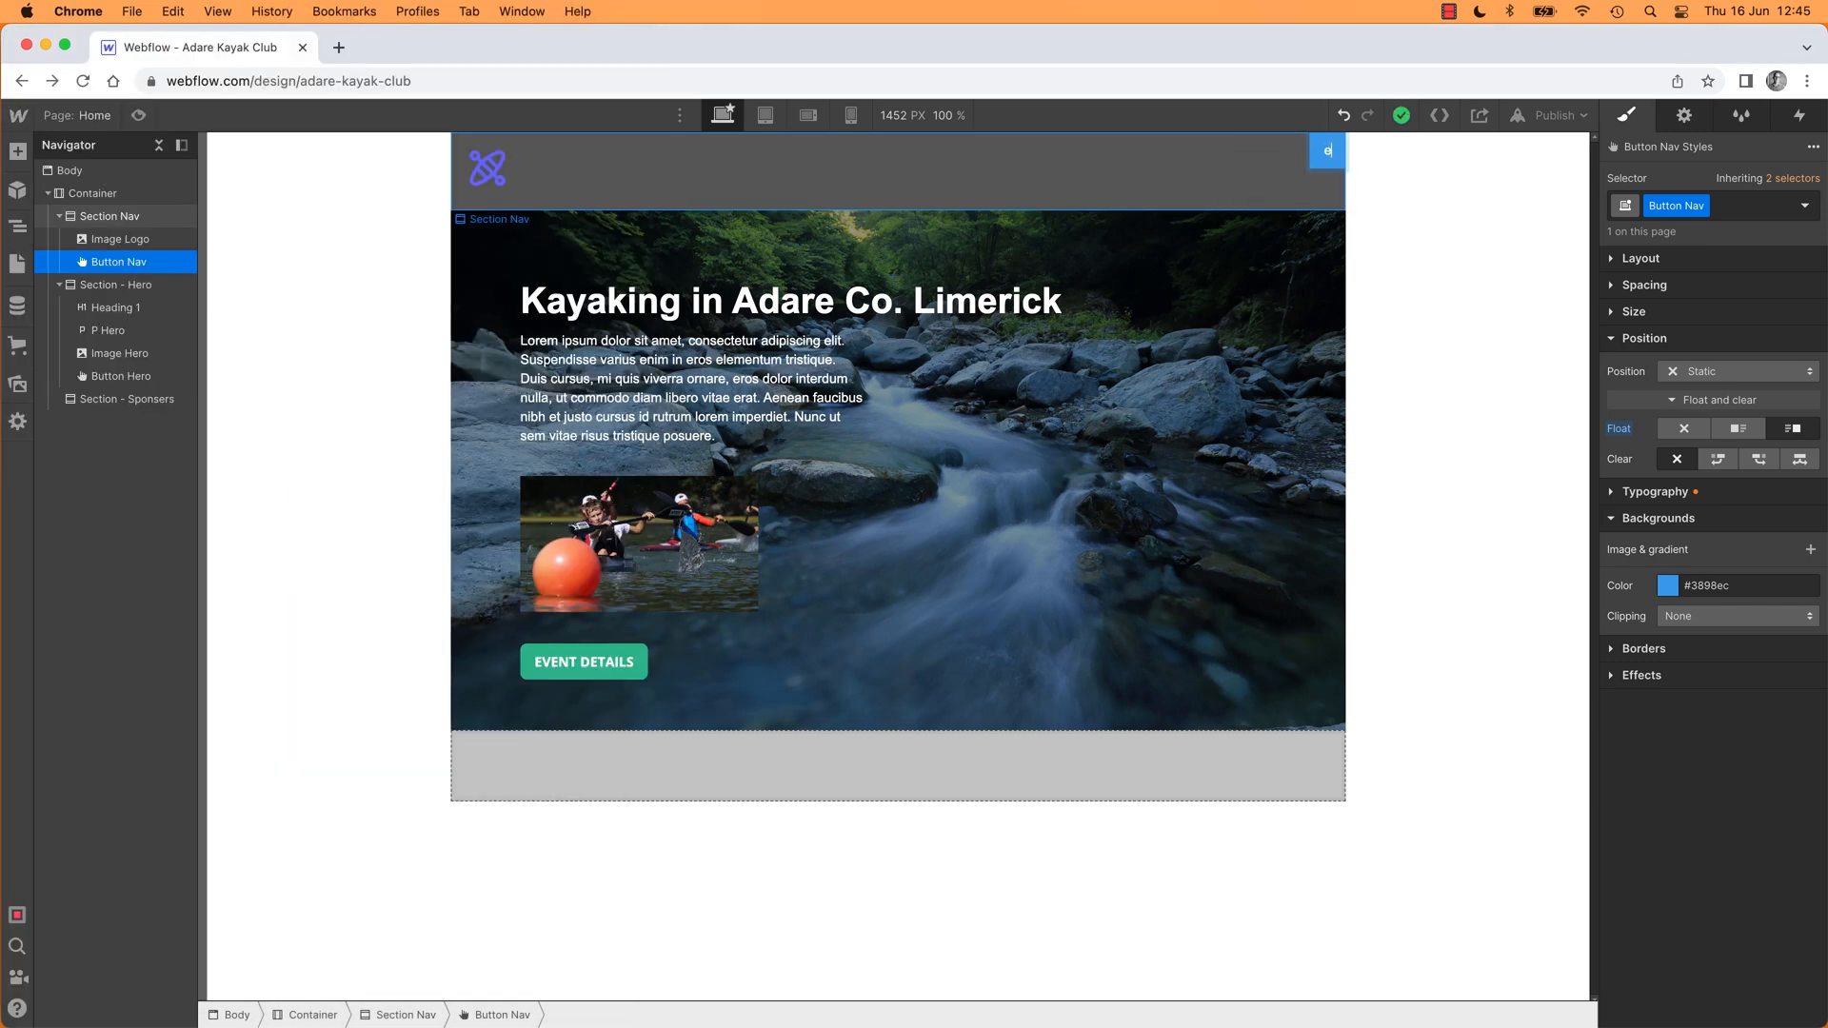
Step: Label the Button Nav buttons EVENTS, PAST EVENTS and SPONSORS, duplicating as needed
{"action": "type", "text": "EVENTS"}
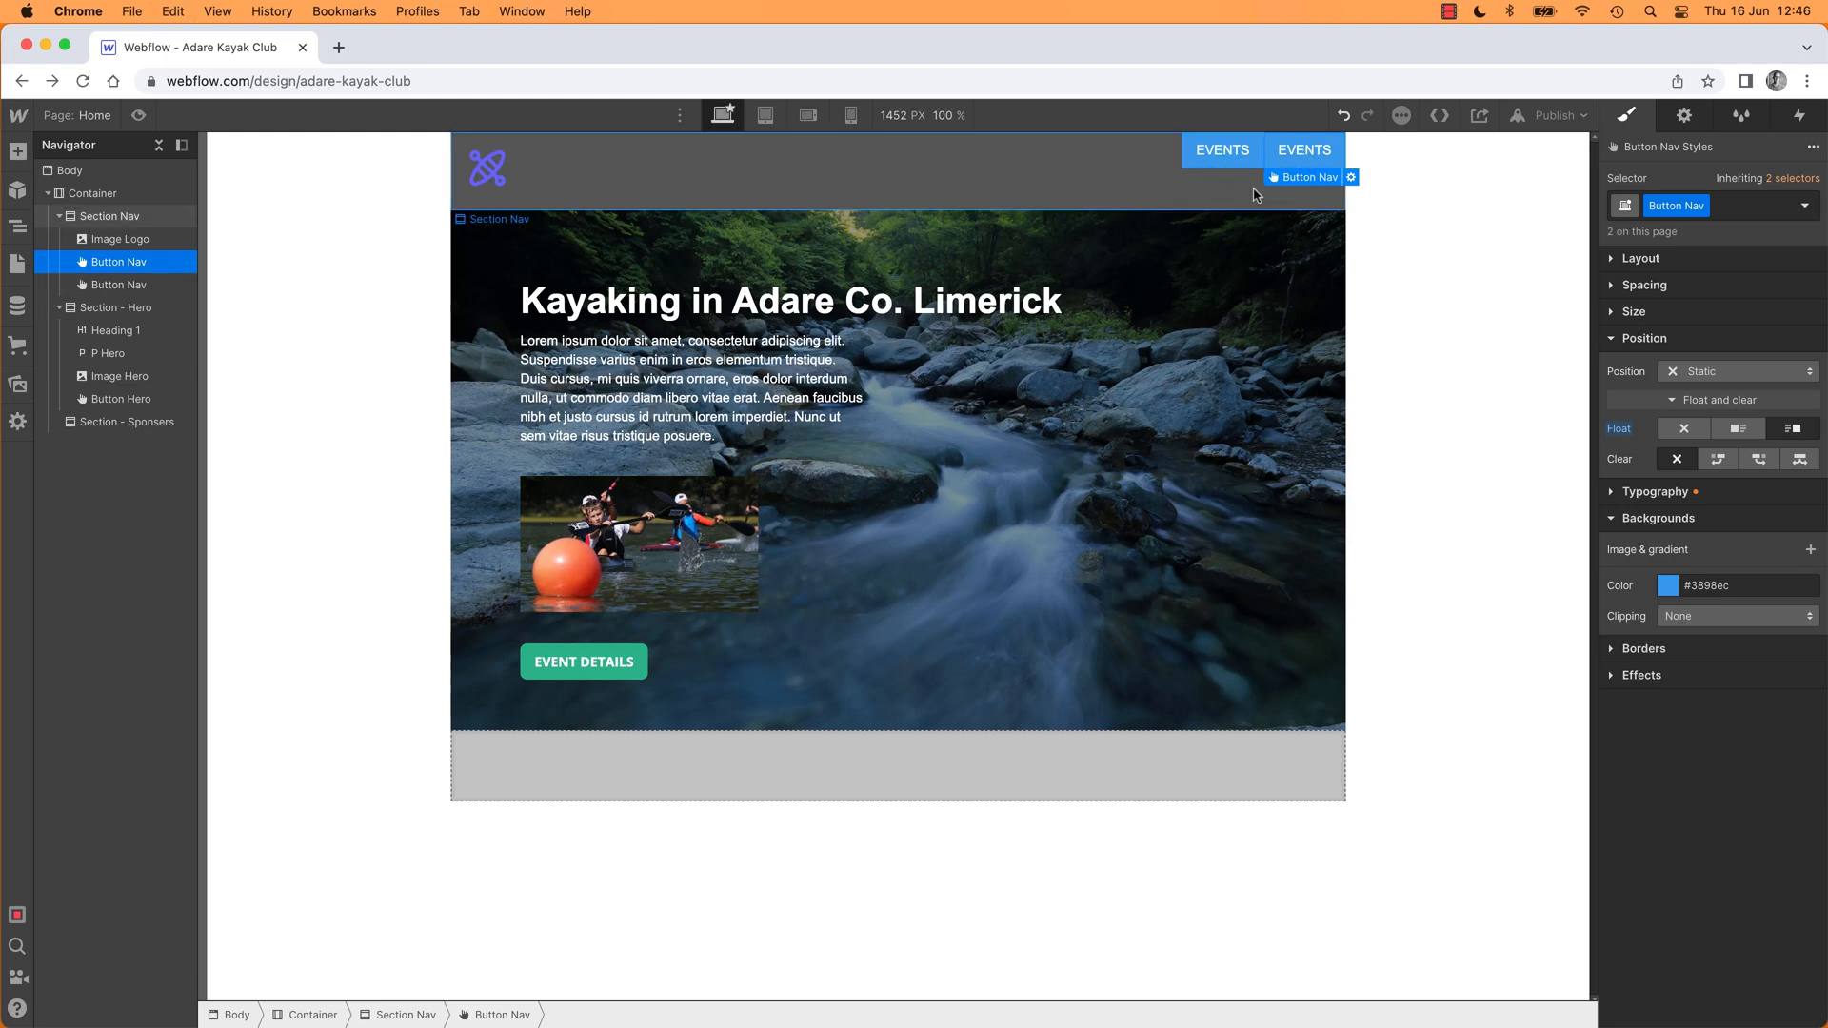
{"action": "mouse_move", "coordinate": [1223, 150]}
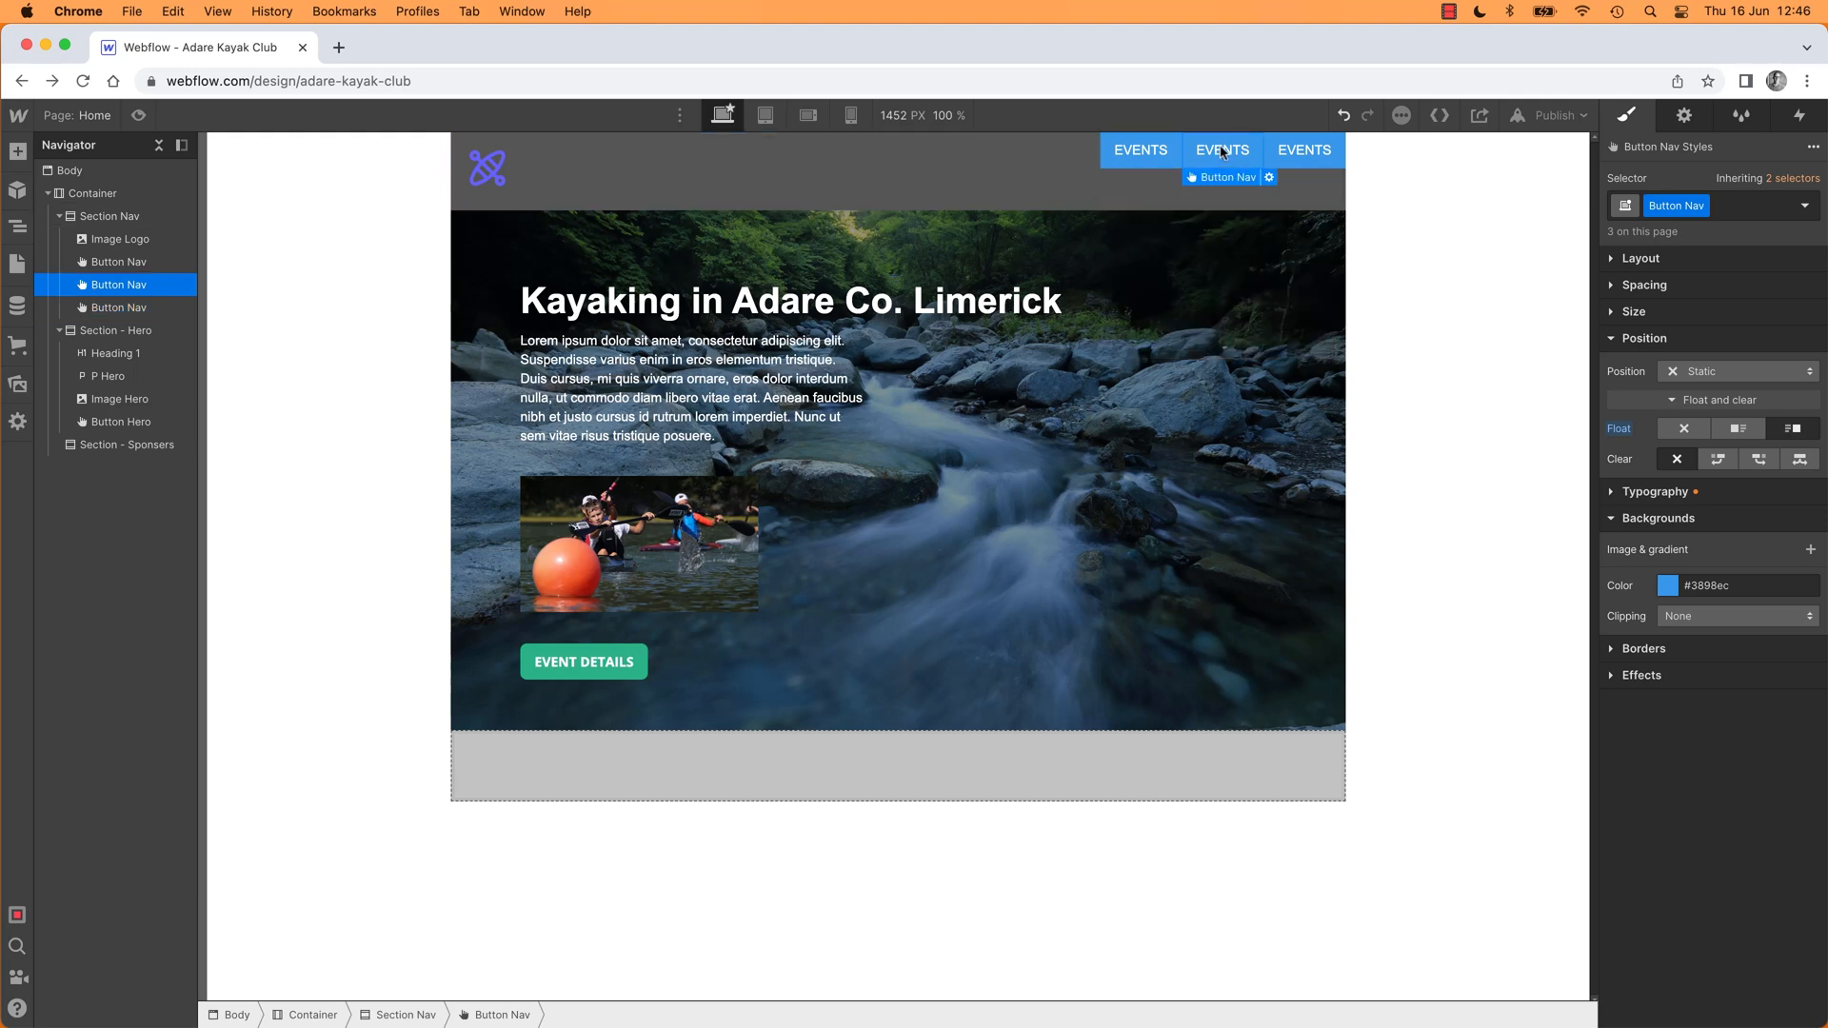
{"action": "double_click", "coordinate": [1223, 148]}
{"action": "type", "text": "SPONSORS"}
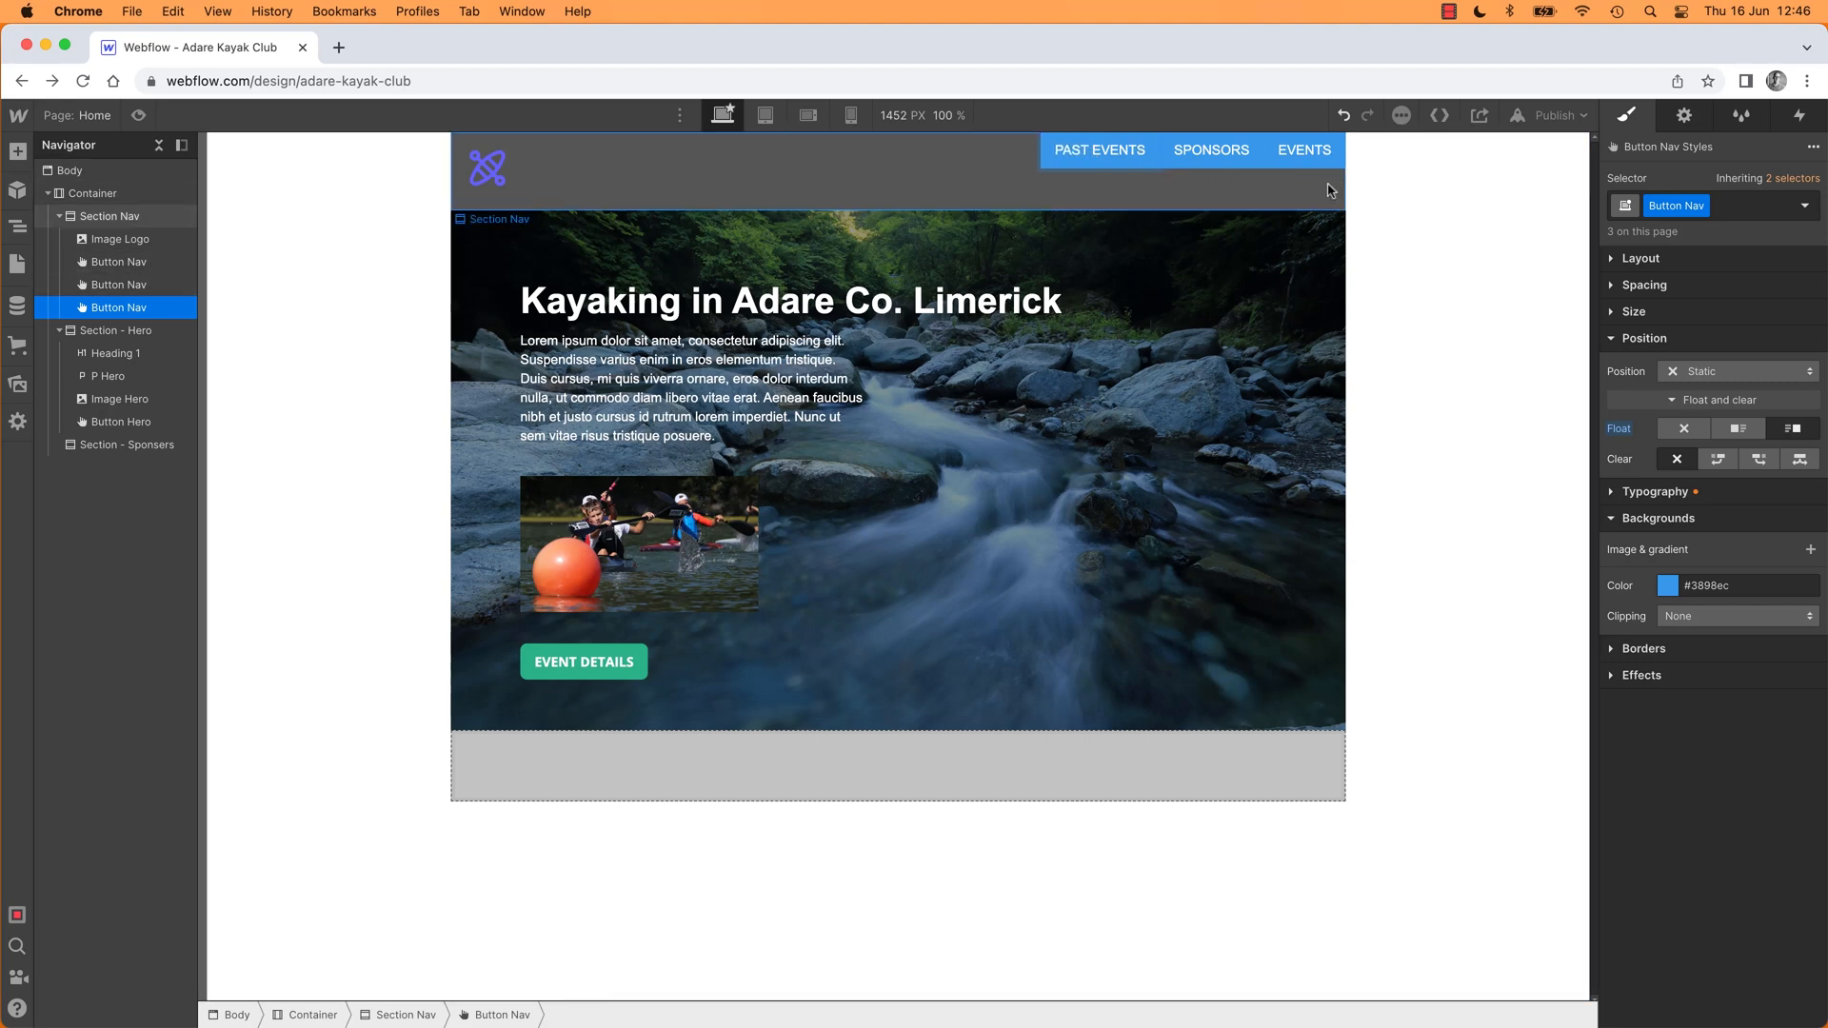
{"action": "mouse_move", "coordinate": [1074, 194]}
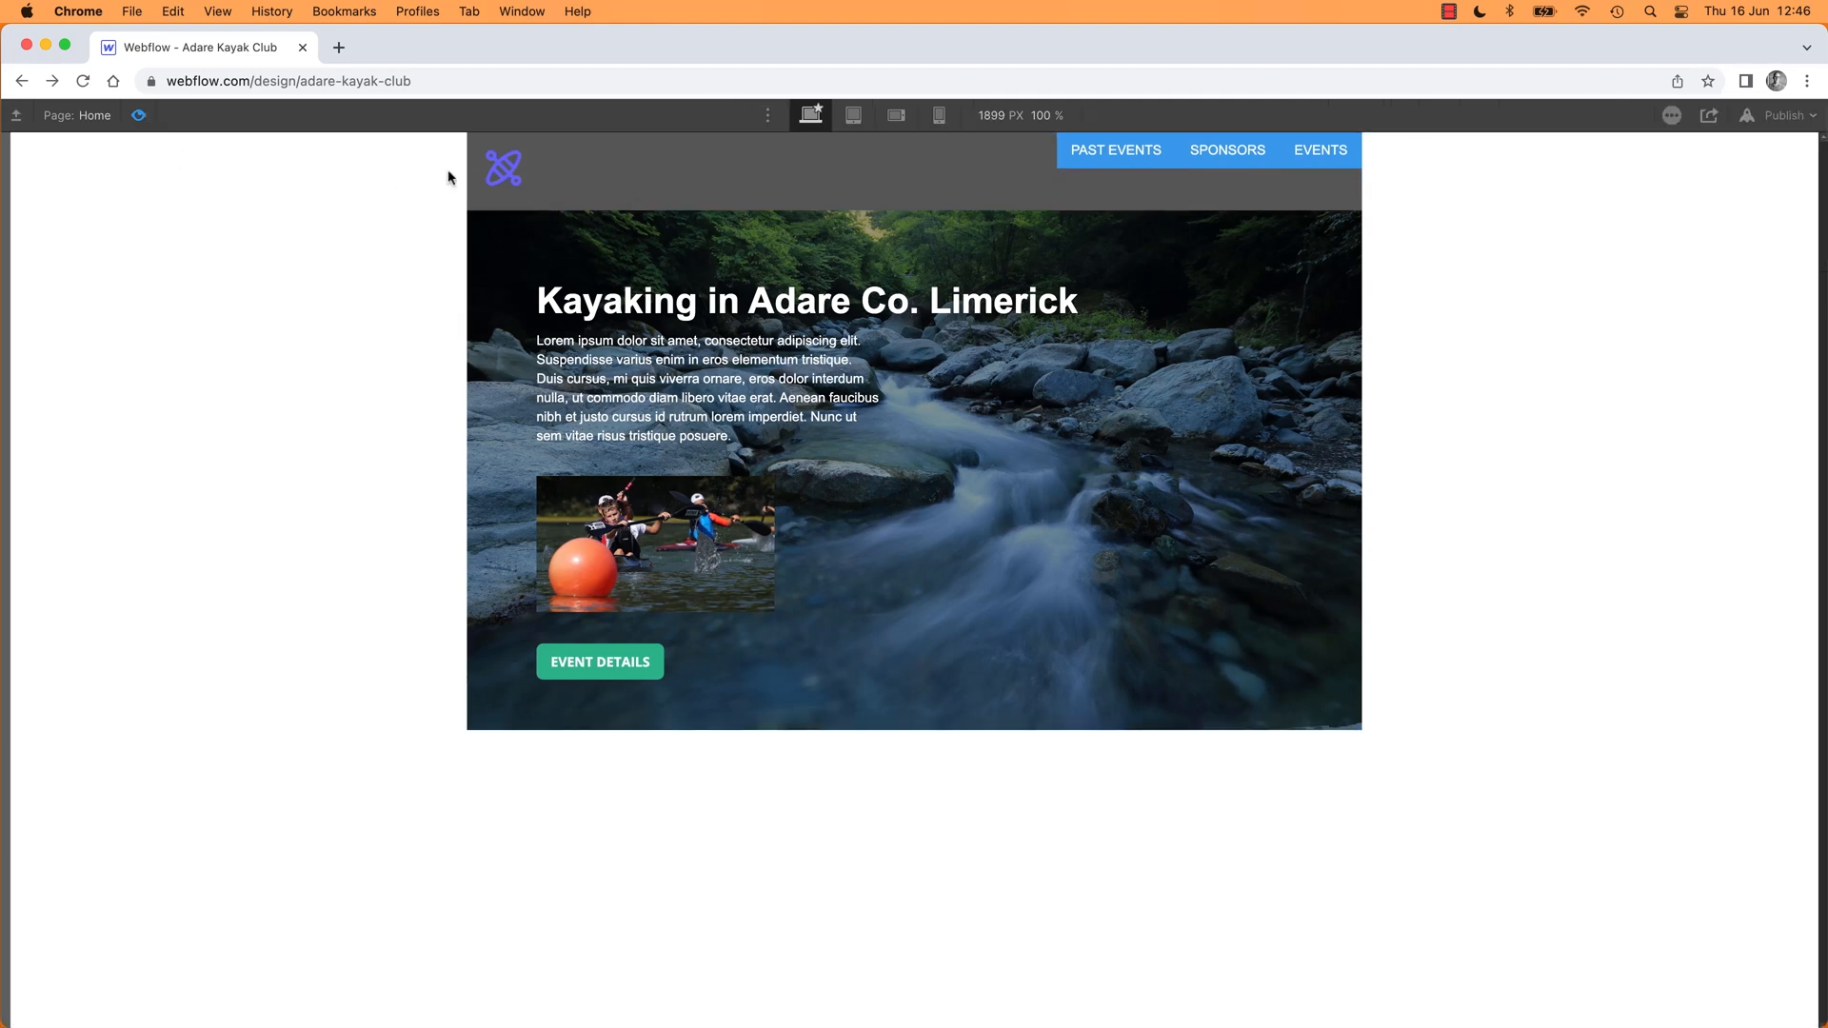
{"action": "mouse_move", "coordinate": [1319, 160]}
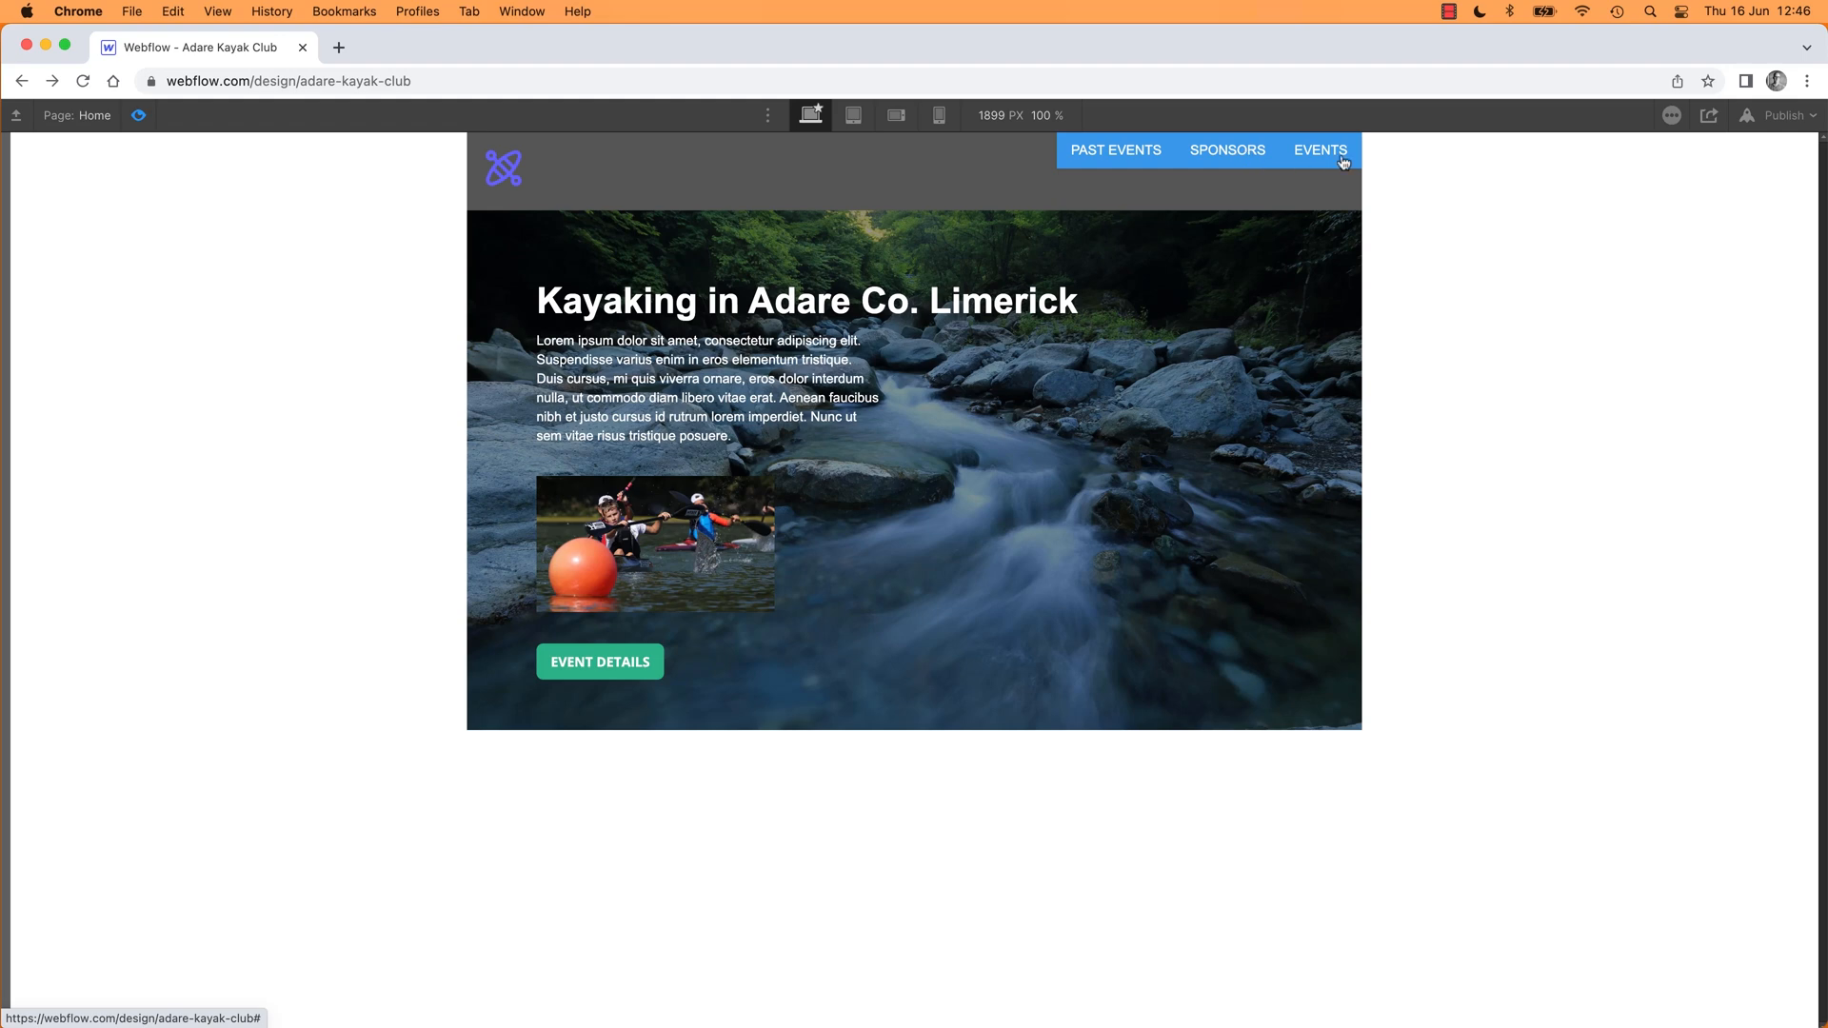
{"action": "mouse_move", "coordinate": [509, 179]}
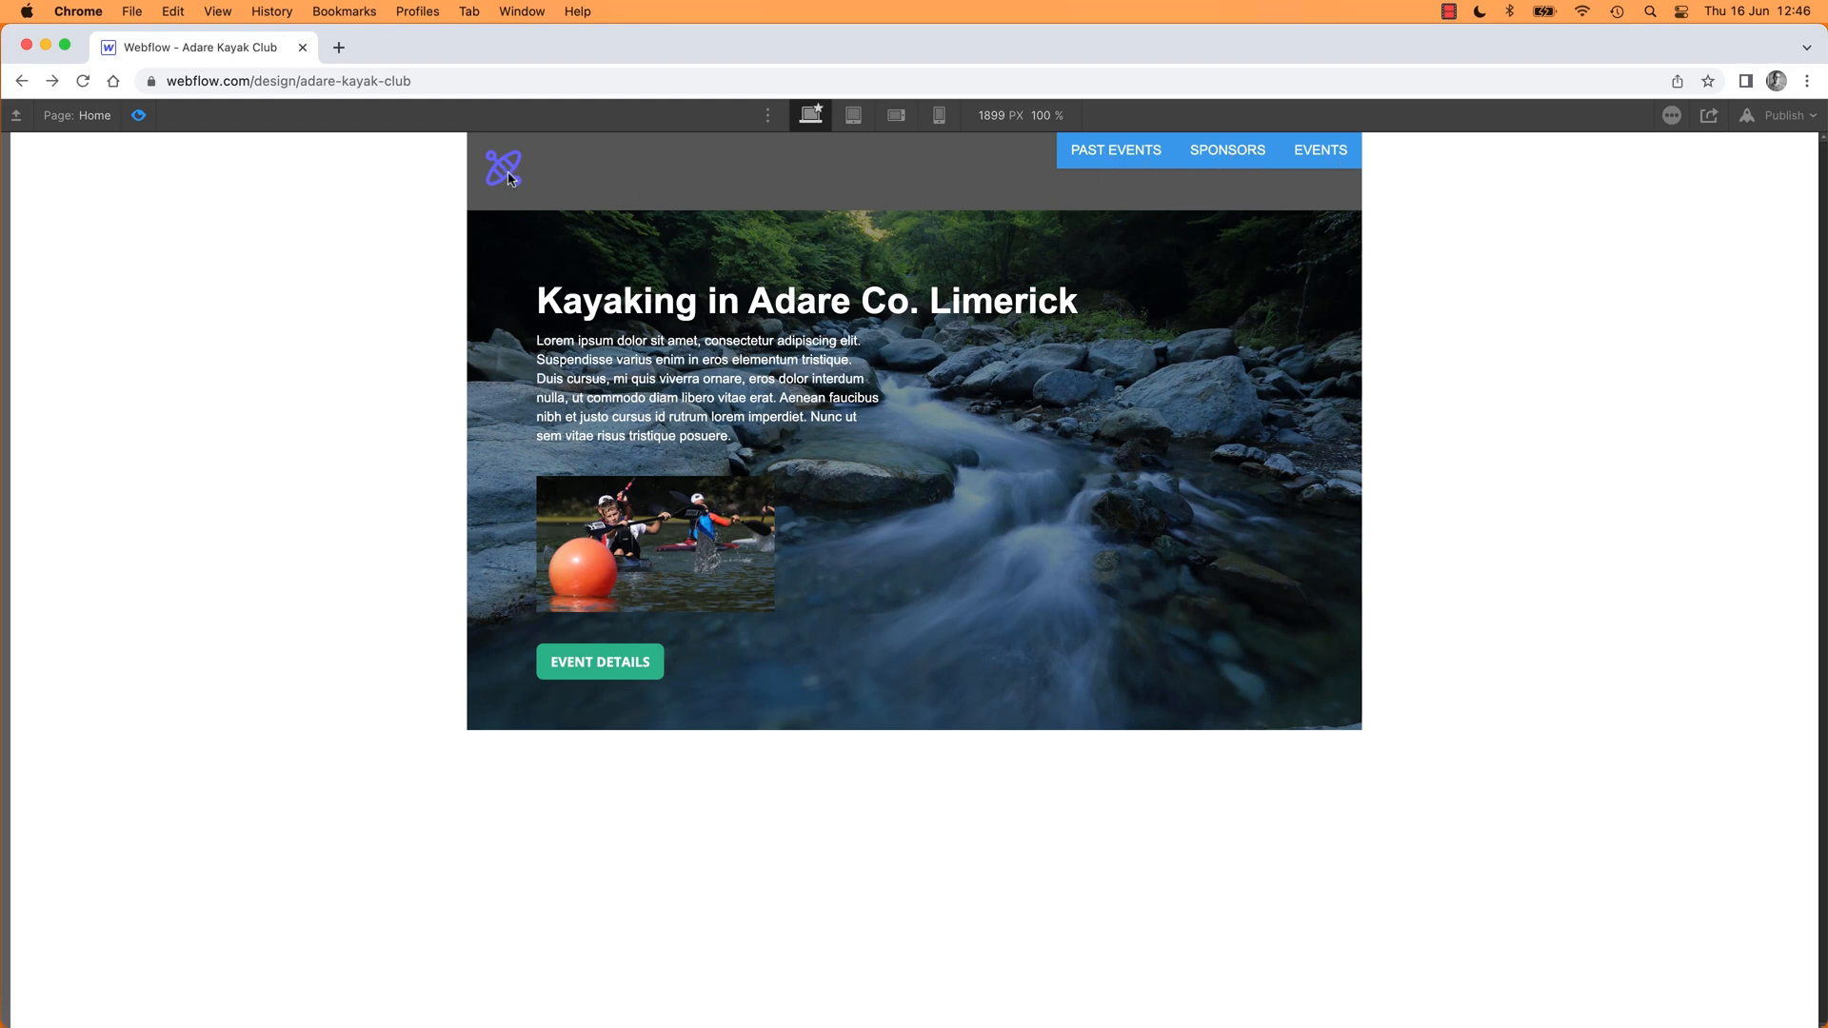
{"action": "mouse_move", "coordinate": [339, 152]}
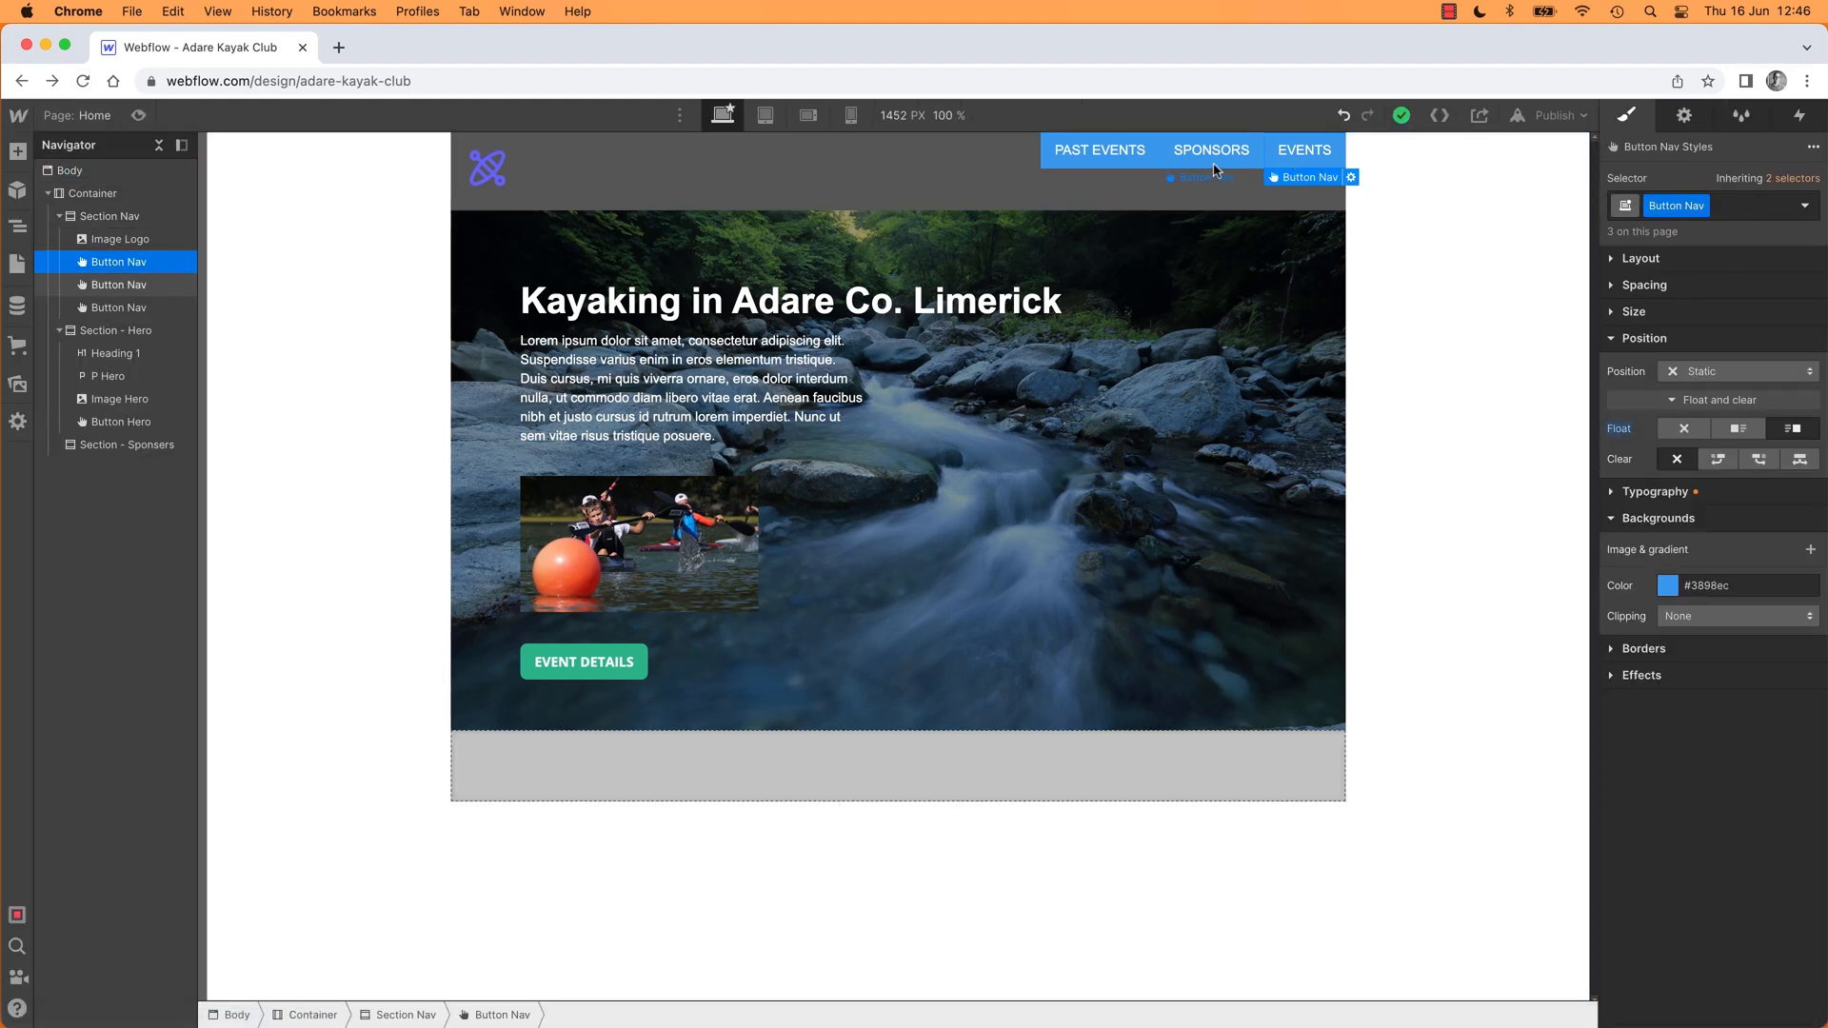
{"action": "mouse_move", "coordinate": [1216, 139]}
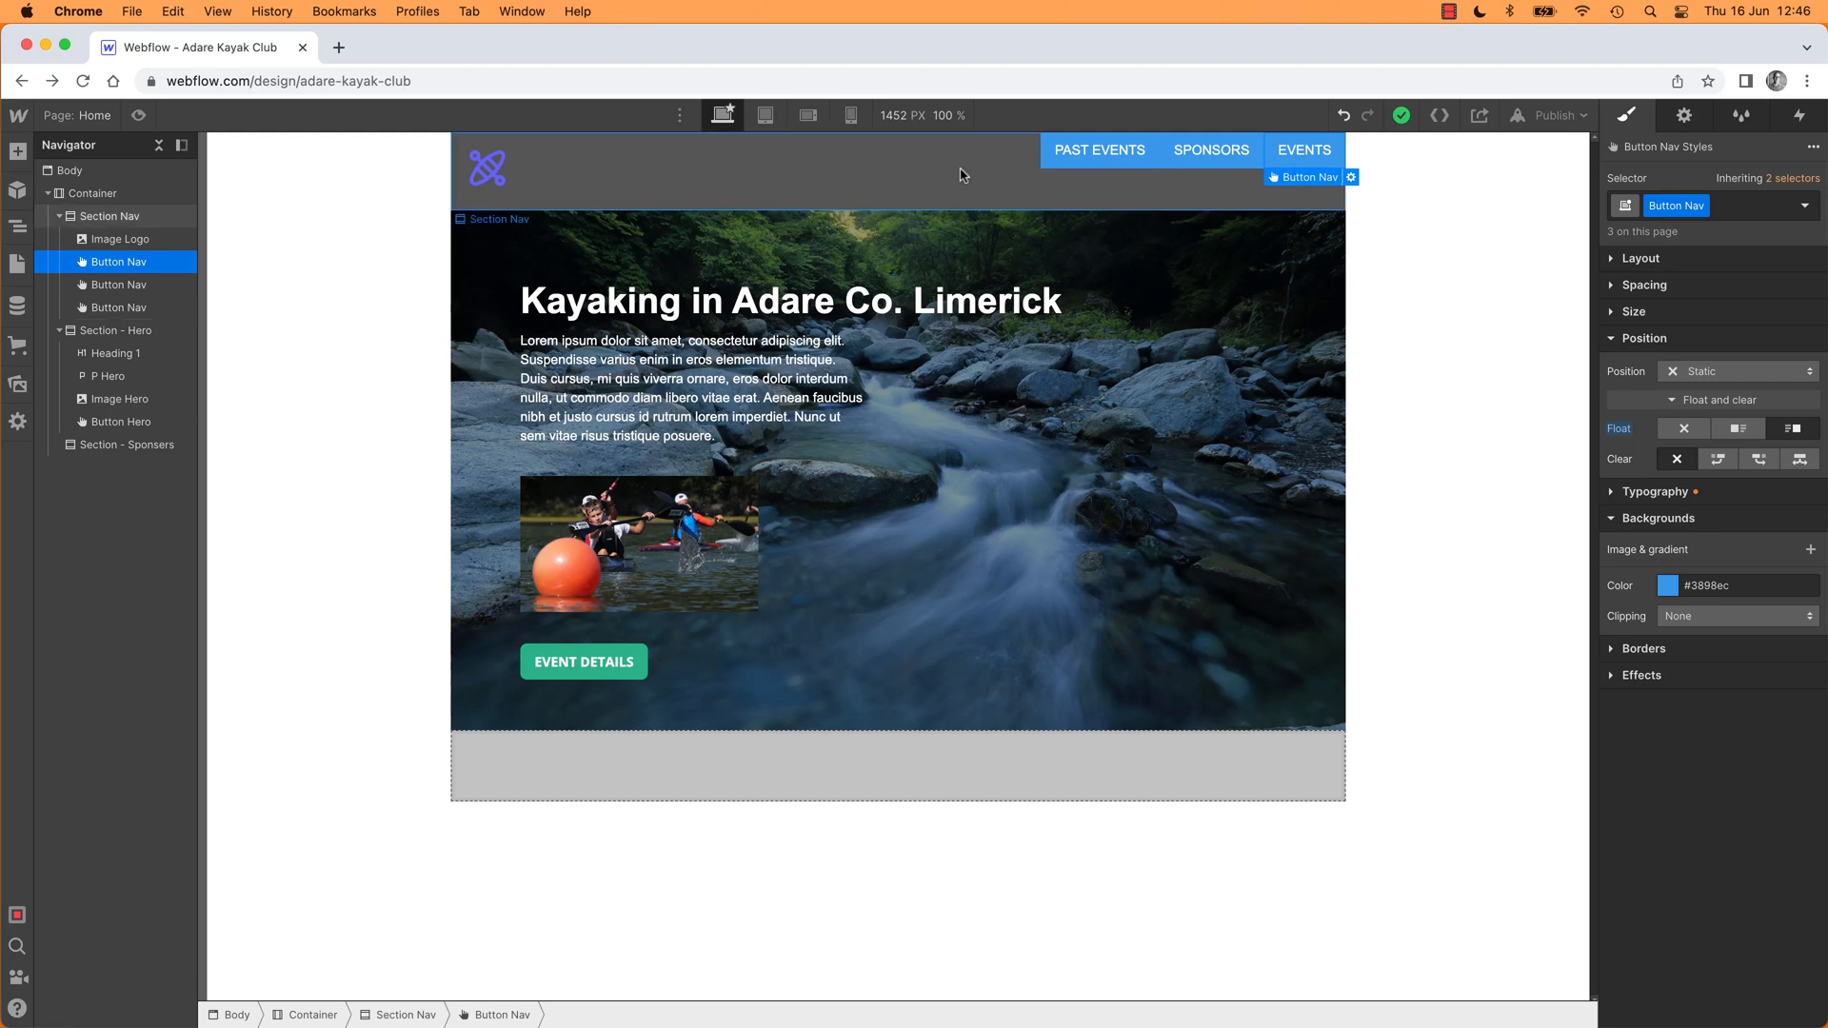
Step: Add a fourth test button to Section Nav and try the Button Nav class on it
{"action": "left_click", "coordinate": [17, 152]}
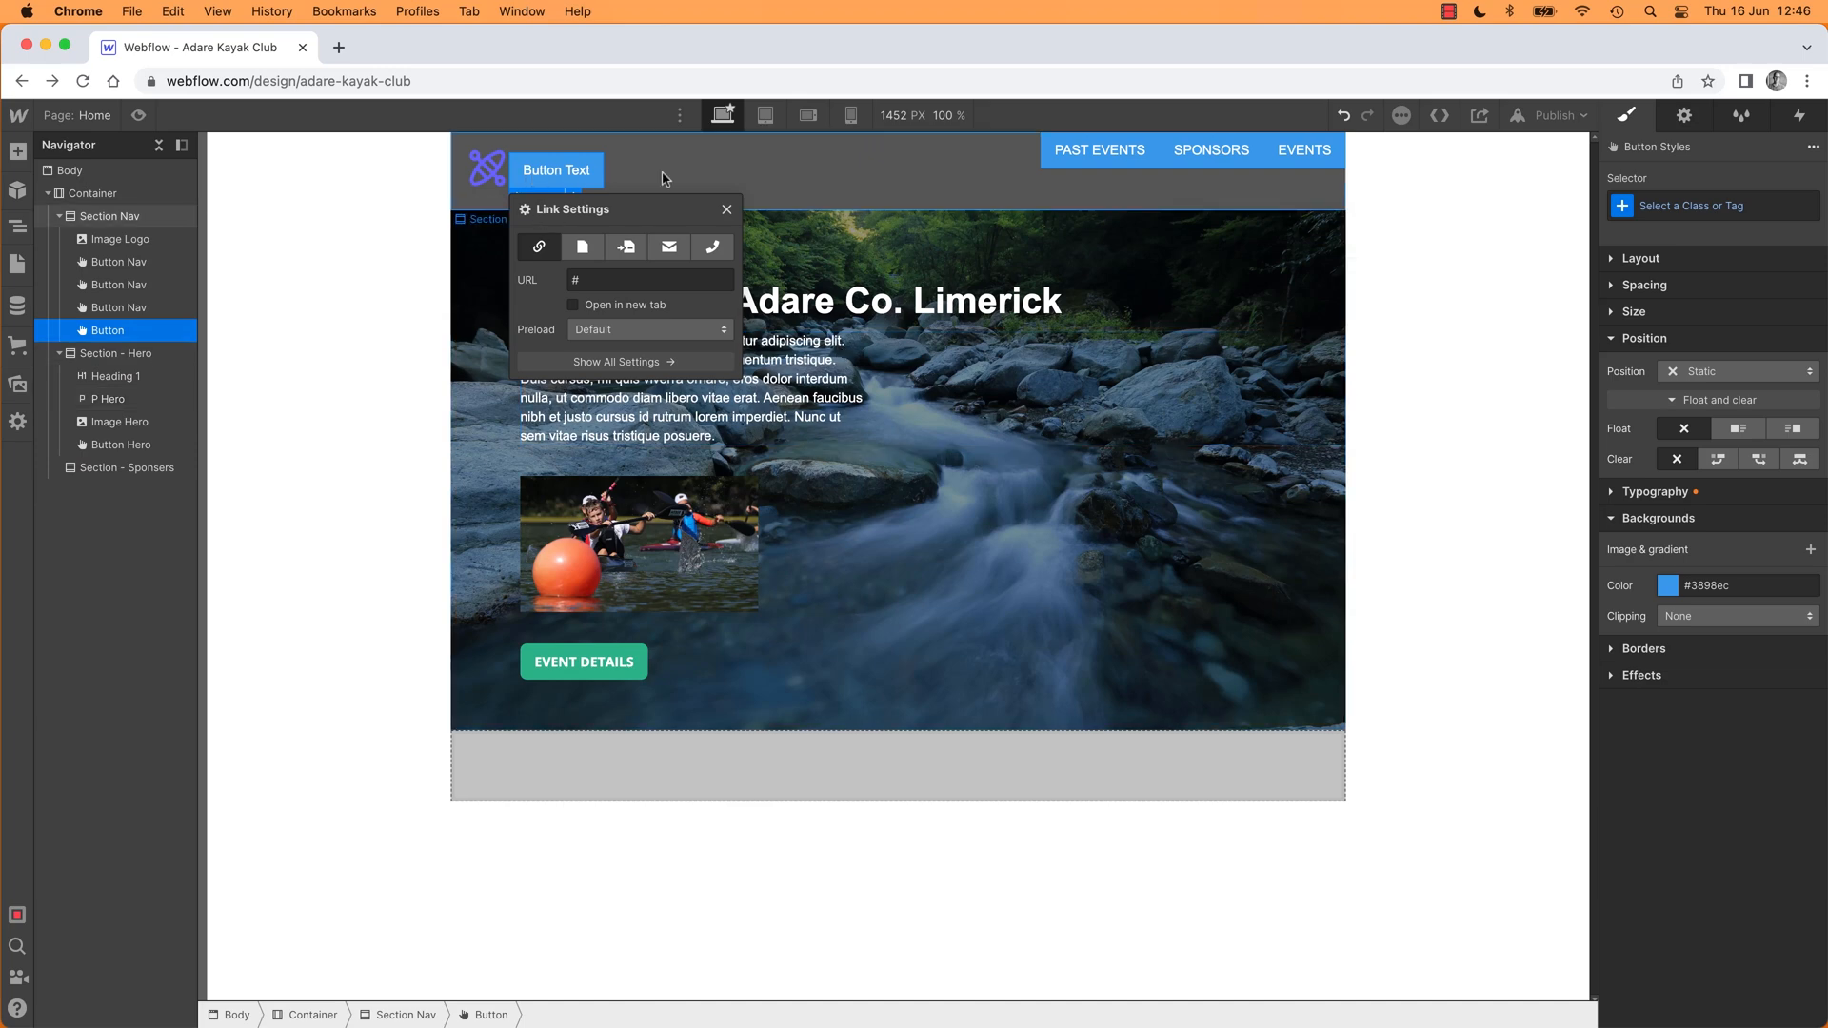
{"action": "mouse_move", "coordinate": [555, 191]}
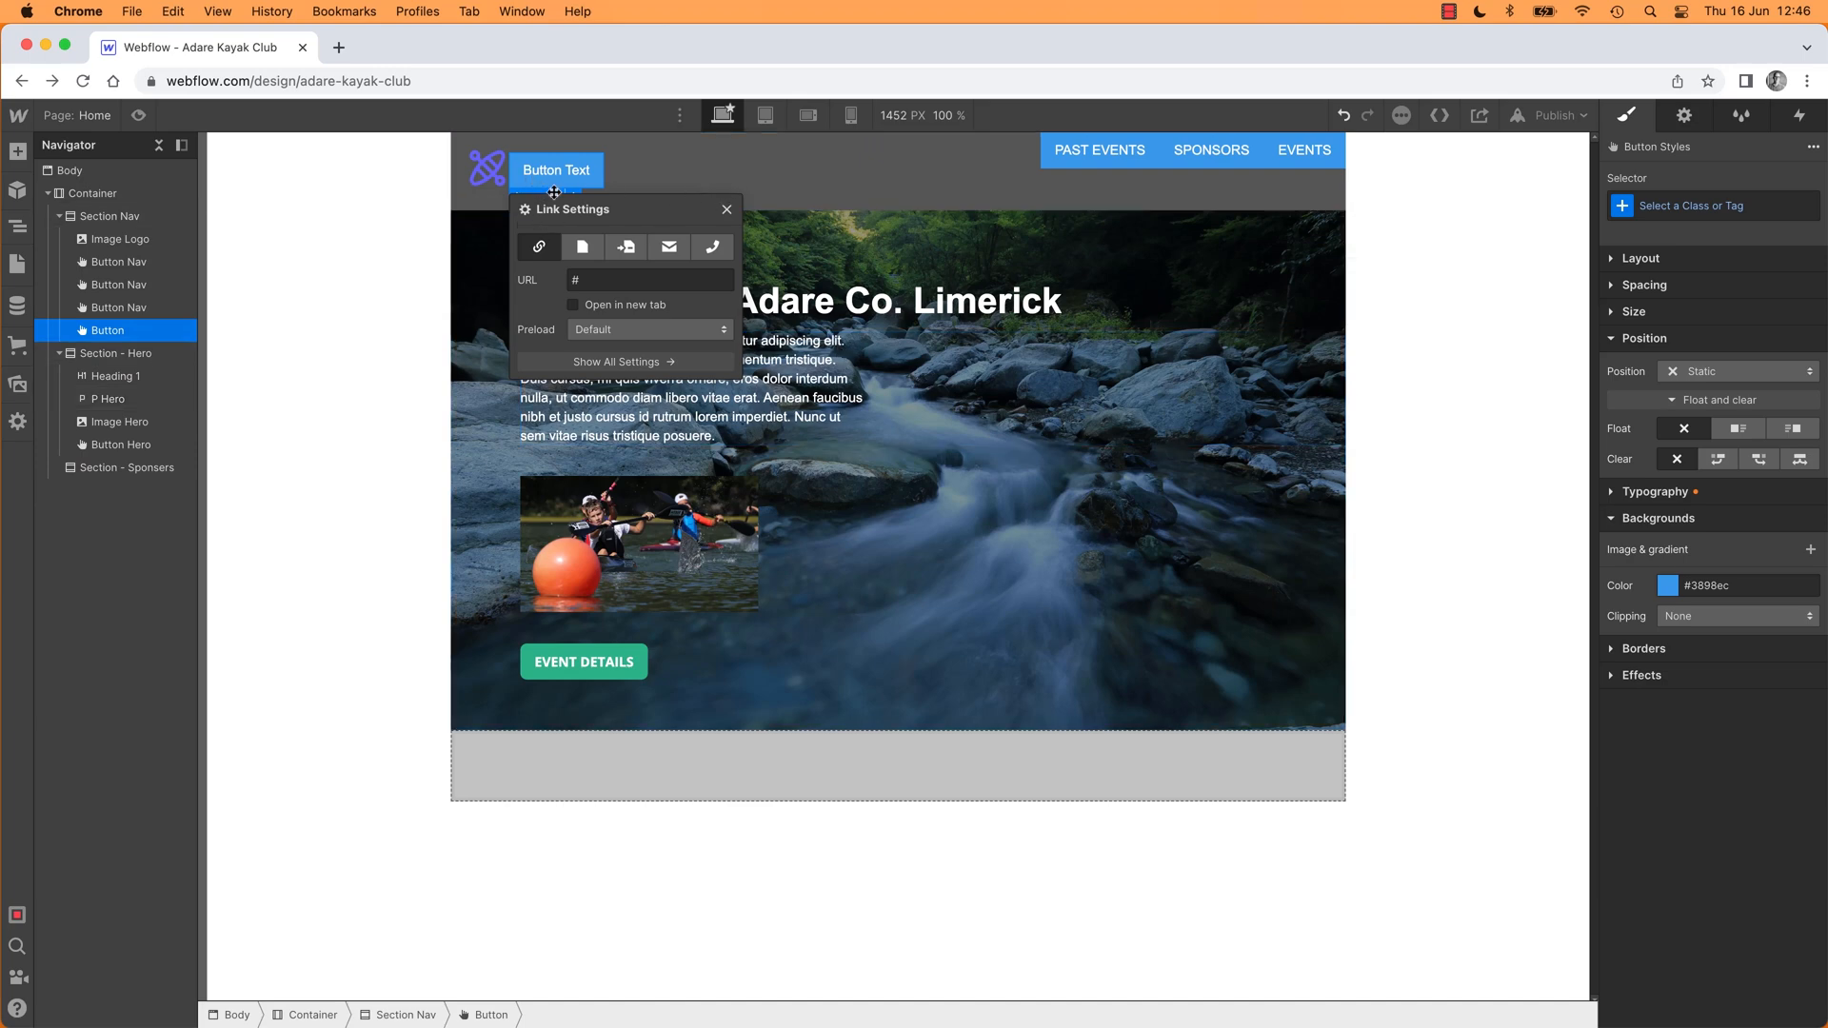
{"action": "left_click", "coordinate": [1710, 205]}
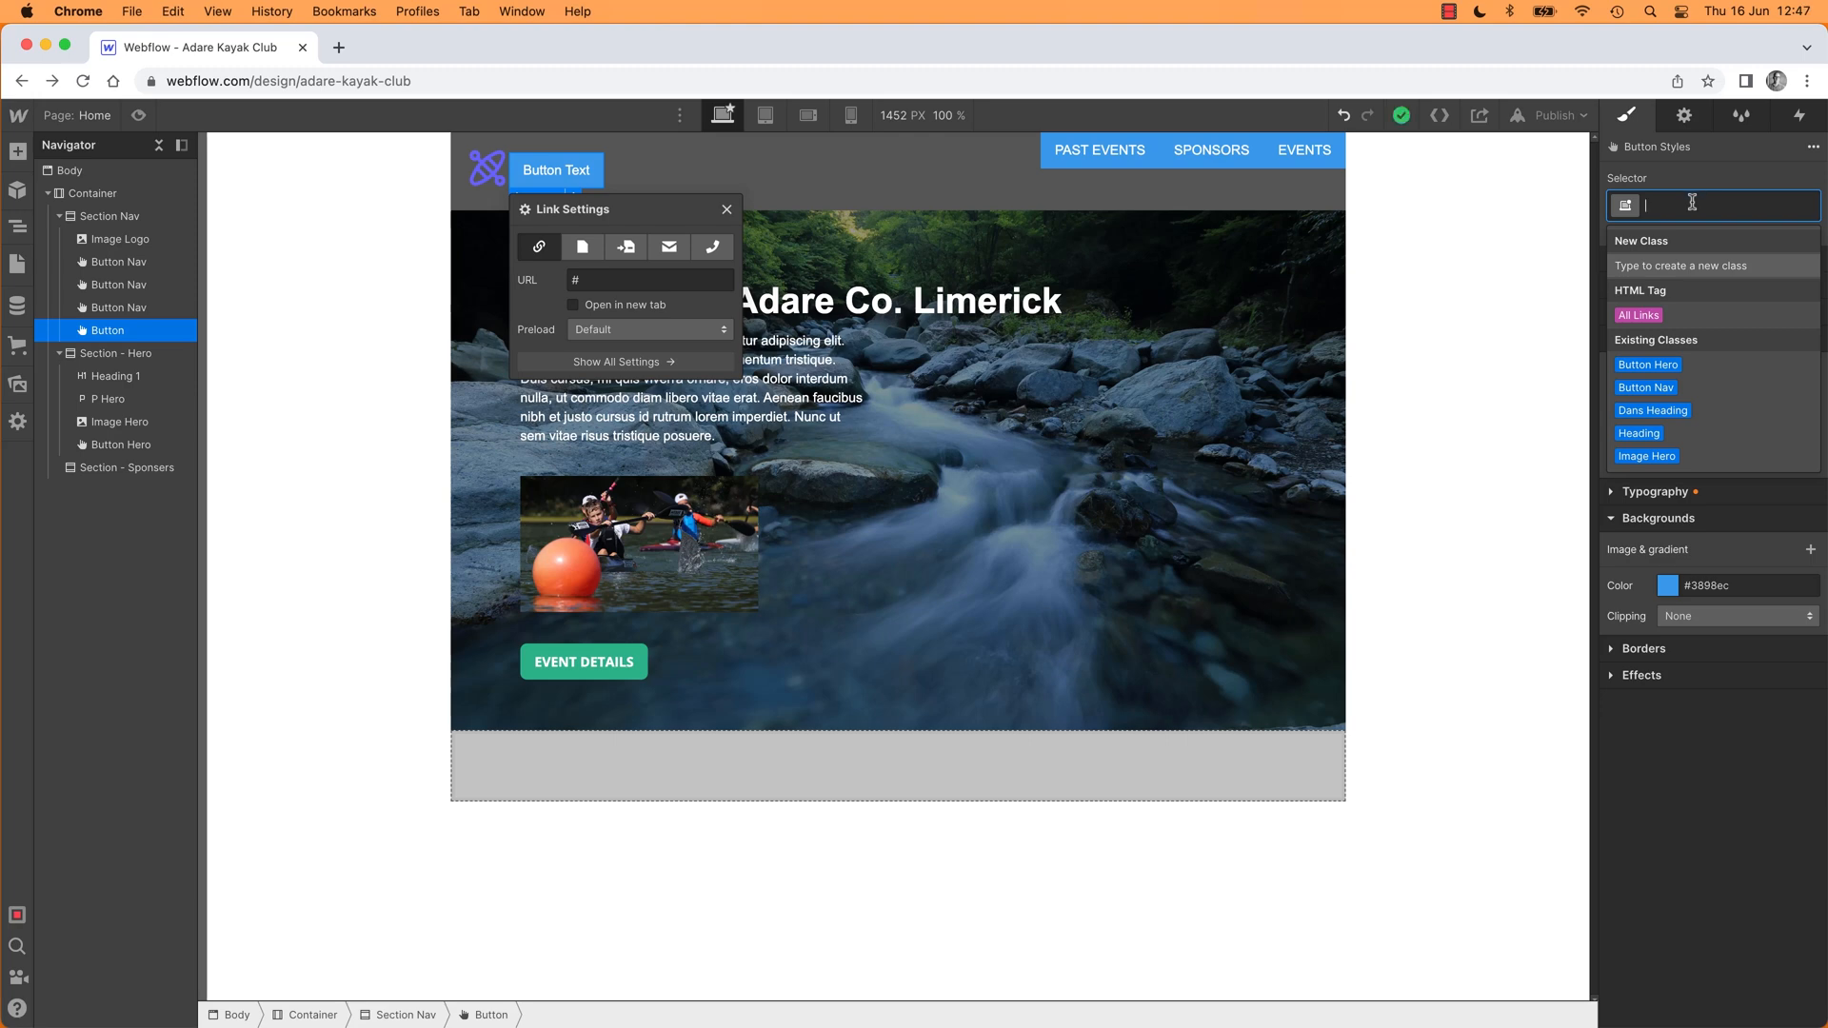
{"action": "type", "text": "BUT"}
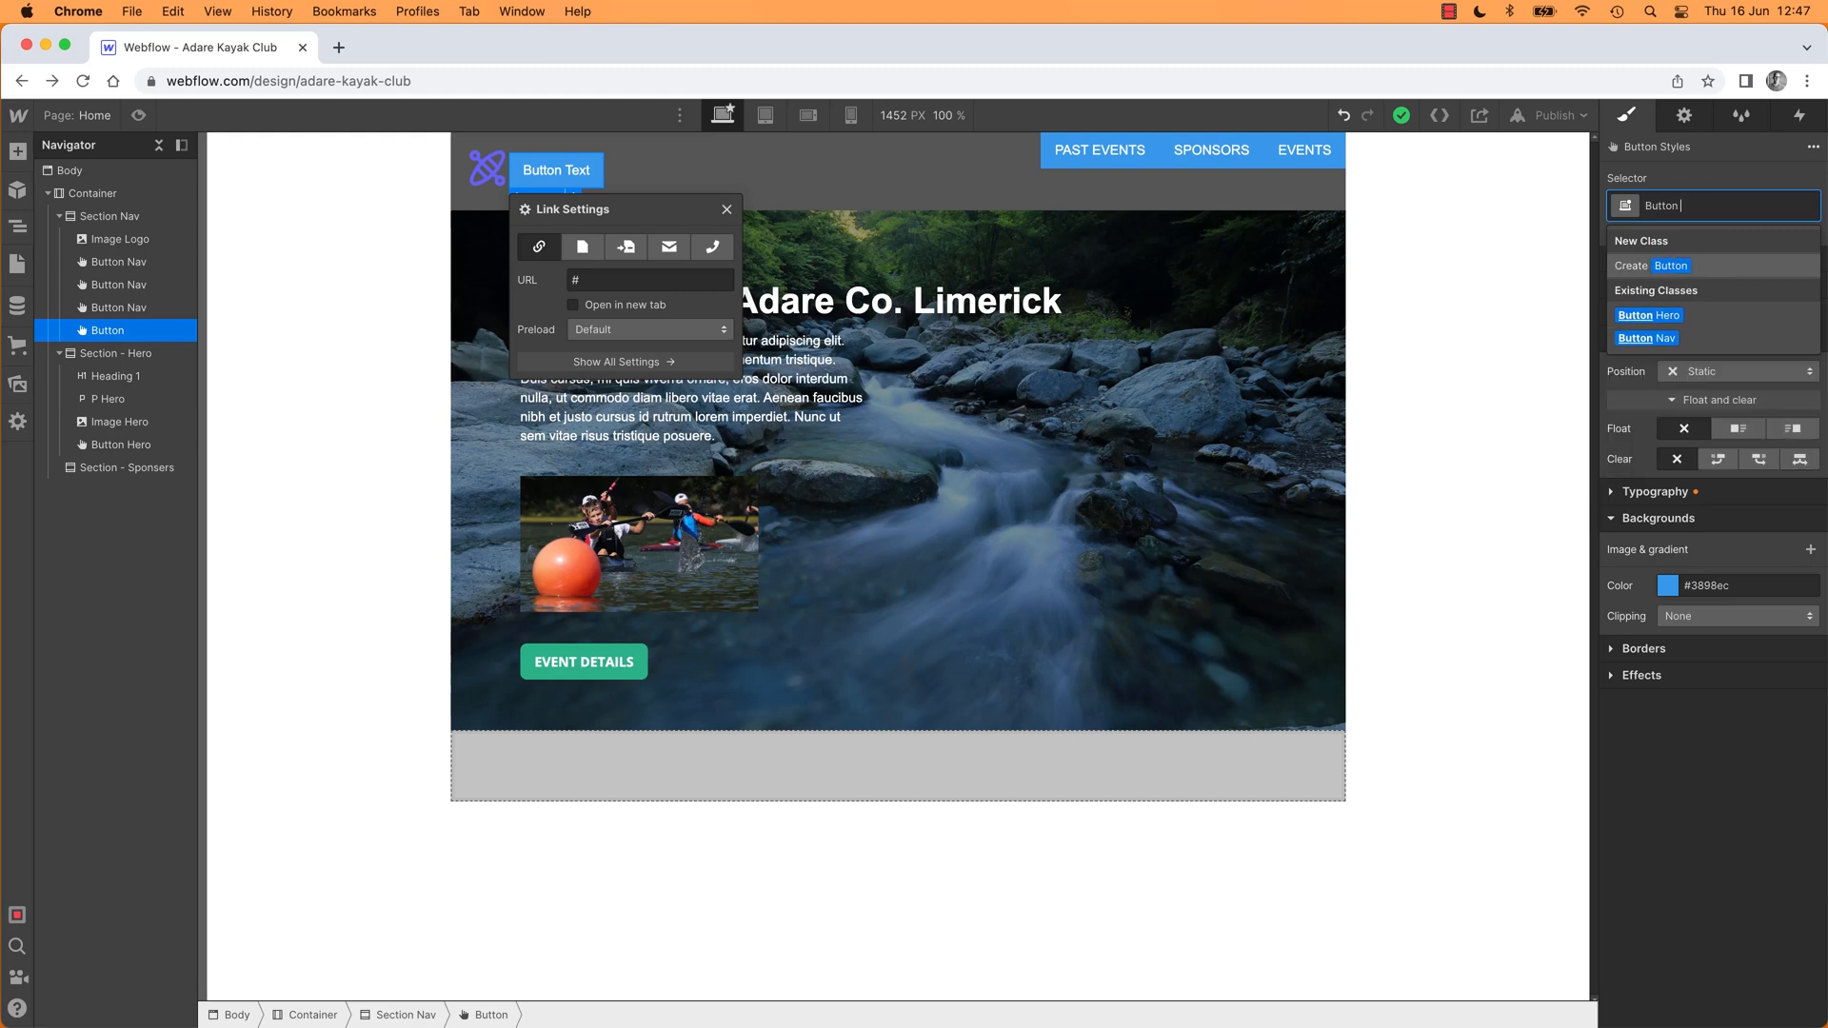
{"action": "left_click", "coordinate": [119, 329]}
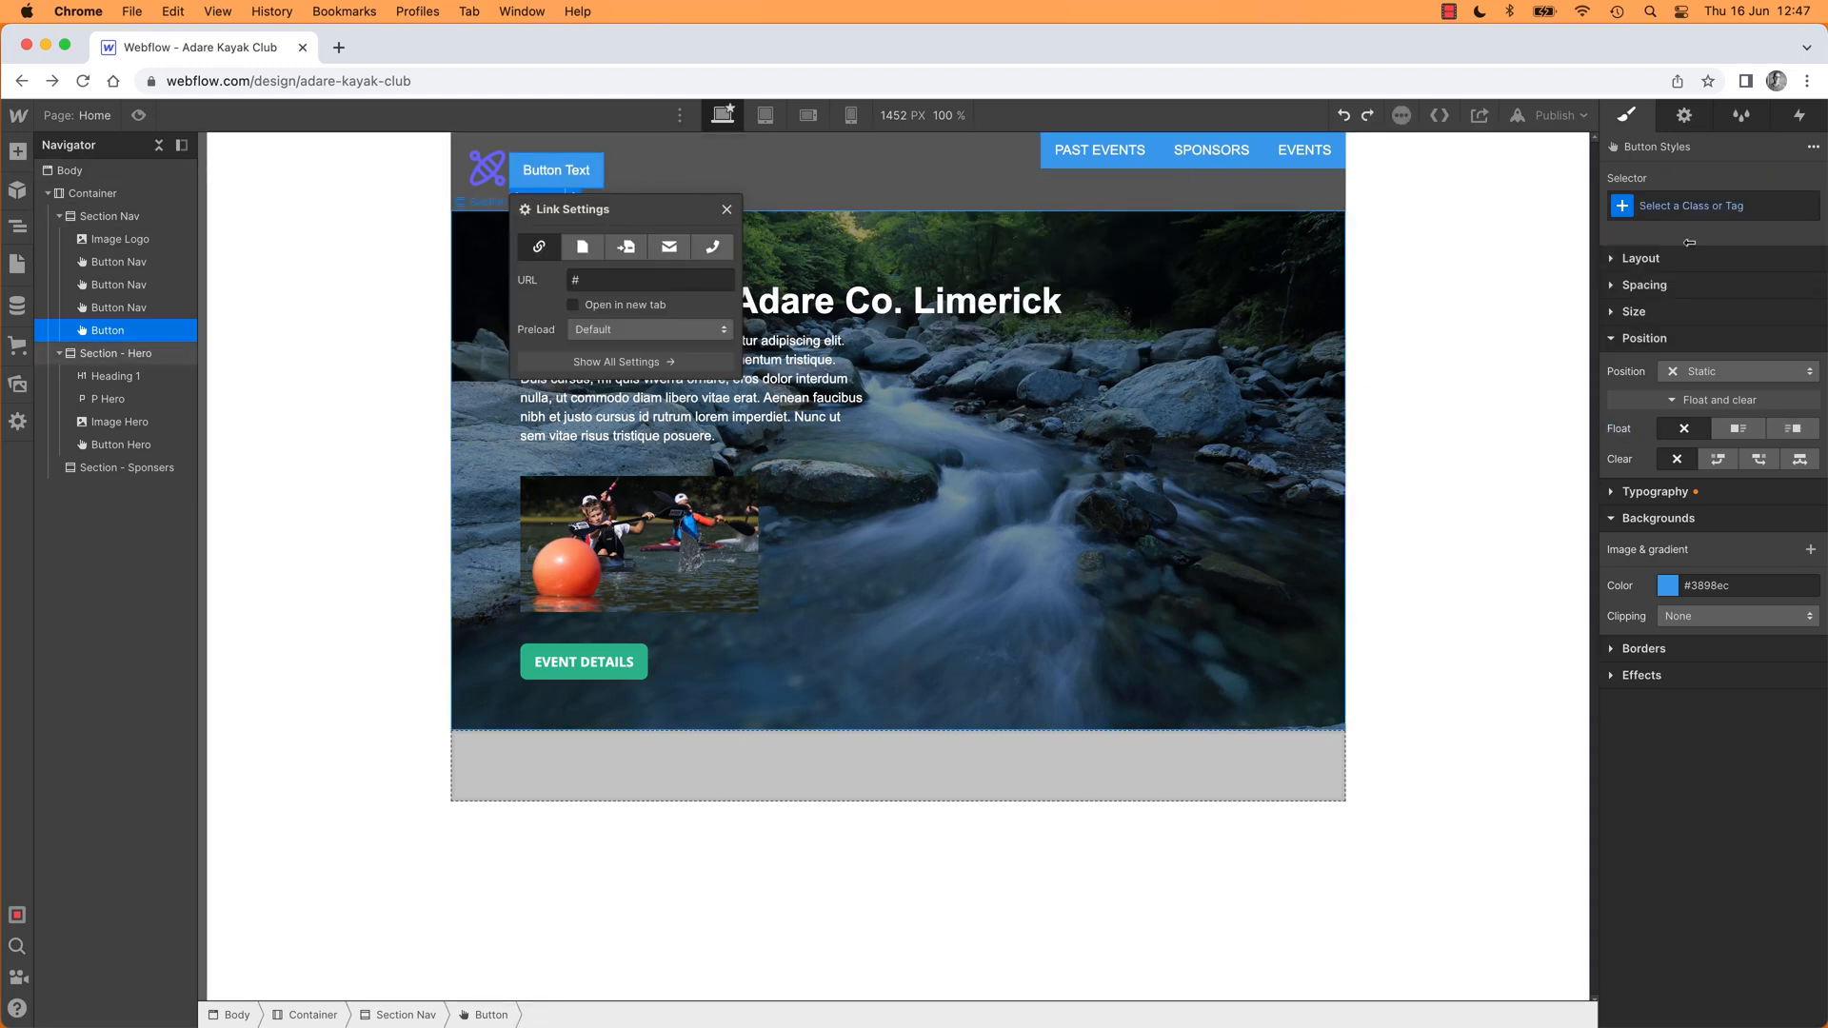
Step: Revisit the class list, close Link Settings and delete the extra test button
{"action": "left_click", "coordinate": [1710, 205]}
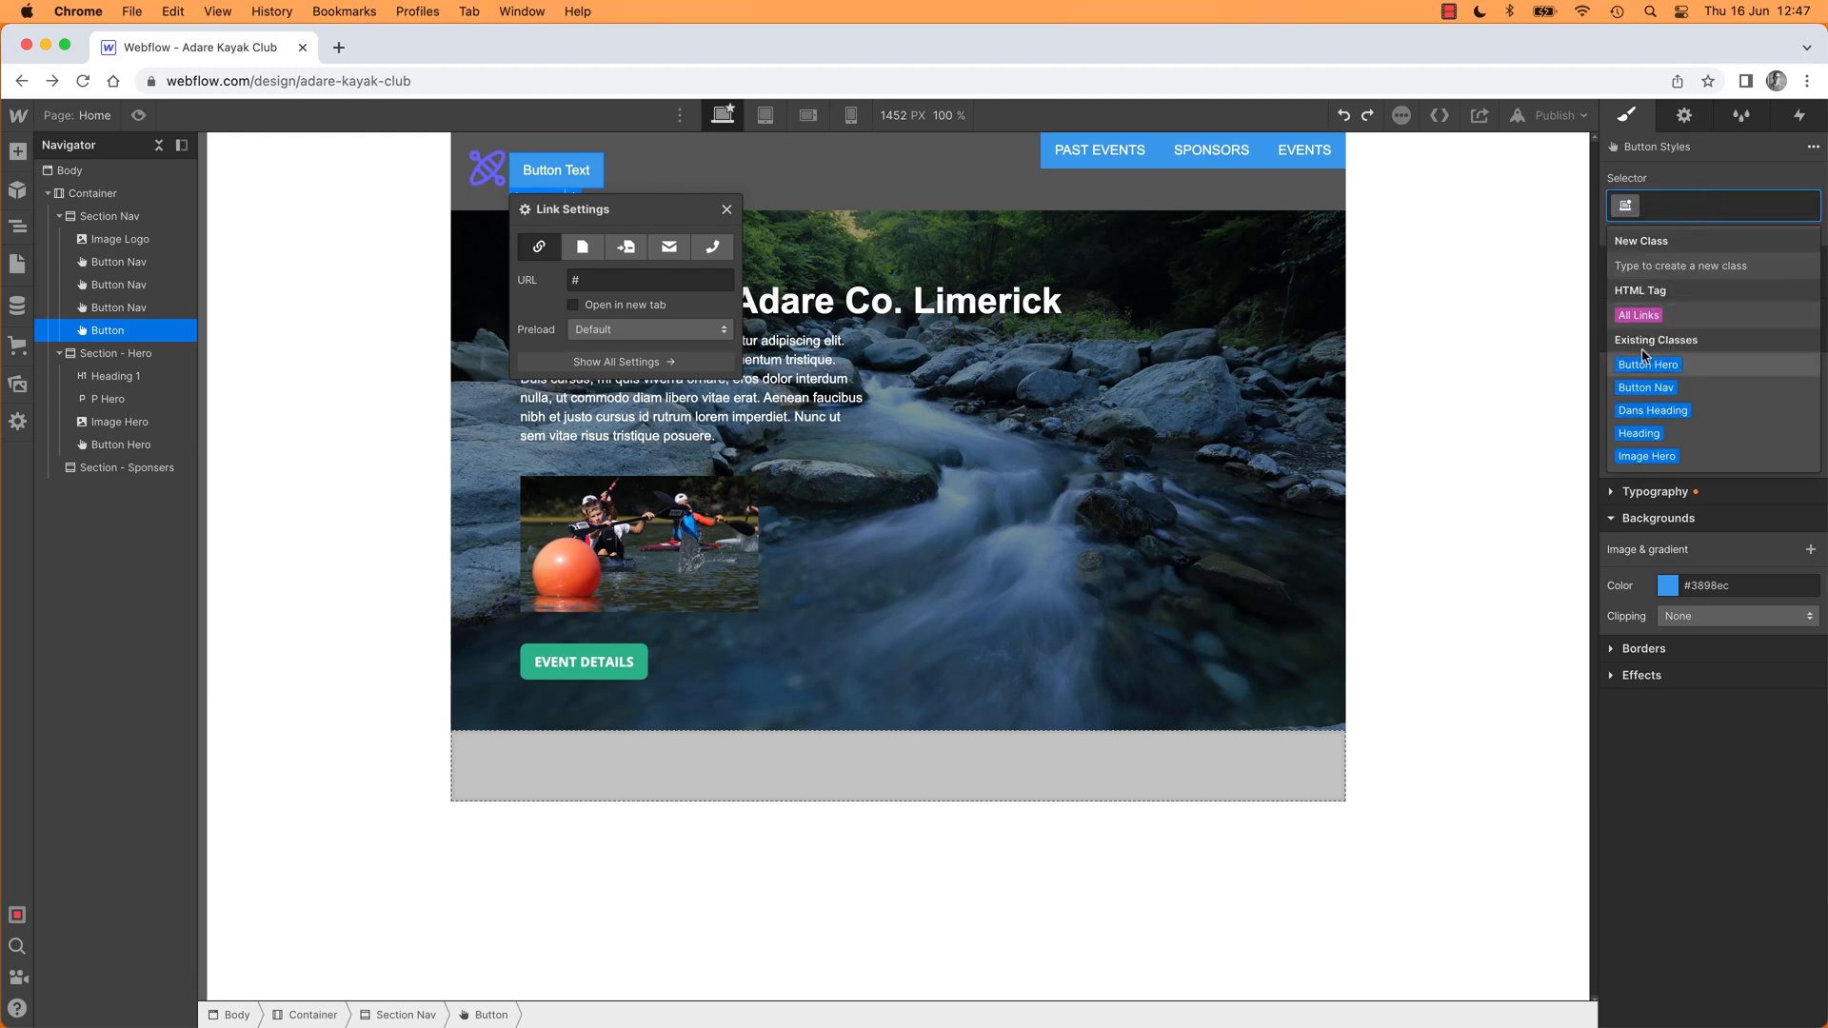
{"action": "mouse_move", "coordinate": [1685, 362]}
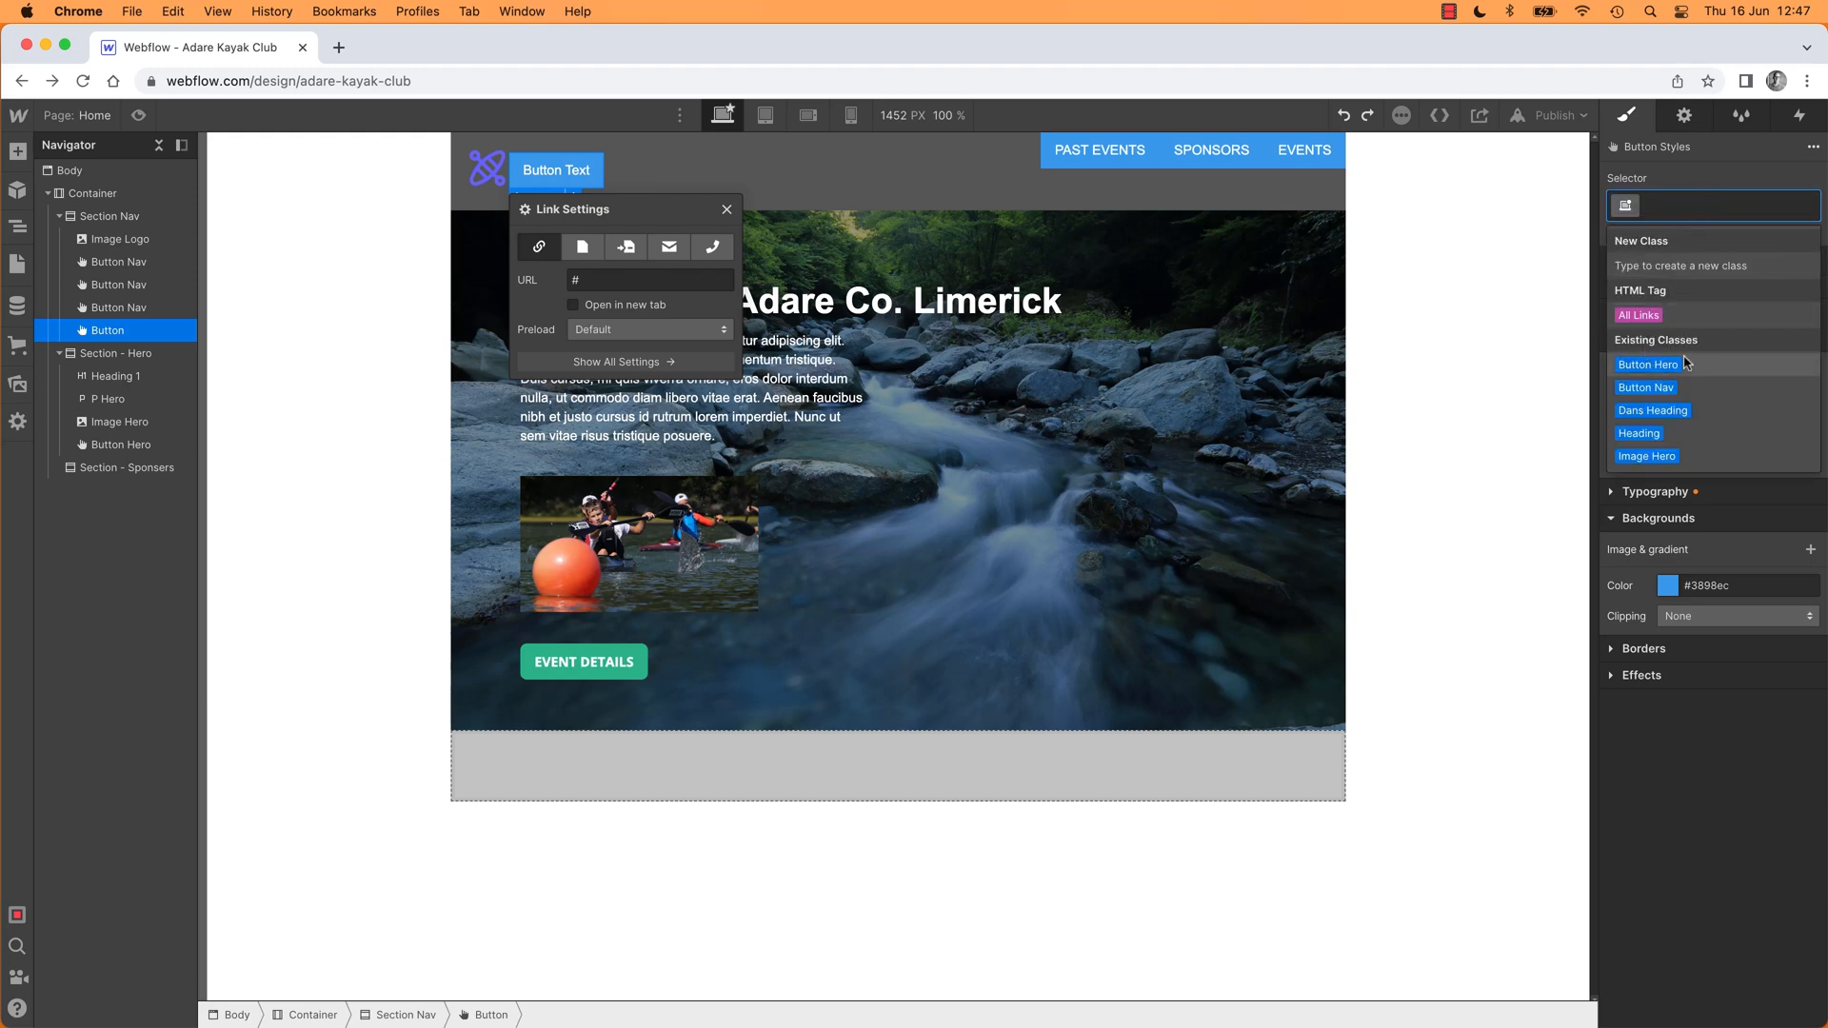
{"action": "mouse_move", "coordinate": [1647, 455]}
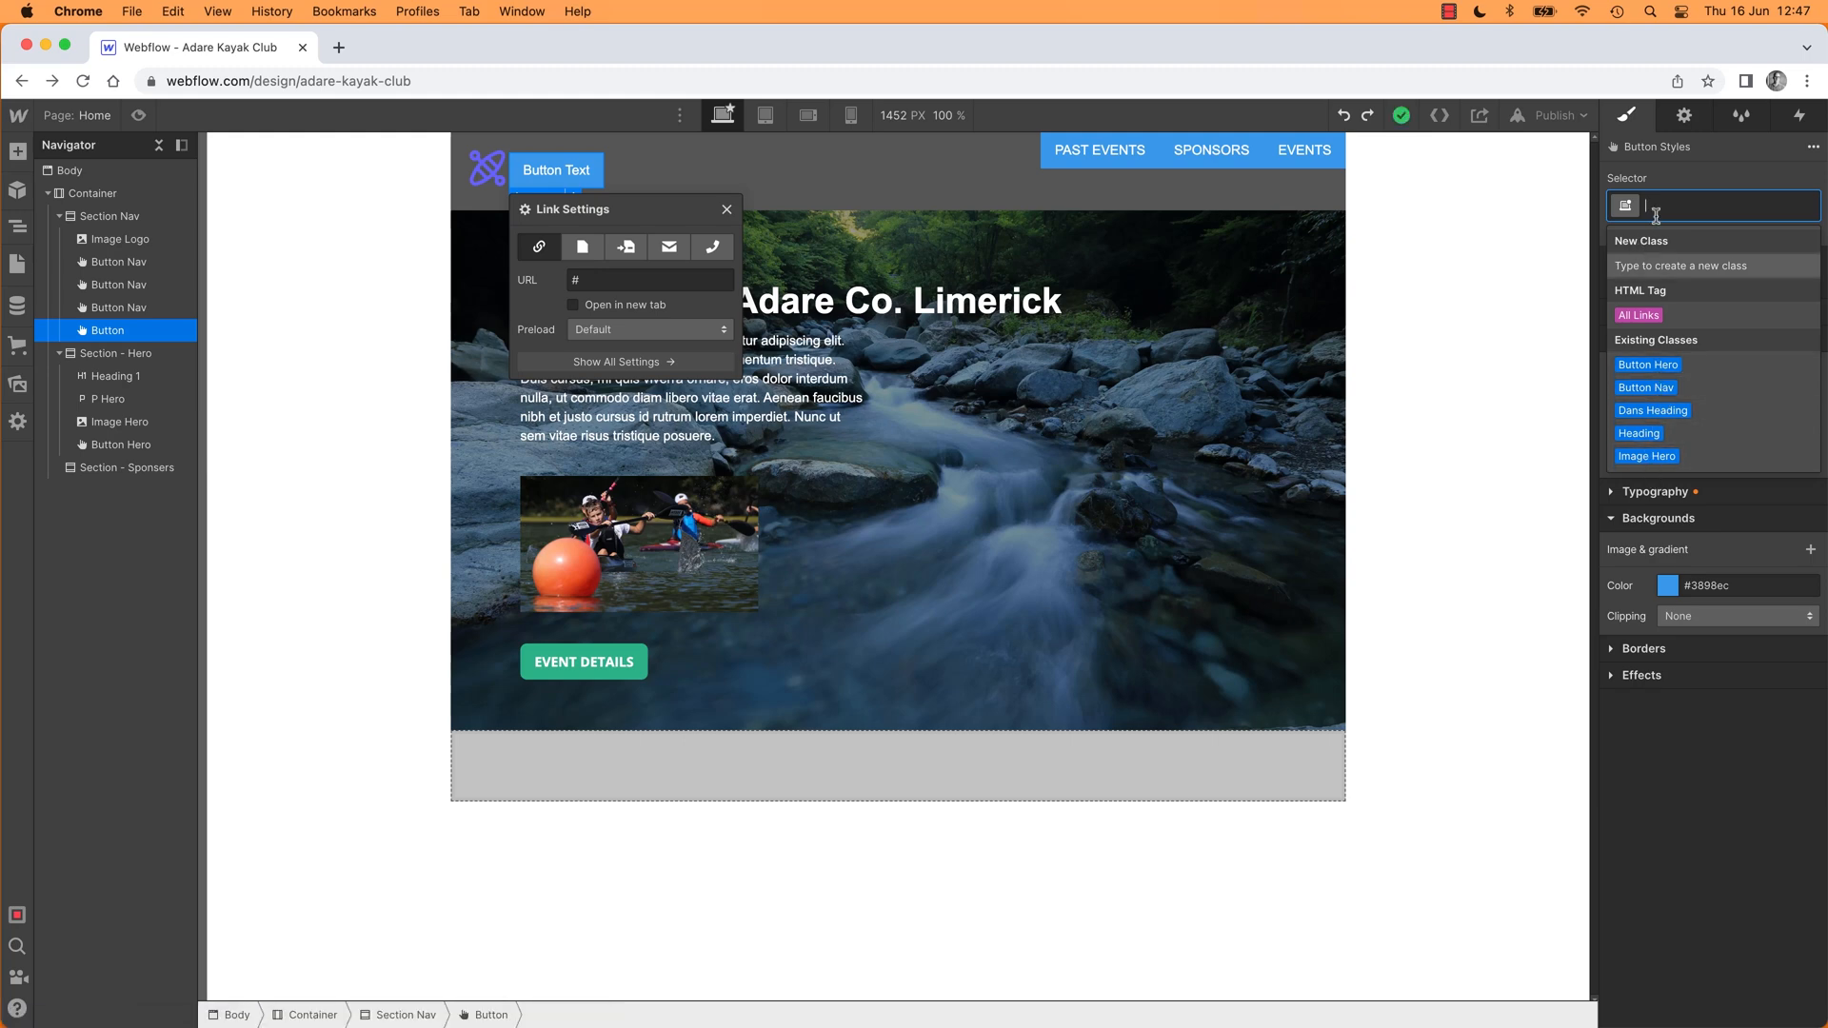
{"action": "type", "text": "imag"}
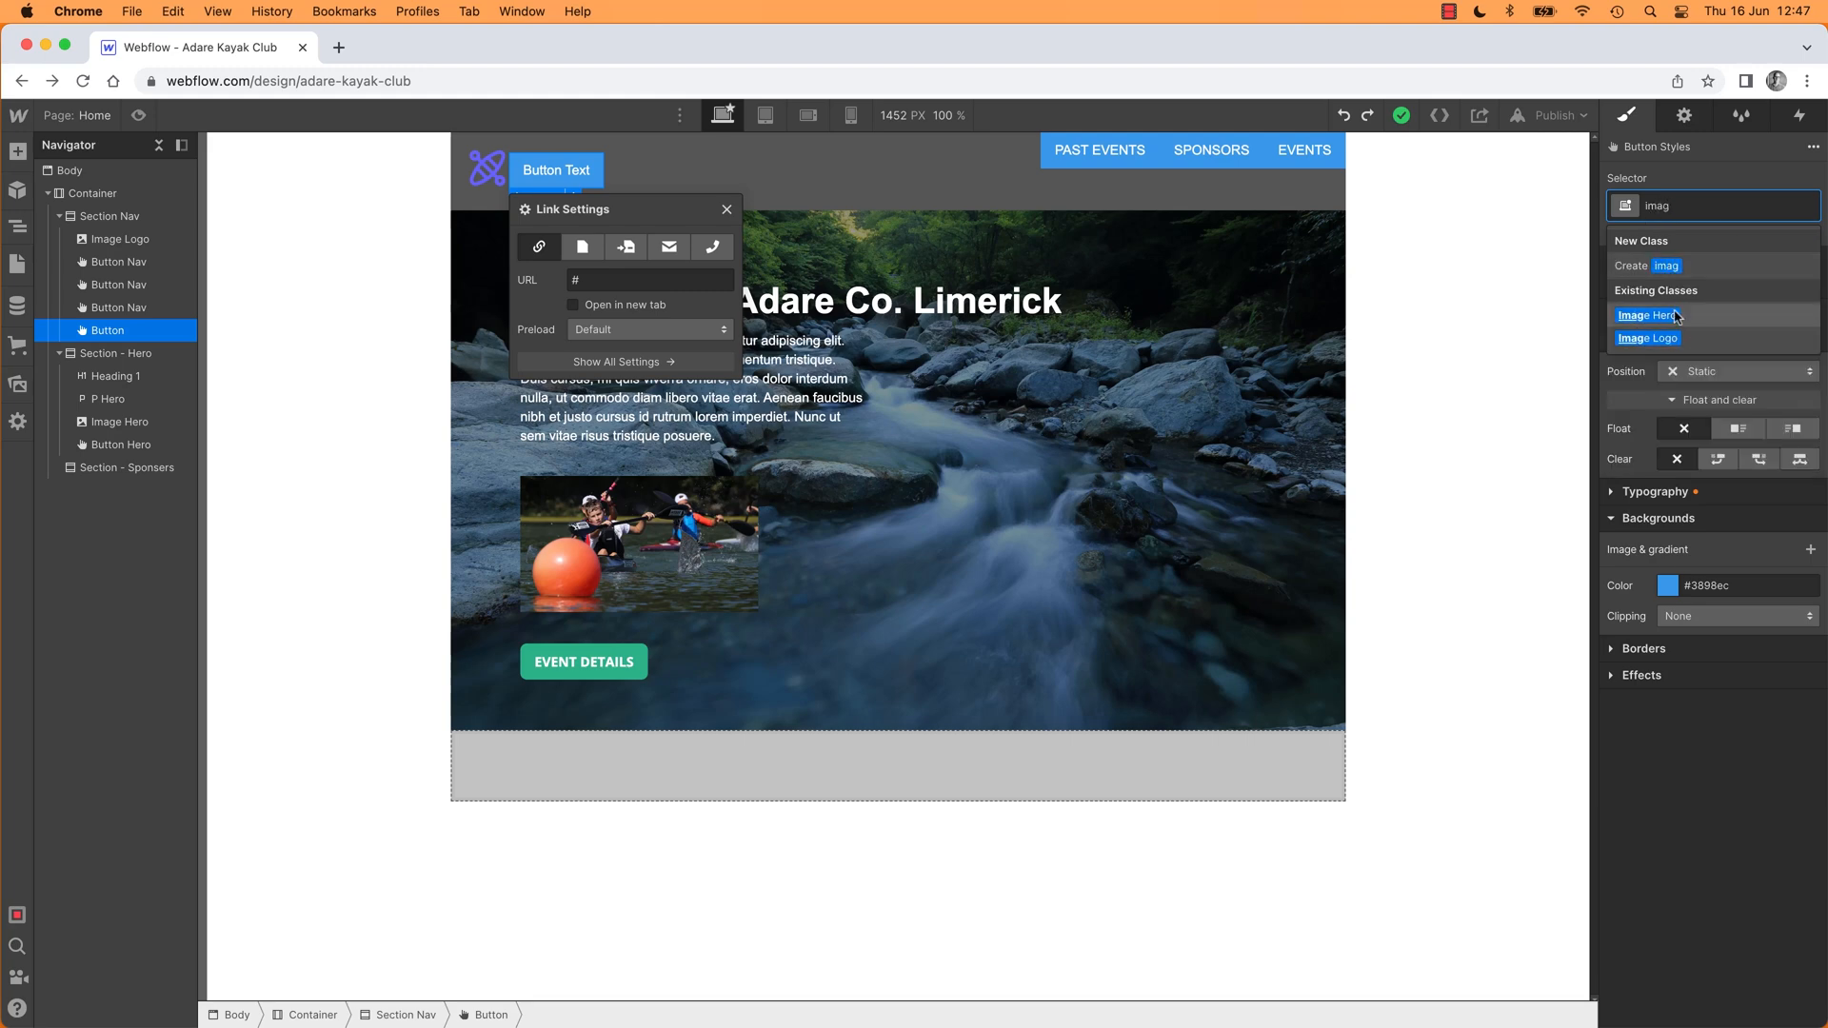
{"action": "mouse_move", "coordinate": [1628, 361]}
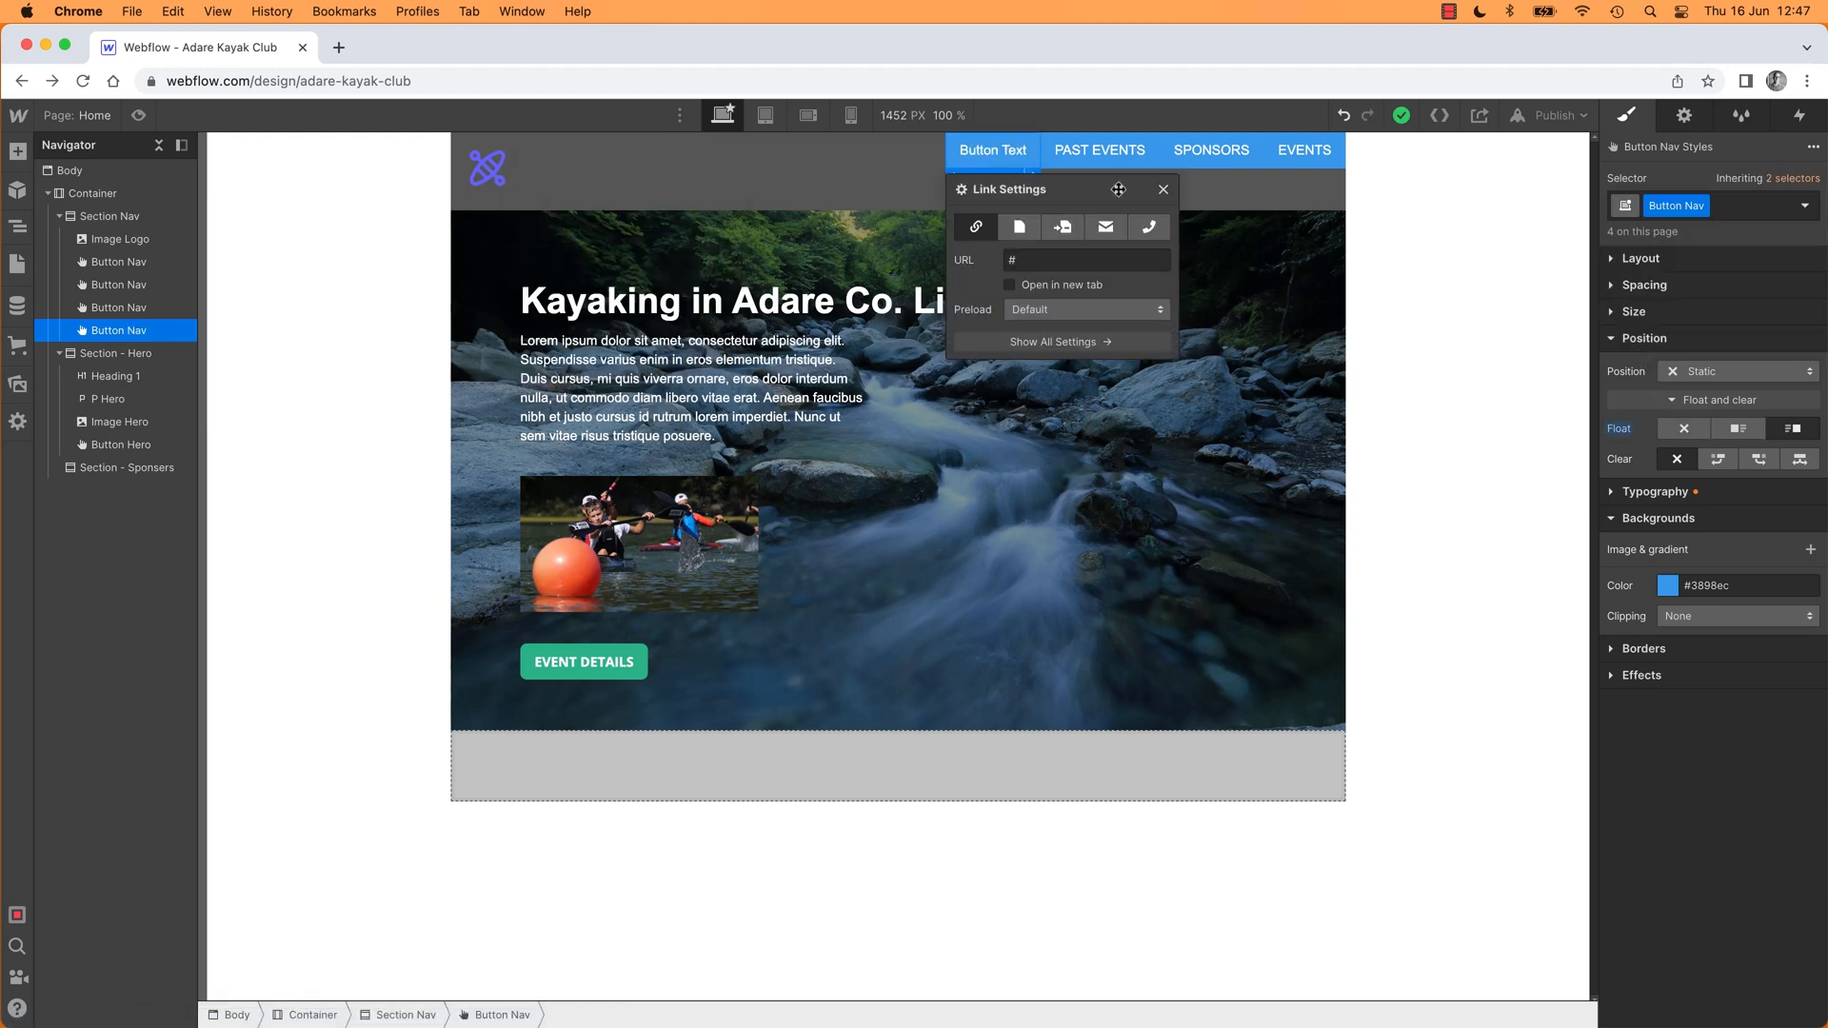
{"action": "left_click", "coordinate": [1161, 189]}
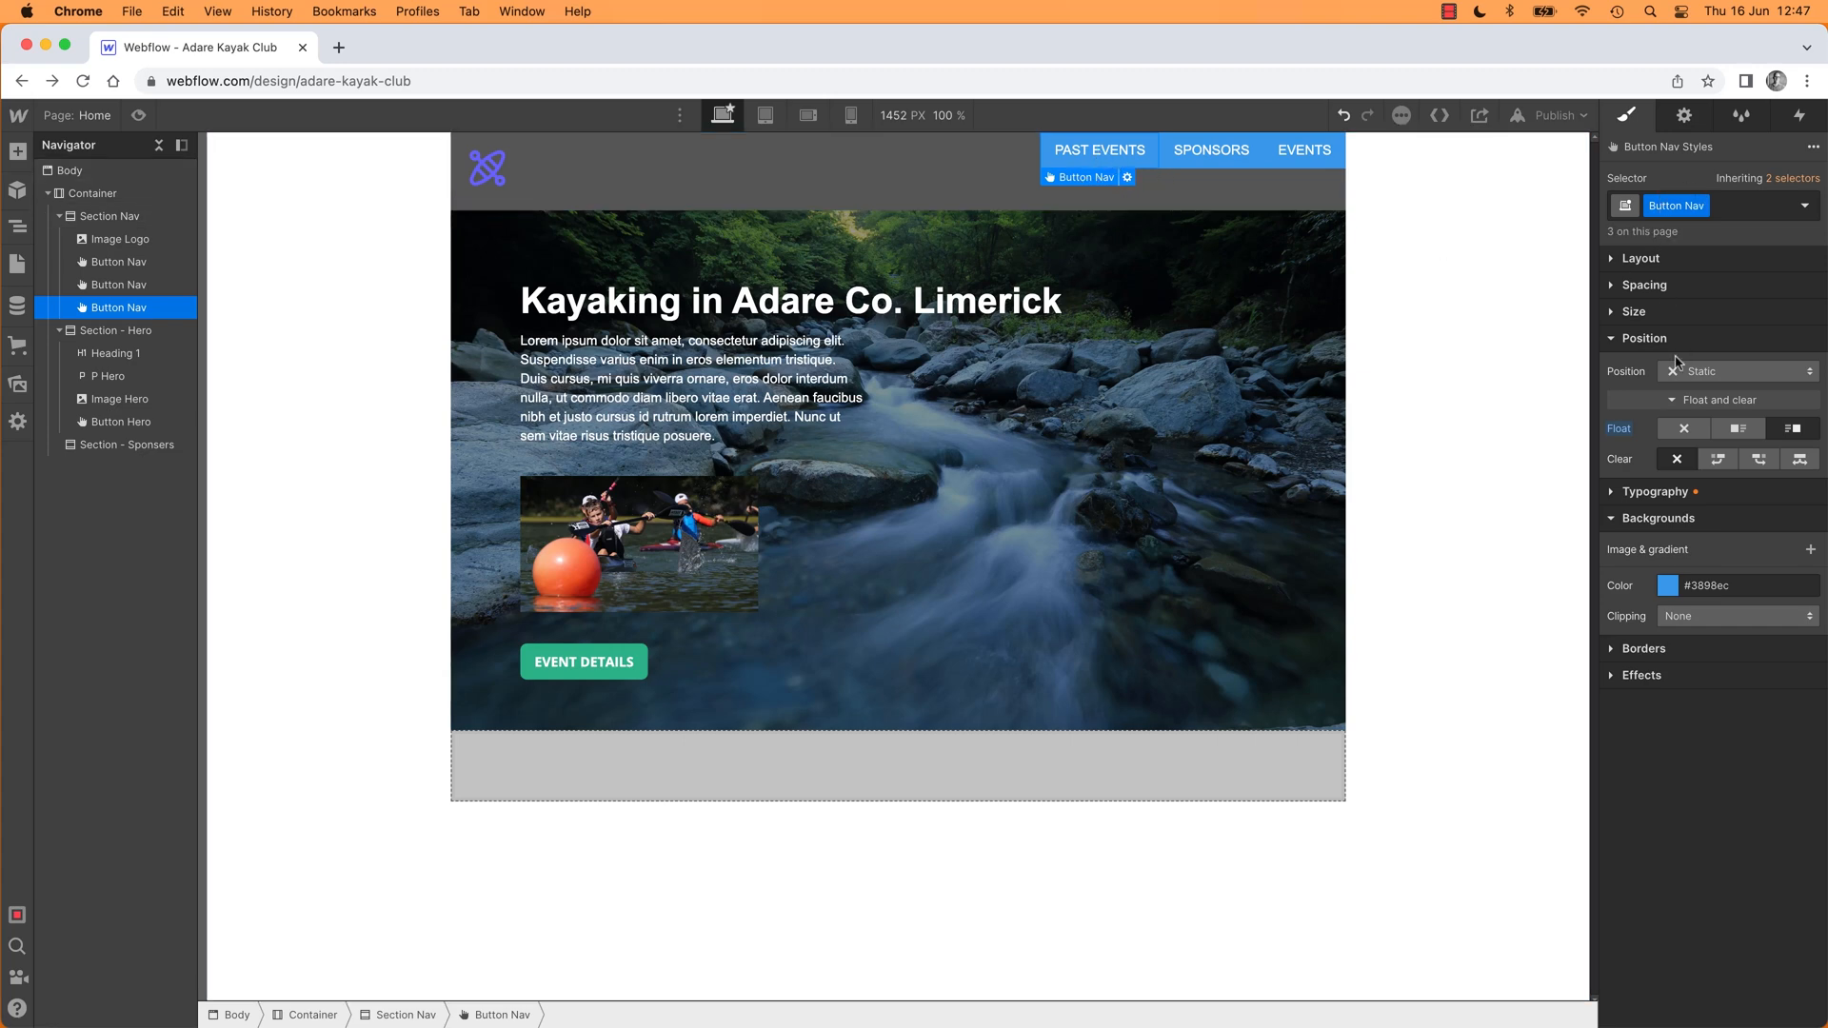
Step: Switch the Button Nav style panel from Position to its Spacing settings
{"action": "left_click", "coordinate": [1643, 338]}
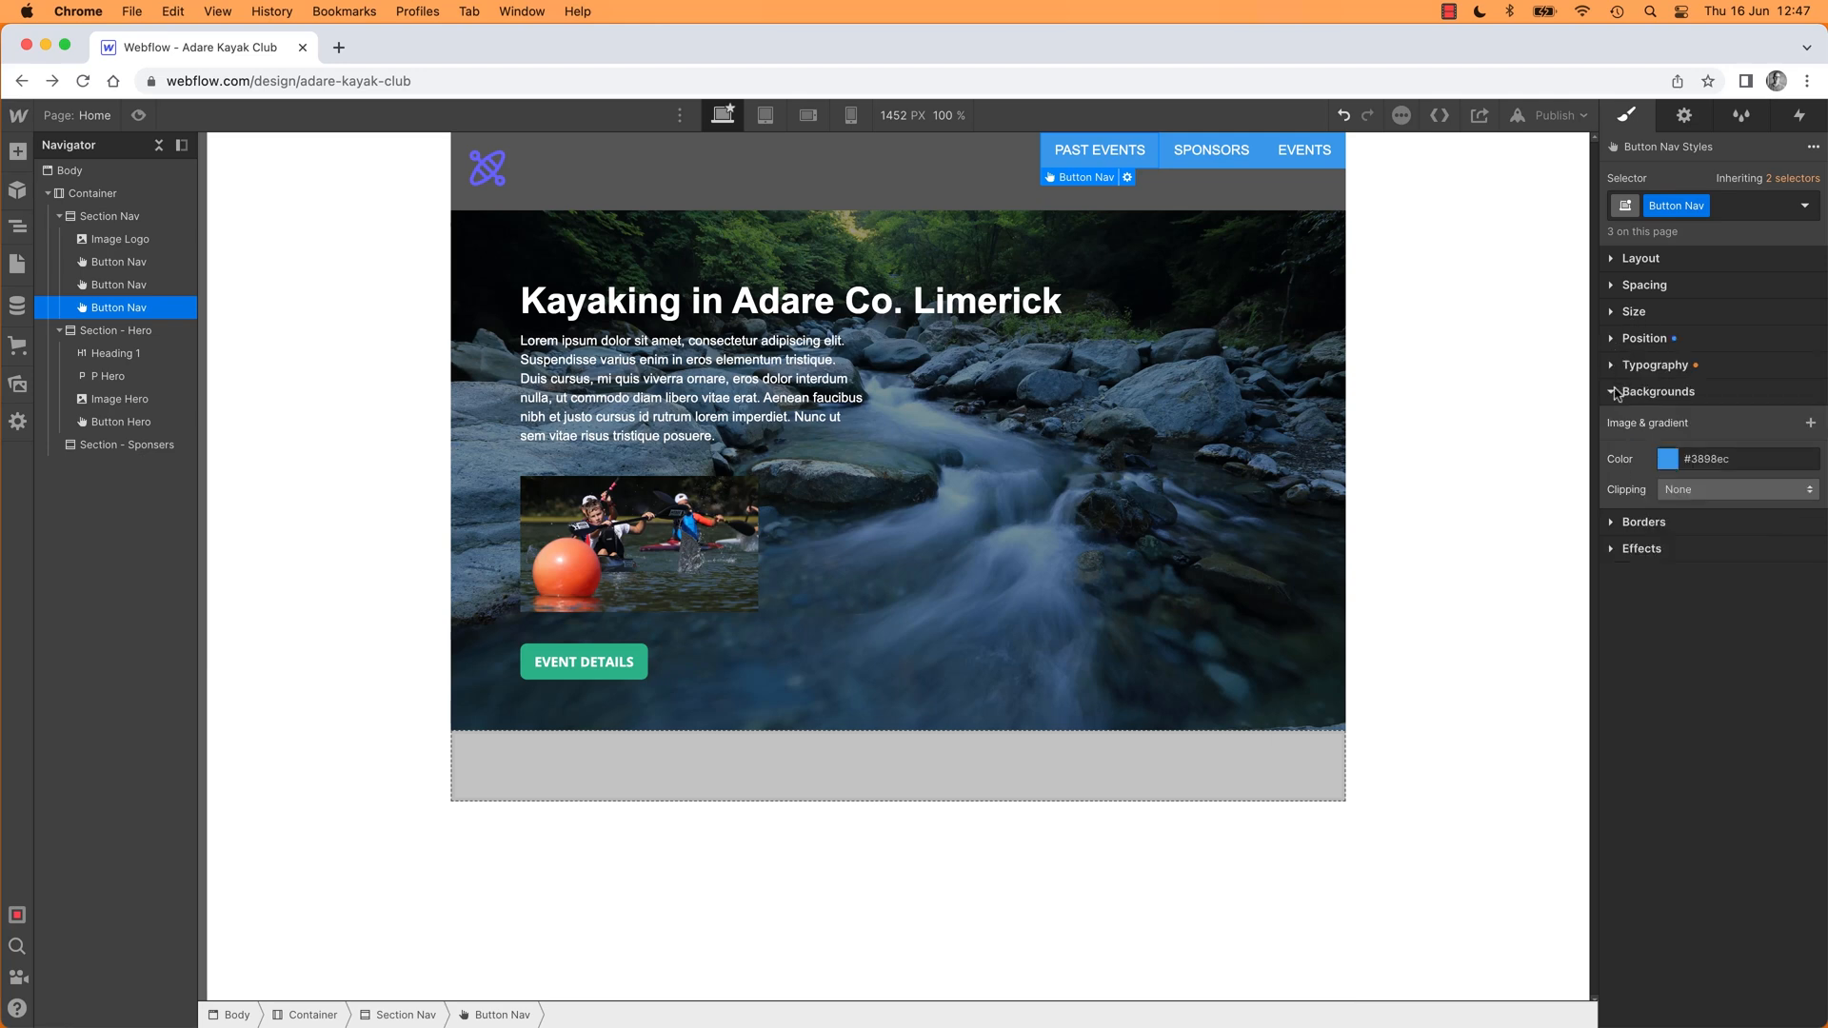
{"action": "left_click", "coordinate": [1644, 284]}
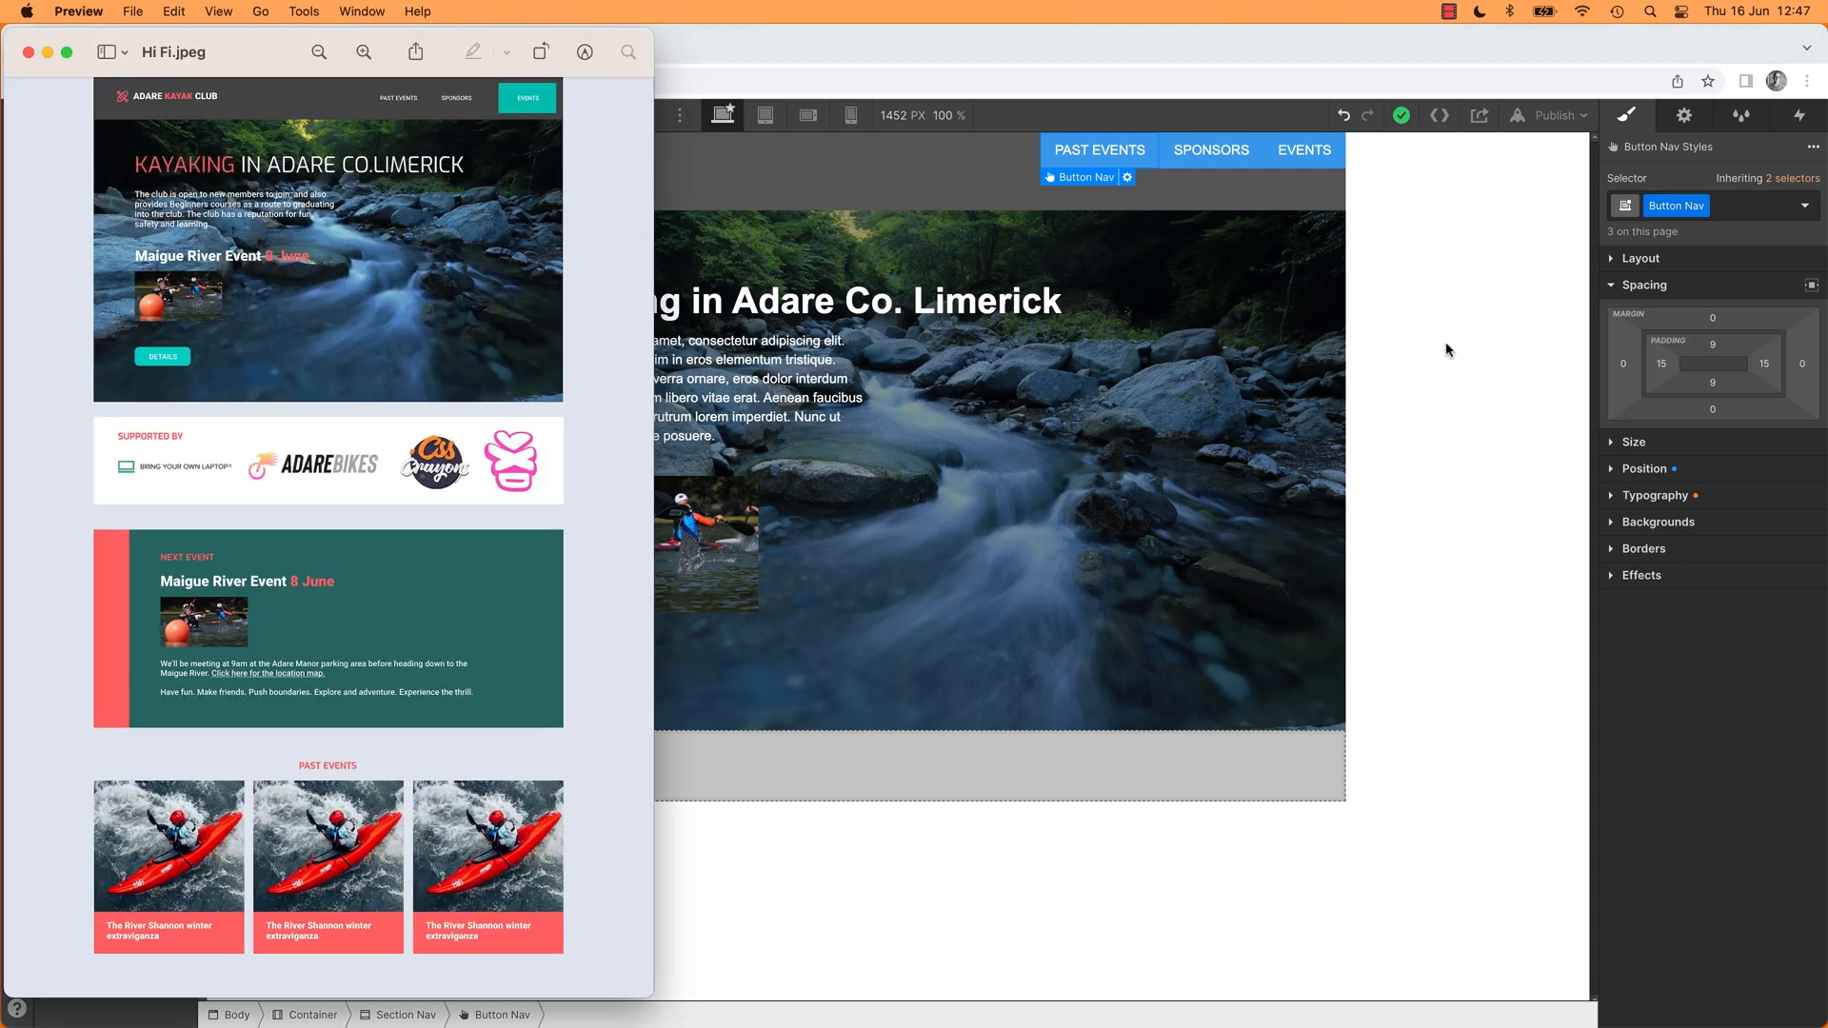
{"action": "mouse_move", "coordinate": [767, 225]}
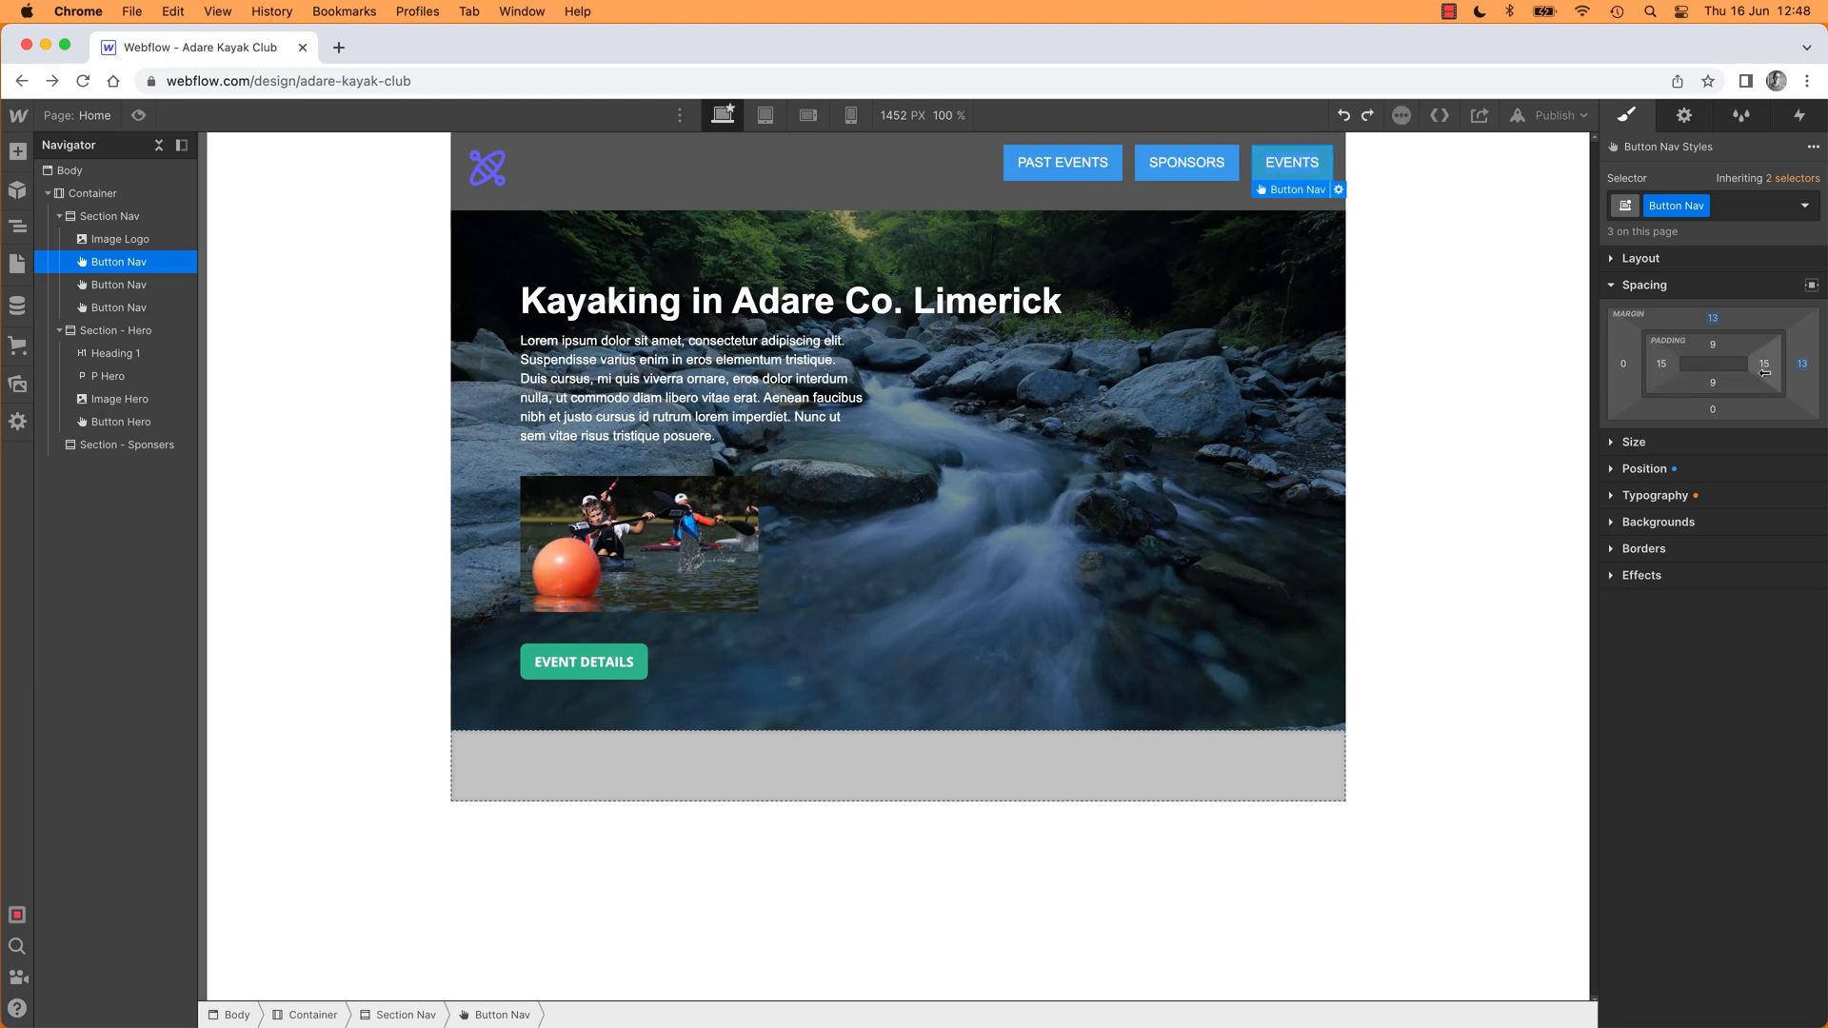
{"action": "mouse_move", "coordinate": [1763, 362]}
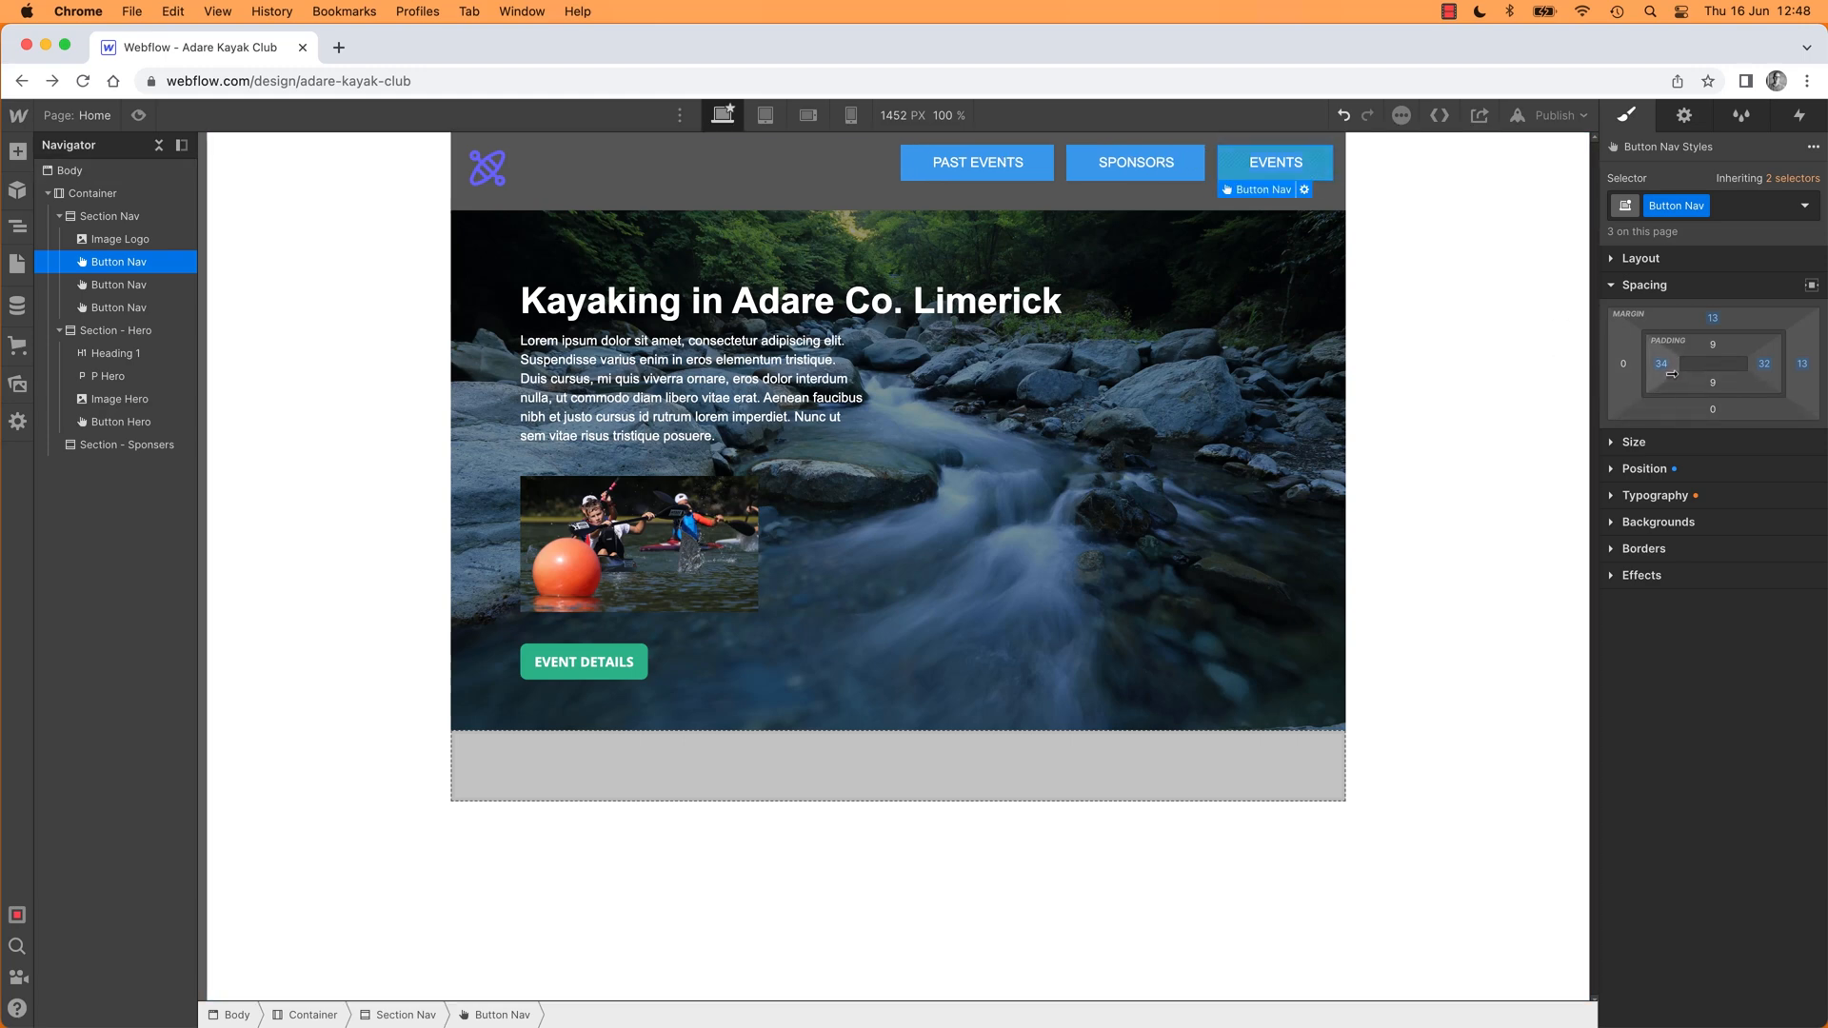
Step: Enter a padding value of 15 for the Button Nav buttons in Spacing
{"action": "type", "text": "15"}
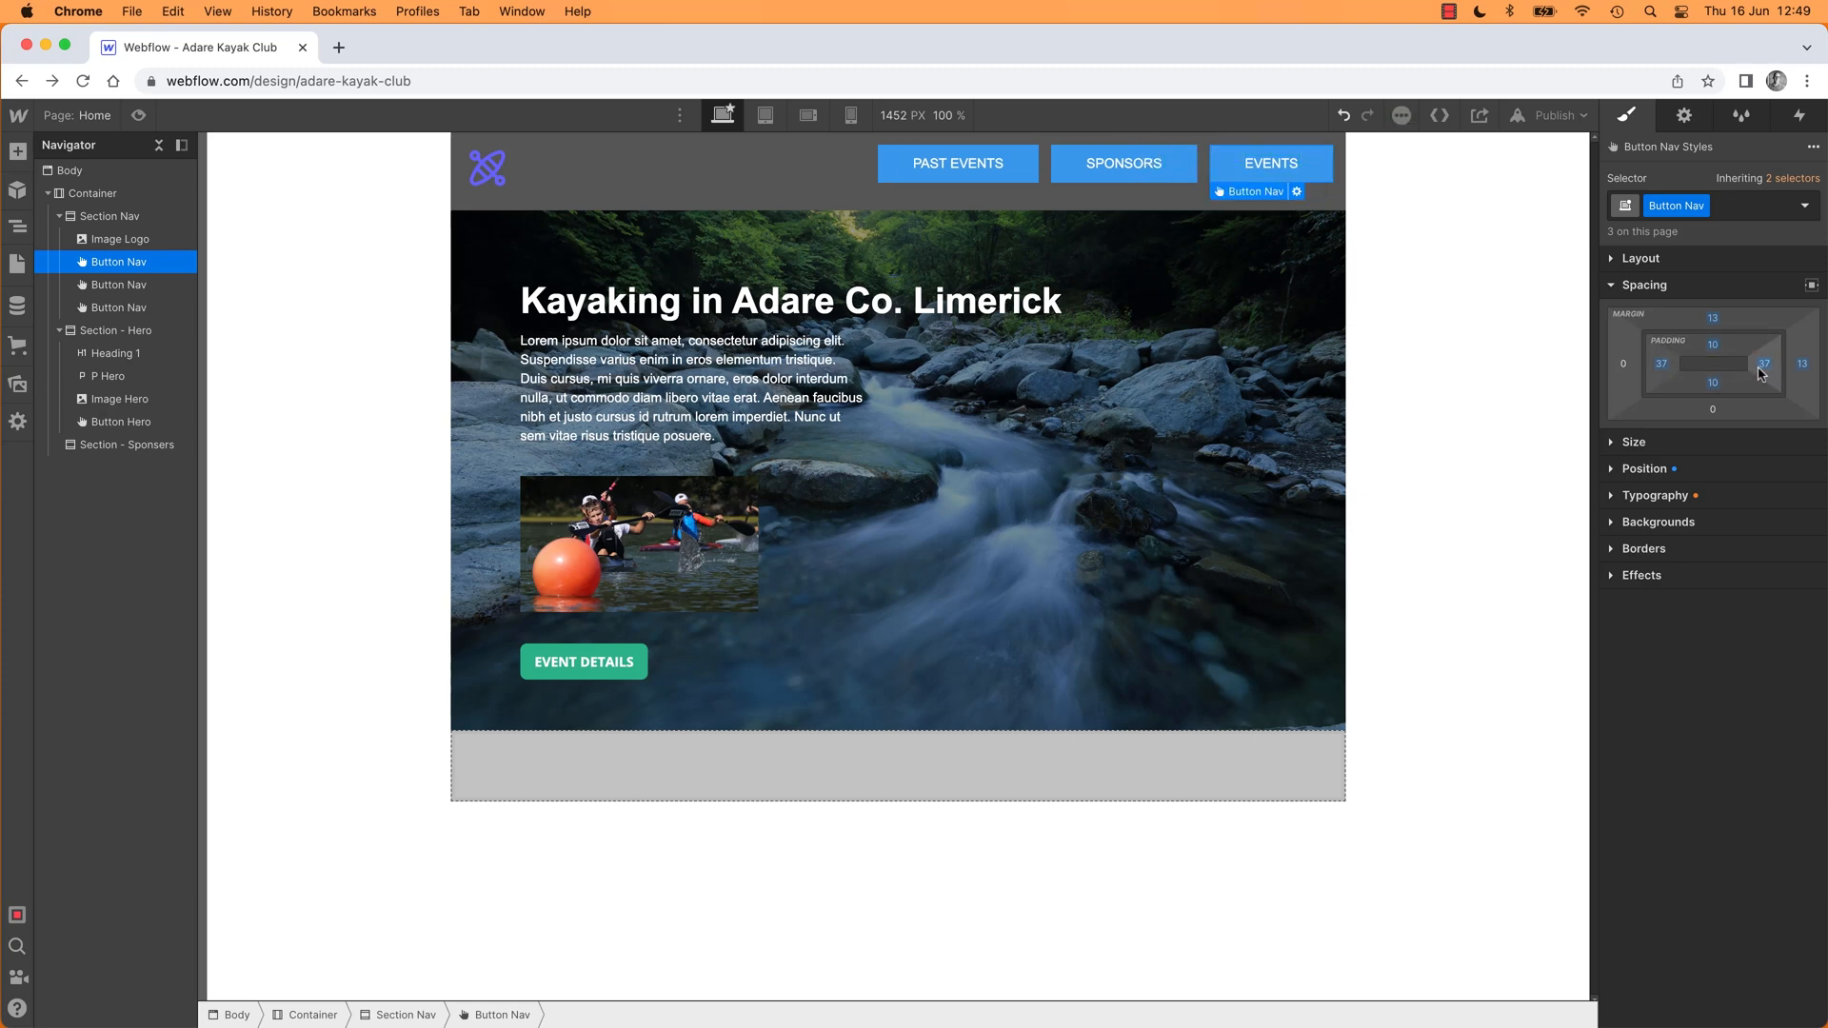
{"action": "mouse_move", "coordinate": [1762, 373]}
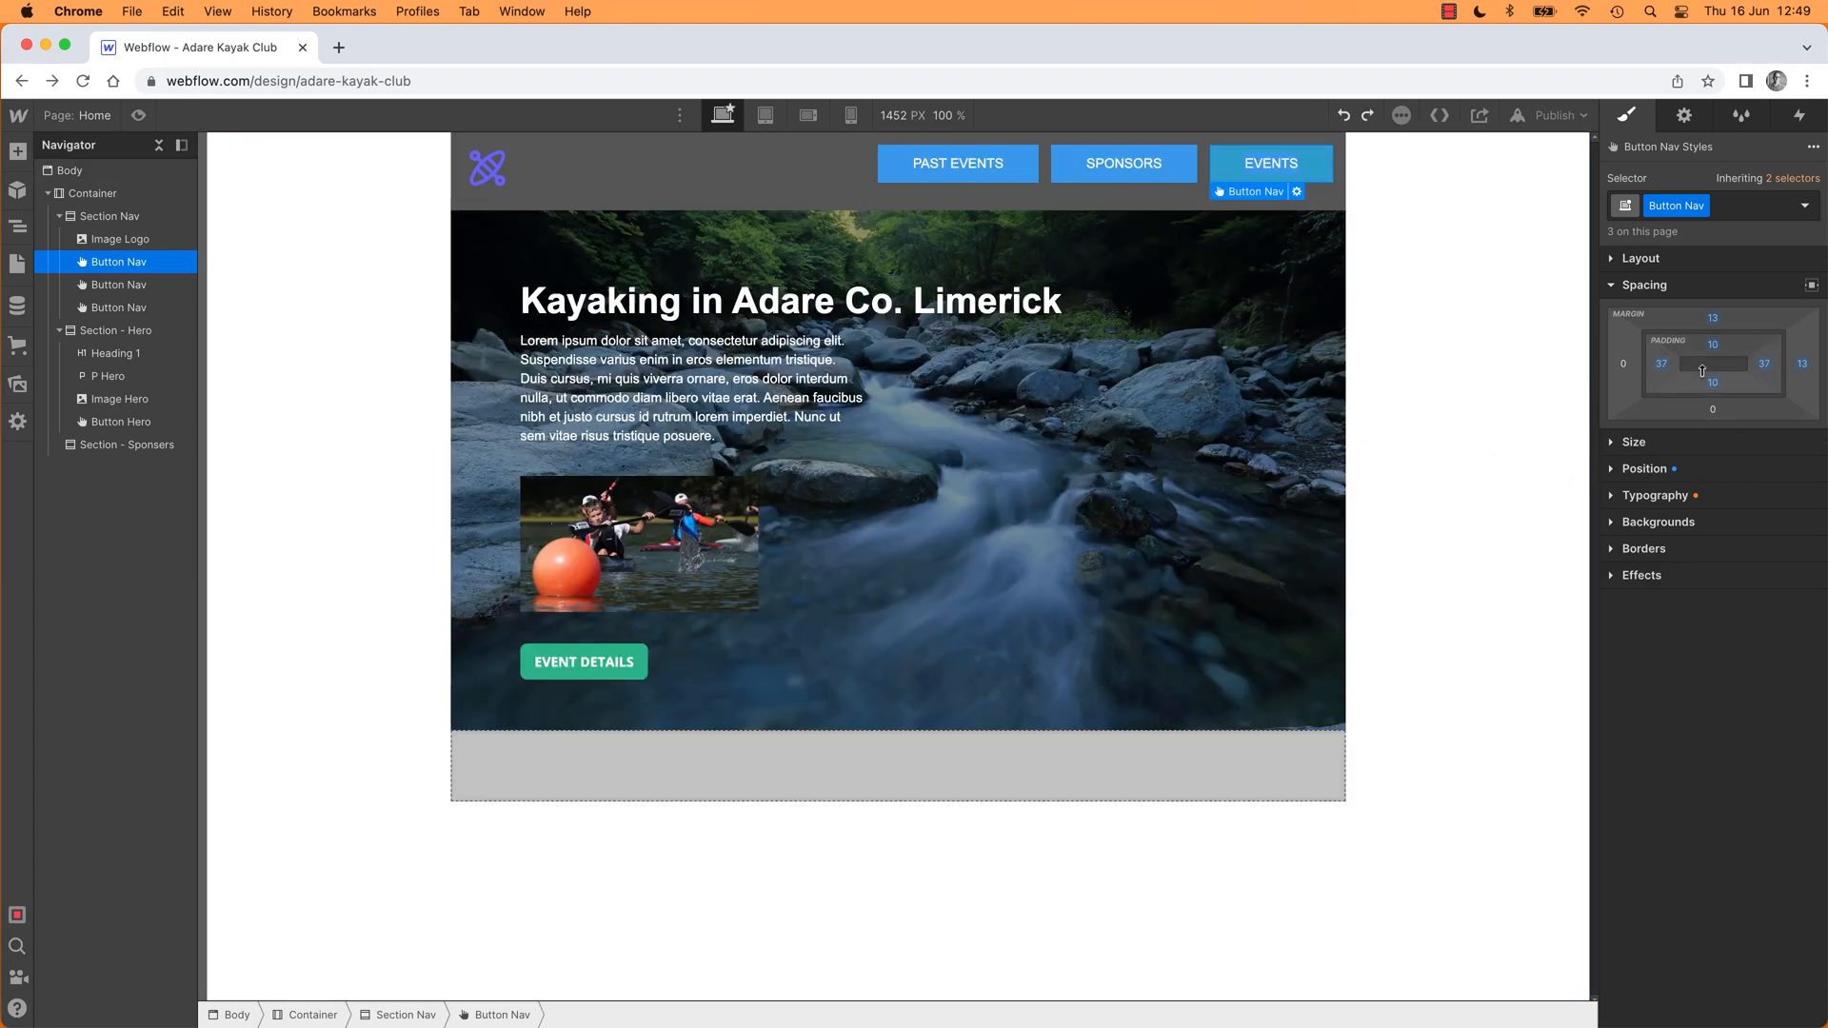
{"action": "mouse_move", "coordinate": [1711, 381]}
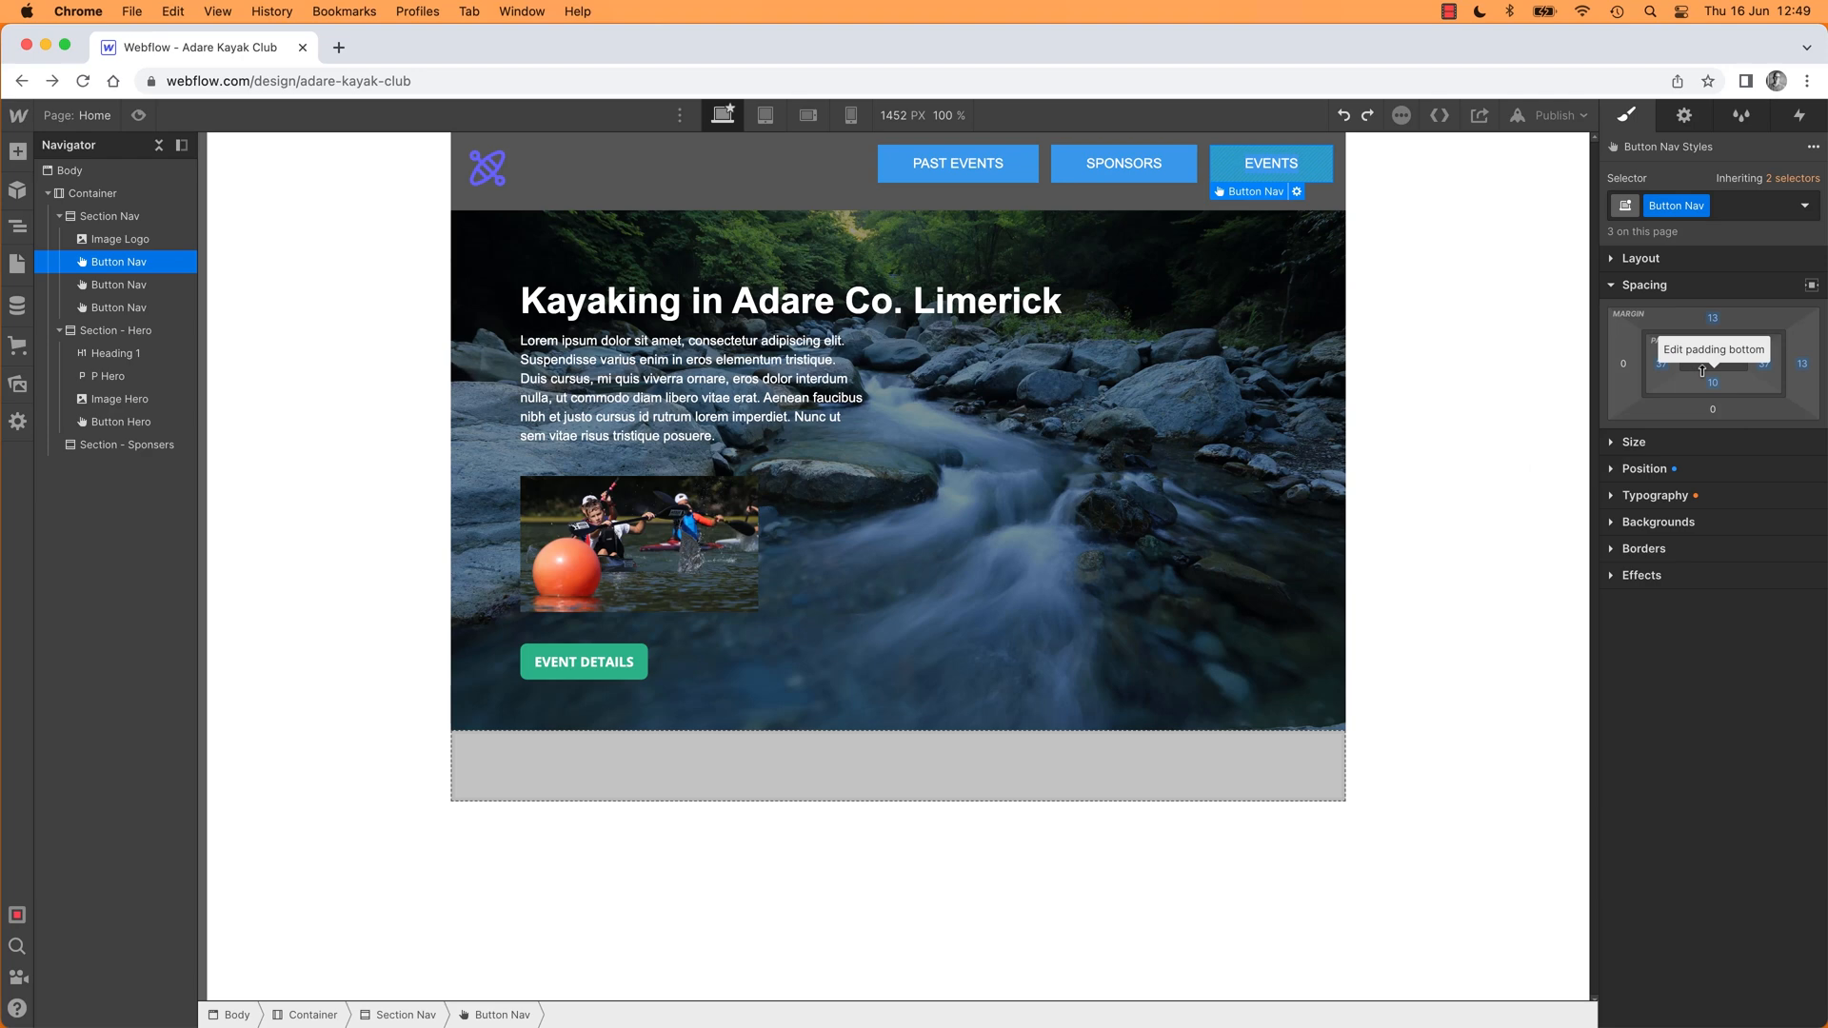
{"action": "mouse_move", "coordinate": [1676, 301]}
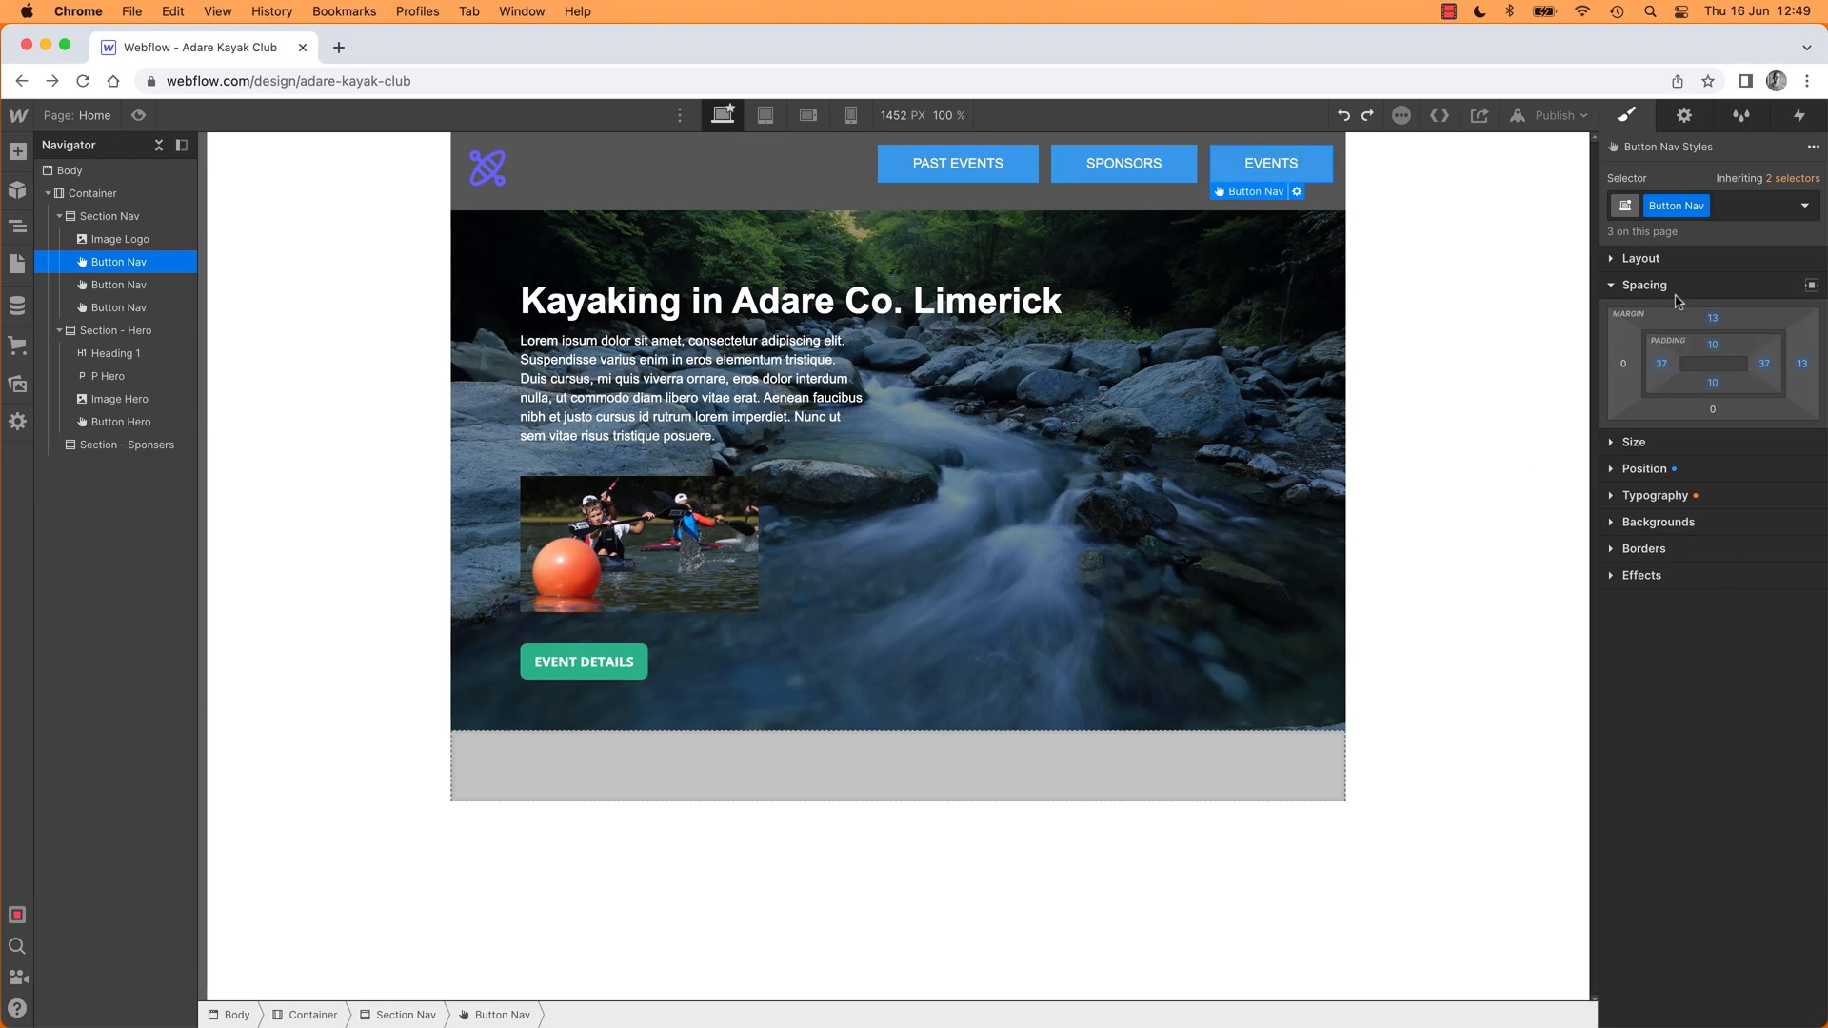
{"action": "mouse_move", "coordinate": [1743, 353]}
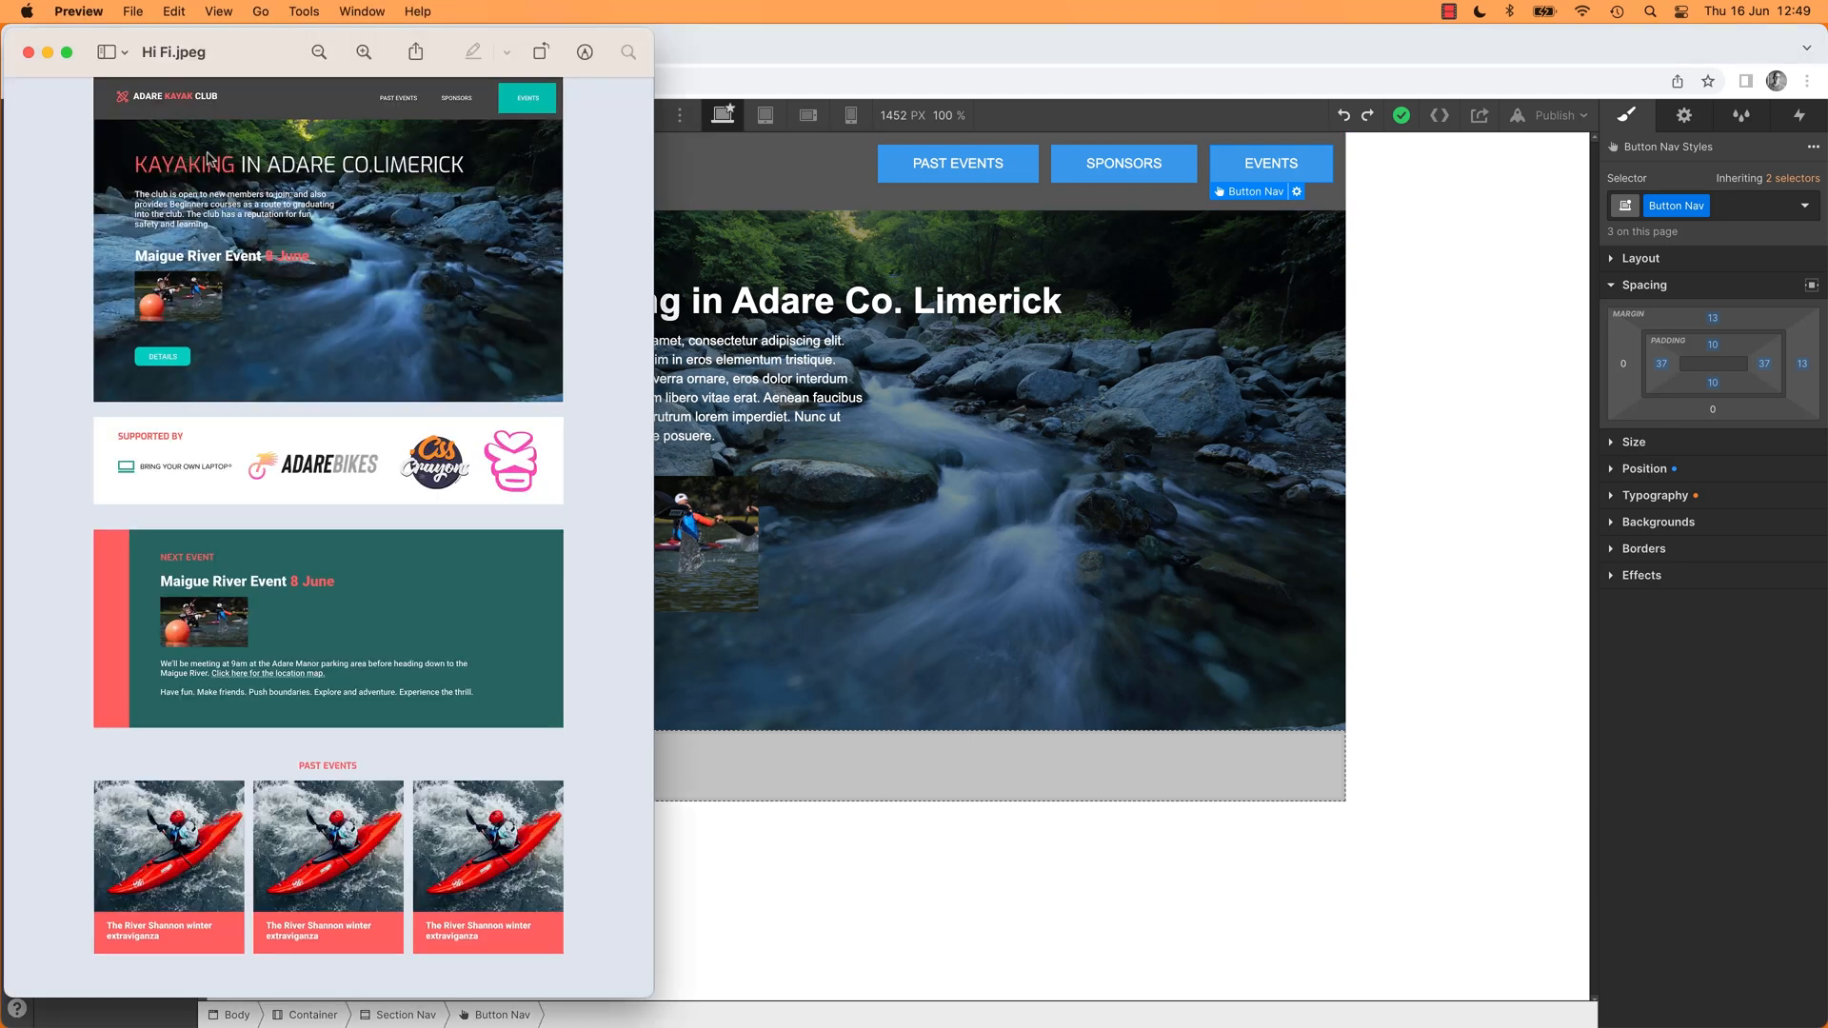
{"action": "mouse_move", "coordinate": [922, 225]}
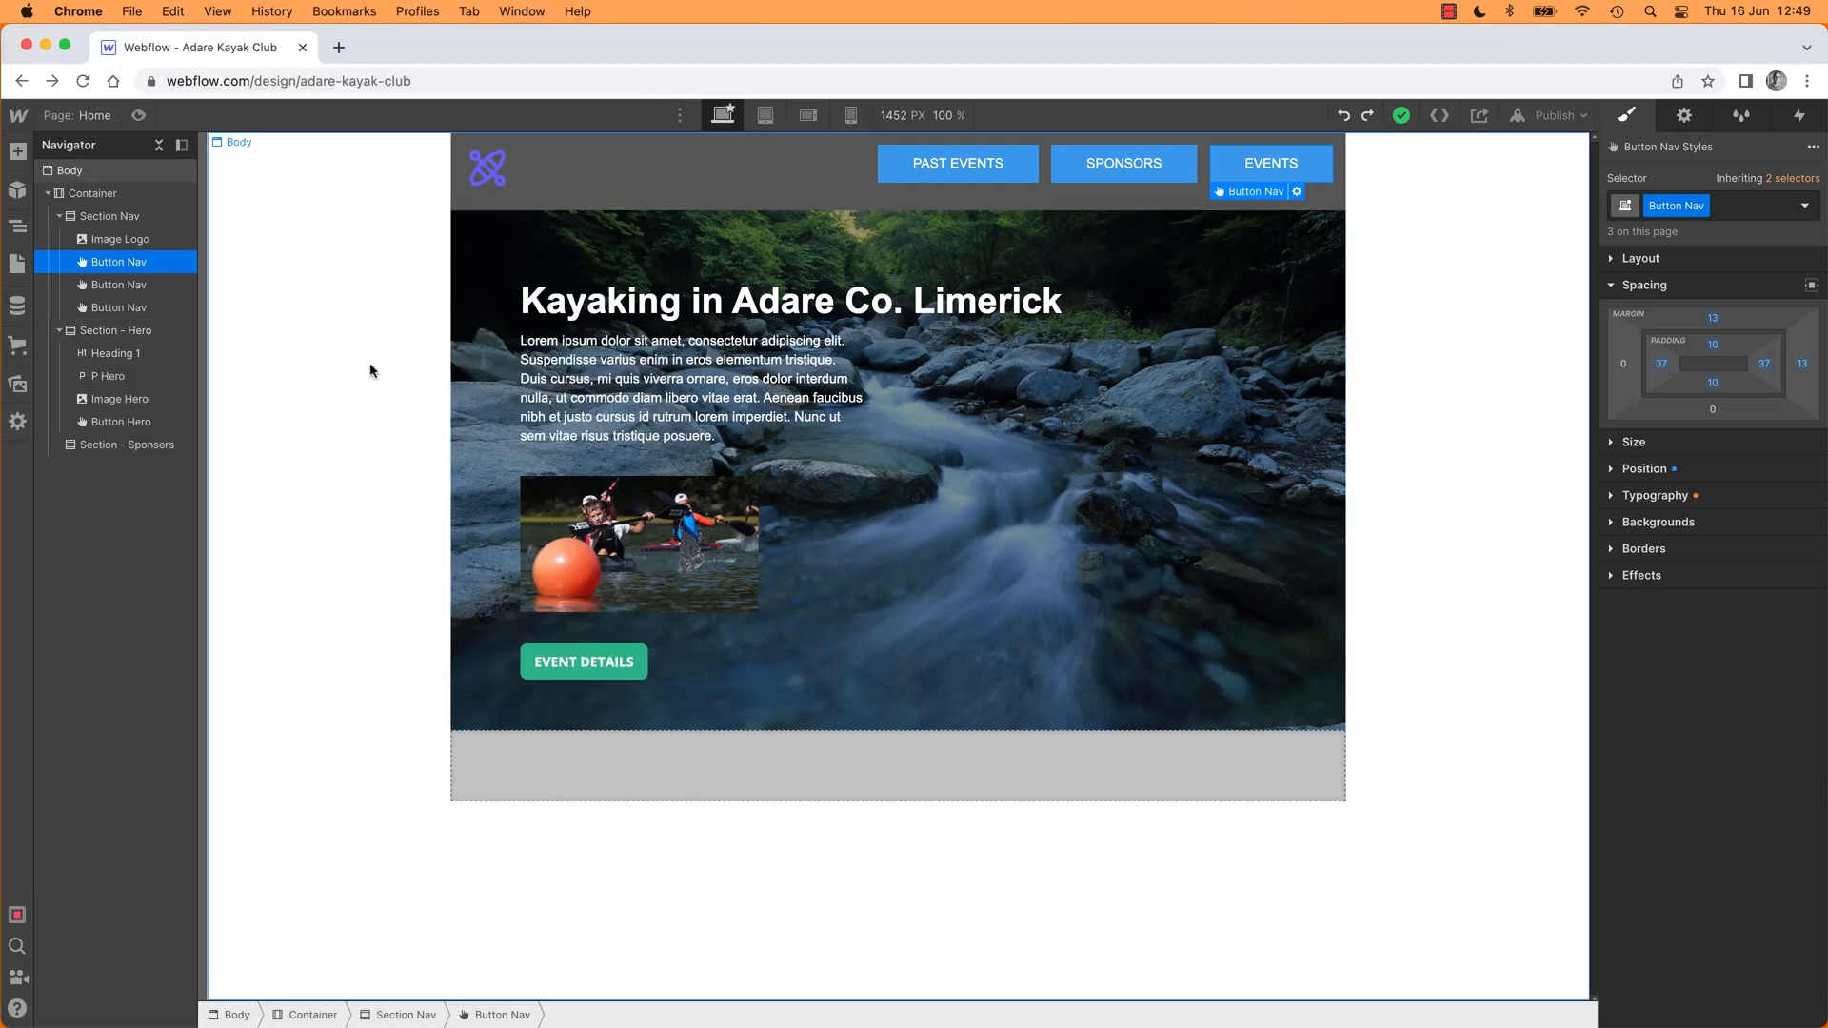
{"action": "mouse_move", "coordinate": [354, 362]}
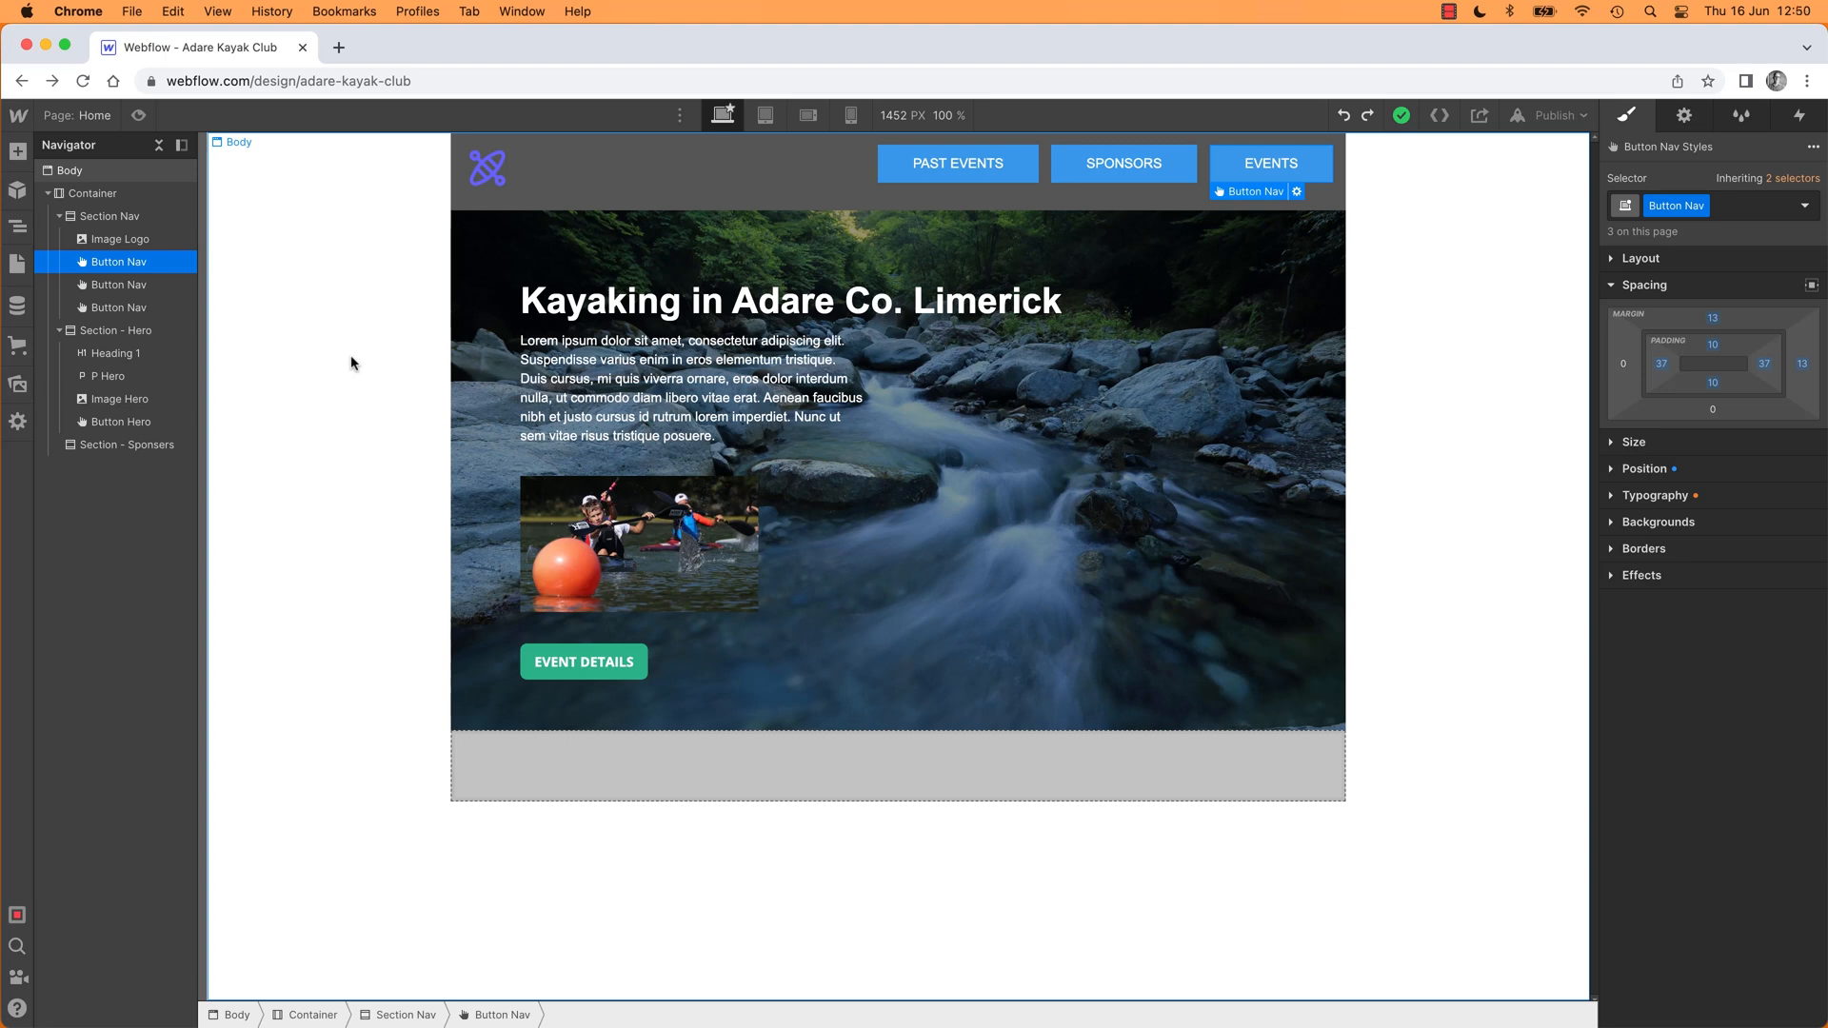
Step: Browse the Add elements library, scrolling down toward the Typography section
{"action": "left_click", "coordinate": [17, 152]}
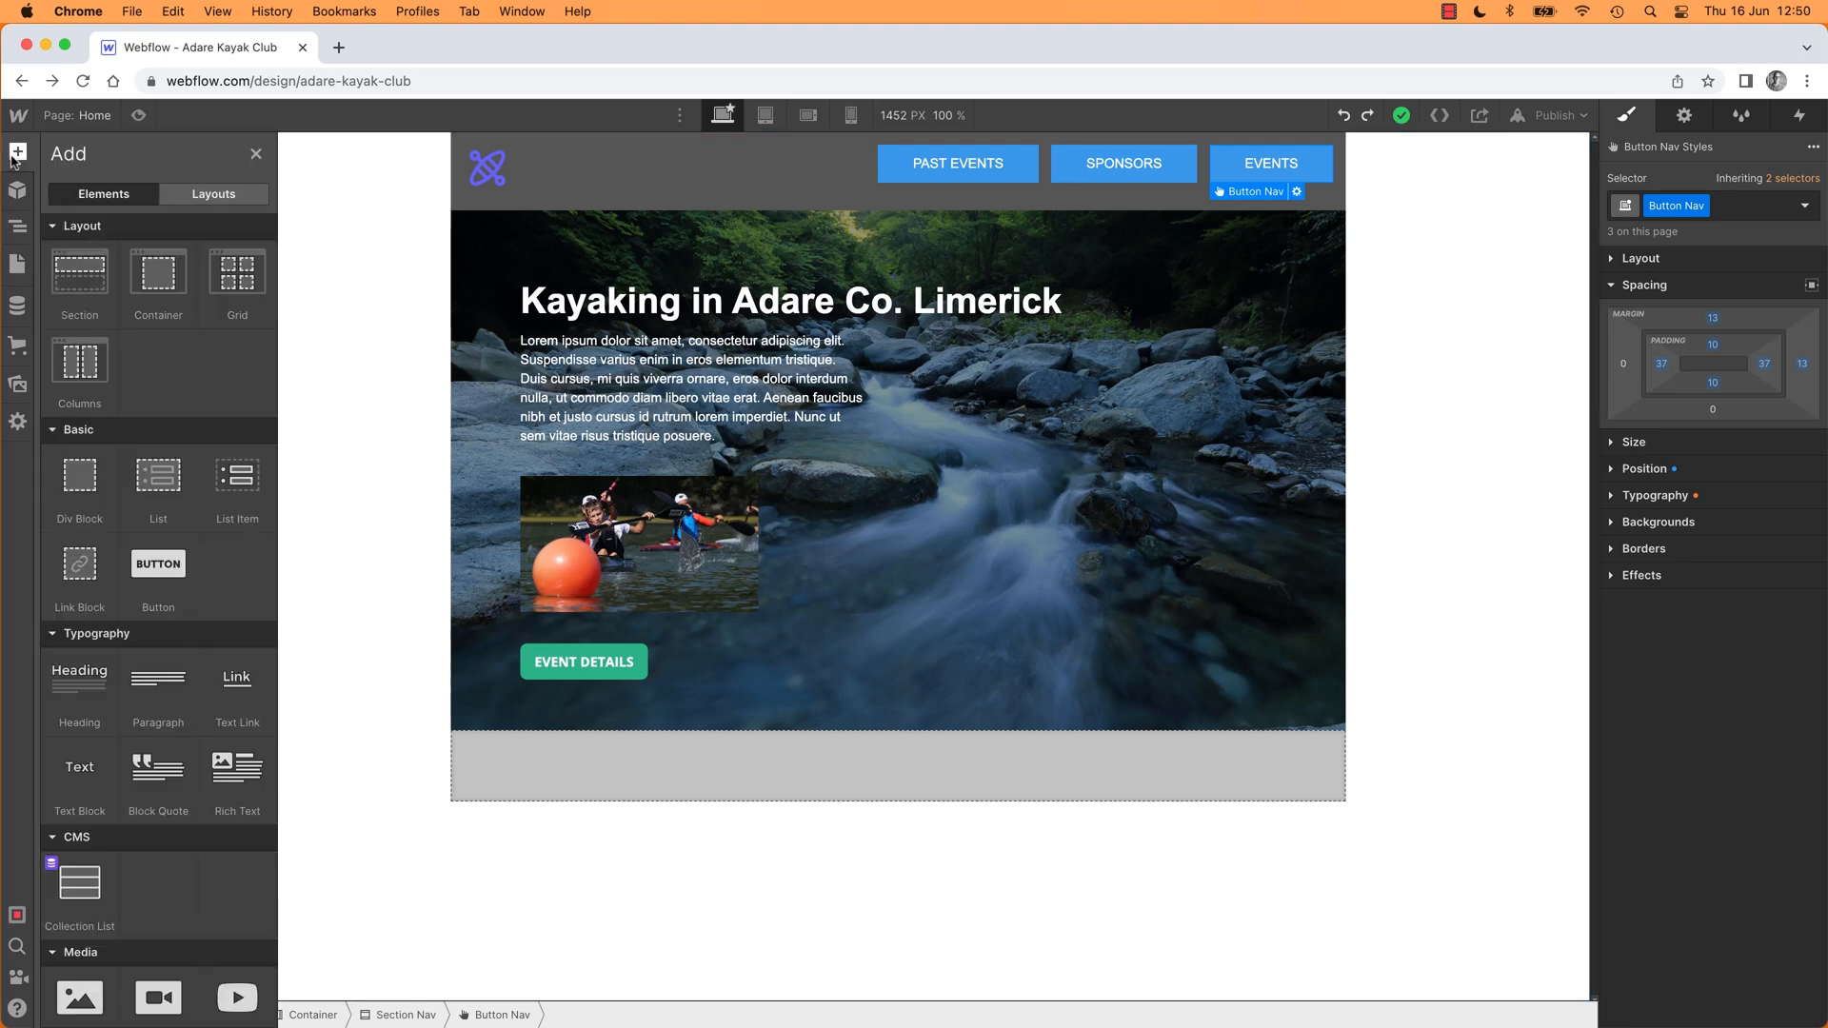
{"action": "scroll", "scroll_direction": "down", "scroll_amount": 3}
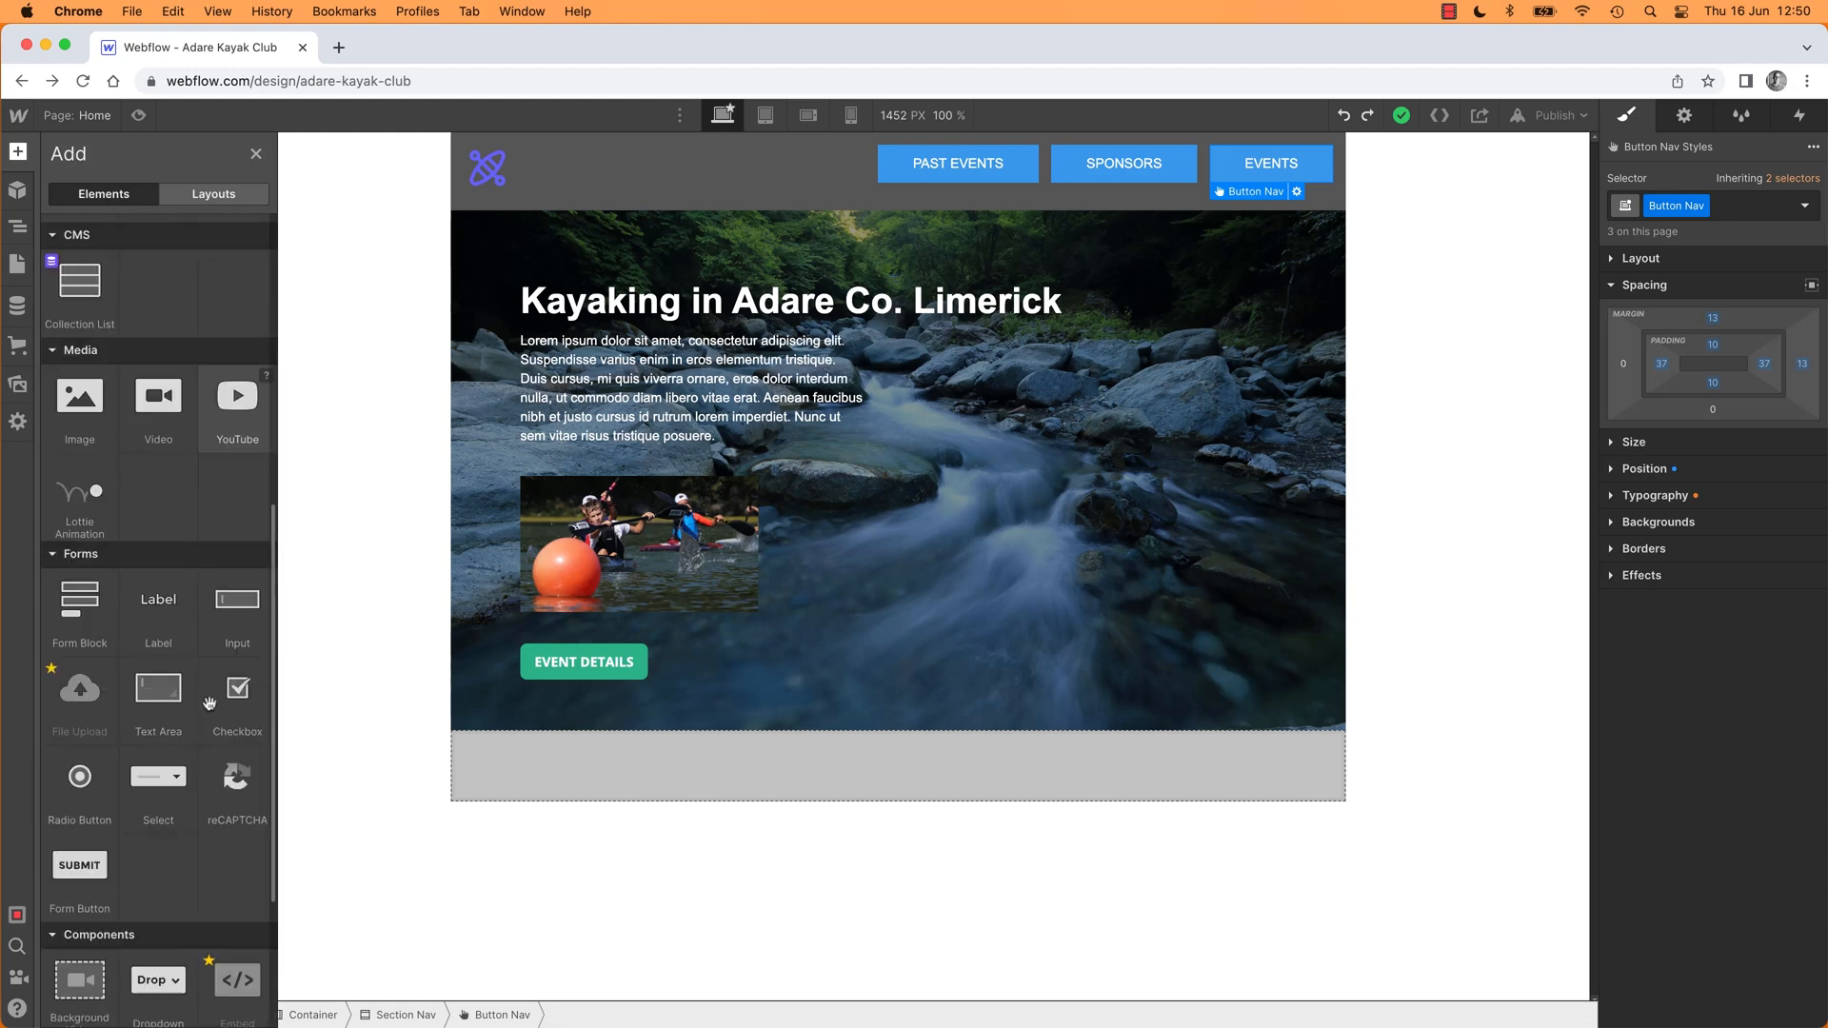
{"action": "scroll", "scroll_direction": "down", "scroll_amount": 3}
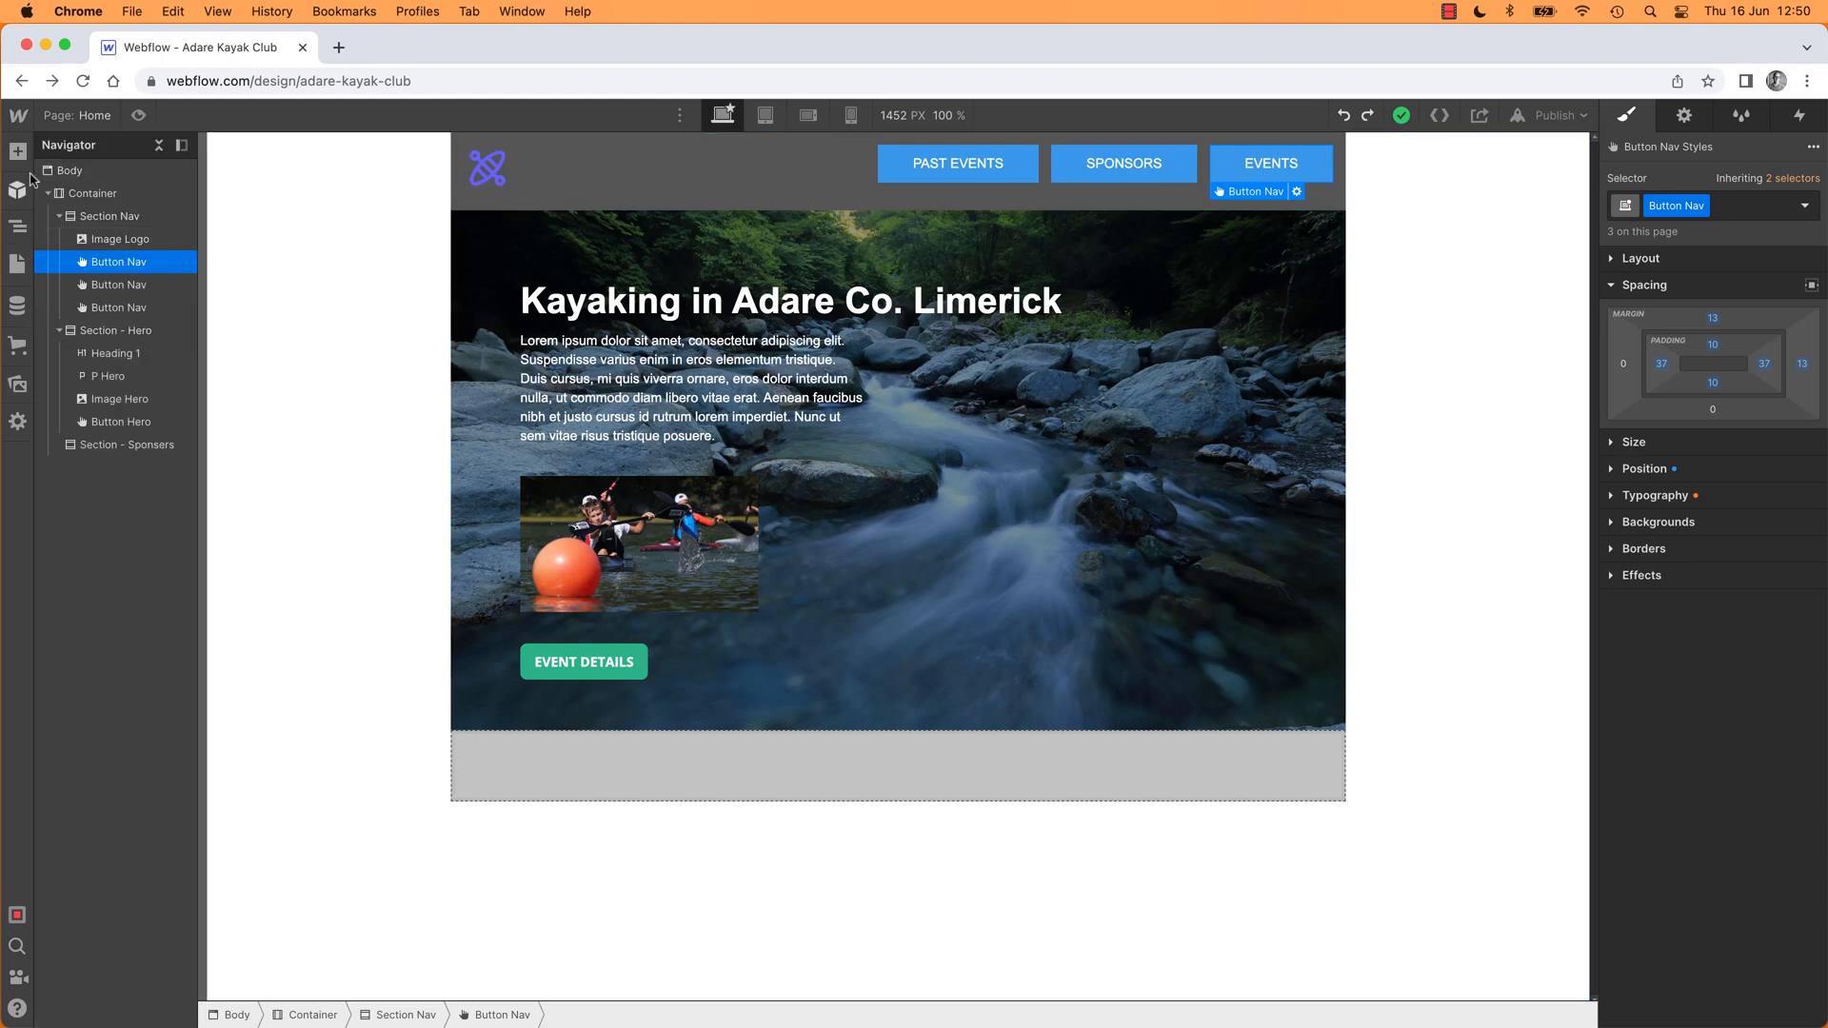
{"action": "left_click", "coordinate": [17, 153]}
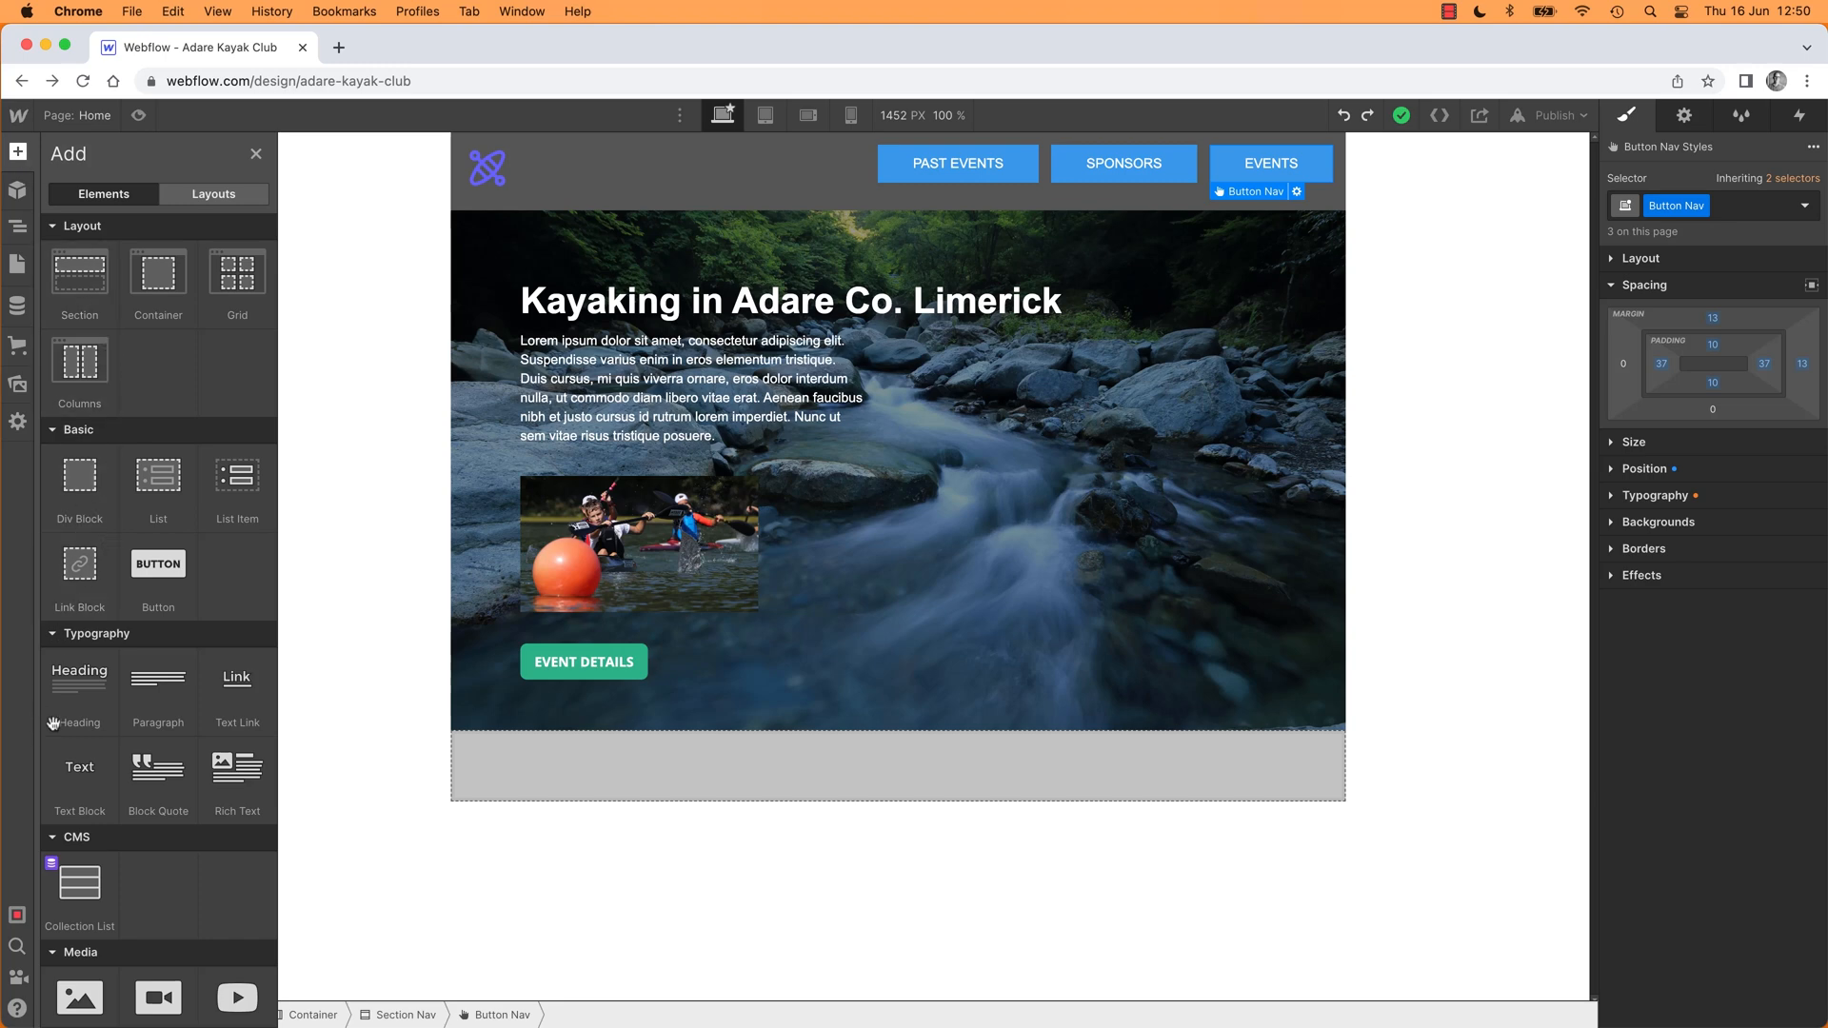
{"action": "mouse_move", "coordinate": [80, 683]}
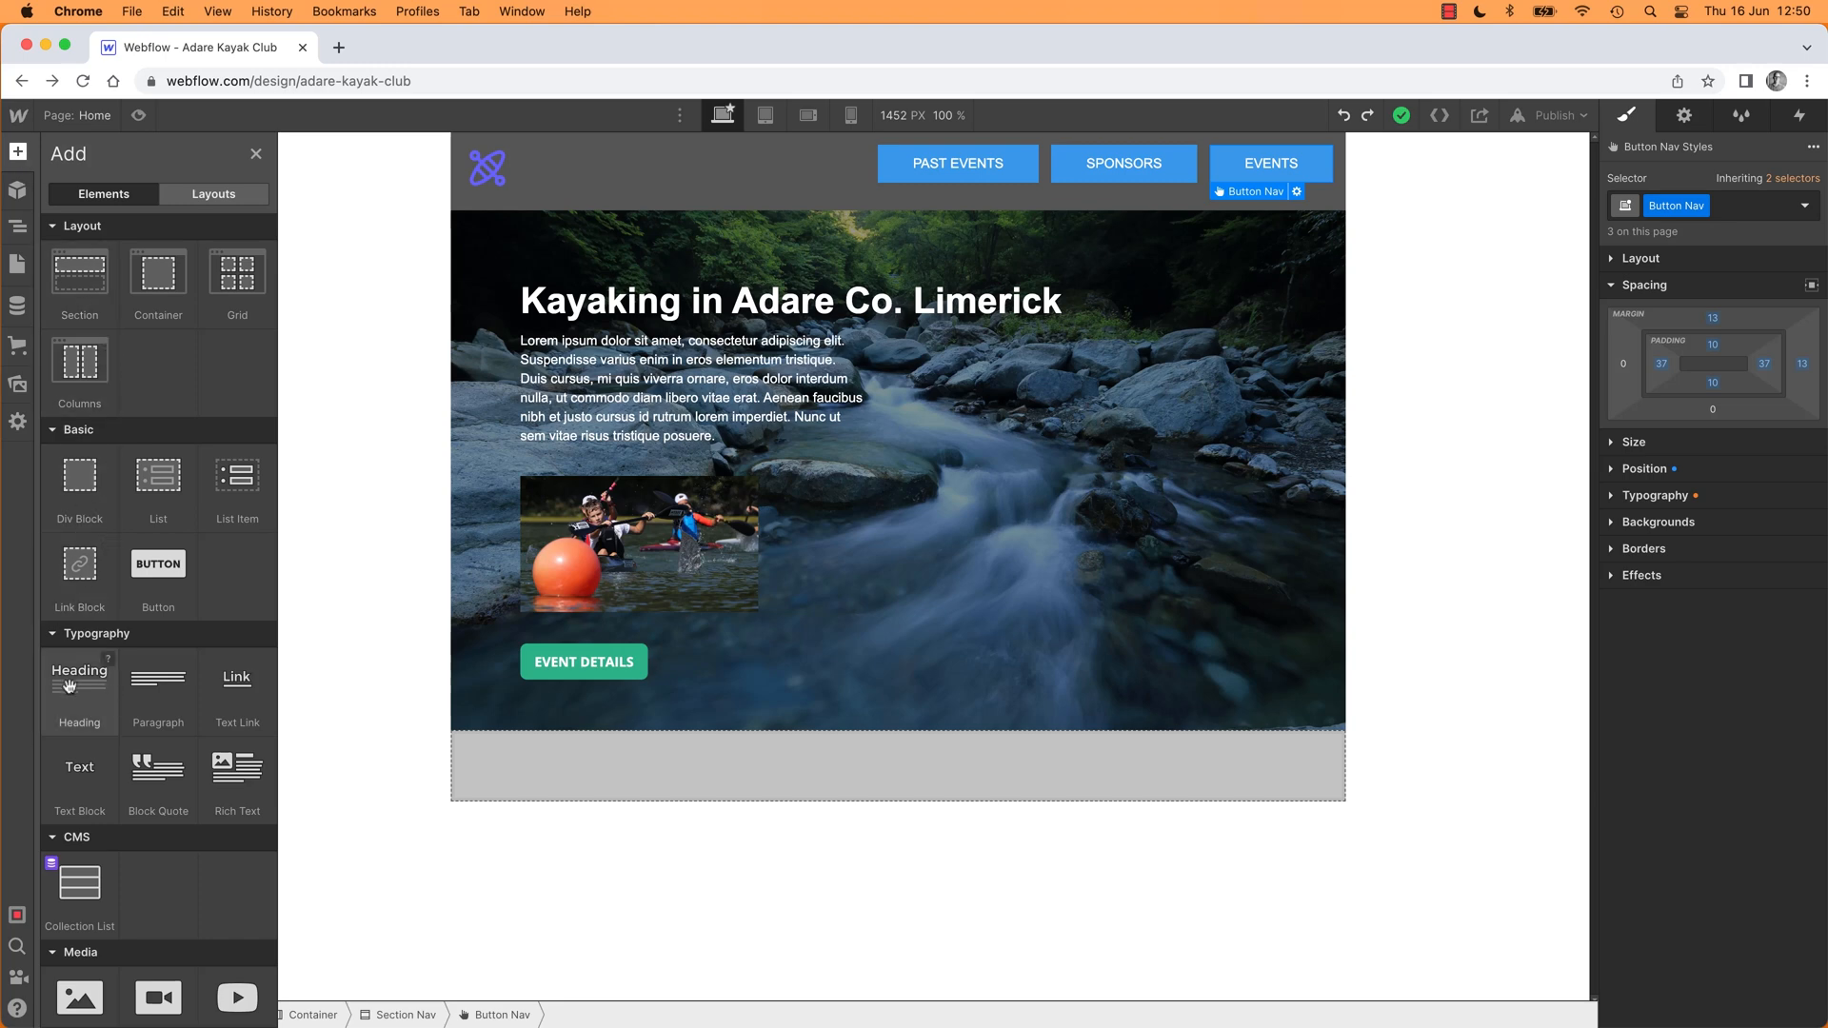
{"action": "mouse_move", "coordinate": [158, 676]}
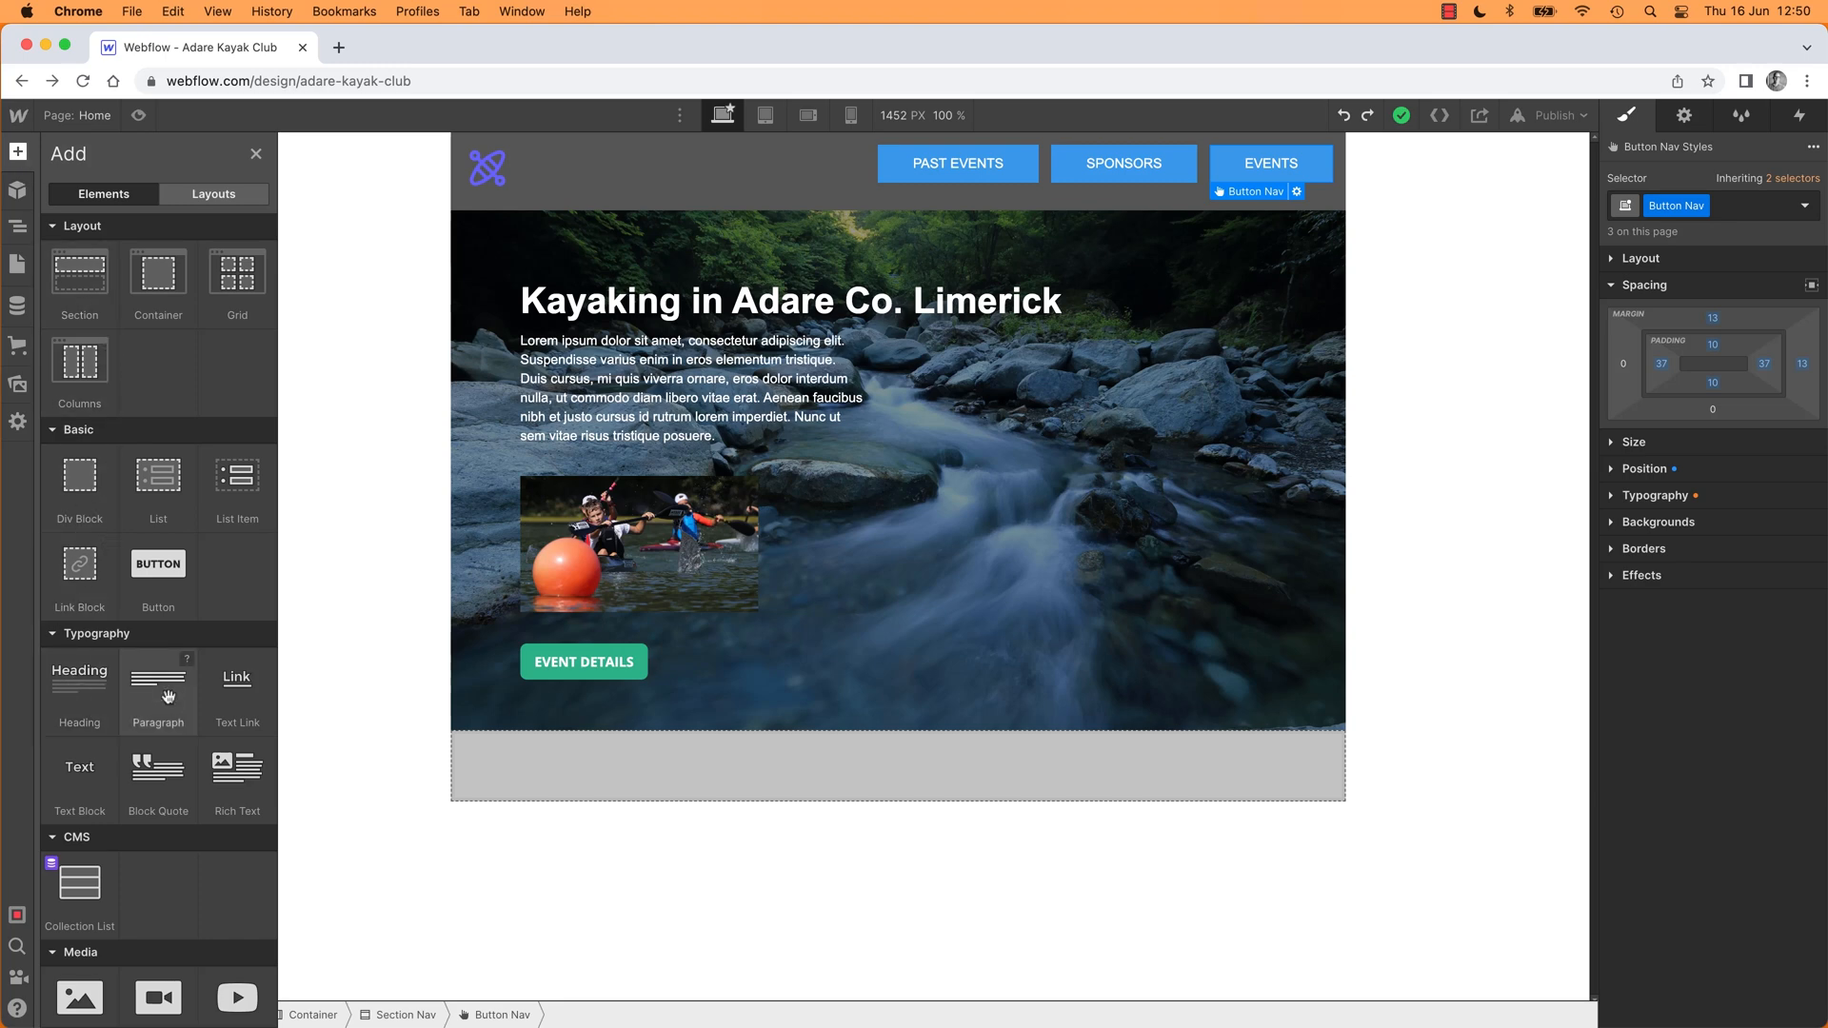
{"action": "mouse_move", "coordinate": [158, 770]}
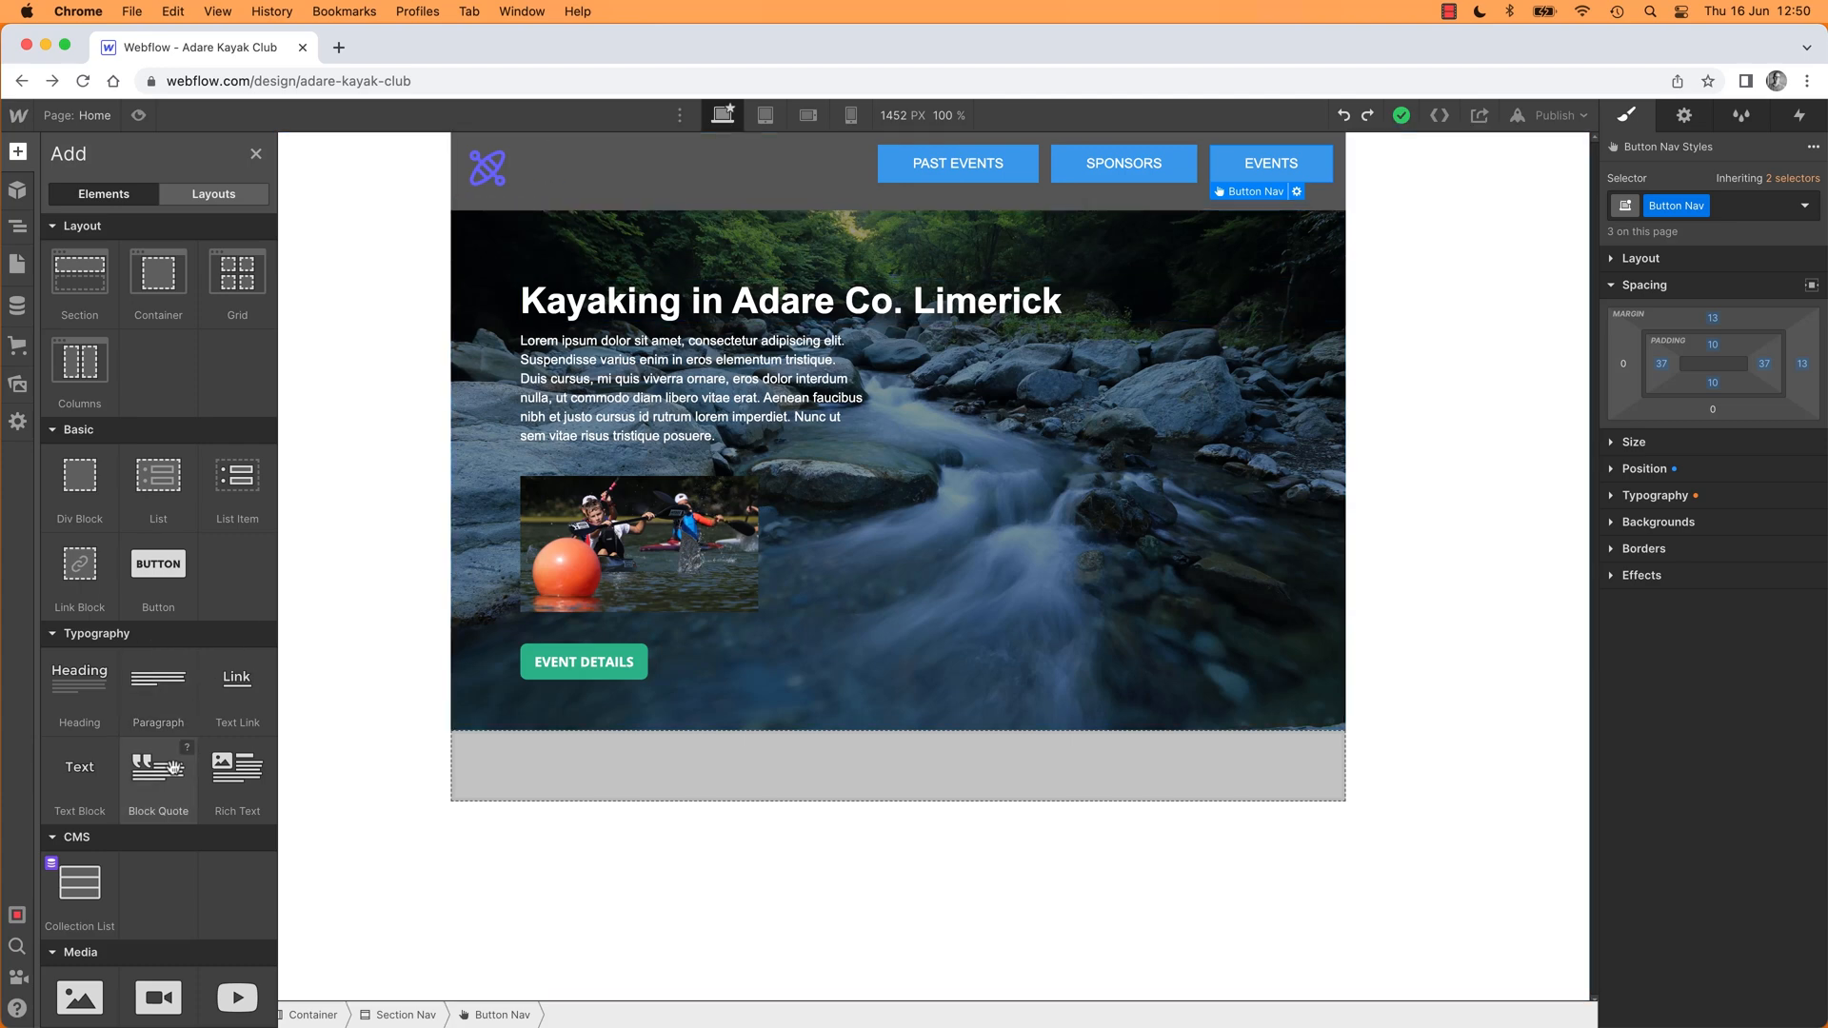
{"action": "mouse_move", "coordinate": [158, 678]}
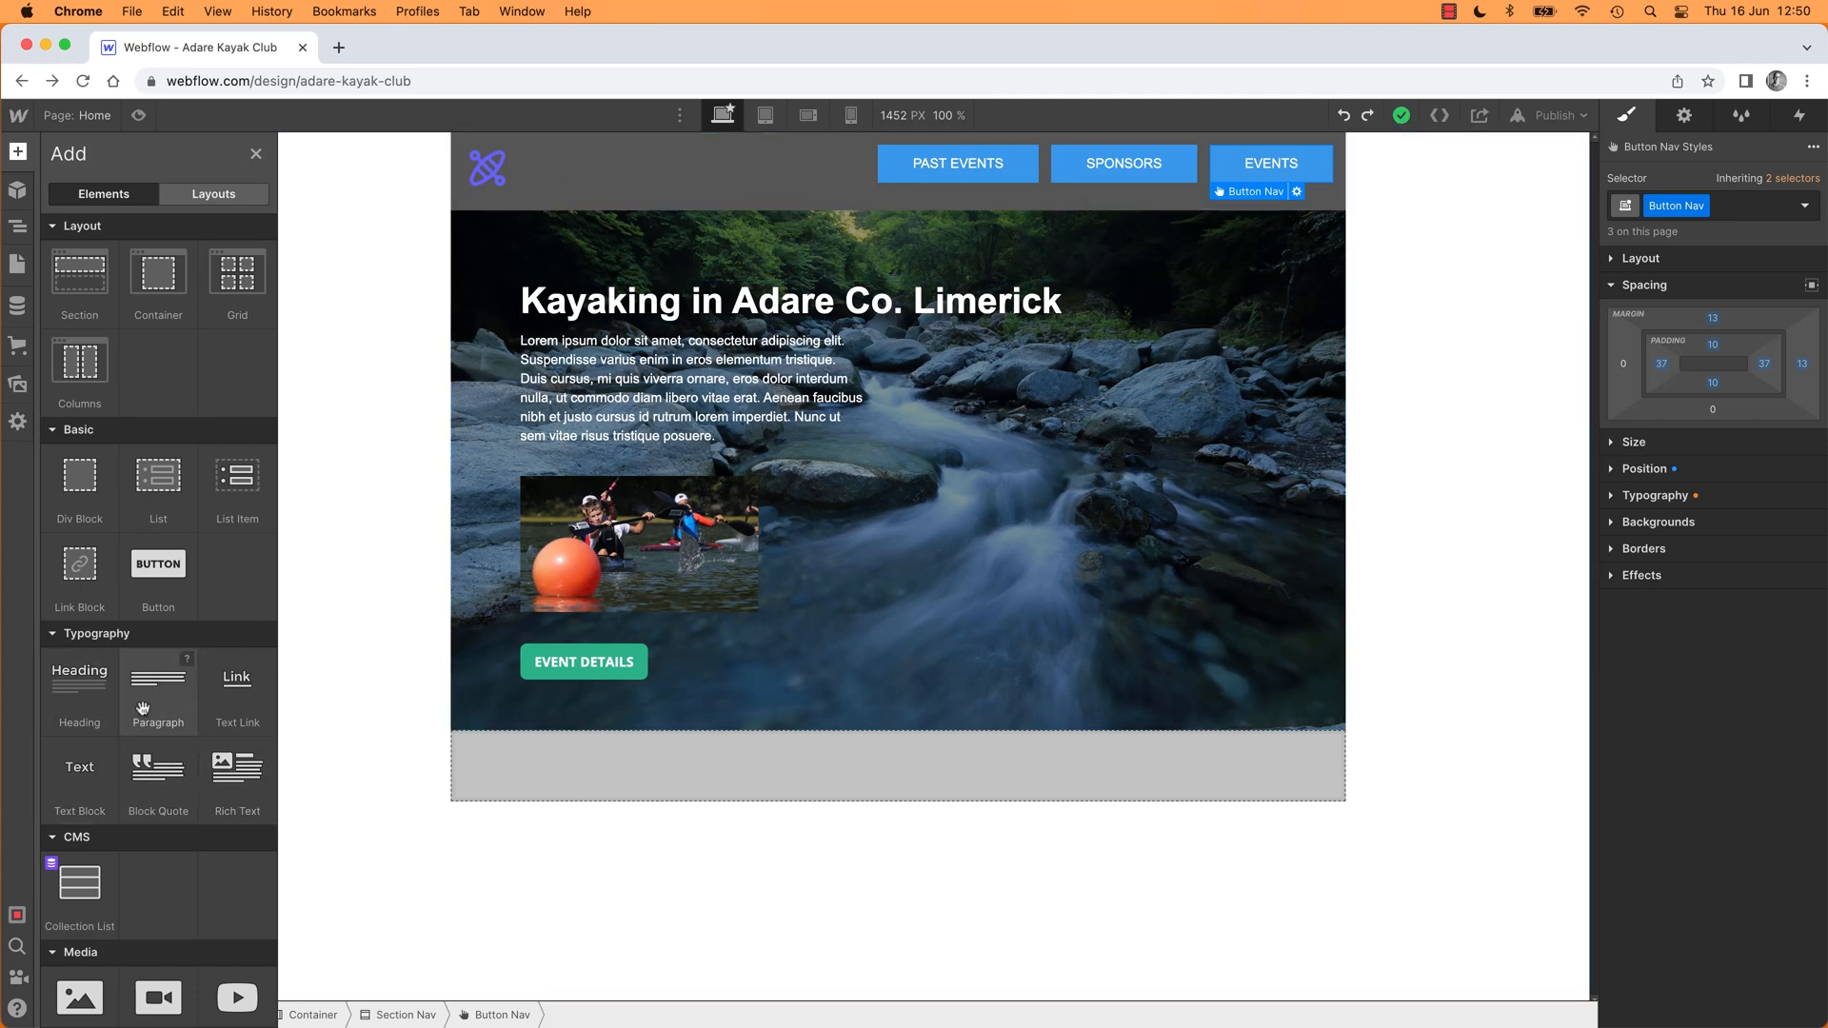
{"action": "mouse_move", "coordinate": [80, 674]}
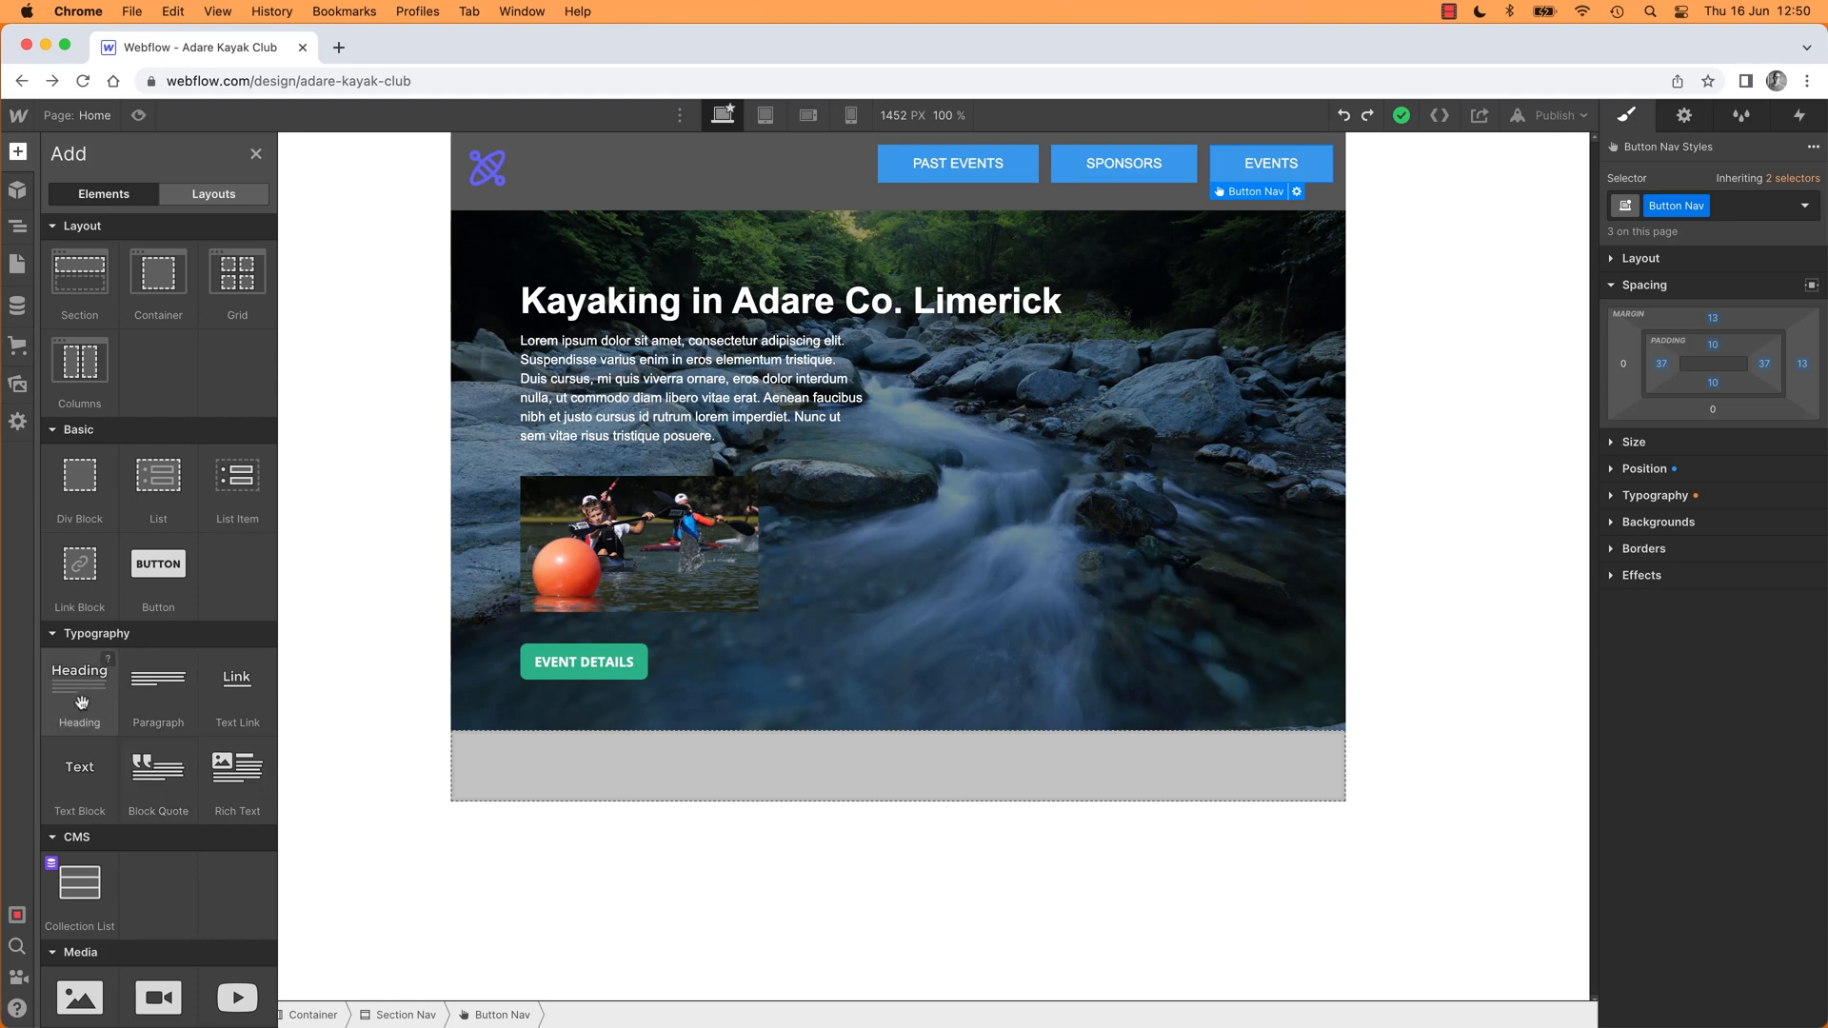
{"action": "mouse_move", "coordinate": [78, 775]}
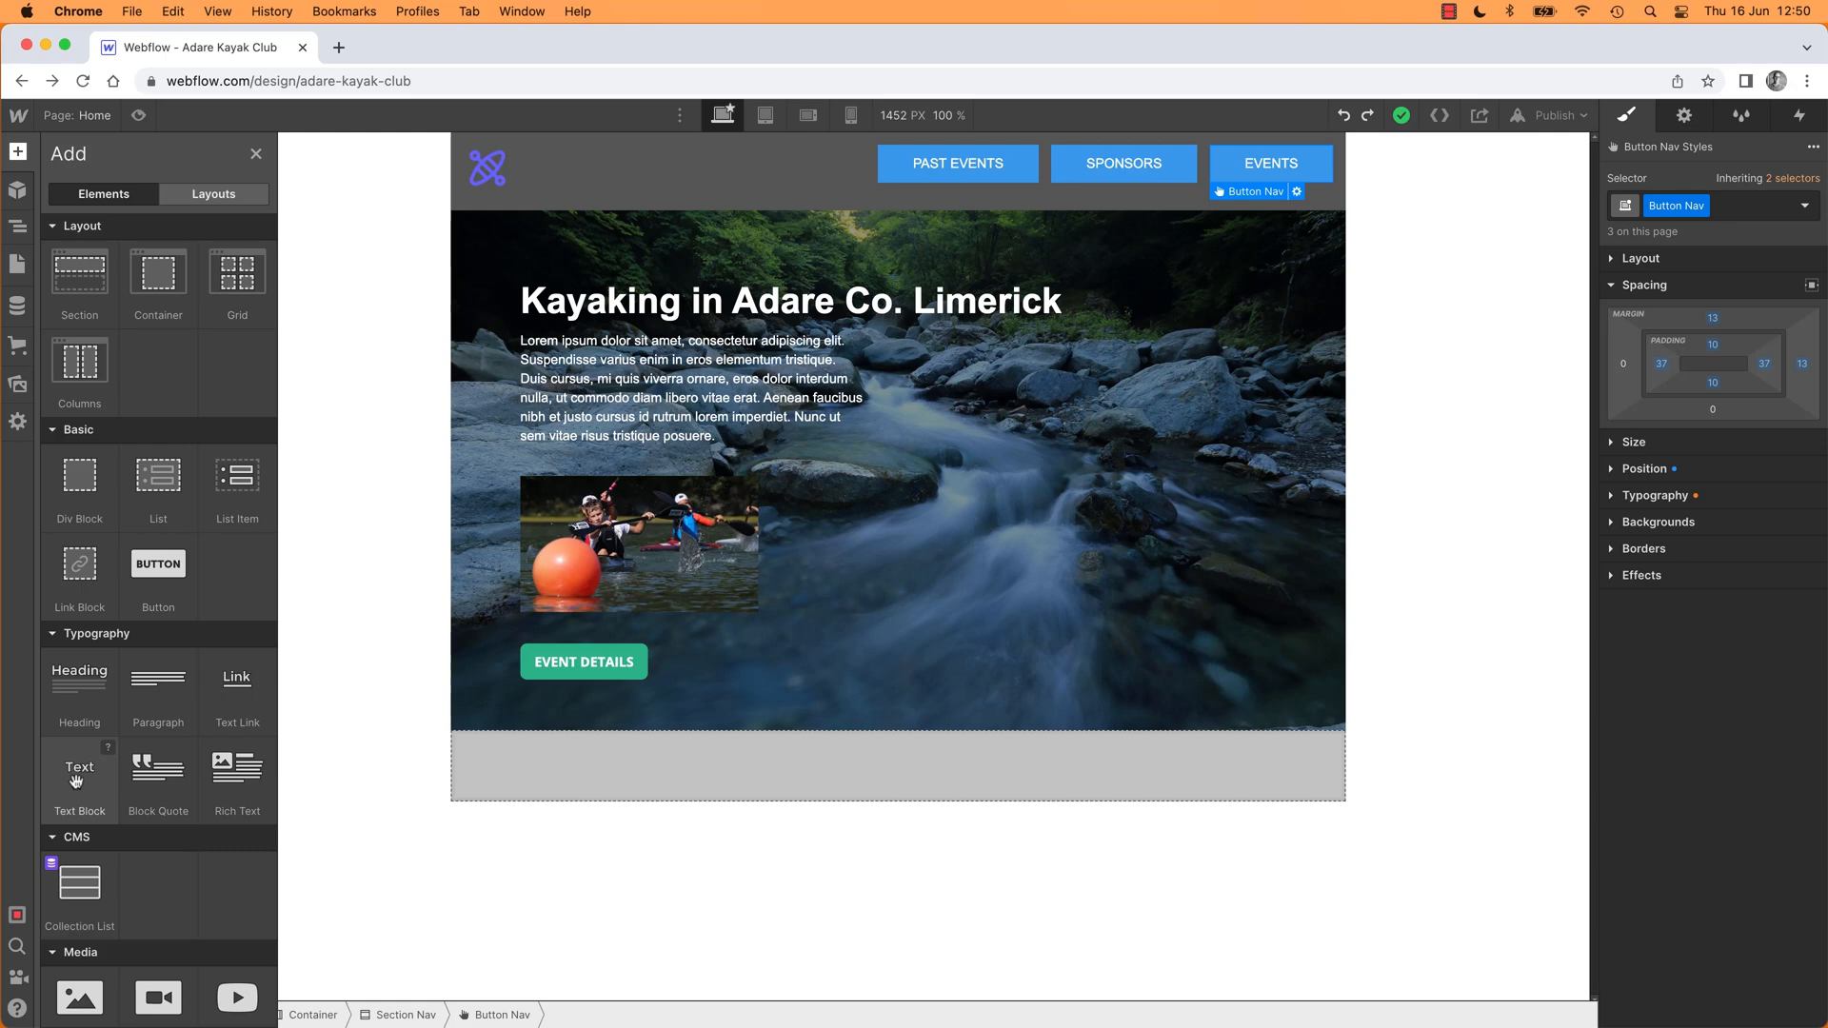
{"action": "mouse_move", "coordinate": [158, 686]}
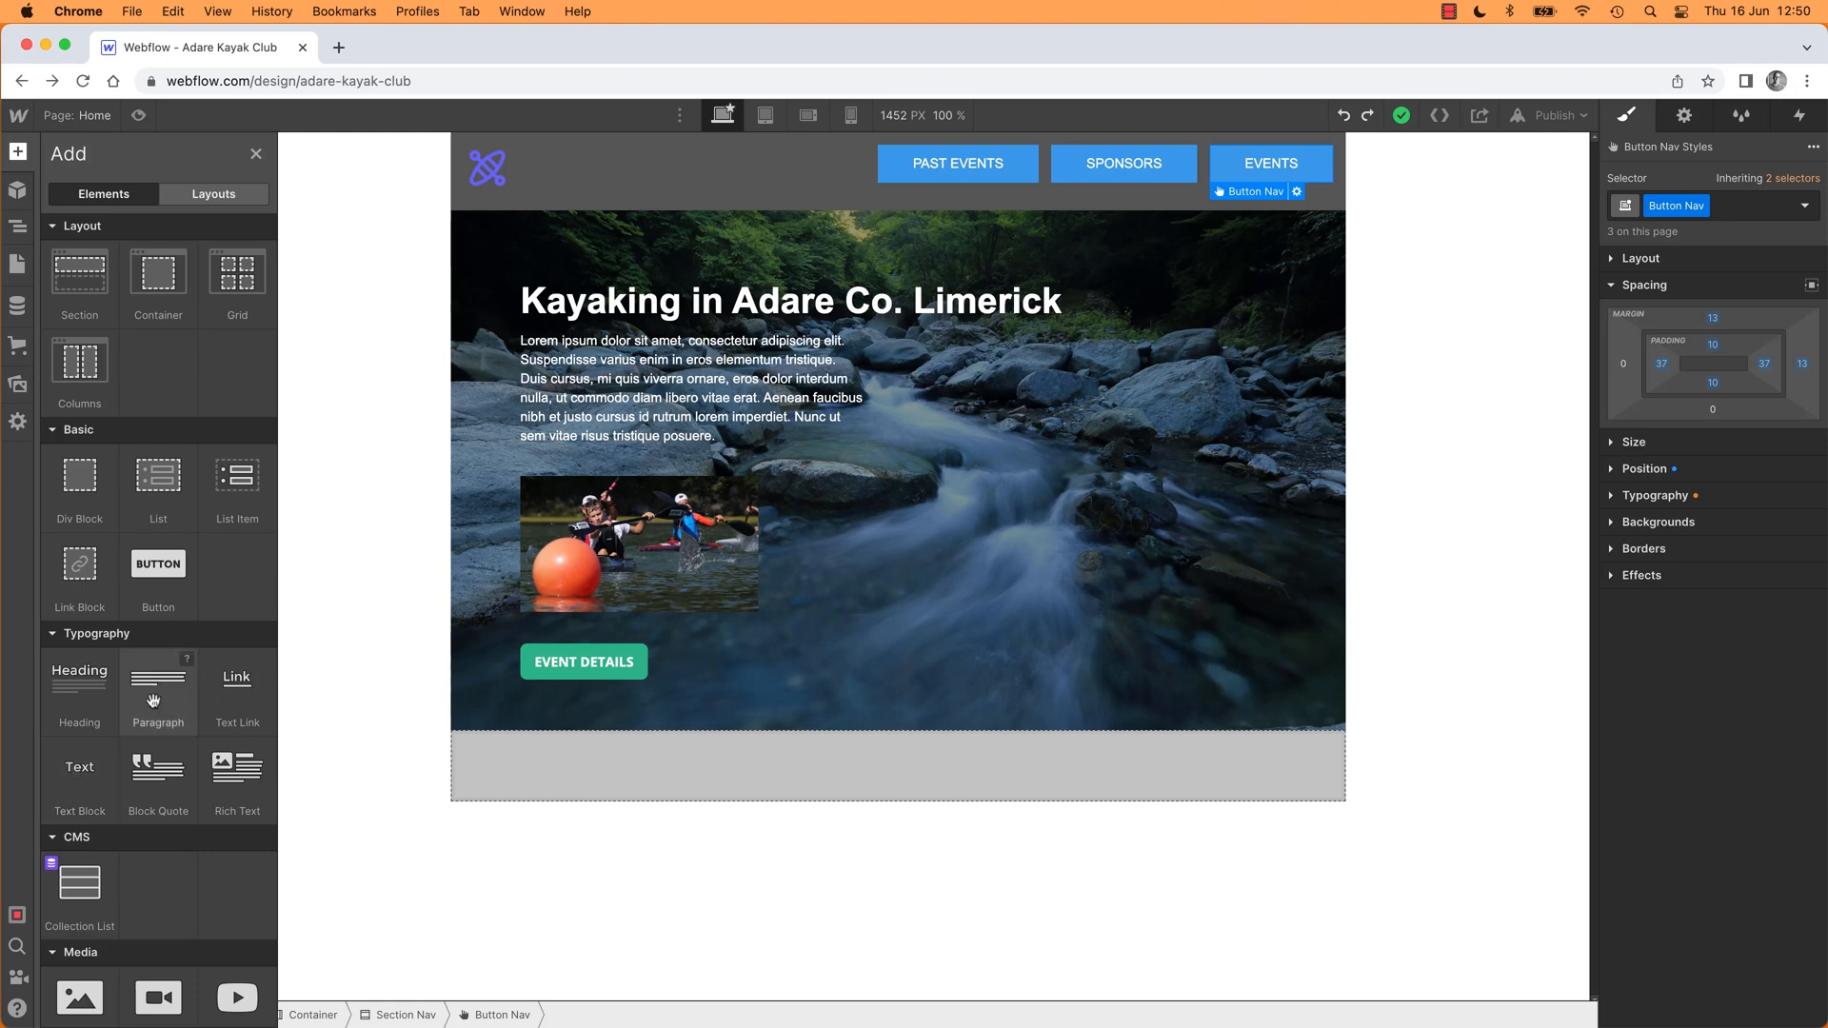
{"action": "mouse_move", "coordinate": [160, 687]}
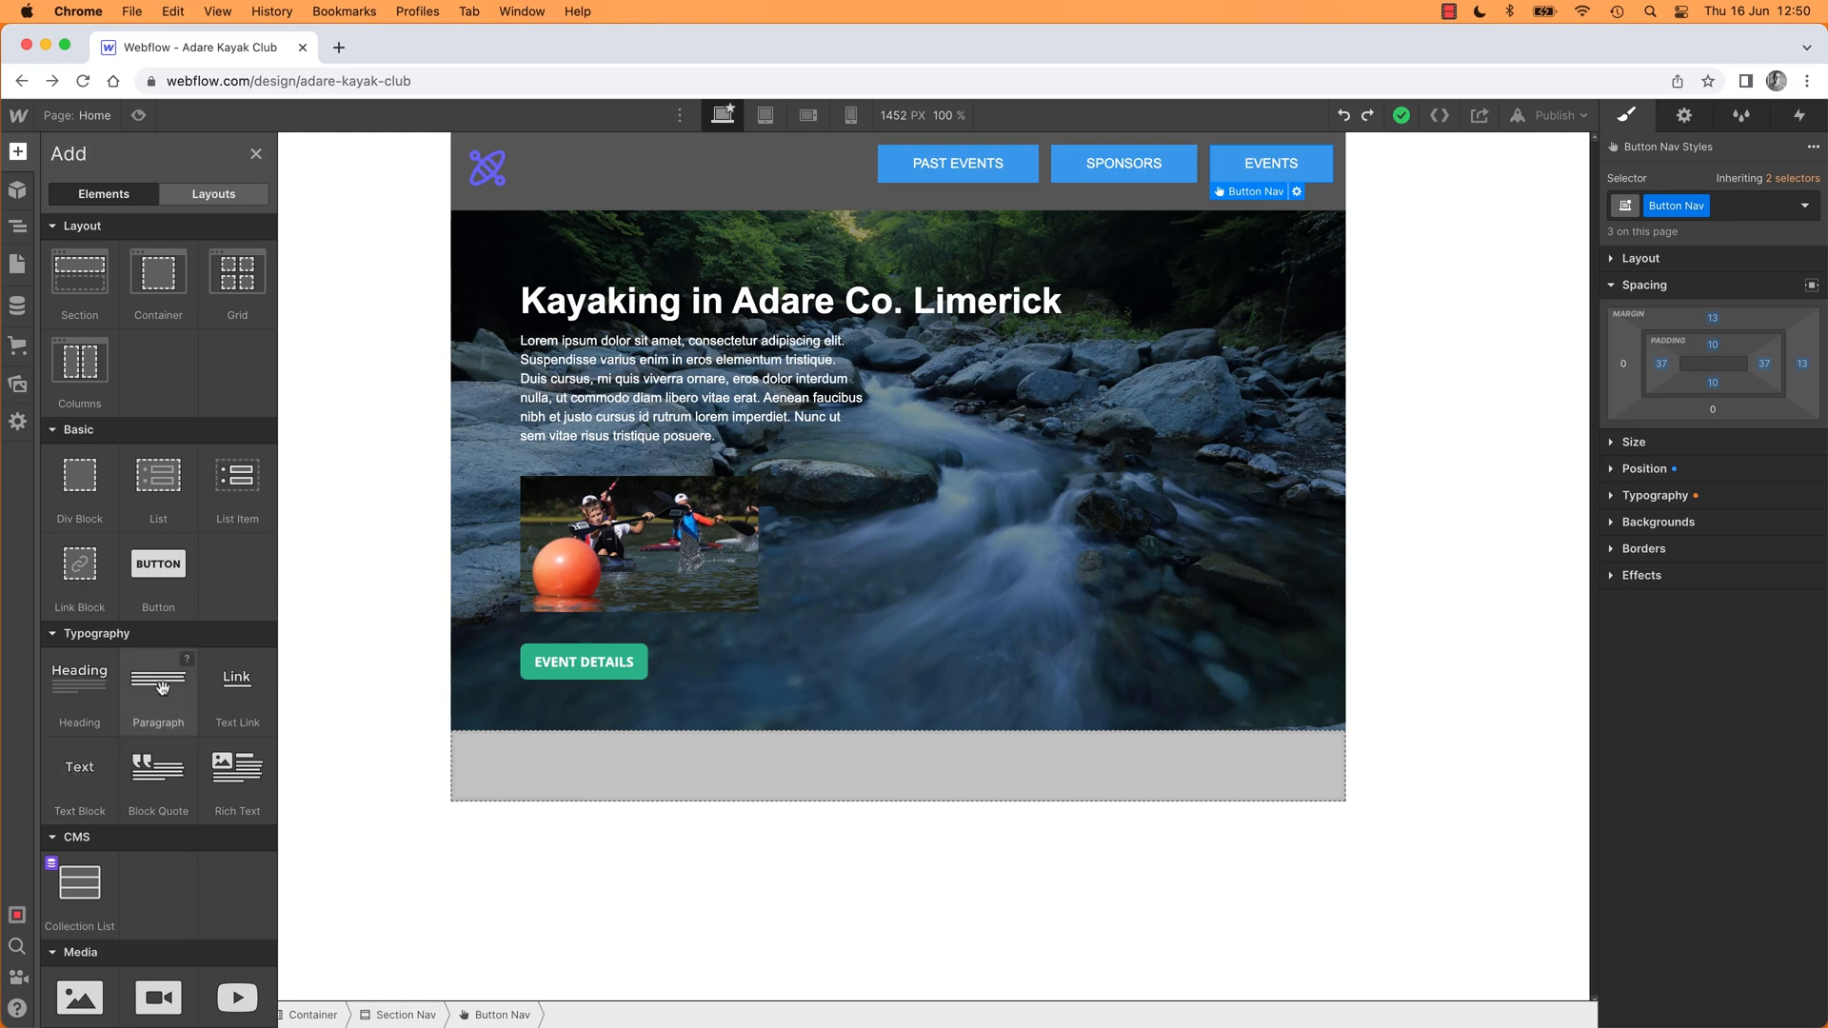
{"action": "mouse_move", "coordinate": [80, 767]}
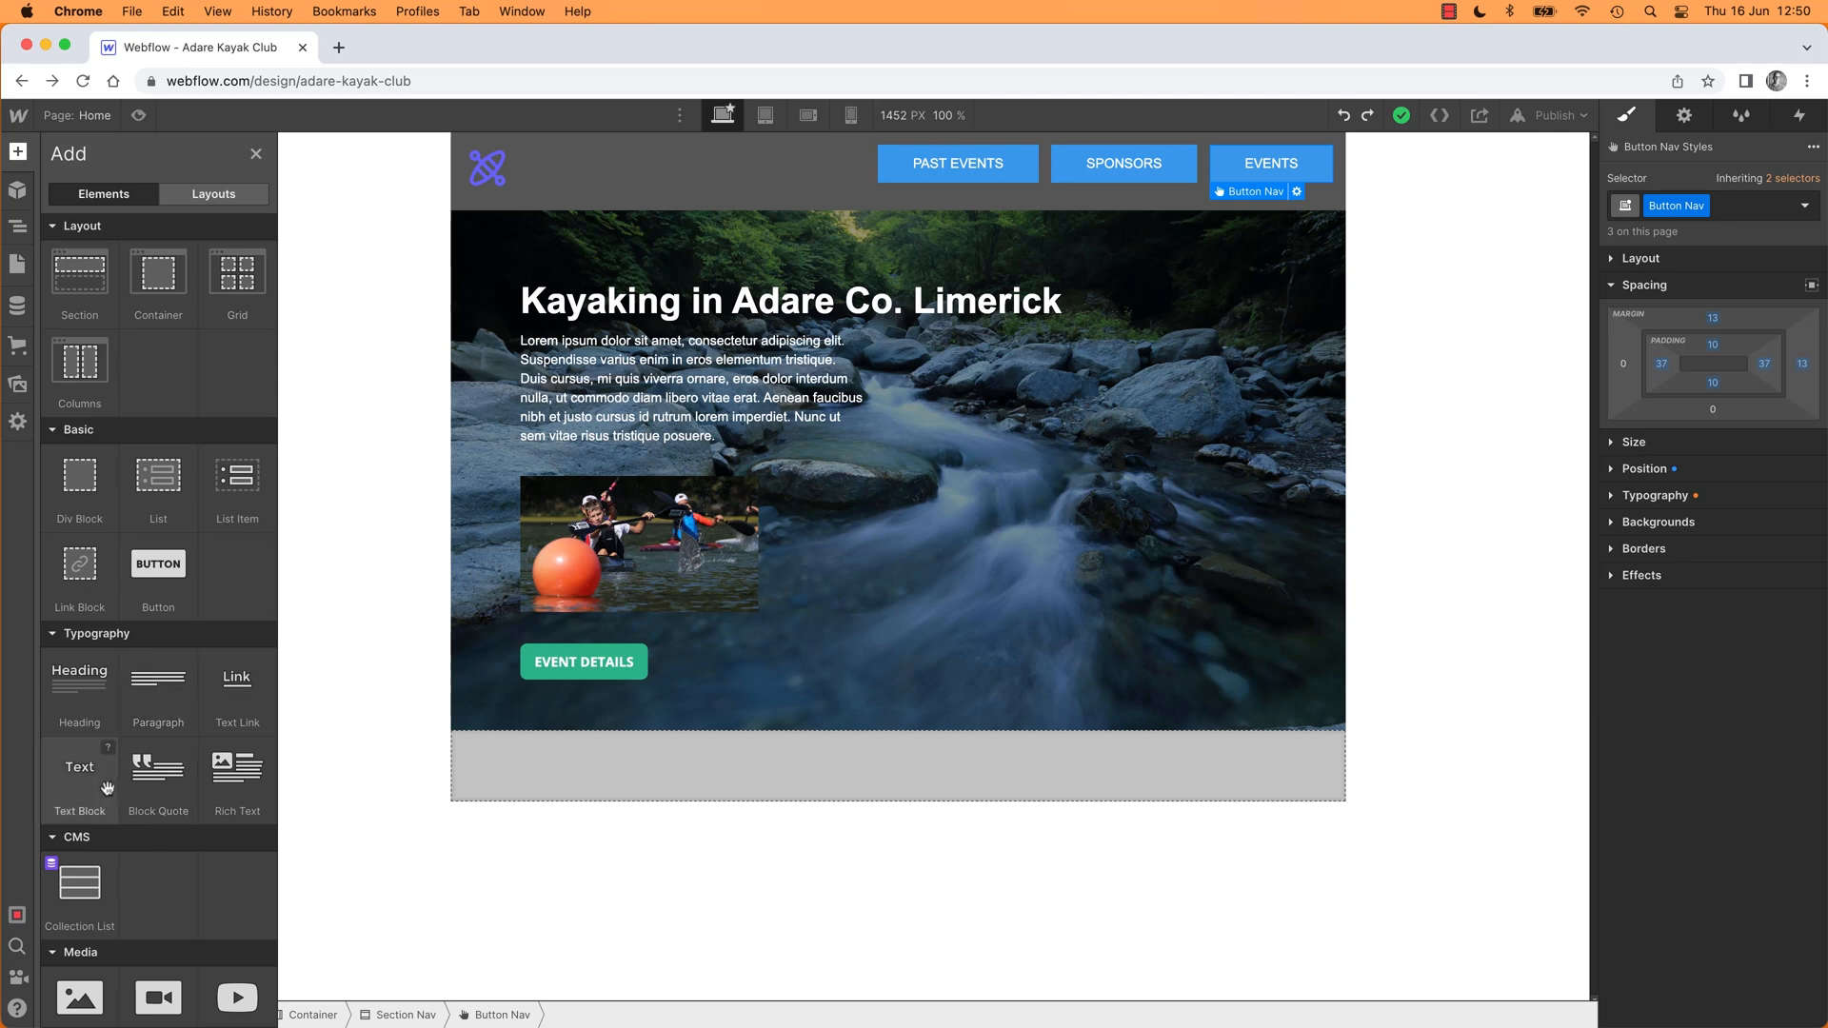
{"action": "mouse_move", "coordinate": [80, 775]}
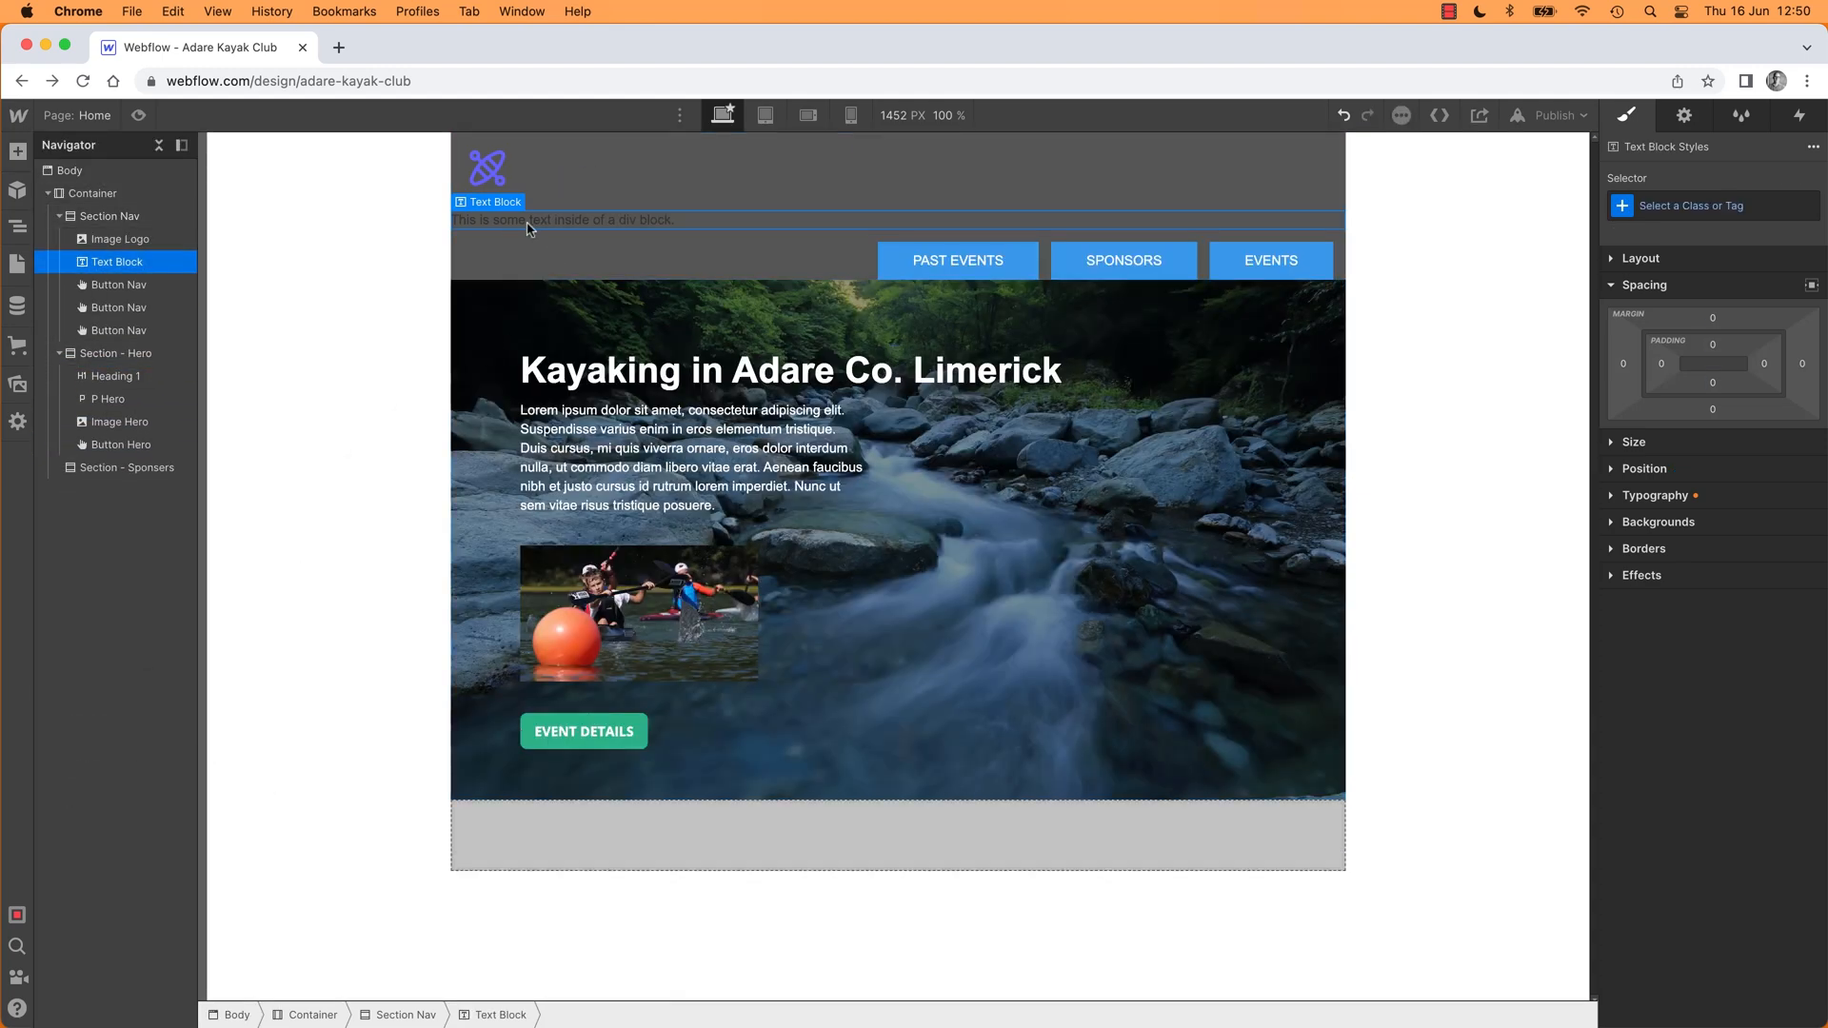
Step: Edit the nav Text Block's placeholder to read ADARE KAYAKING CLUB
{"action": "double_click", "coordinate": [564, 219]}
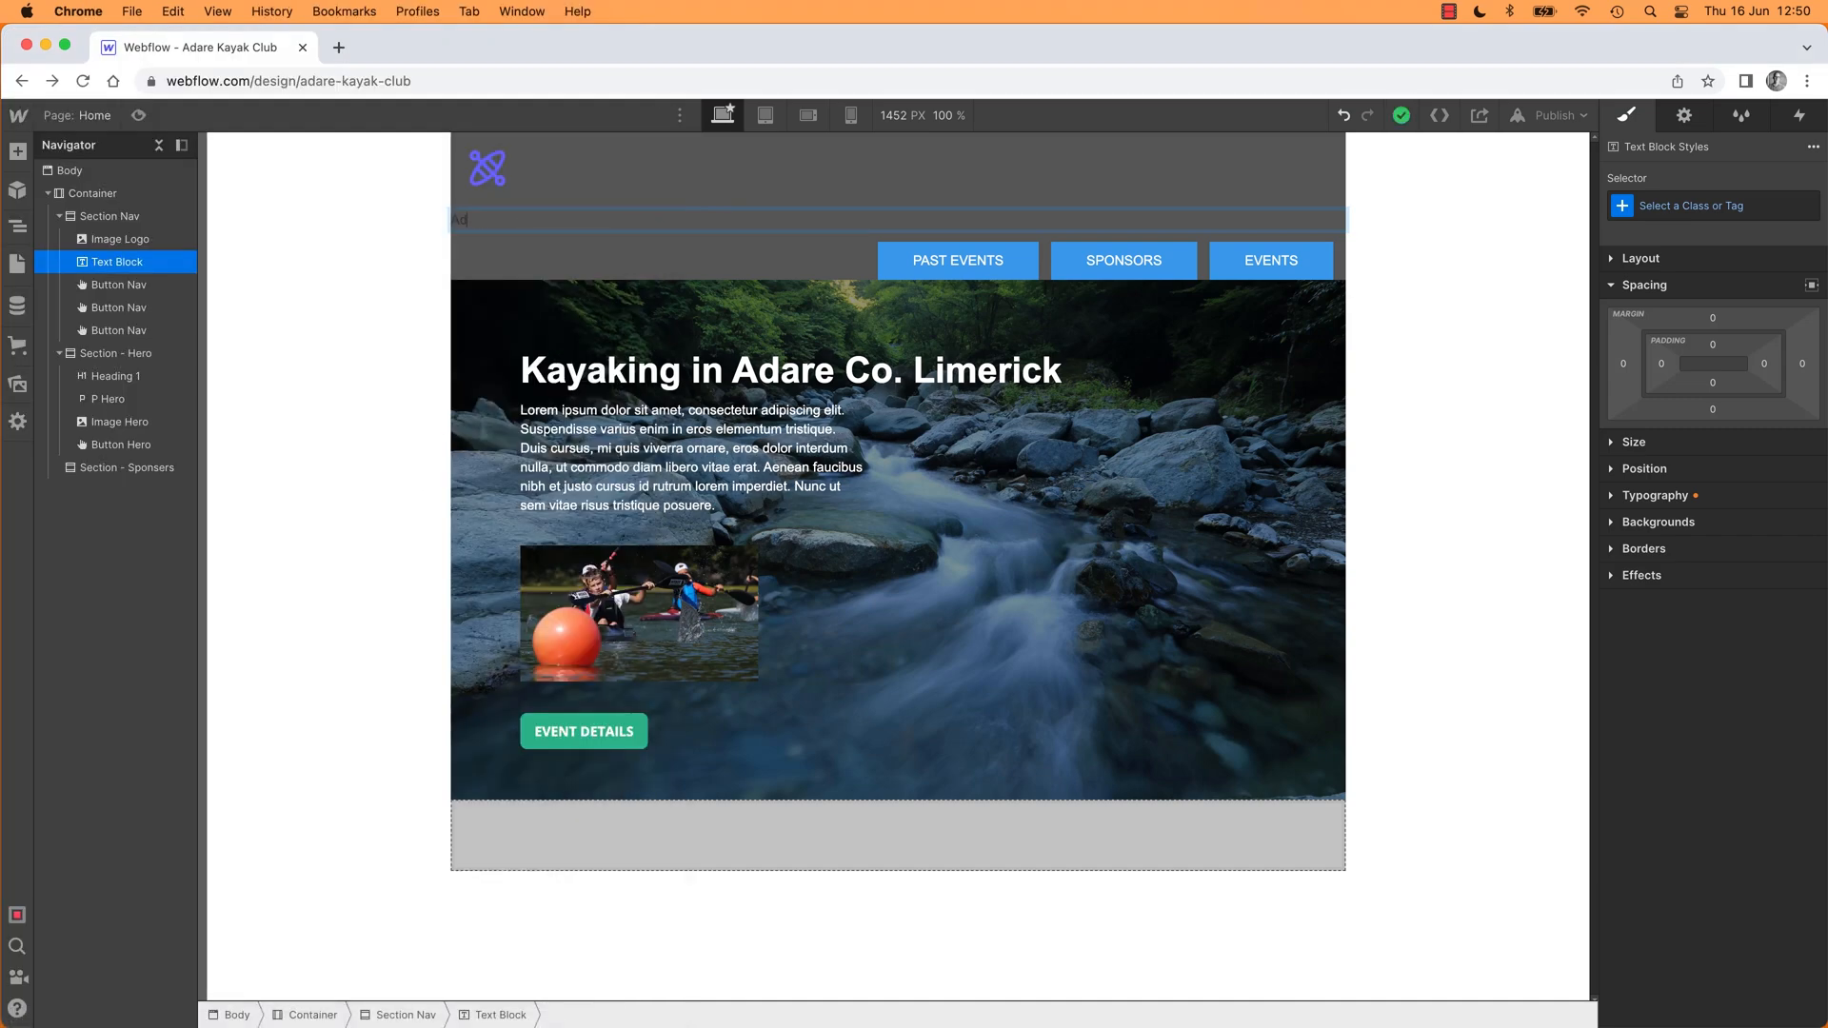
{"action": "type", "text": "ADARE KAYAKING CLUB"}
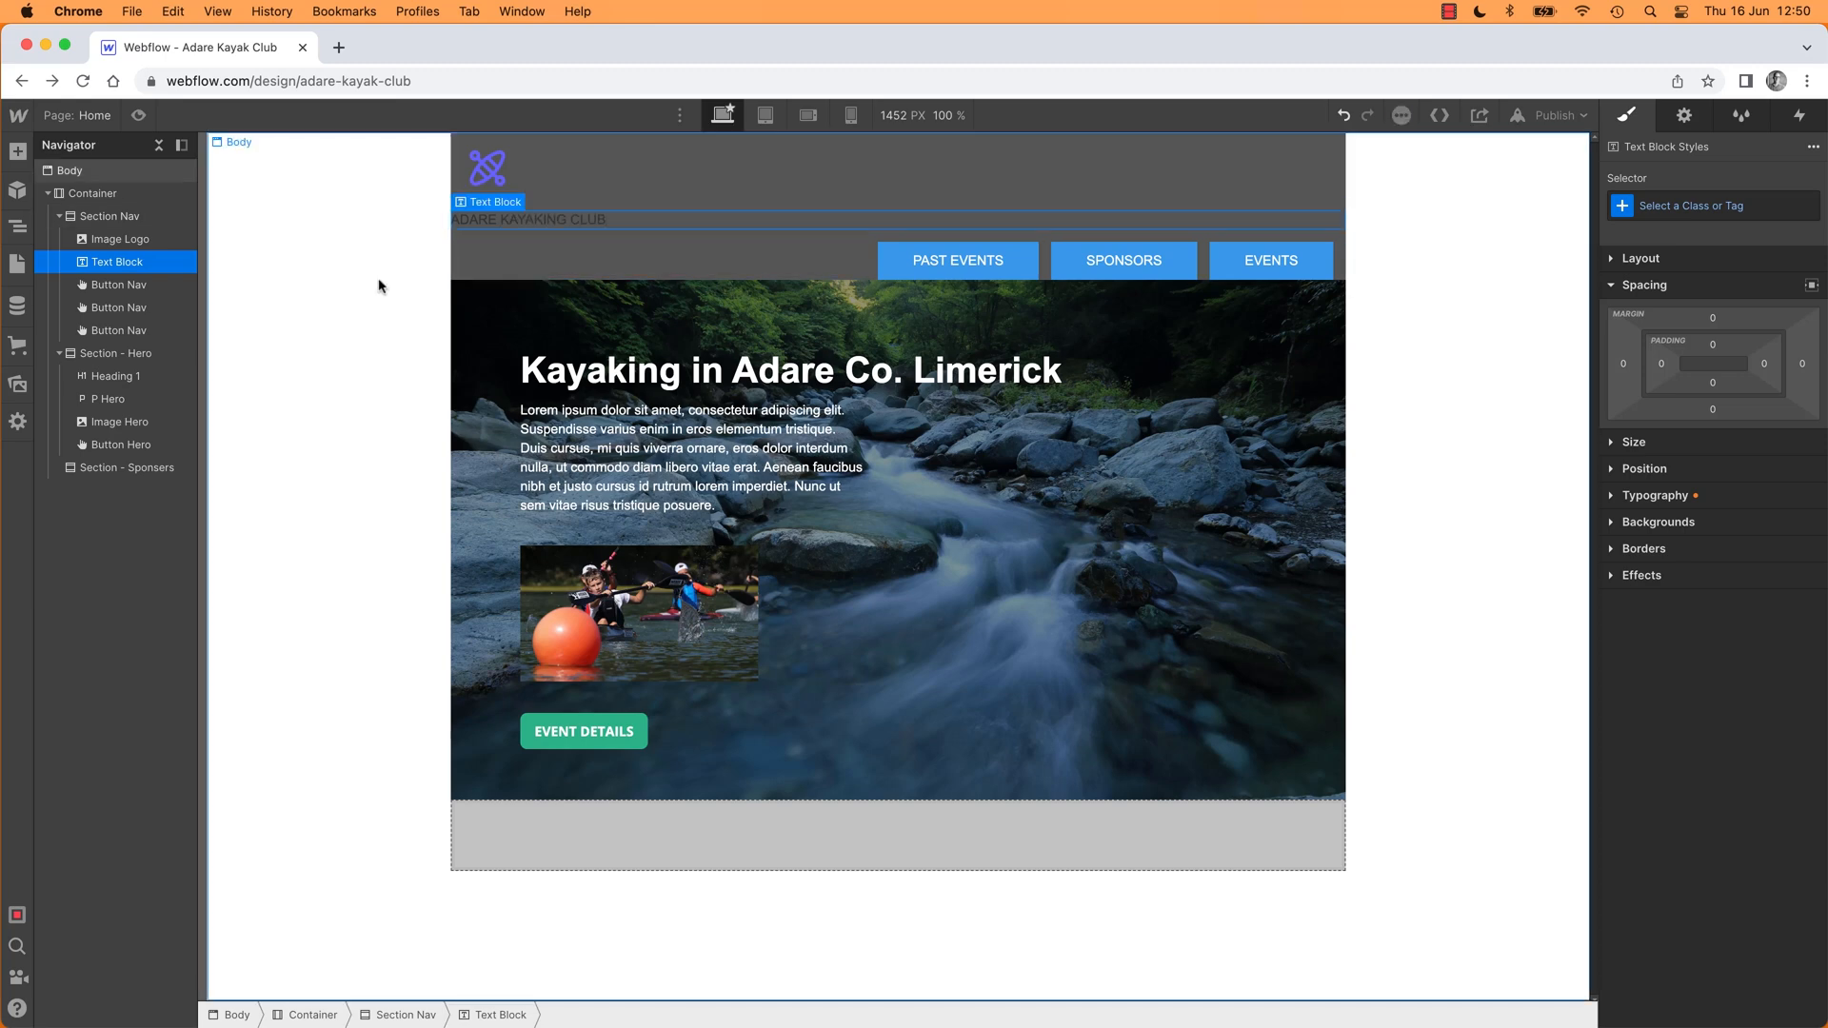
{"action": "left_click", "coordinate": [68, 169]}
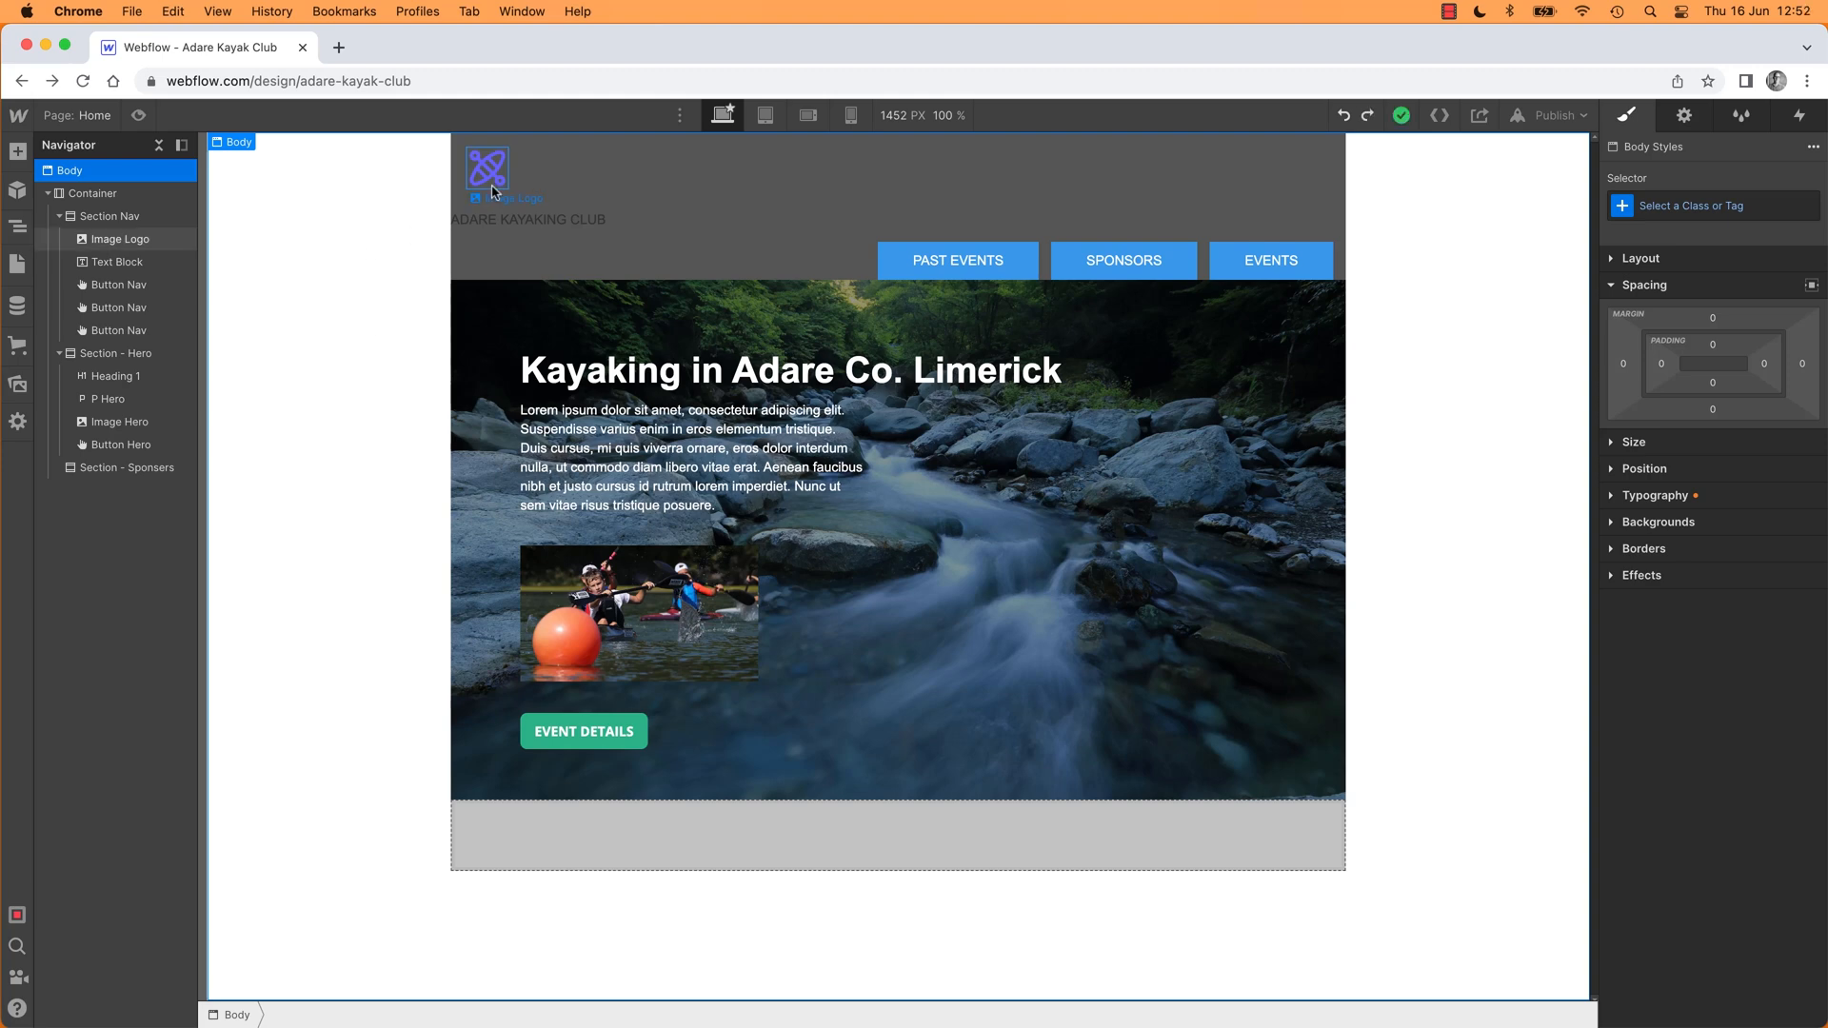
{"action": "left_click", "coordinate": [528, 219]}
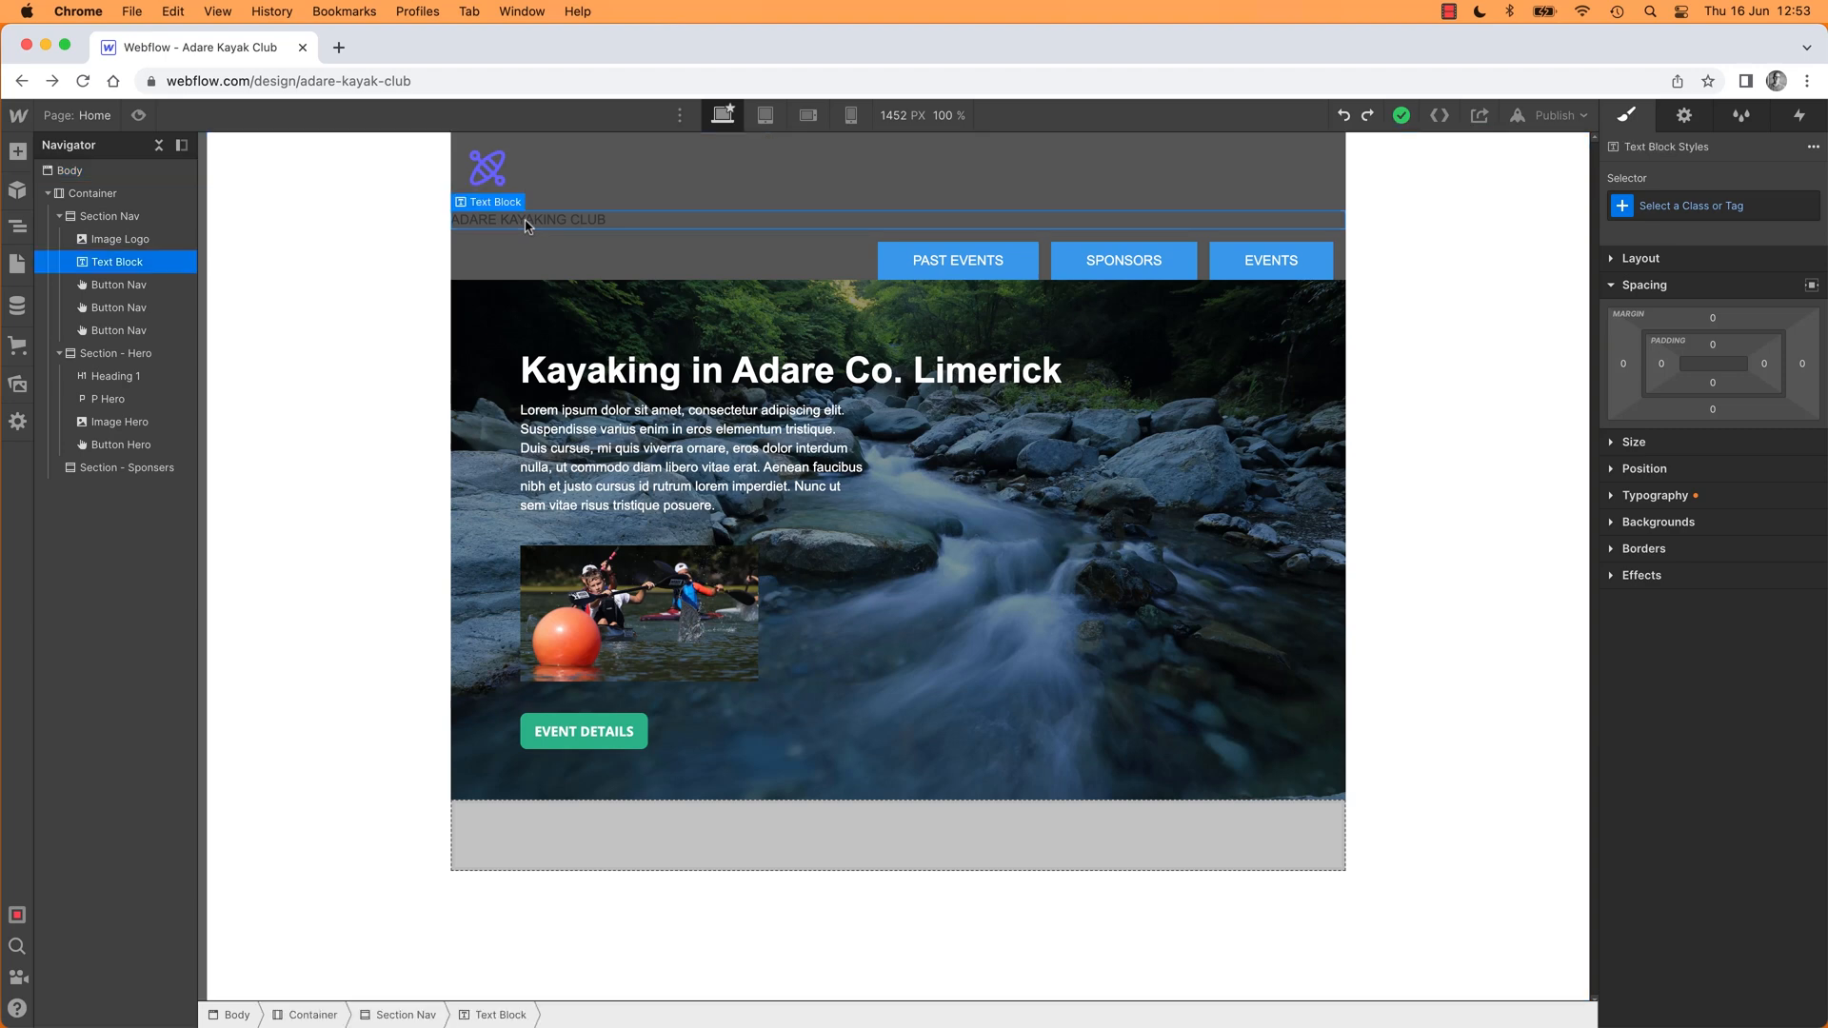
{"action": "mouse_move", "coordinate": [516, 217]}
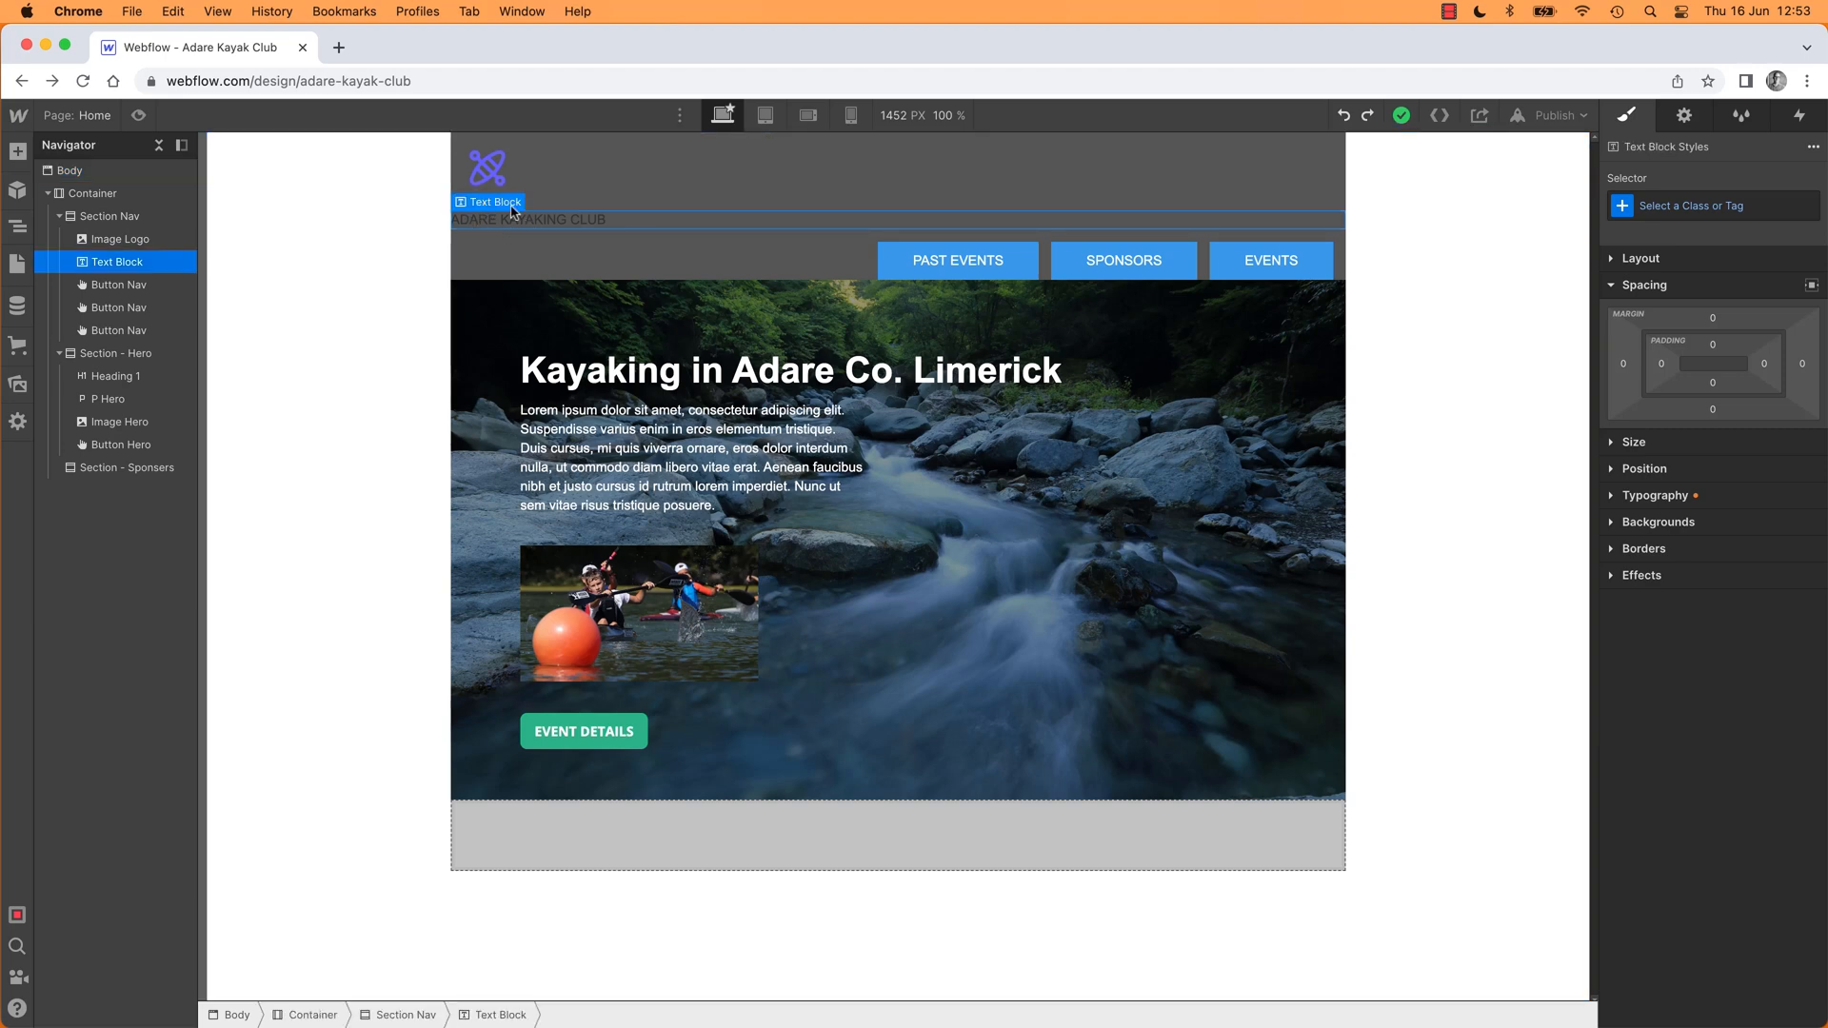
{"action": "mouse_move", "coordinate": [461, 227]}
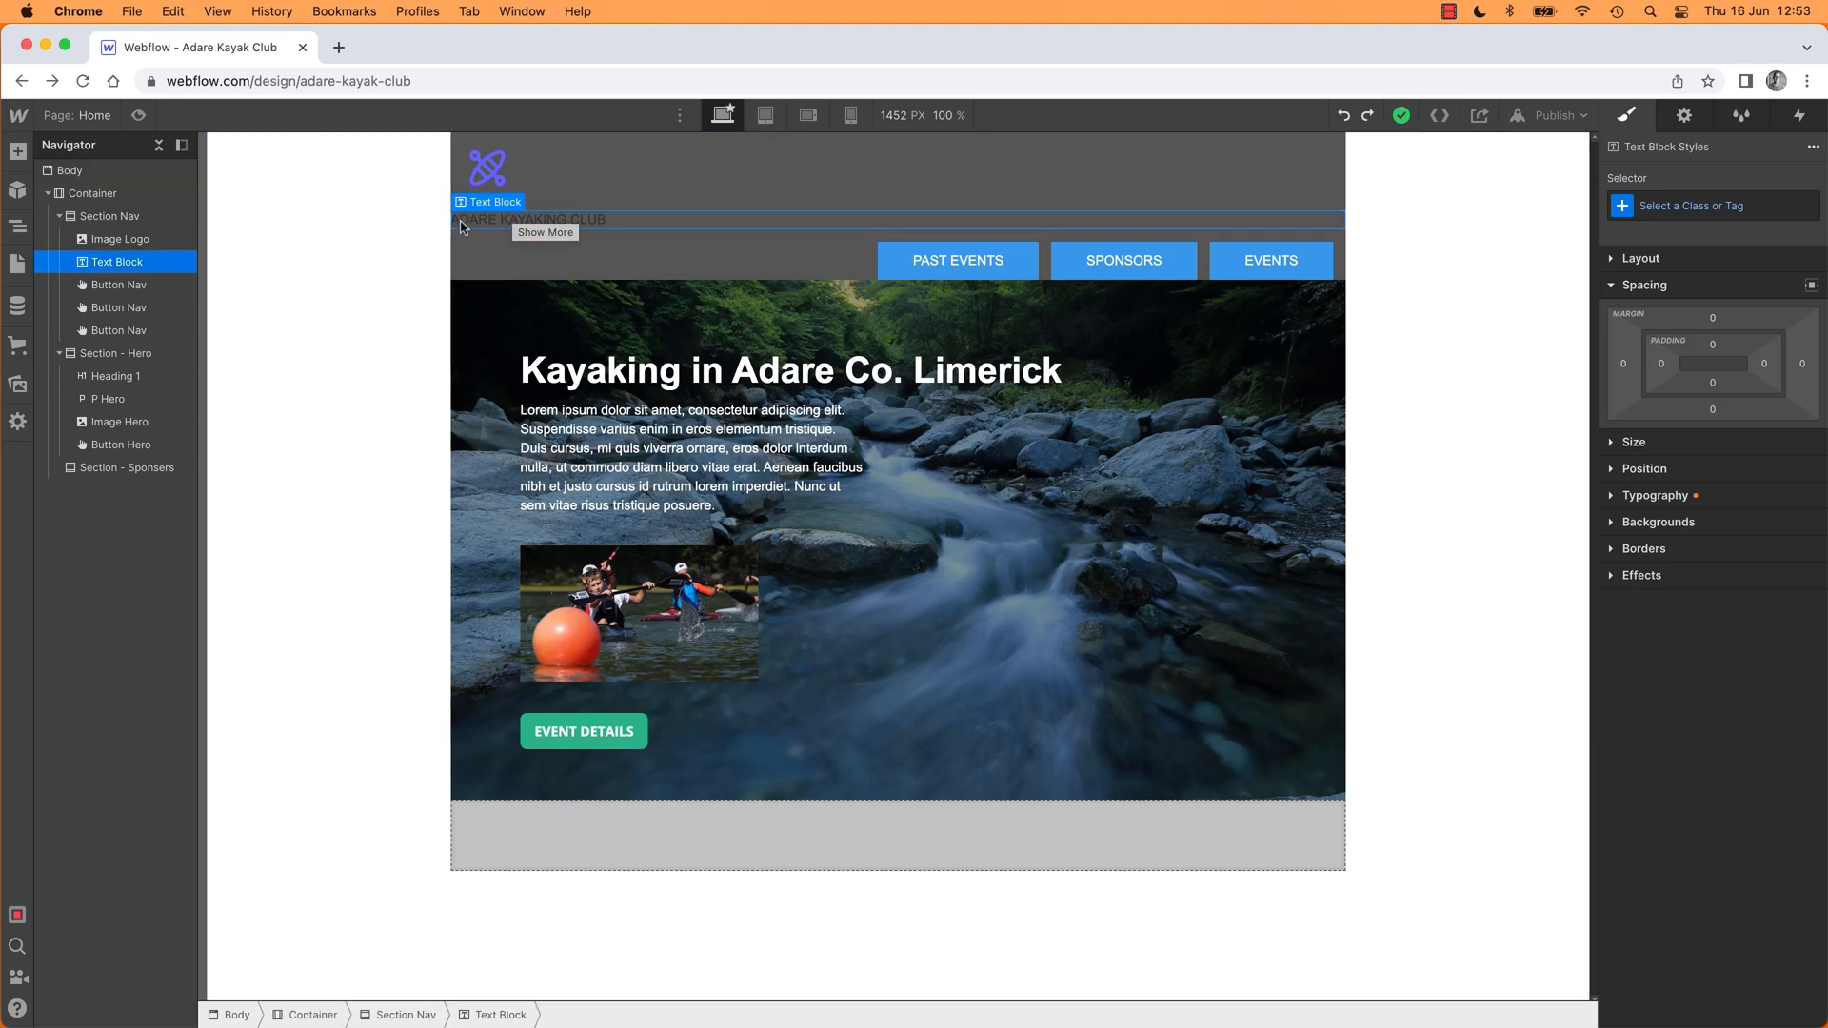
{"action": "mouse_move", "coordinate": [1341, 231]}
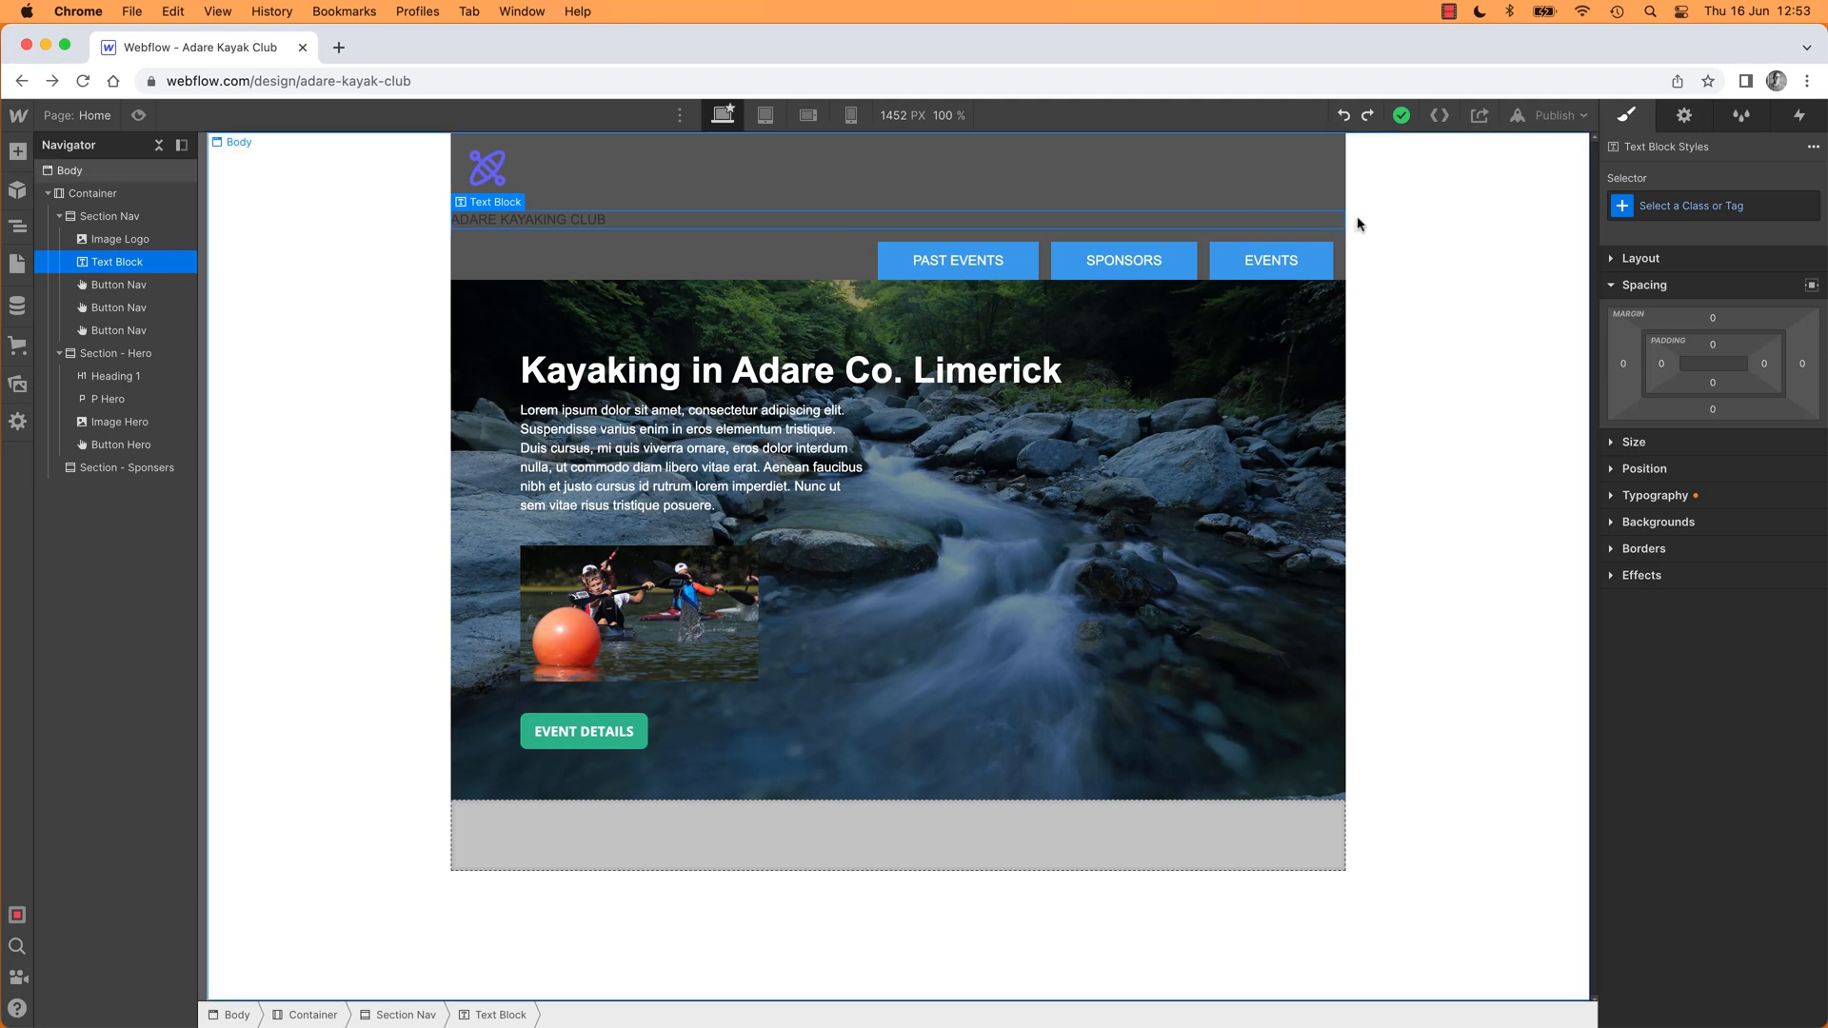
Step: Set the Text Logo class Display to Inline-block so the name sits beside the logo
{"action": "left_click", "coordinate": [1639, 258]}
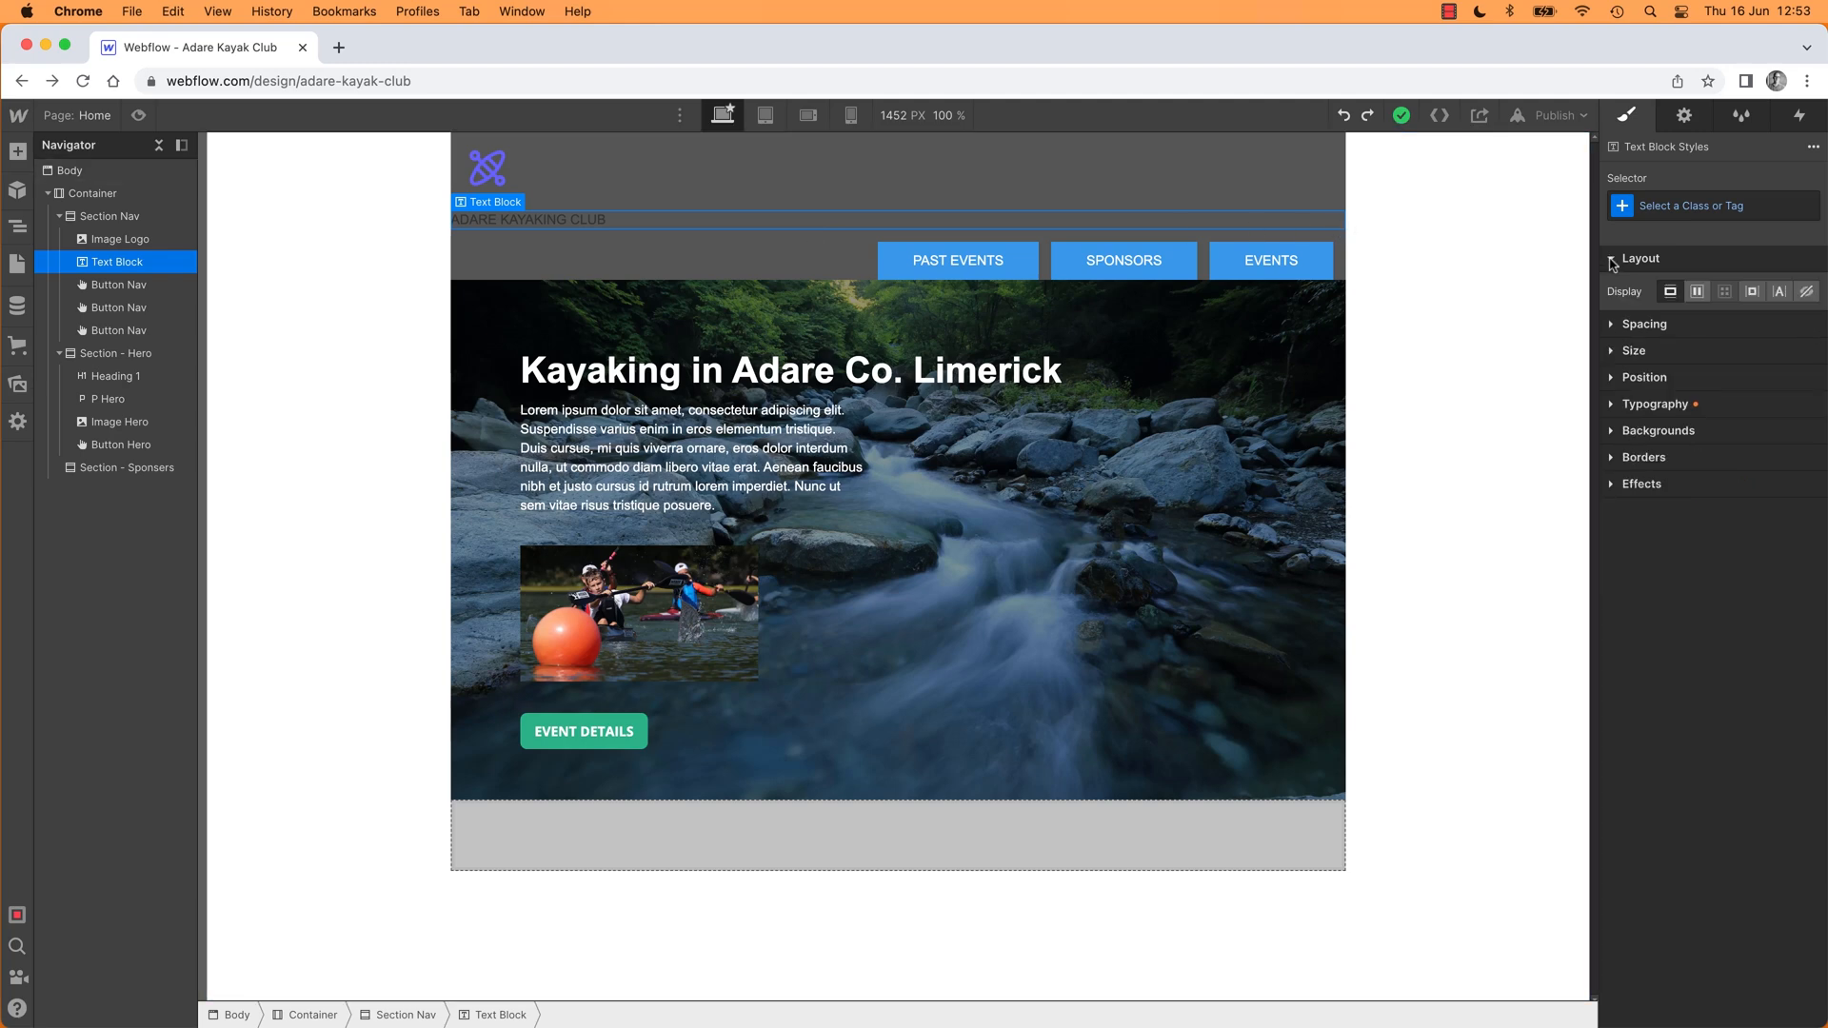
{"action": "mouse_move", "coordinate": [1670, 291]}
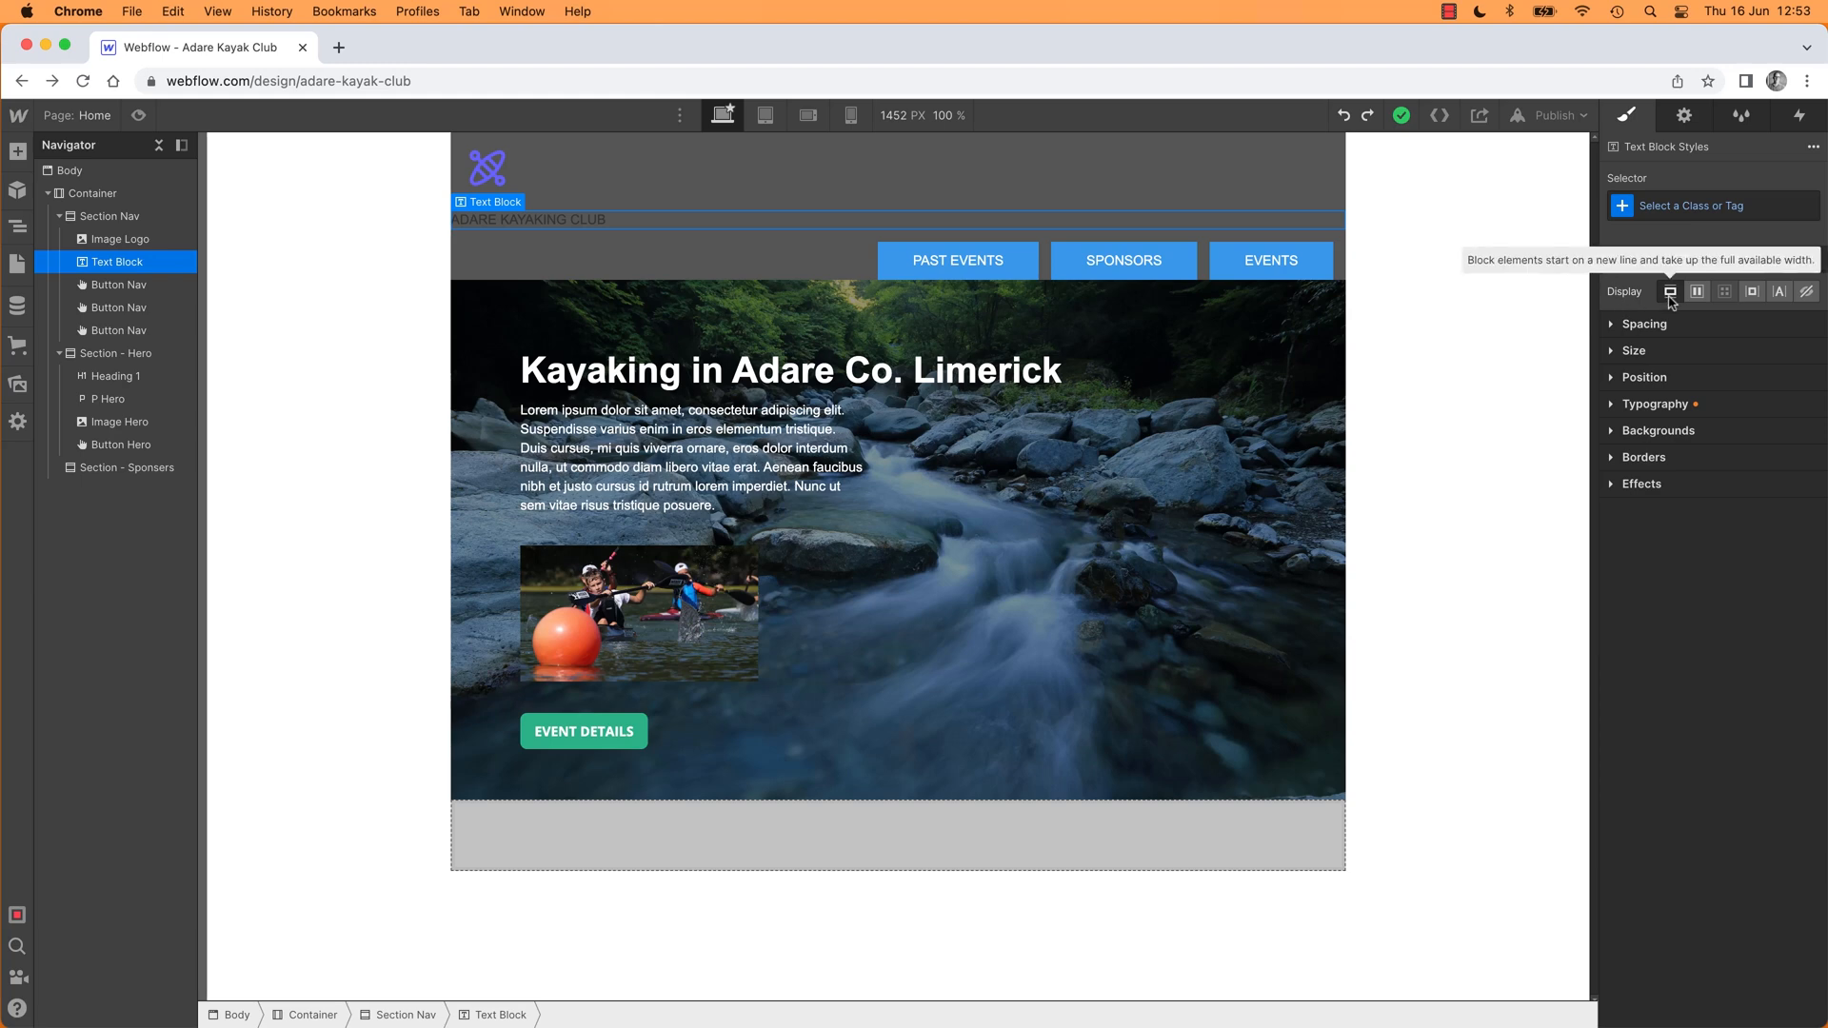
{"action": "mouse_move", "coordinate": [1751, 291]}
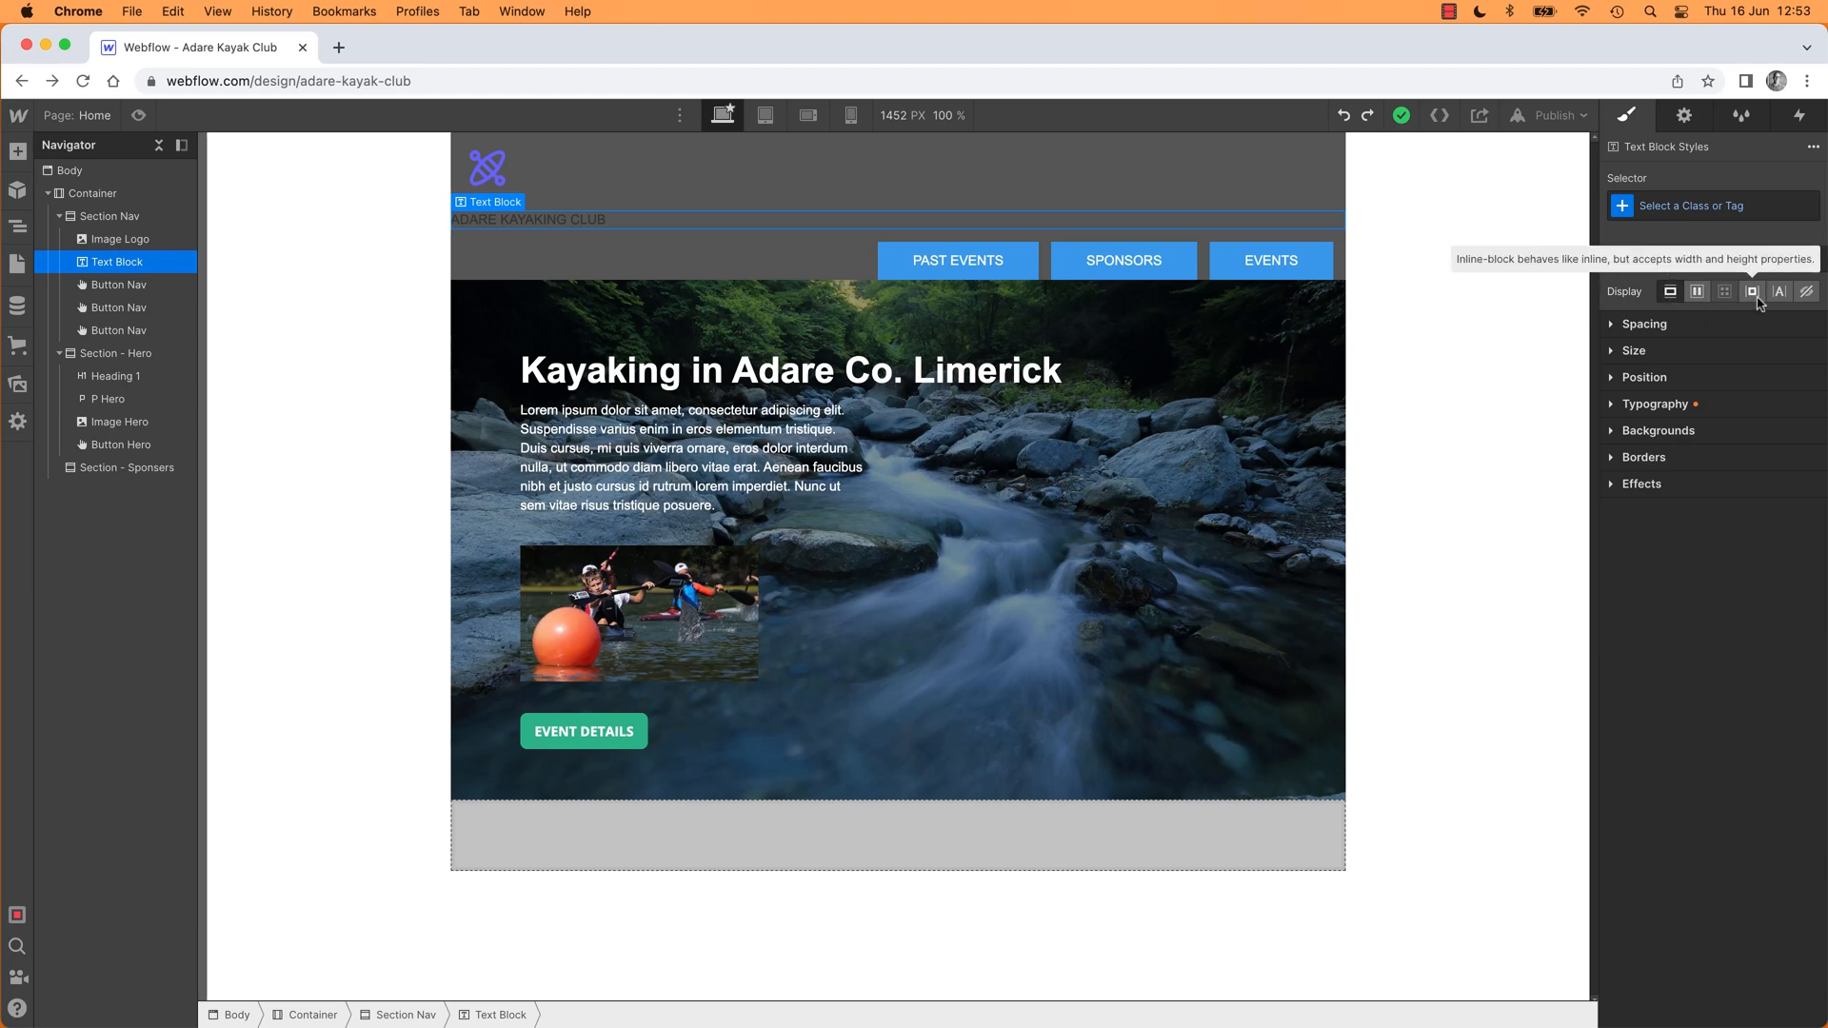
{"action": "left_click", "coordinate": [1752, 291]}
{"action": "type", "text": "Text Logo"}
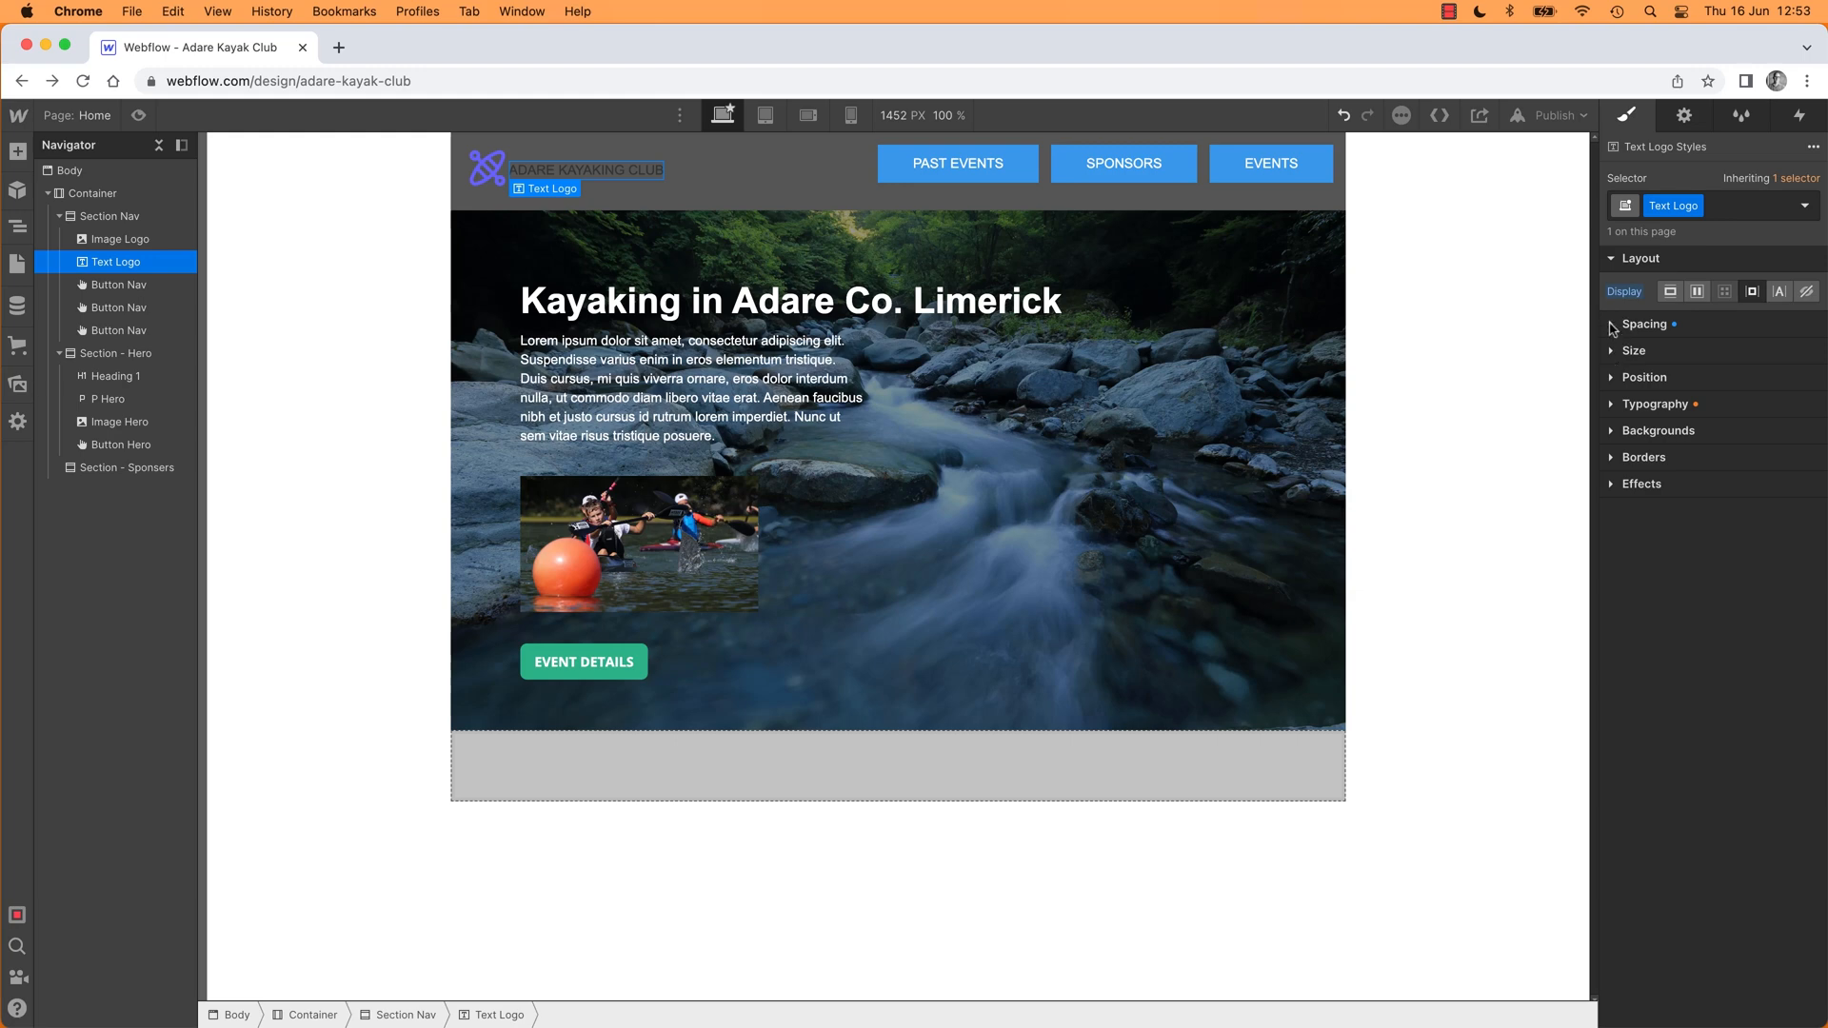
{"action": "left_click", "coordinate": [1644, 324]}
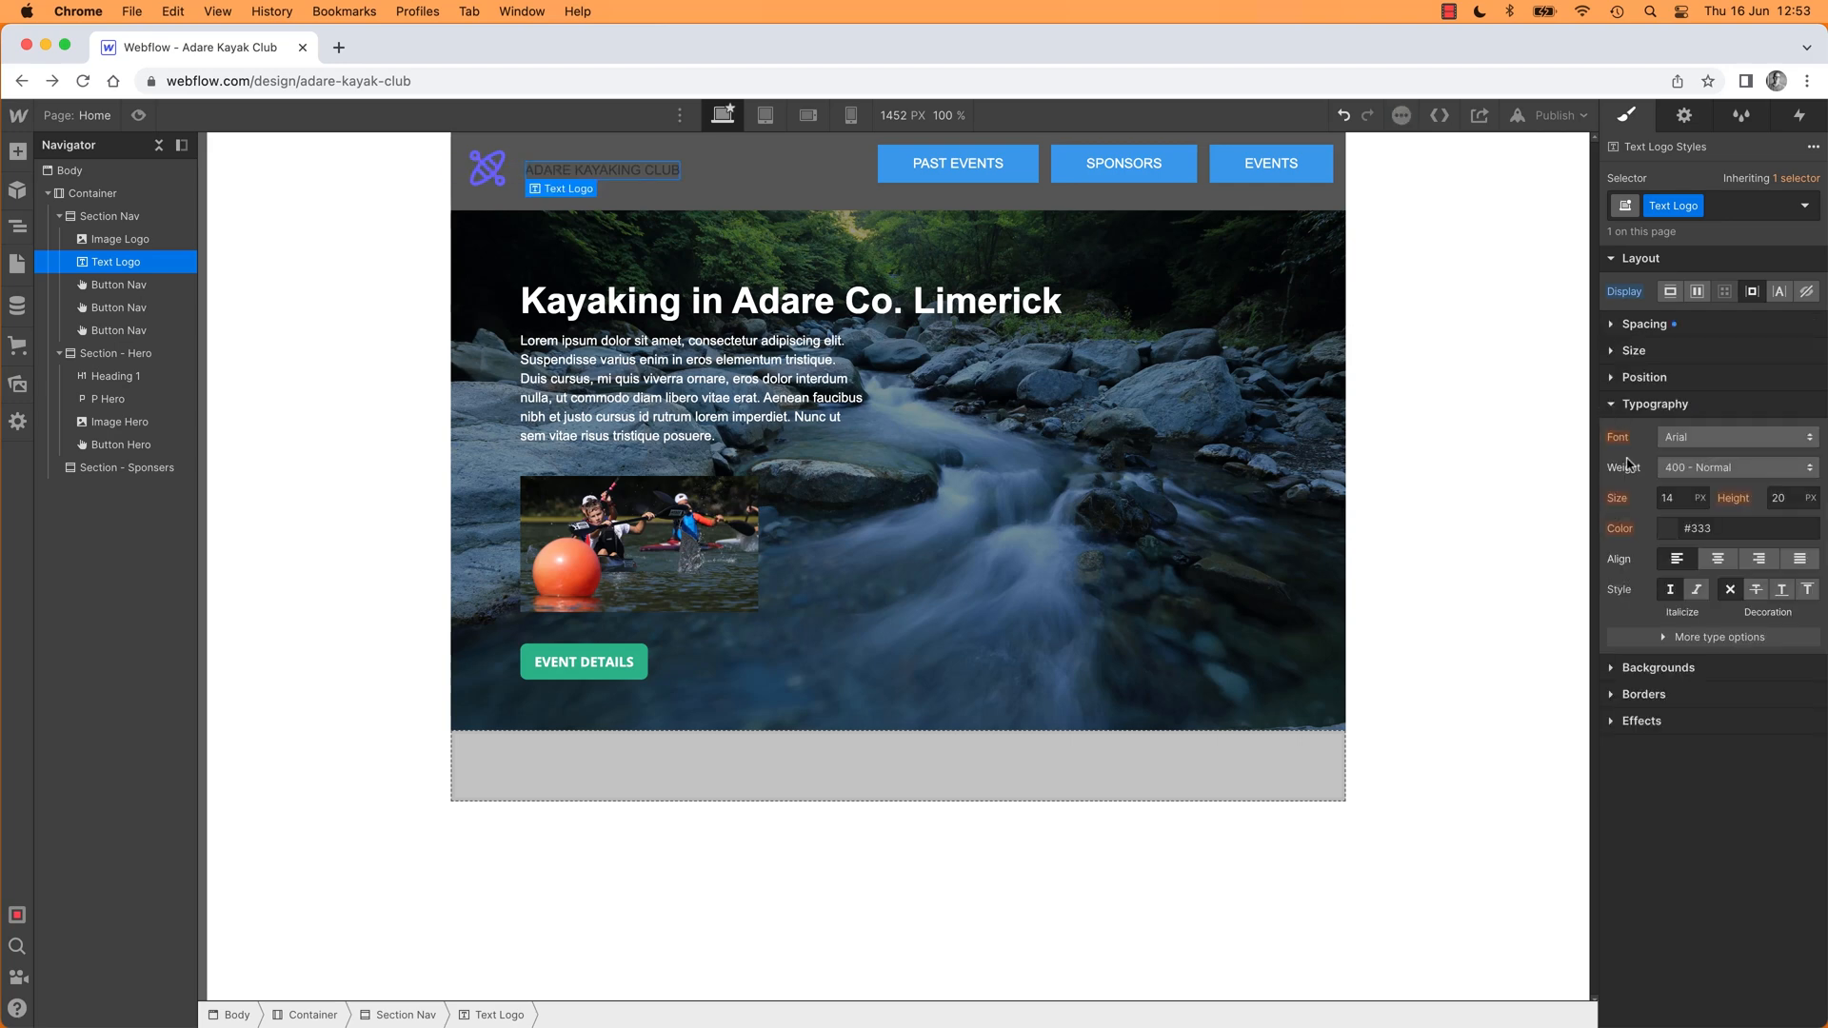
Step: Set the club name font to Open Sans, weight 700 Bold and colour white
{"action": "left_click", "coordinate": [1736, 436]}
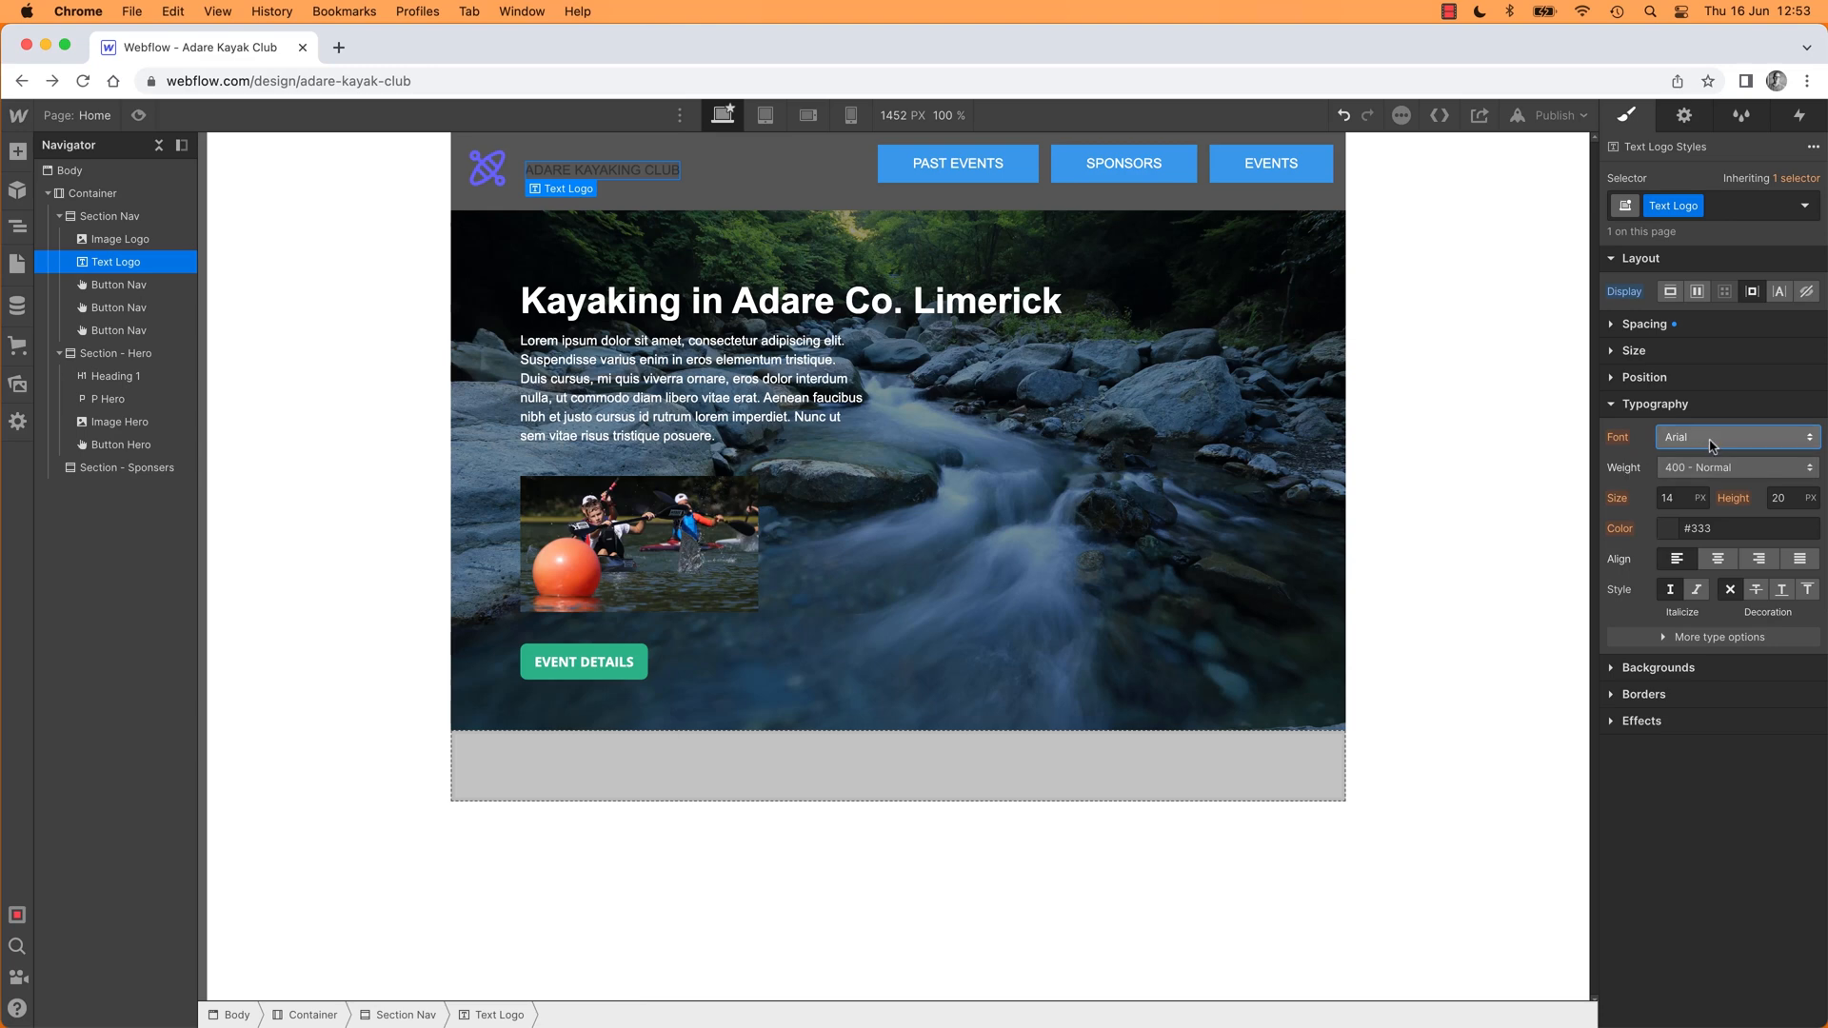
{"action": "left_click", "coordinate": [1734, 436]}
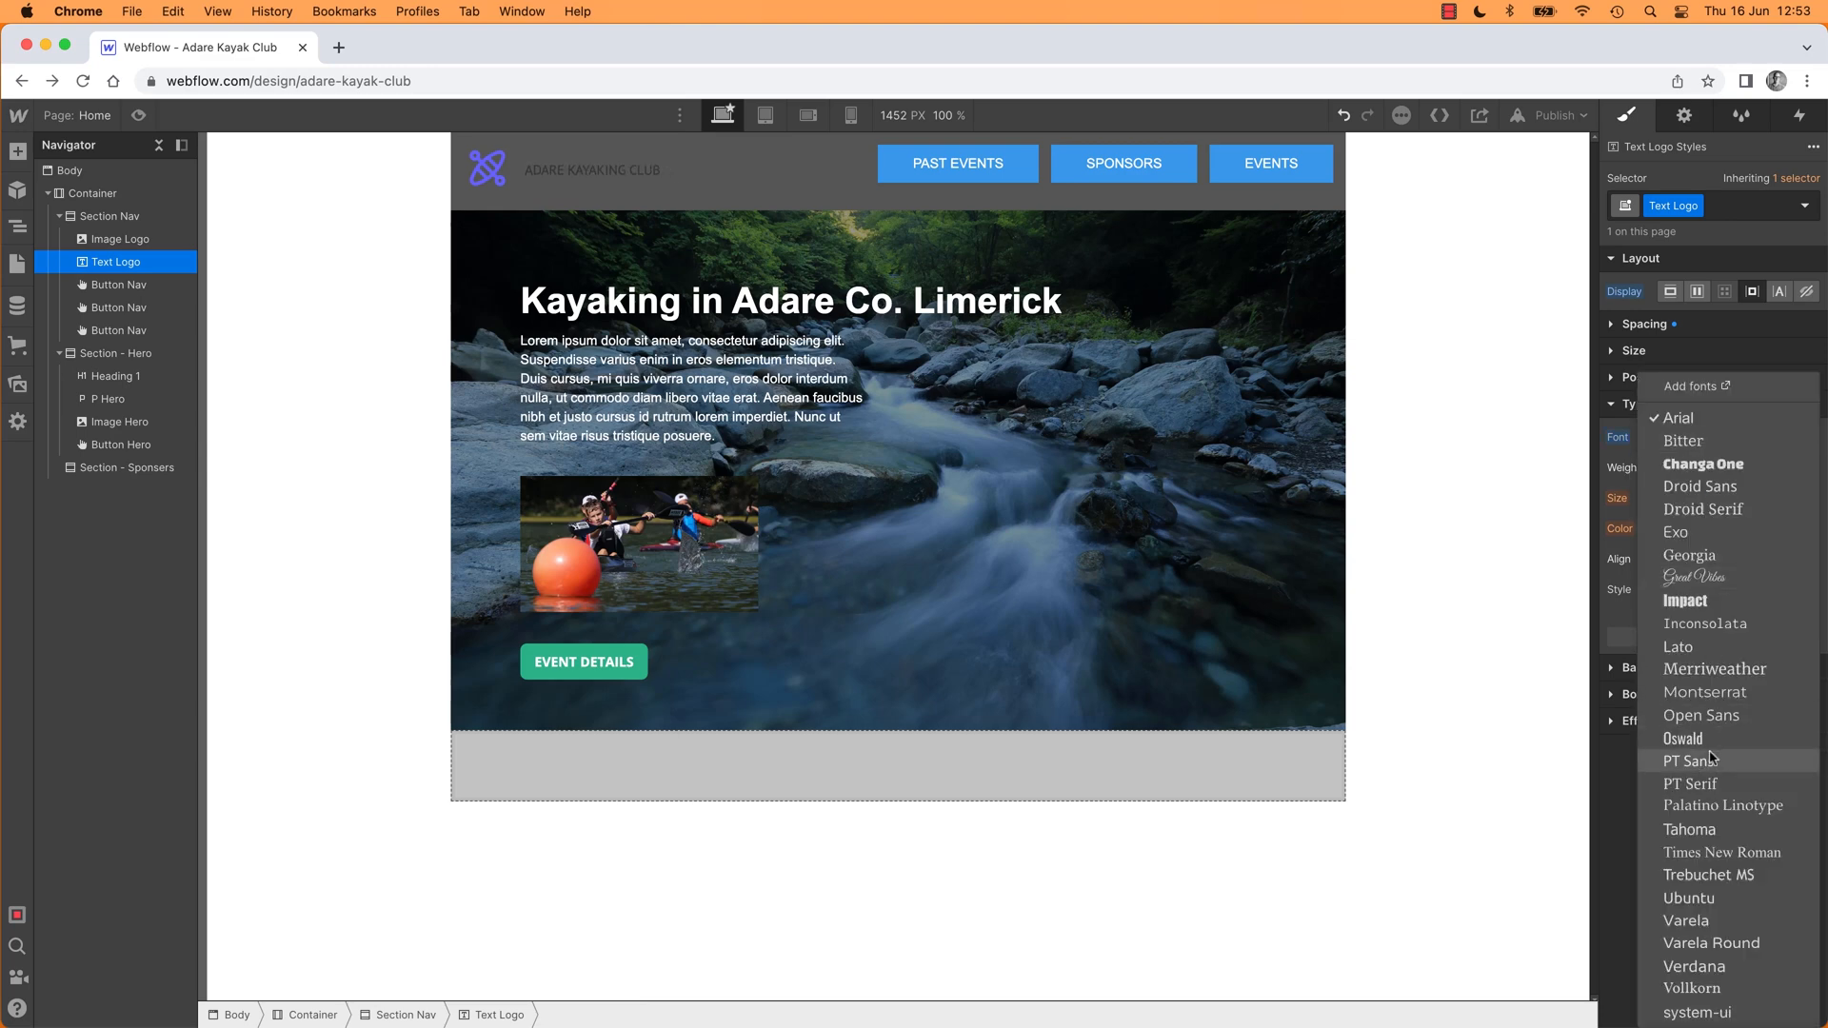
{"action": "mouse_move", "coordinate": [1703, 625]}
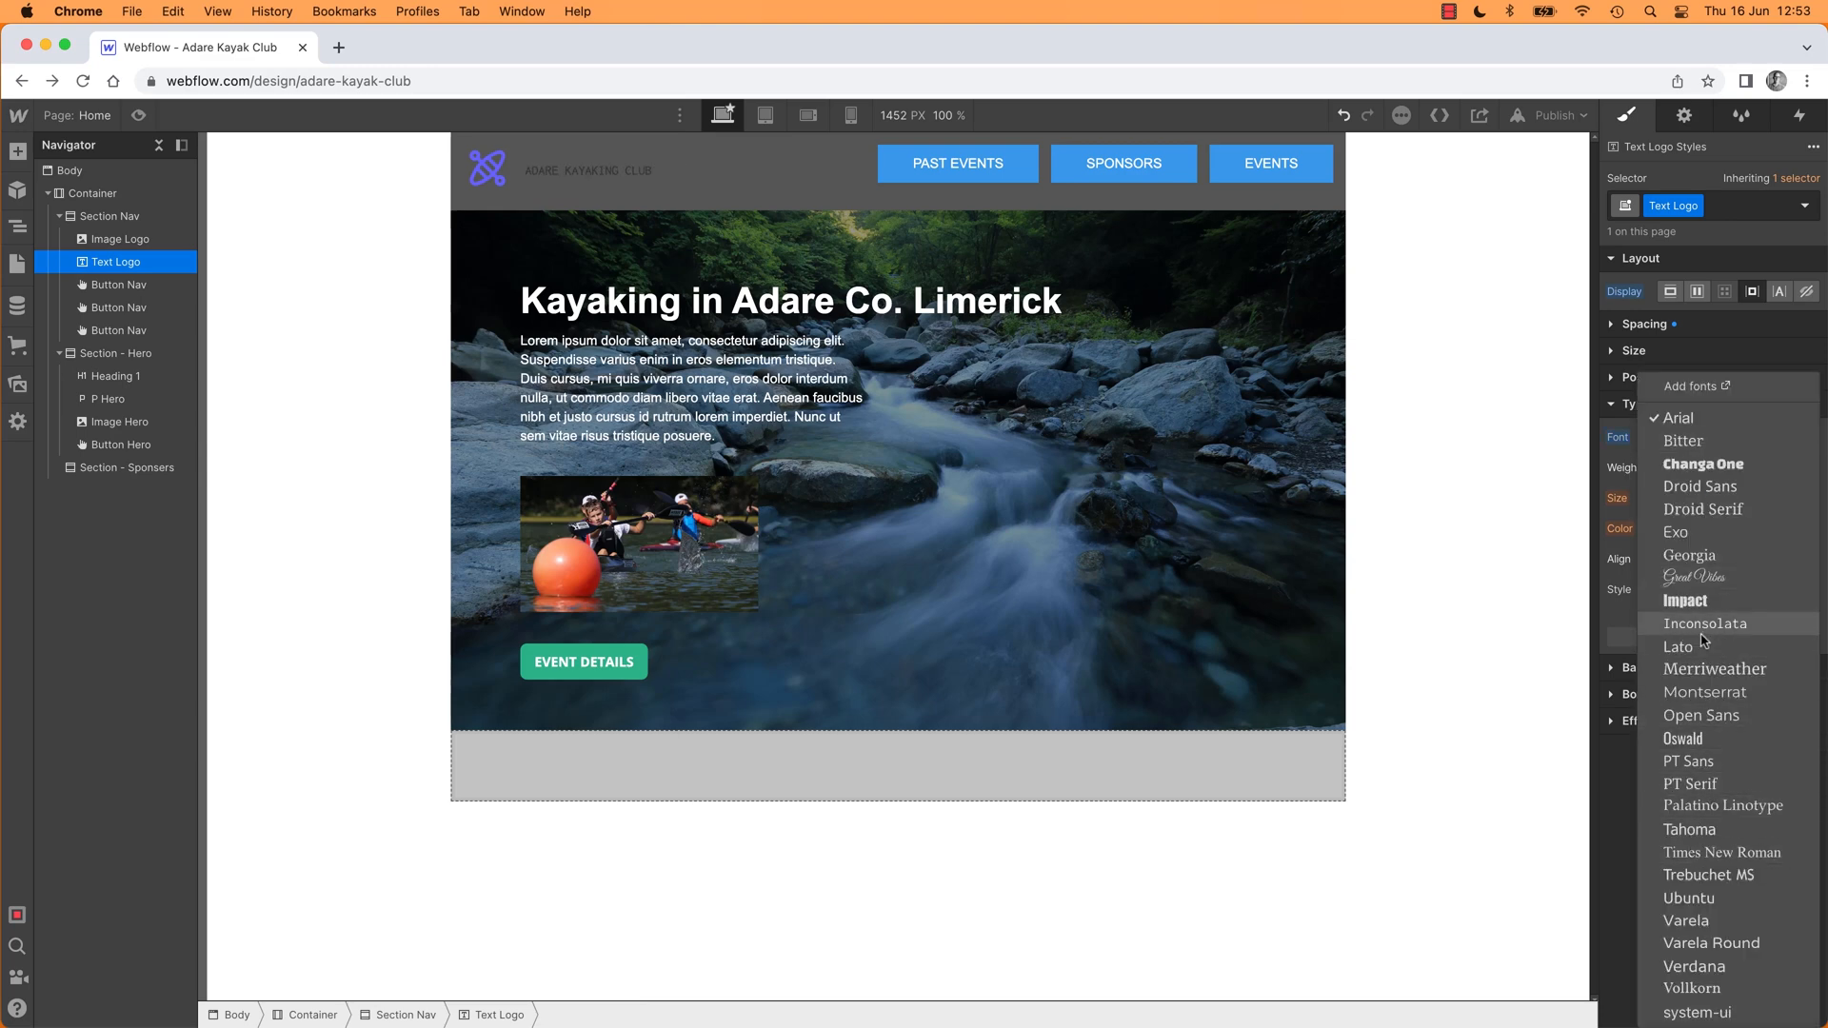
{"action": "left_click", "coordinate": [1701, 714]}
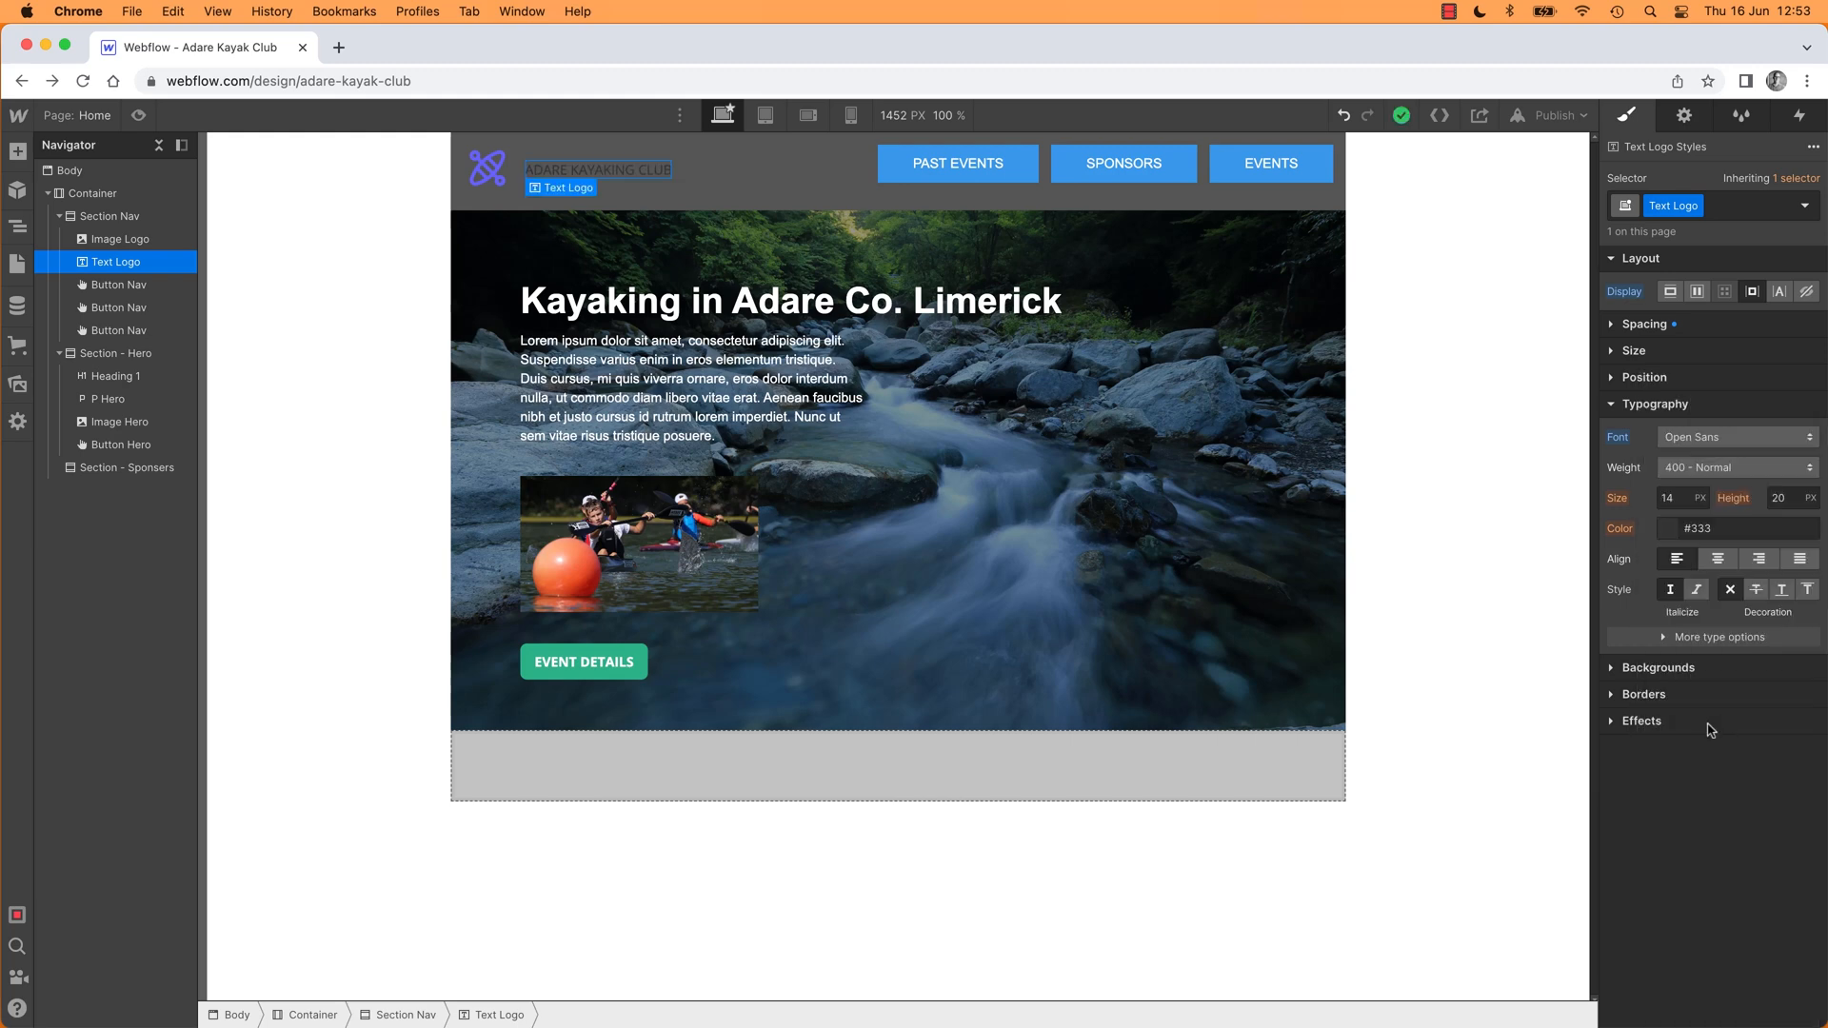
{"action": "left_click", "coordinate": [1733, 469]}
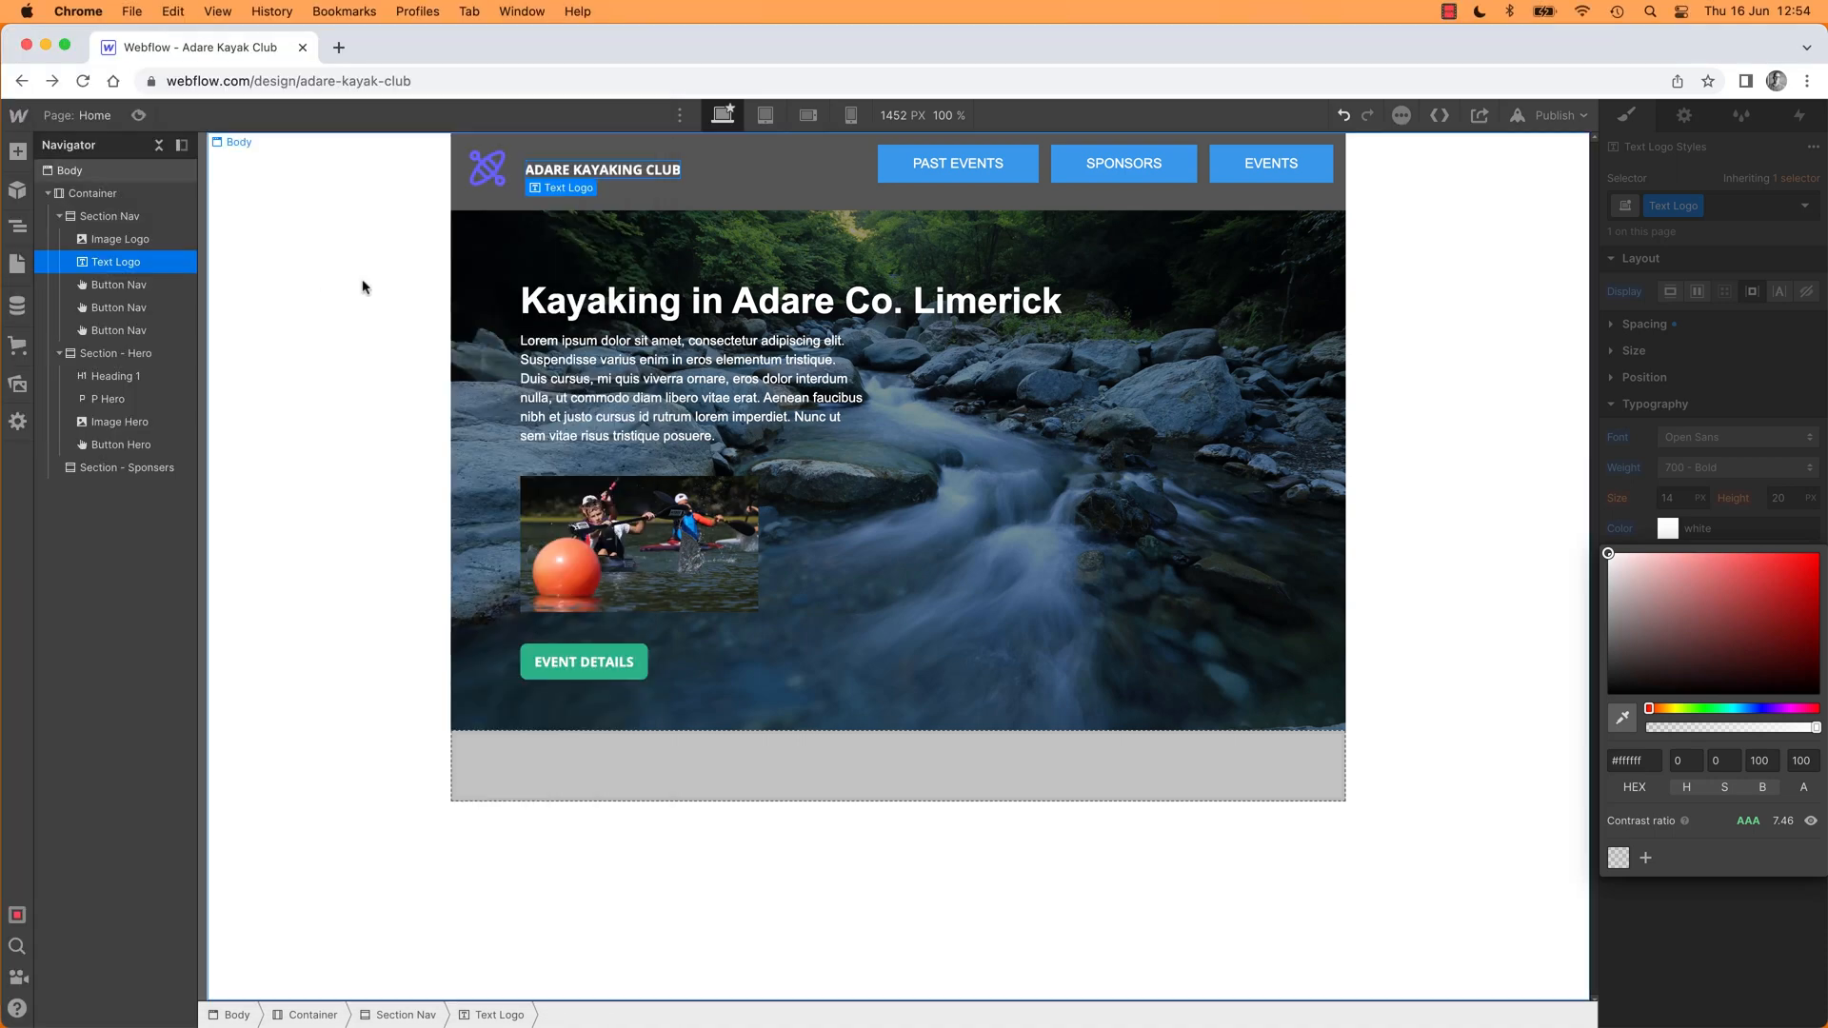
{"action": "mouse_move", "coordinate": [1468, 528]}
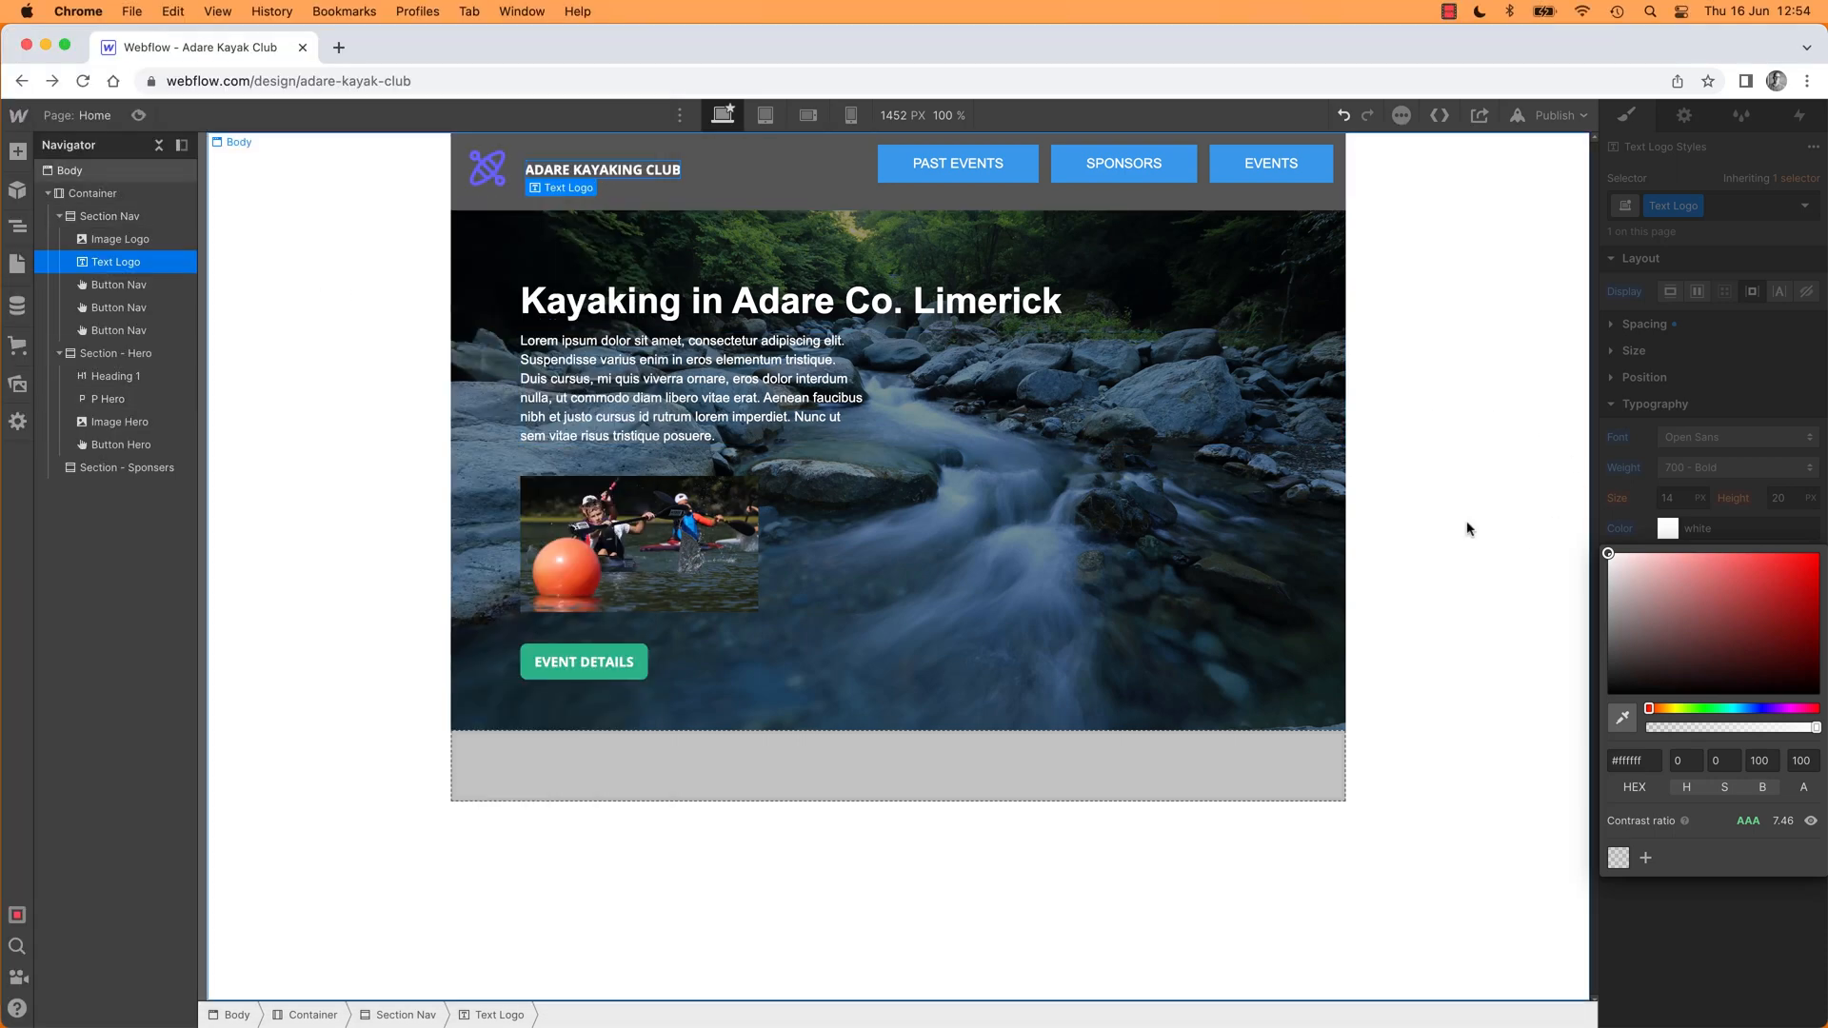
{"action": "left_click", "coordinate": [68, 170]}
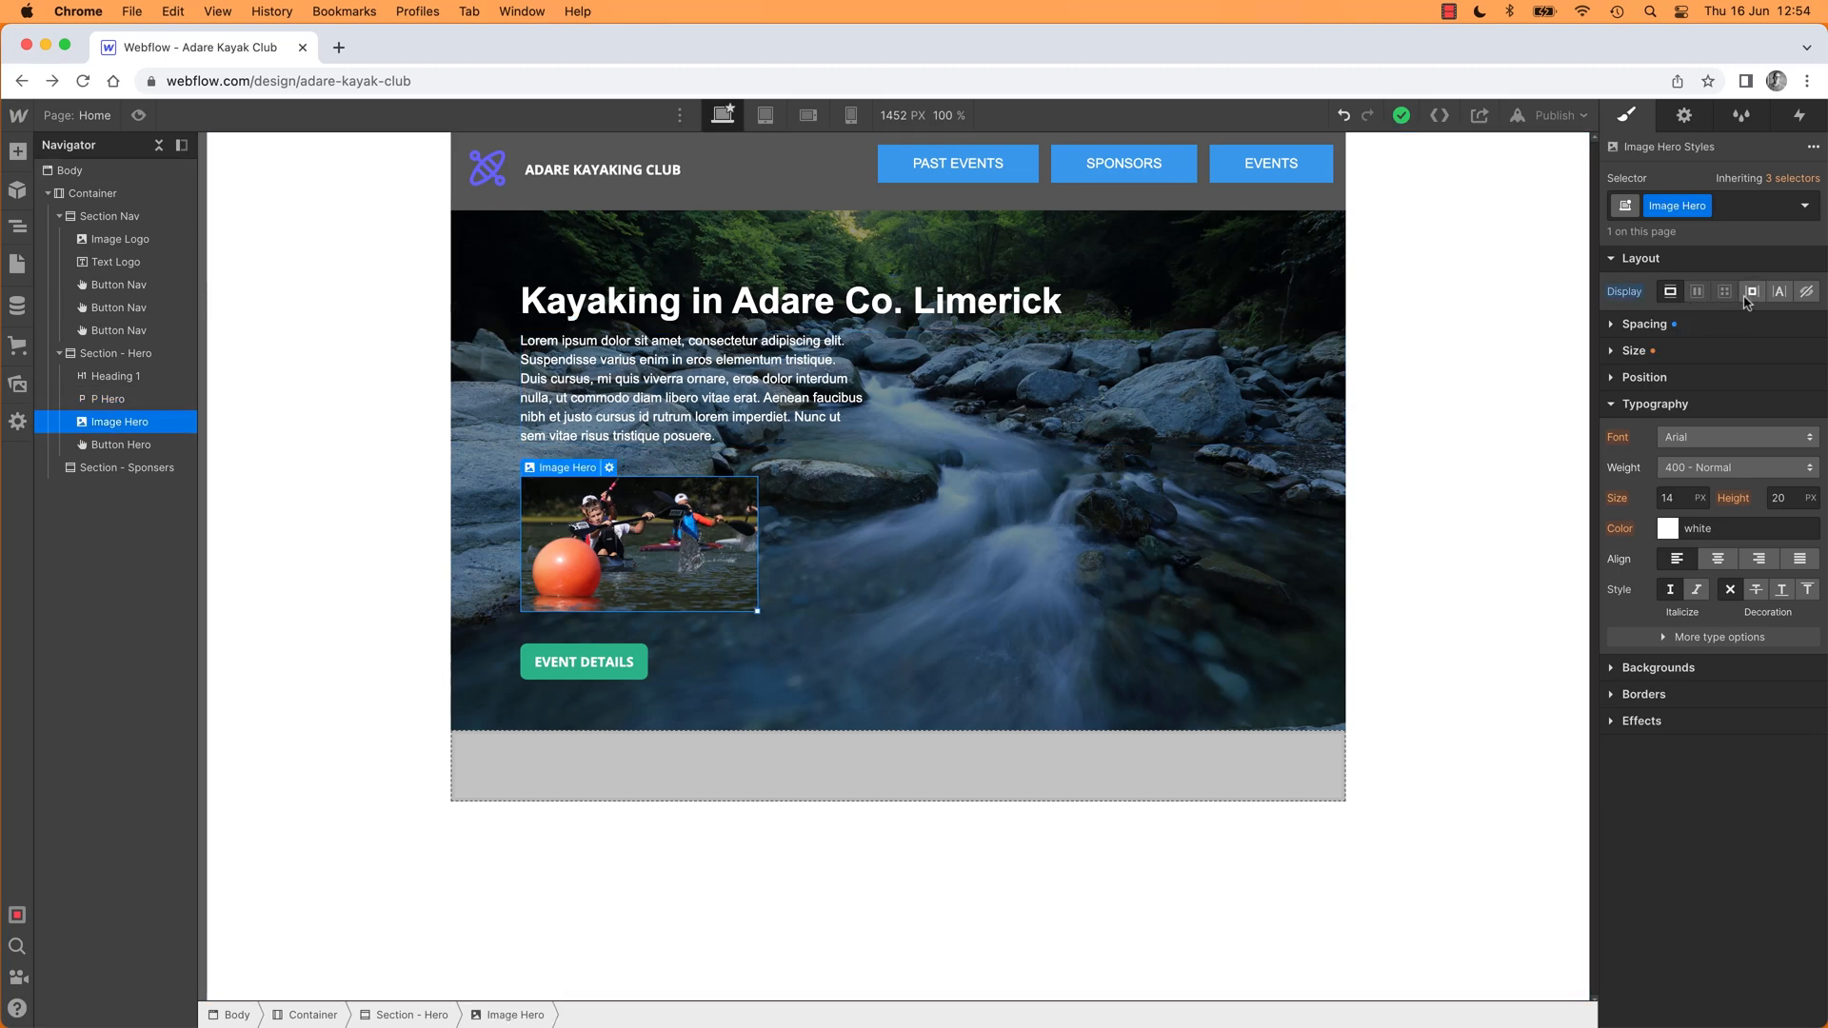
{"action": "left_click", "coordinate": [1670, 289]}
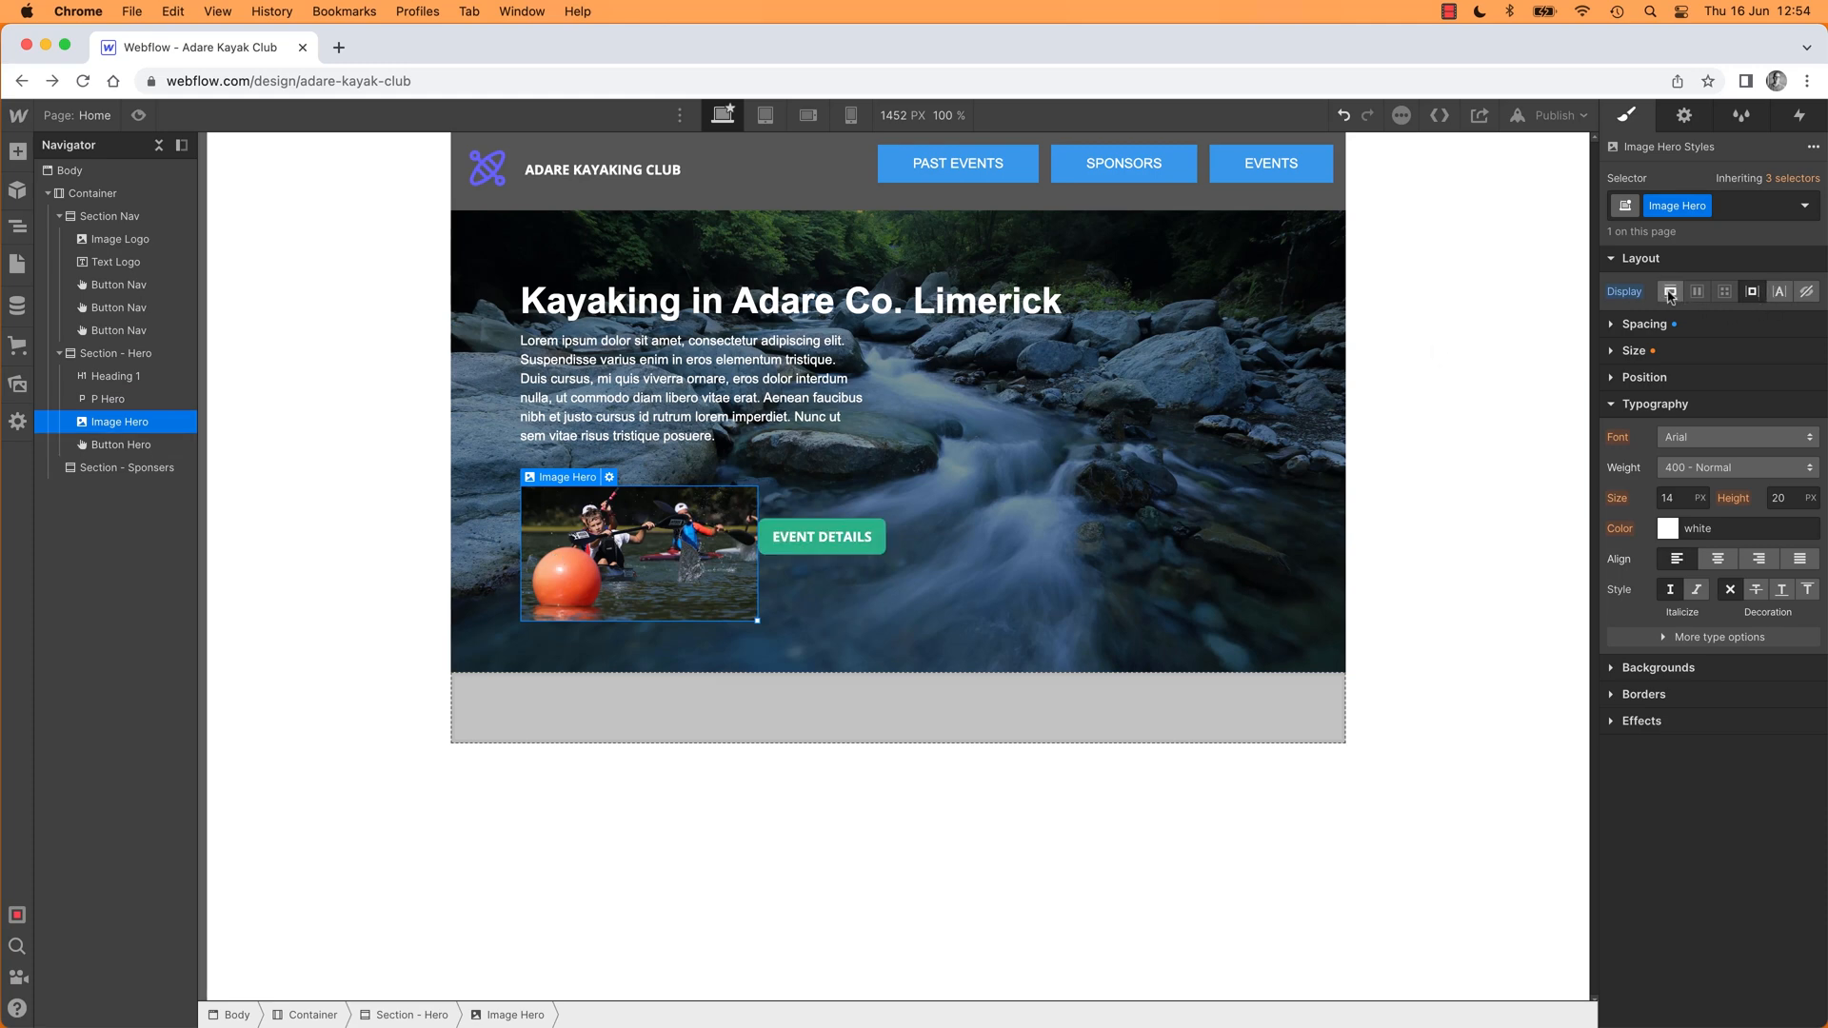
{"action": "left_click", "coordinate": [1670, 290]}
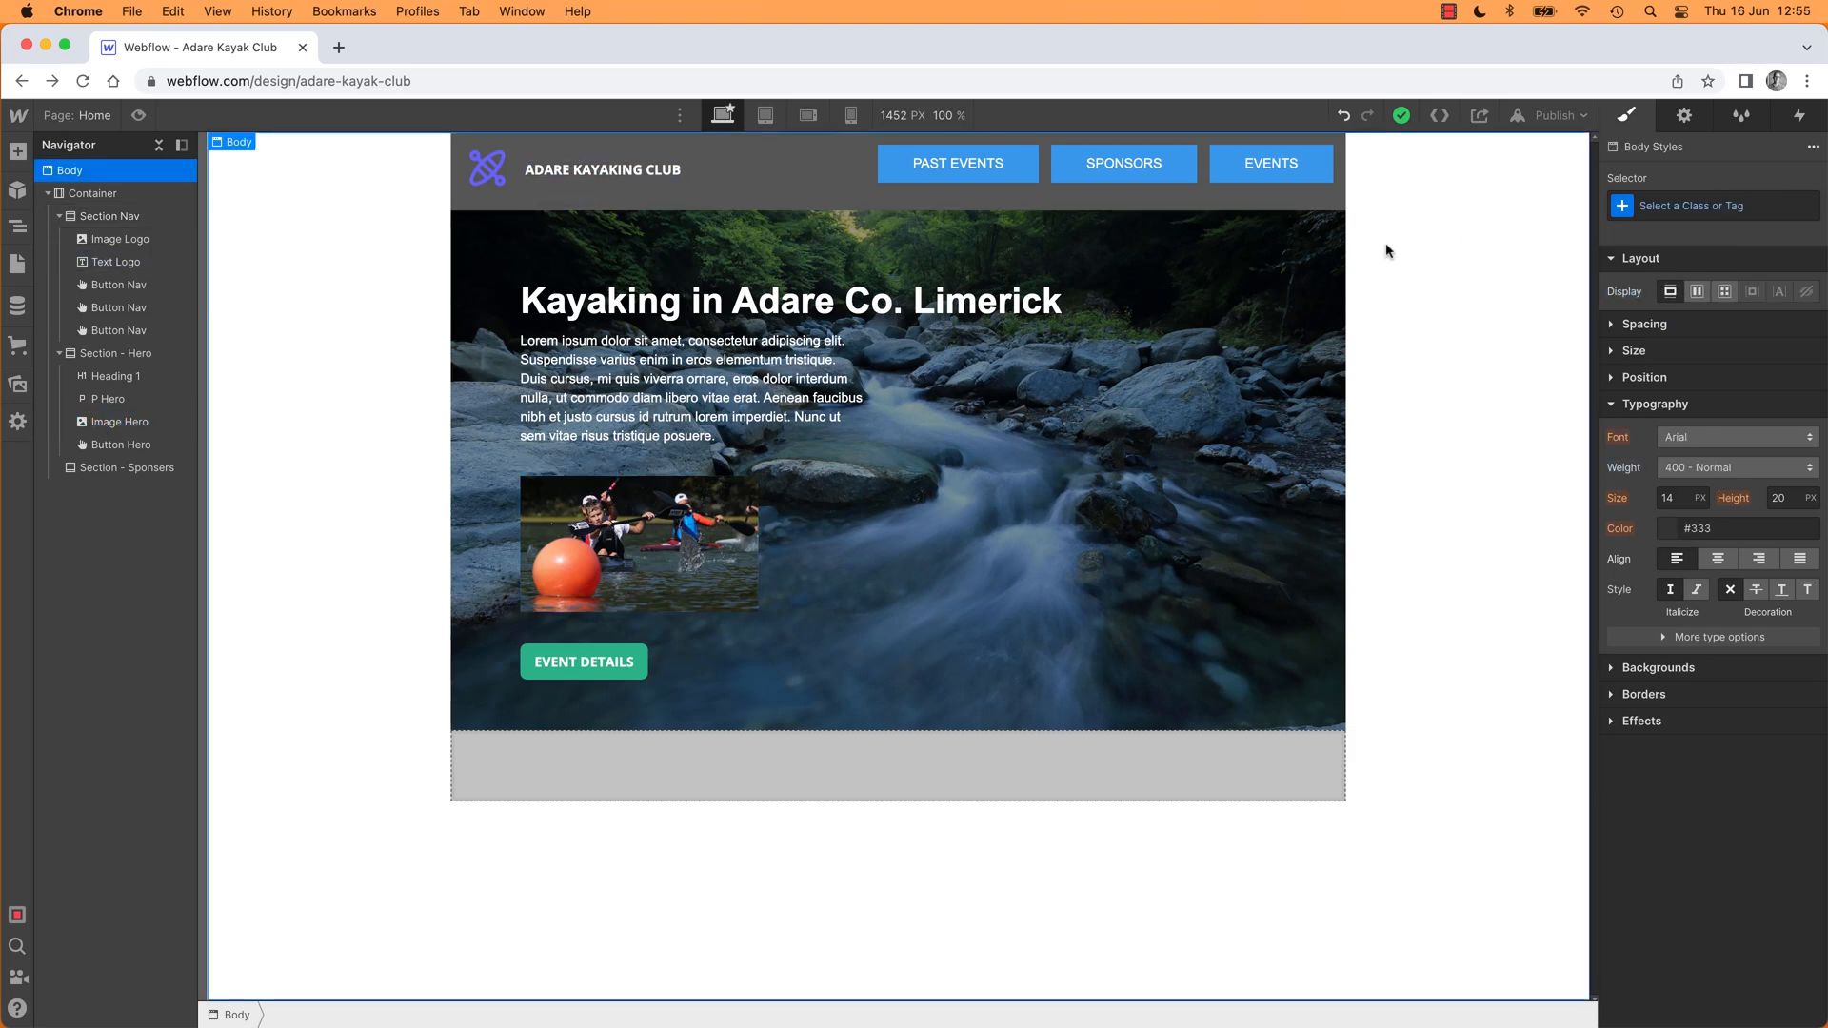
{"action": "mouse_move", "coordinate": [1424, 308]}
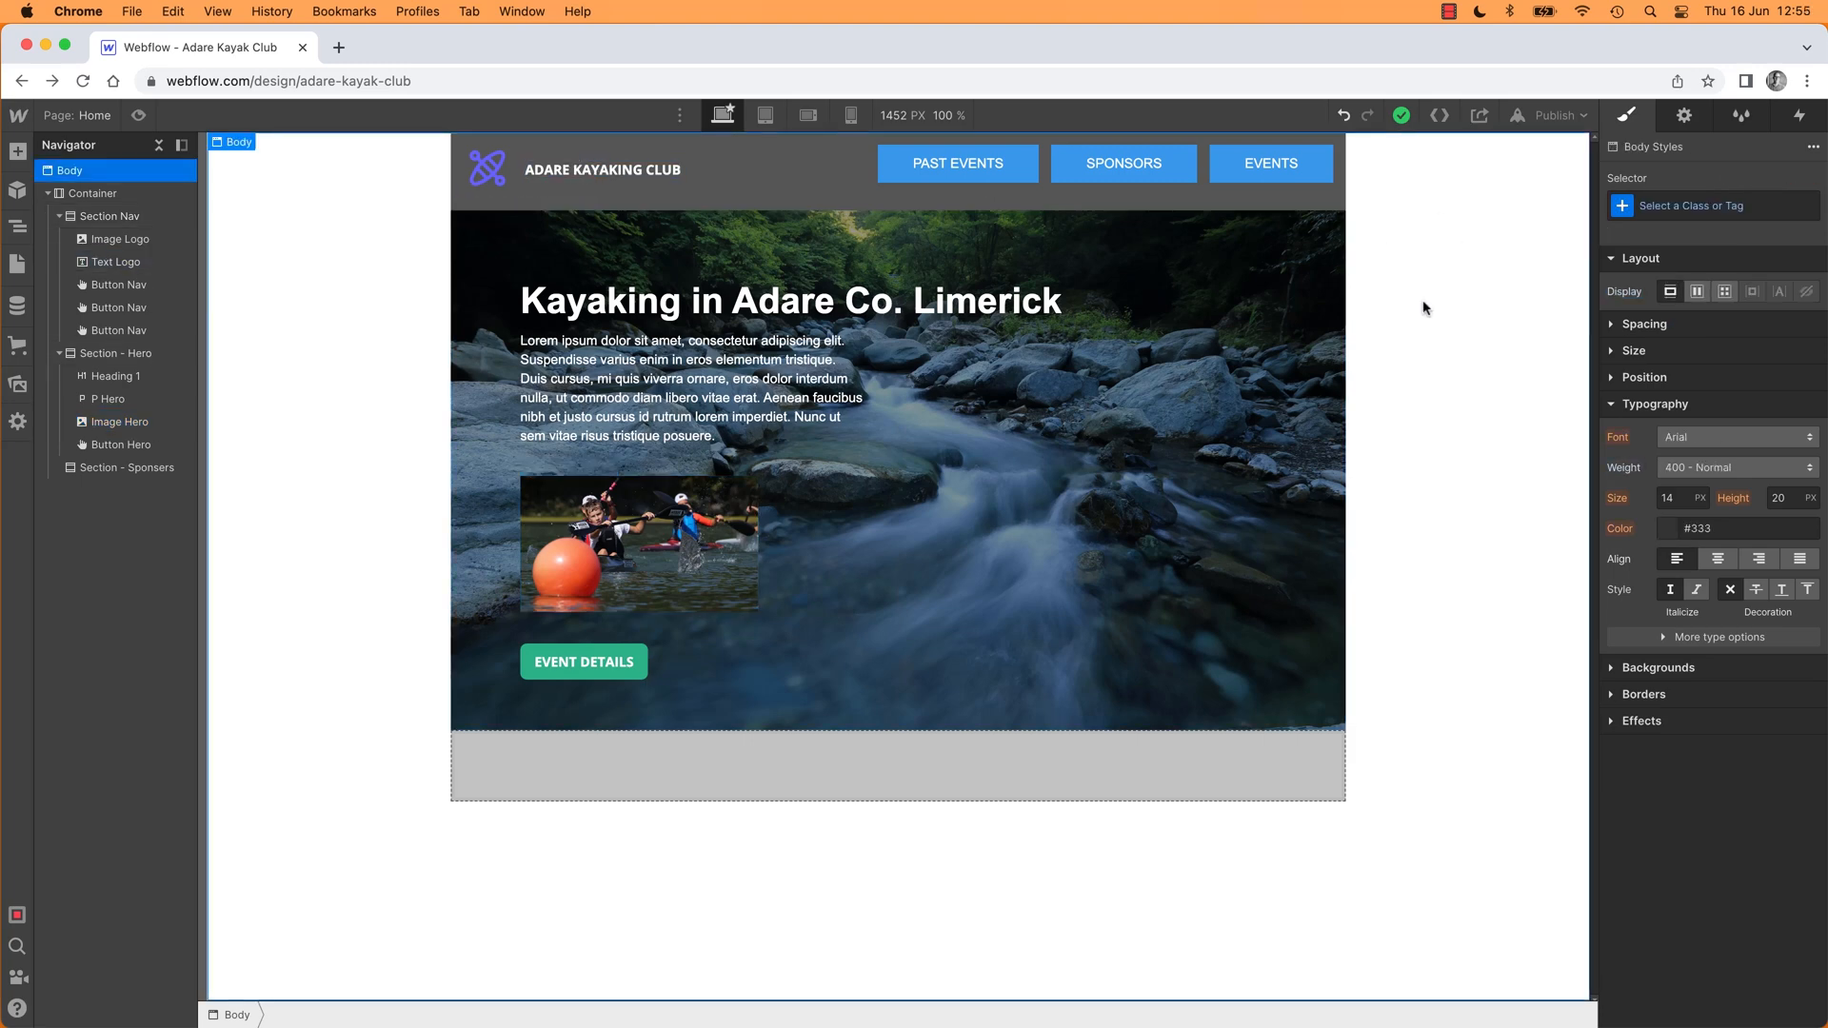
{"action": "mouse_move", "coordinate": [724, 115]}
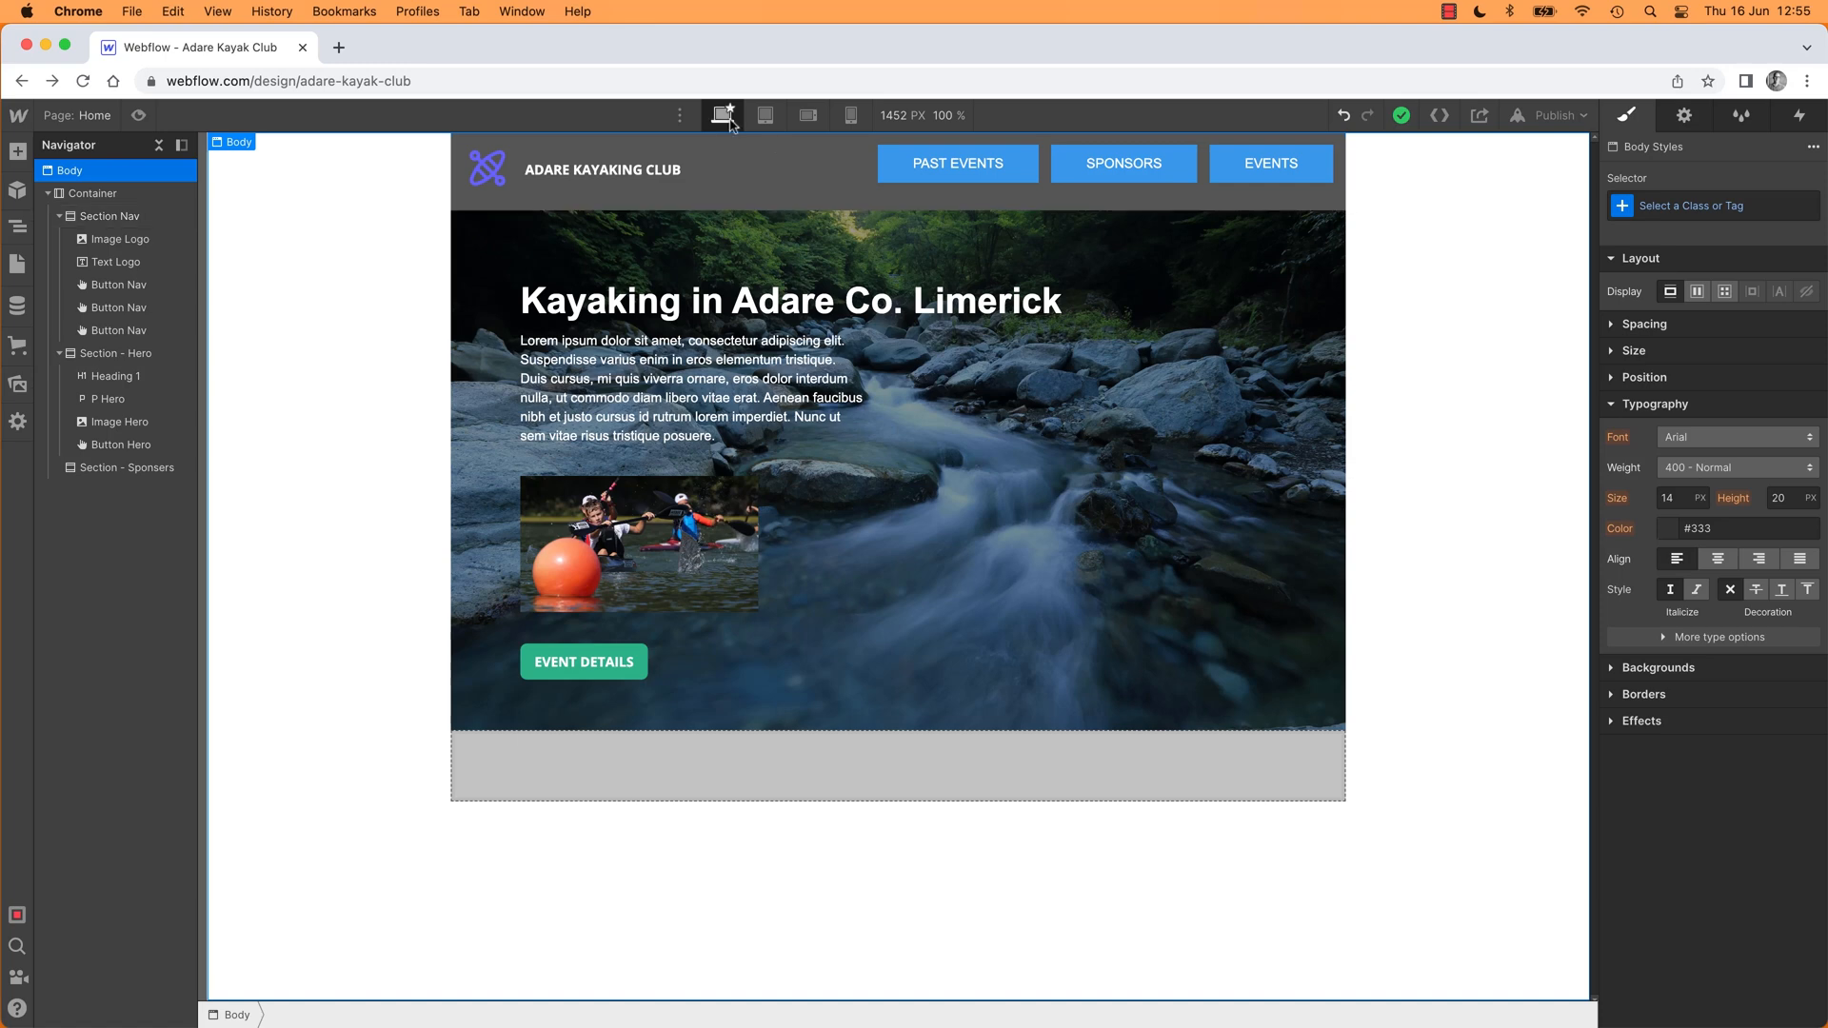
{"action": "mouse_move", "coordinate": [723, 114]}
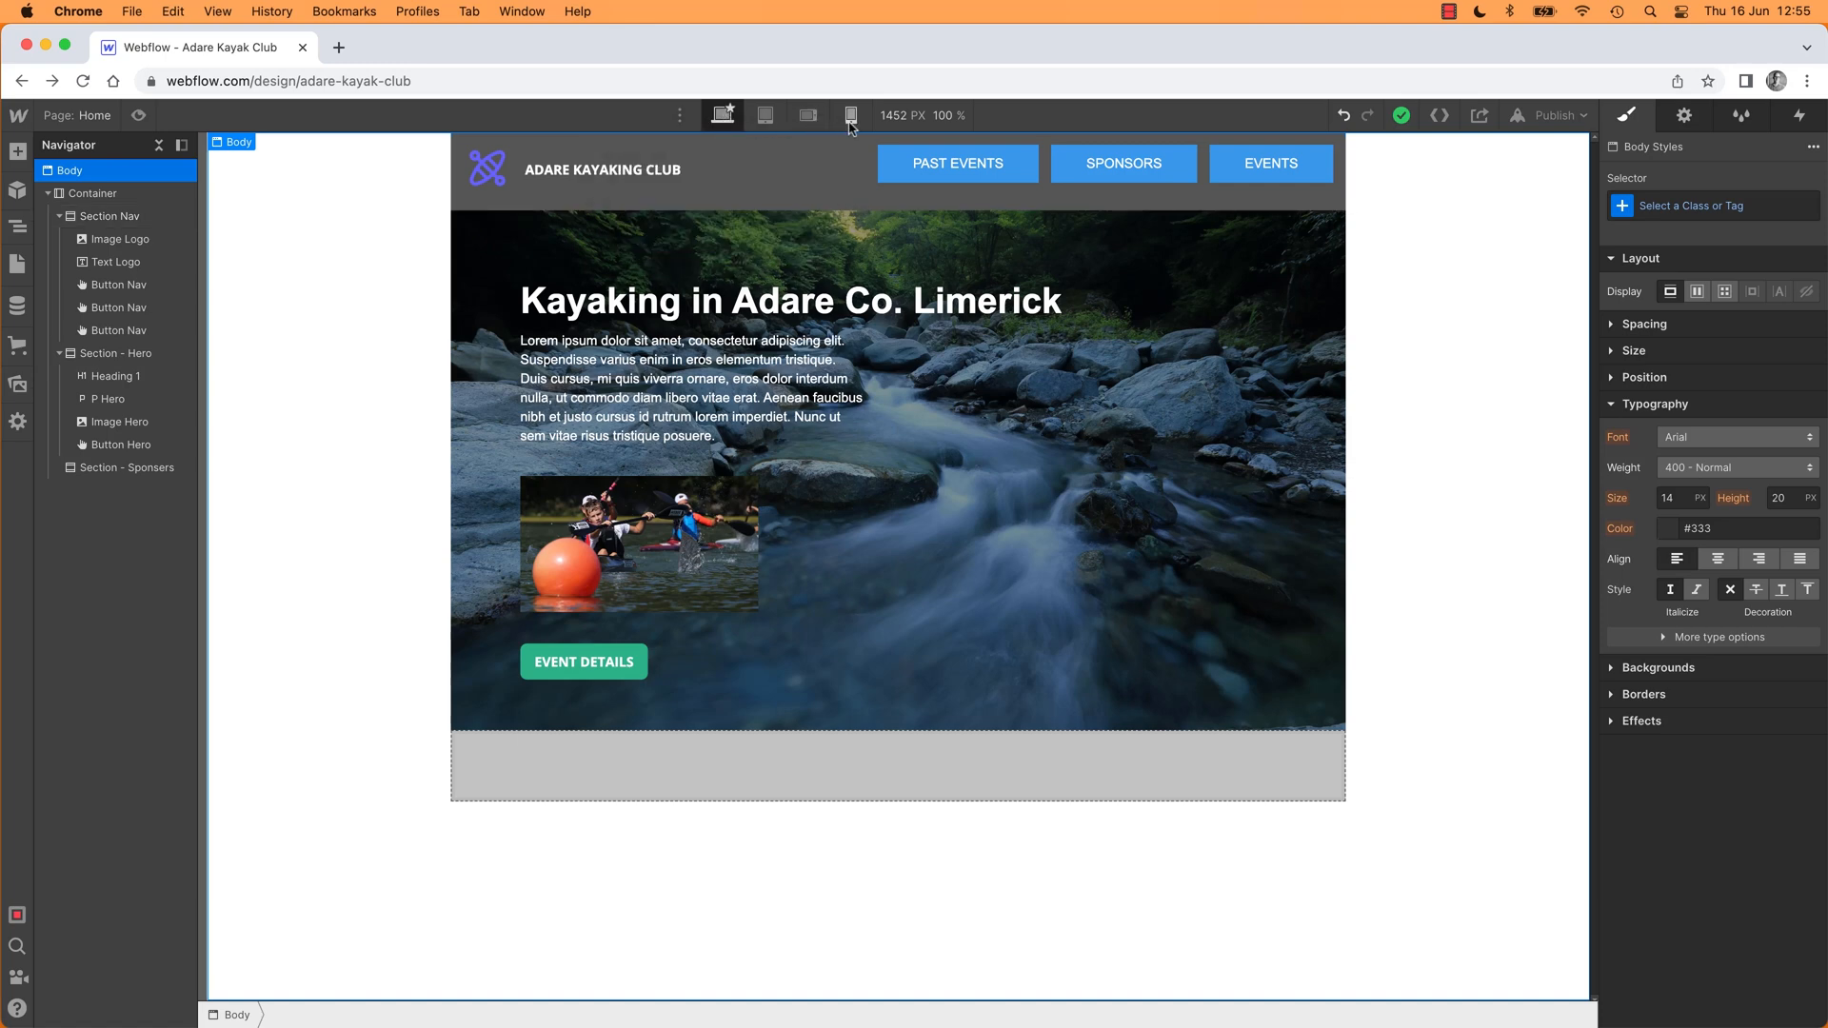
{"action": "mouse_move", "coordinate": [859, 125]}
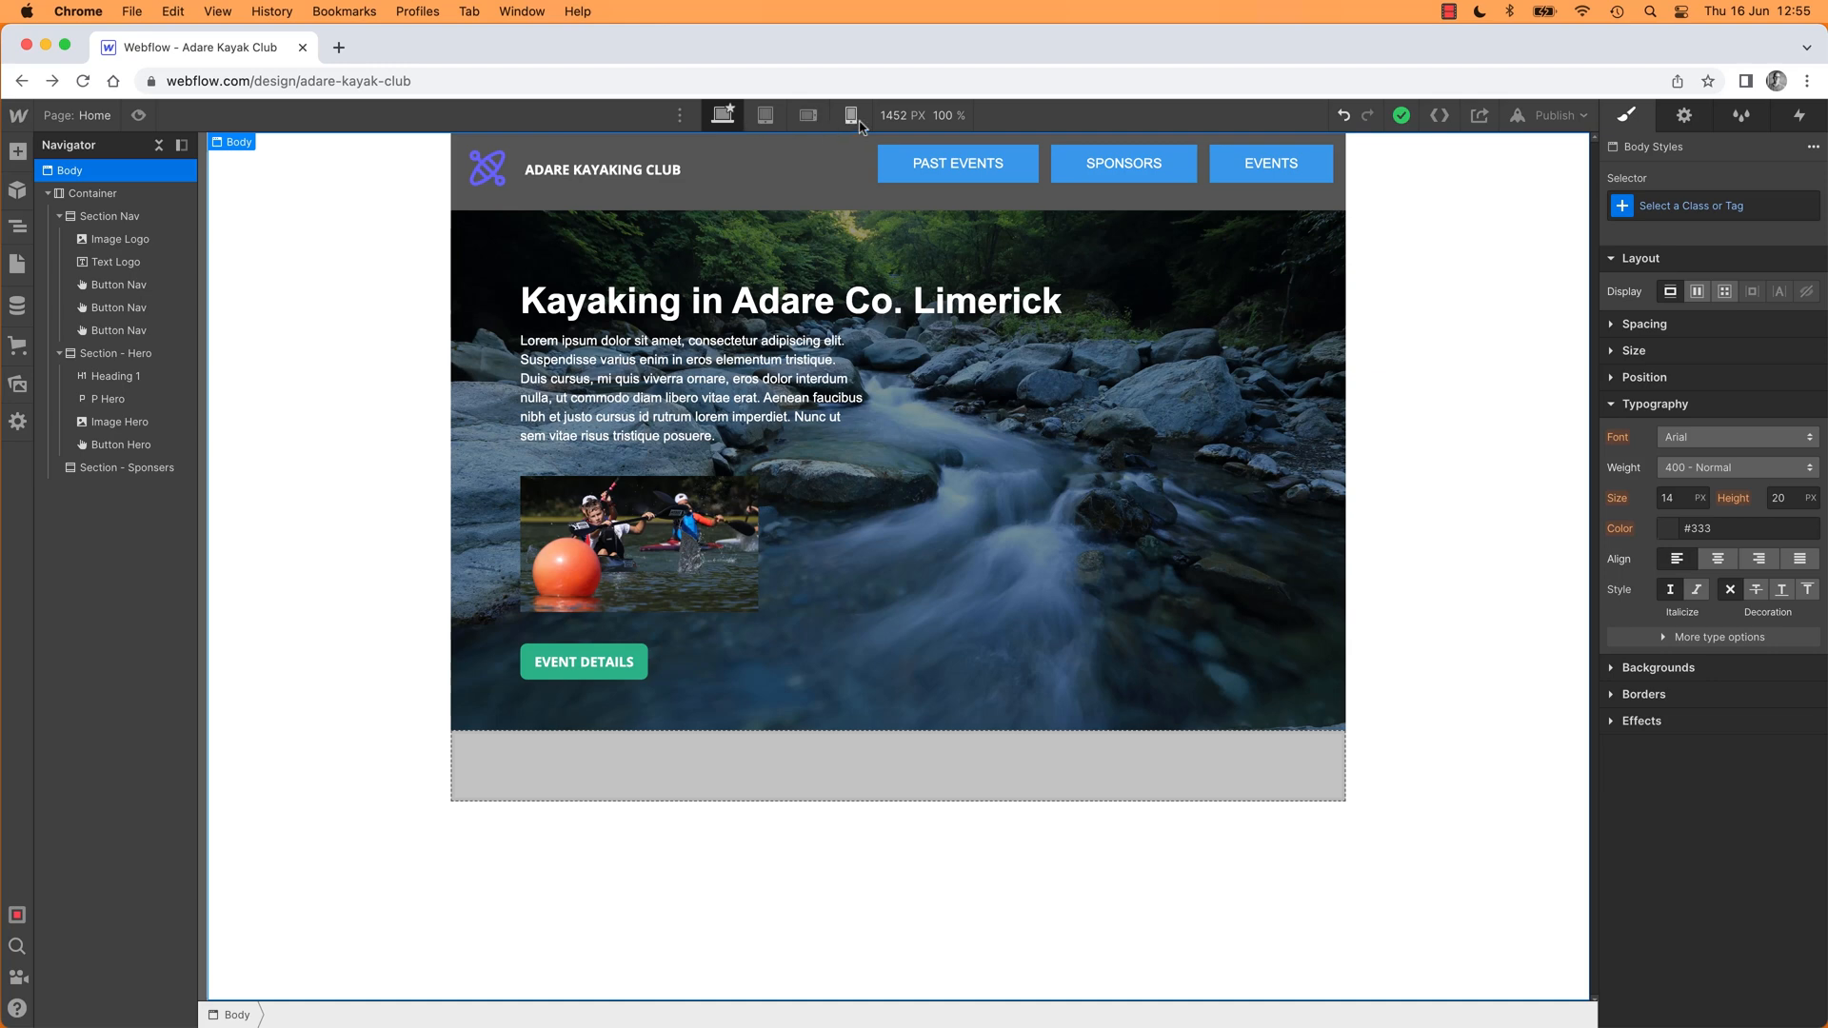
Step: Switch the canvas to the 320px Mobile Portrait breakpoint
{"action": "left_click", "coordinate": [853, 114]}
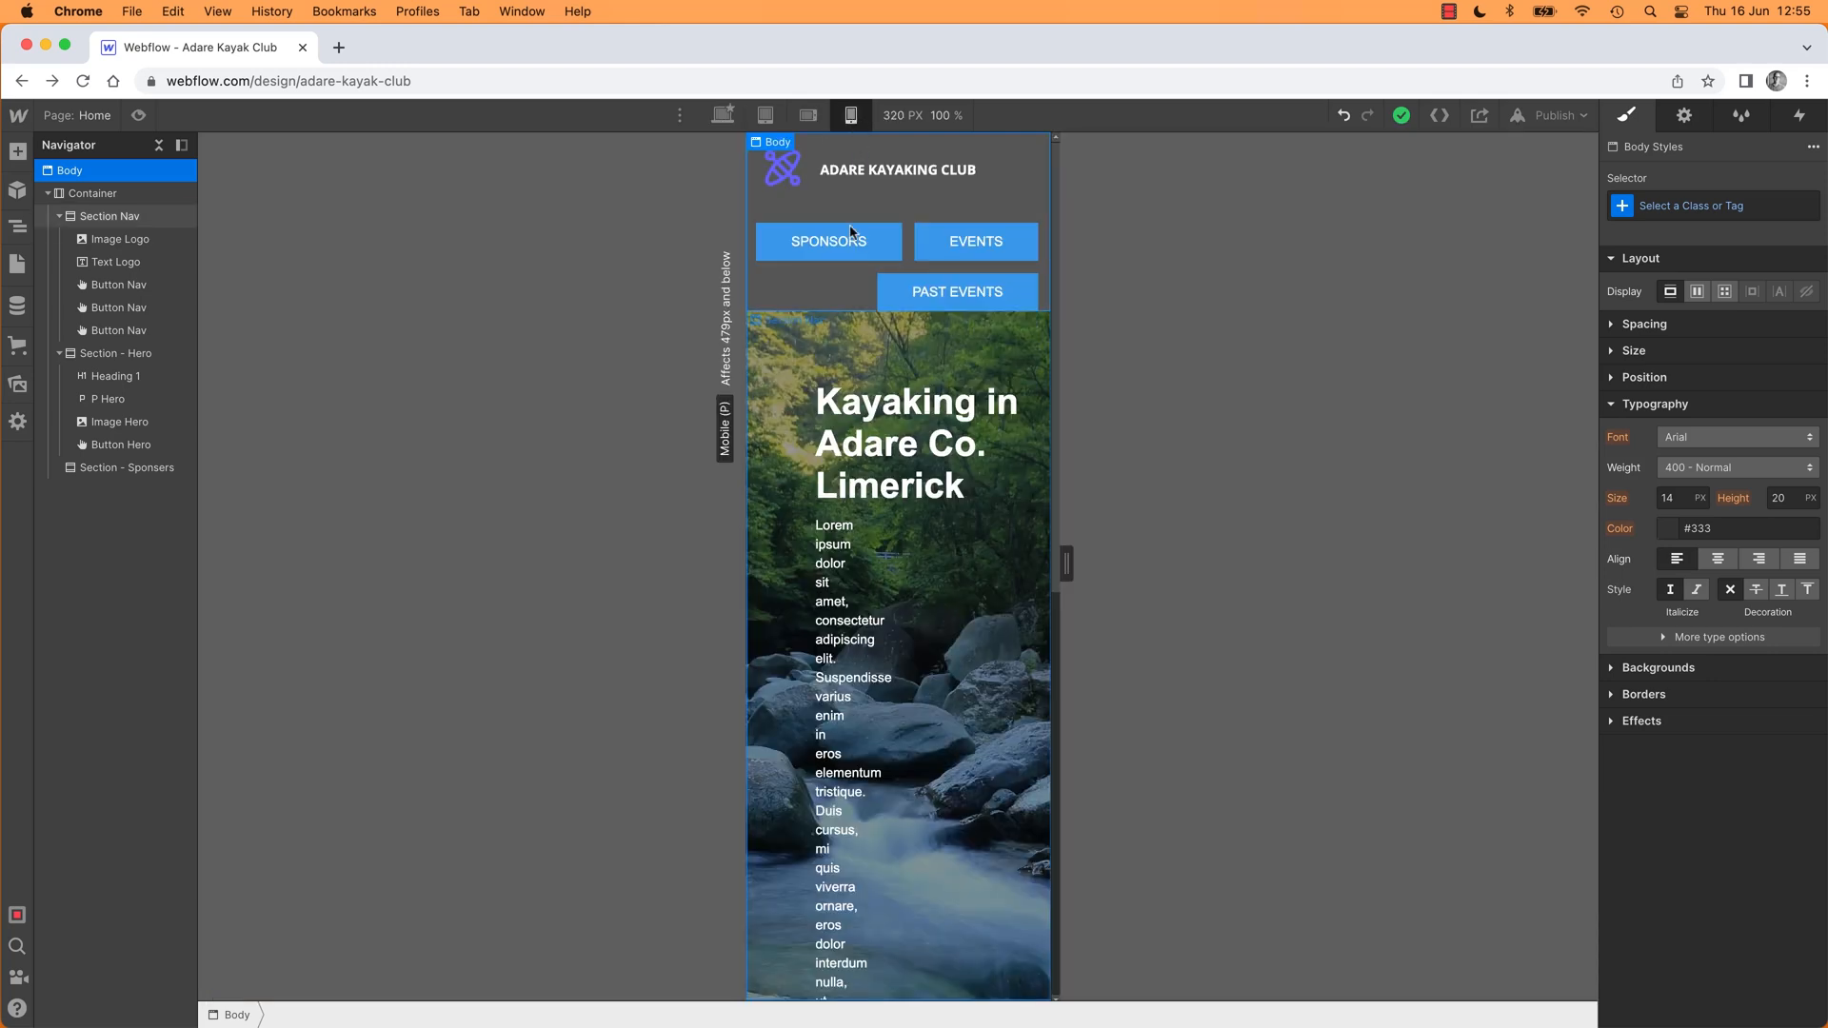
{"action": "mouse_move", "coordinate": [973, 272]}
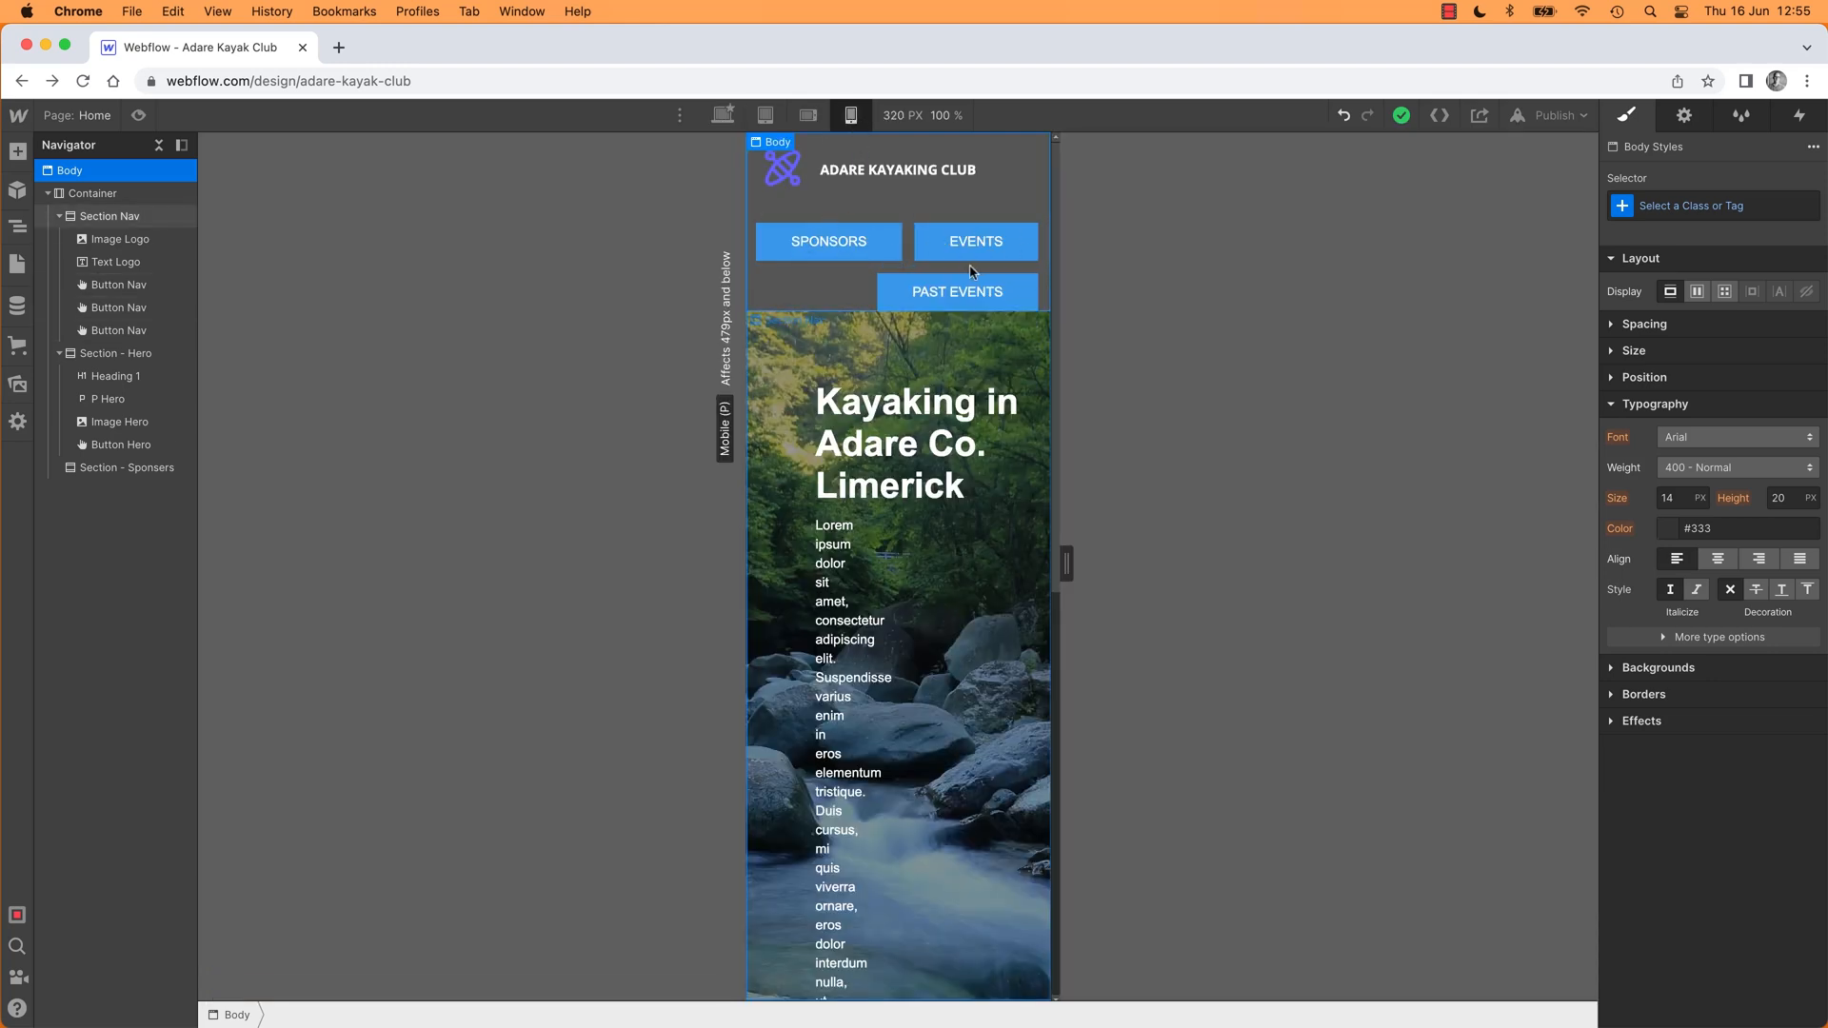
{"action": "mouse_move", "coordinate": [1015, 181]}
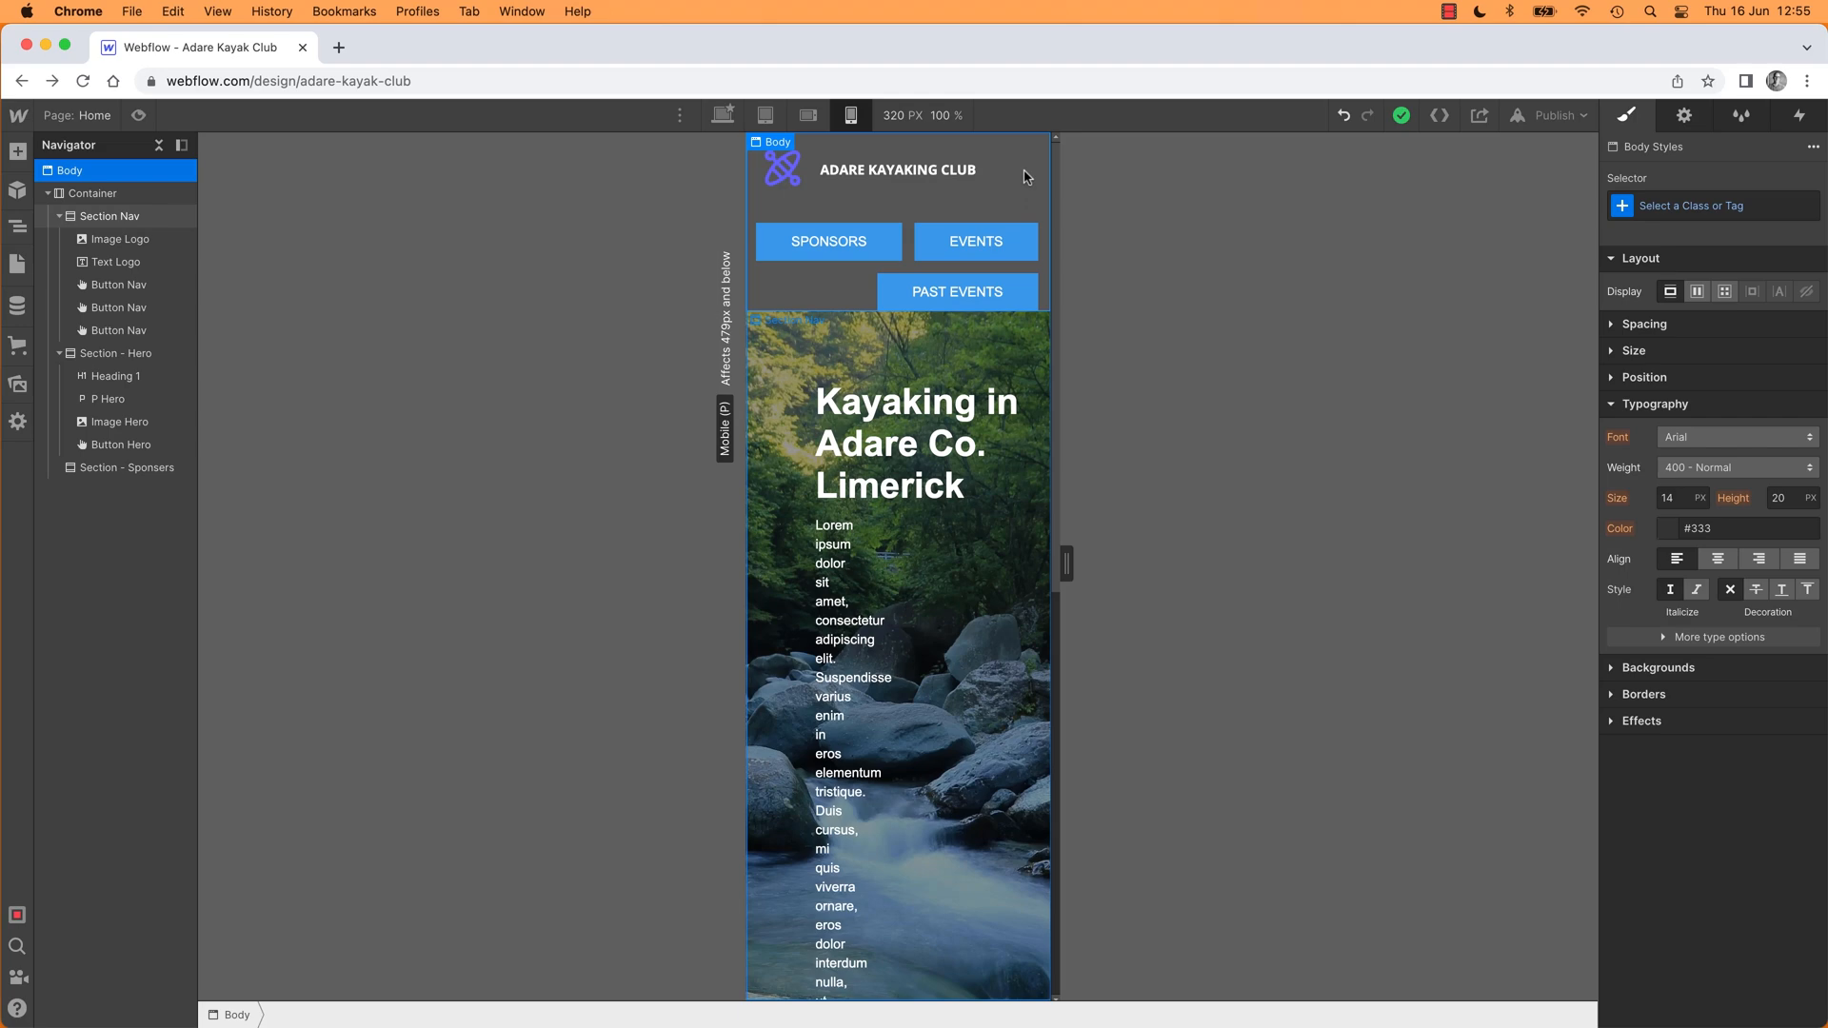
{"action": "mouse_move", "coordinate": [726, 114]}
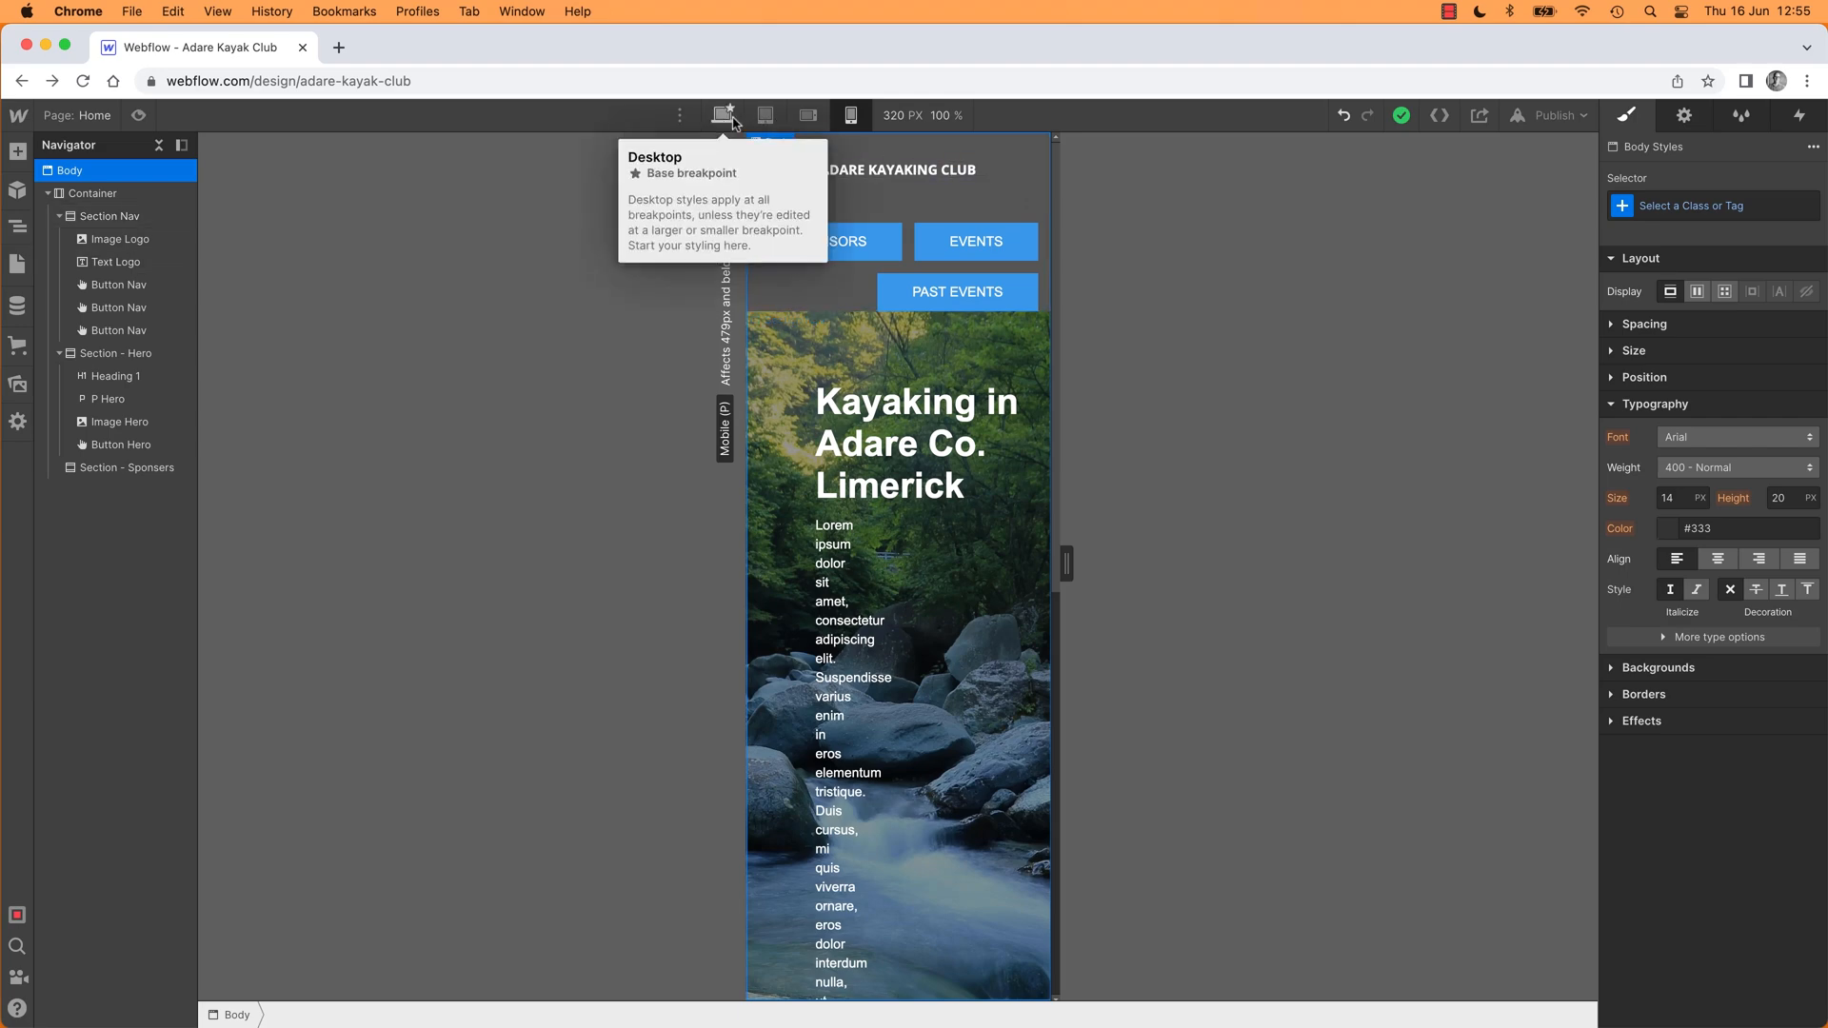
Step: Return the canvas to the Desktop breakpoint and deselect on the canvas
{"action": "left_click", "coordinate": [724, 114]}
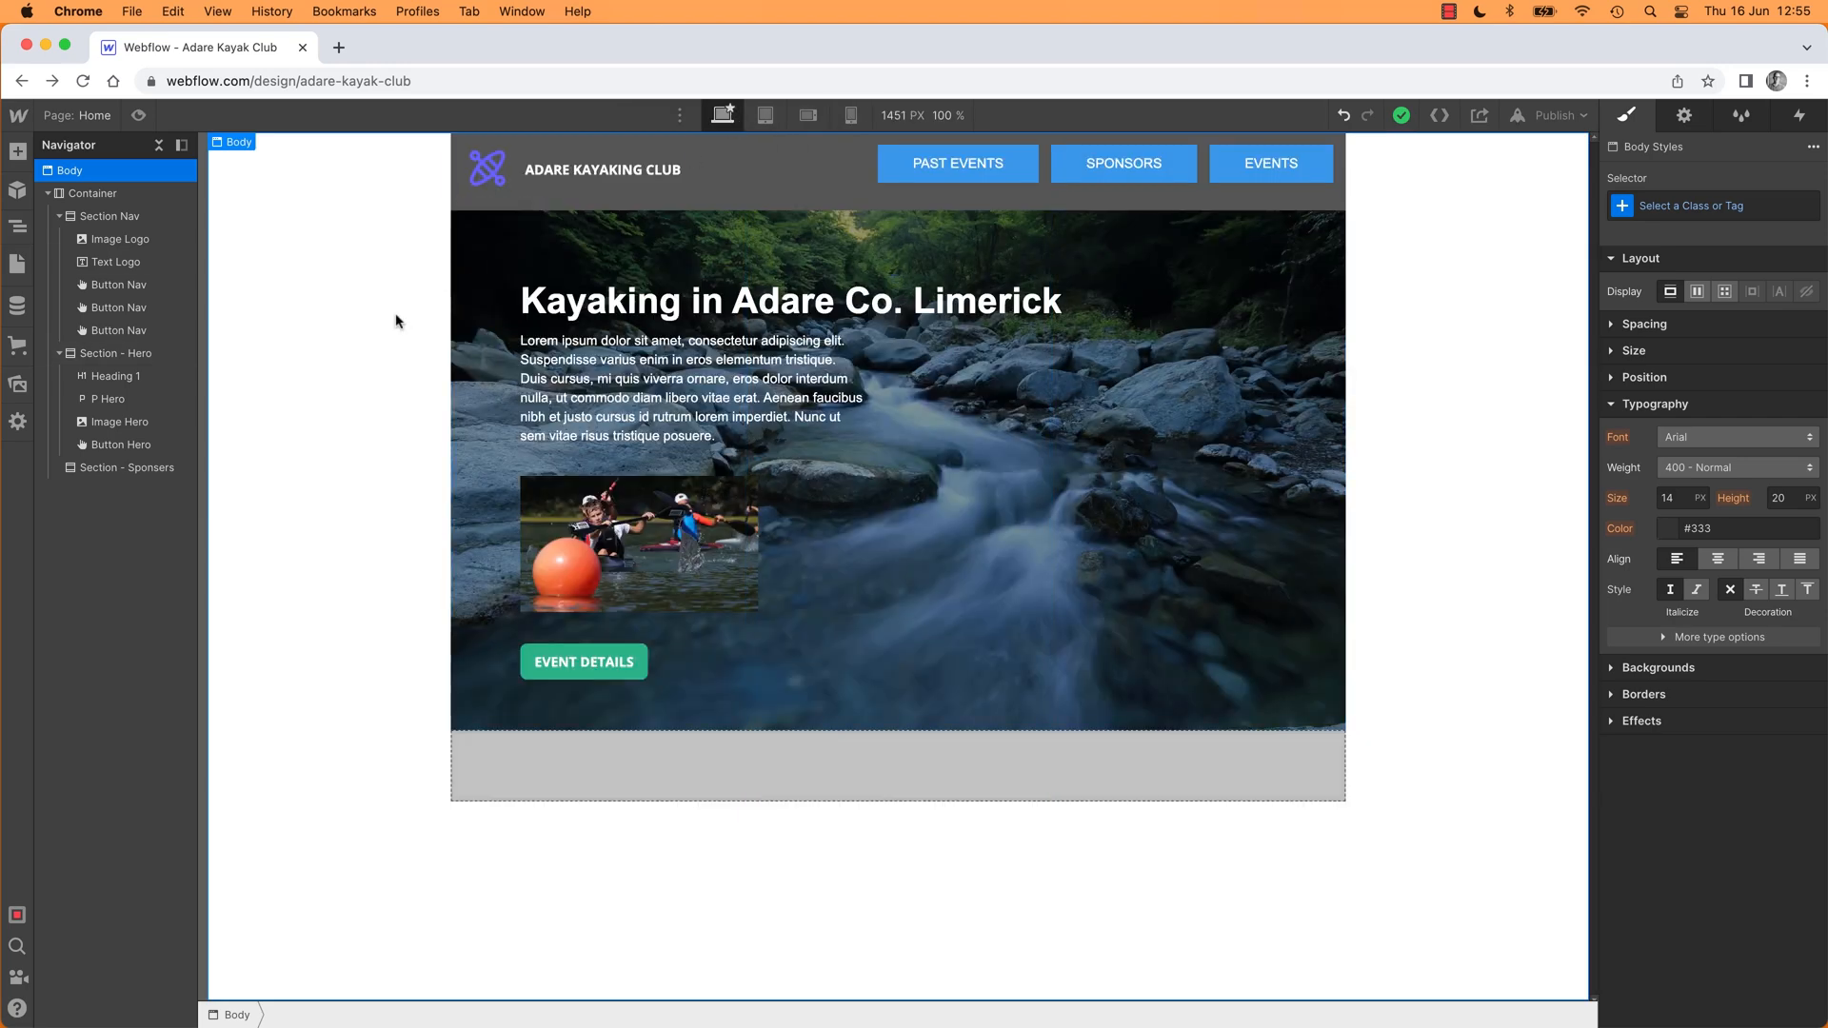
{"action": "mouse_move", "coordinate": [387, 341]}
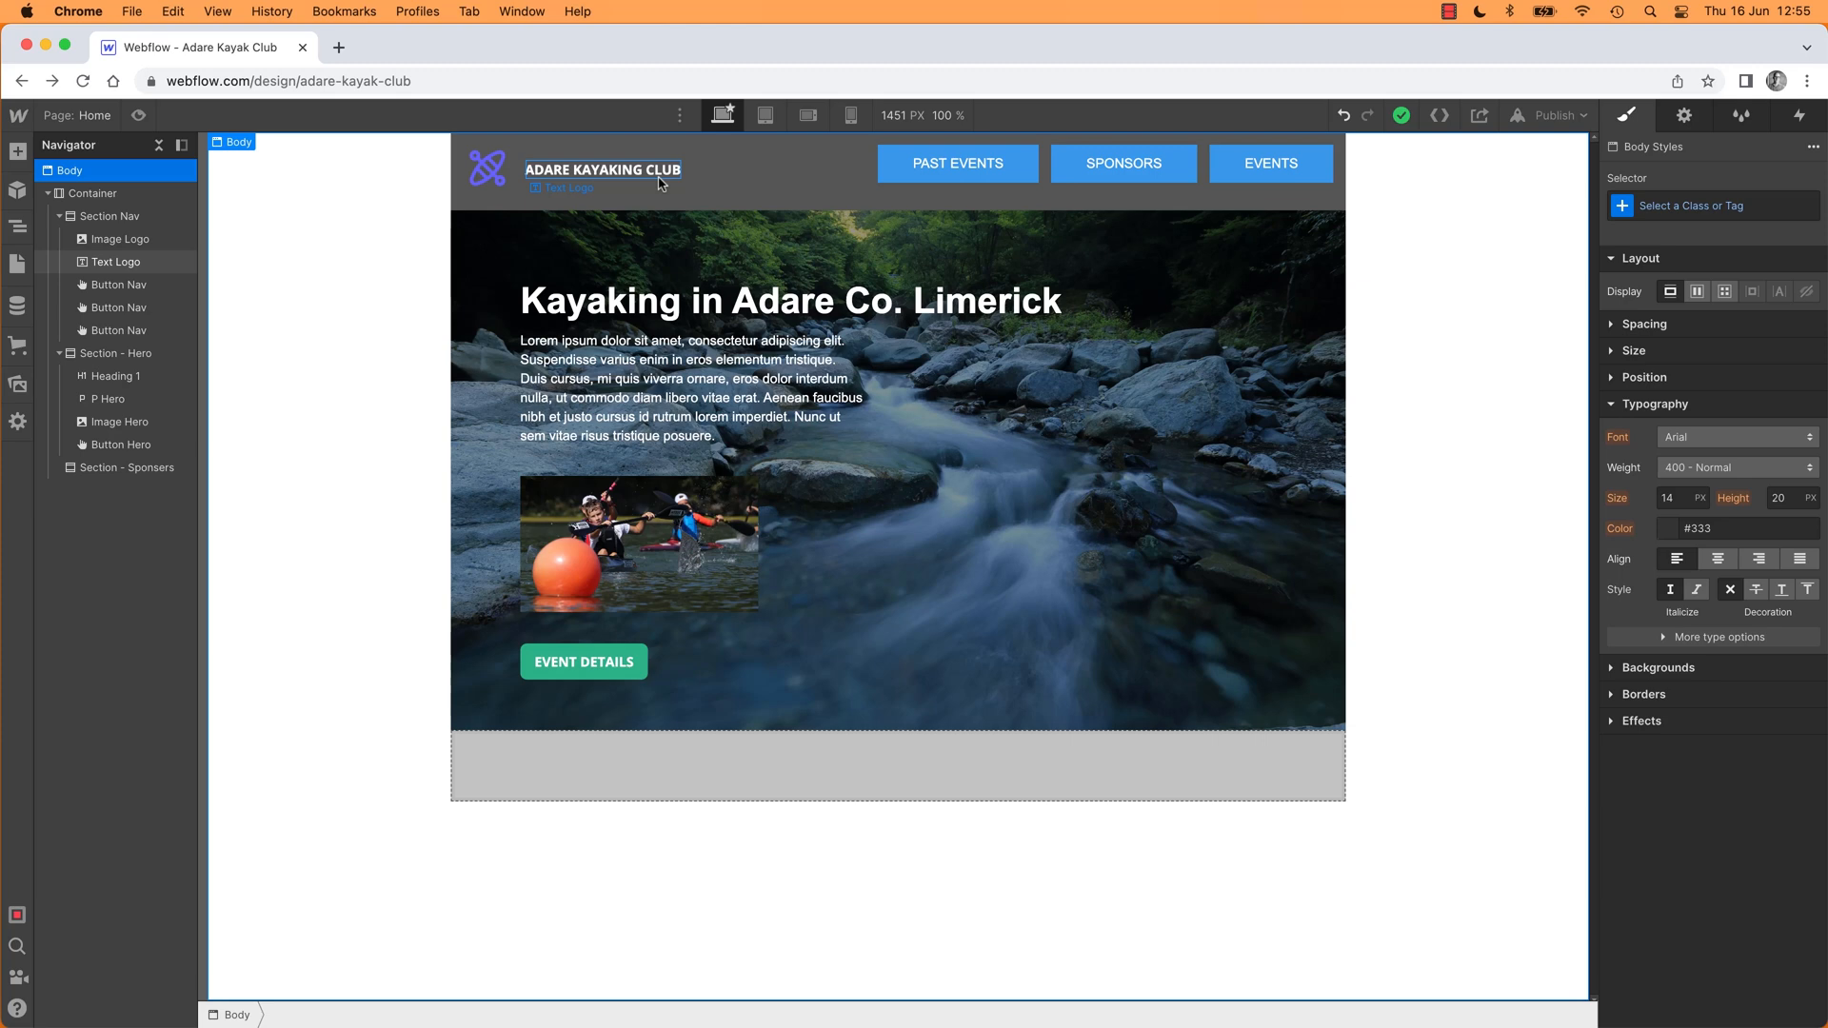
{"action": "left_click", "coordinate": [339, 211]}
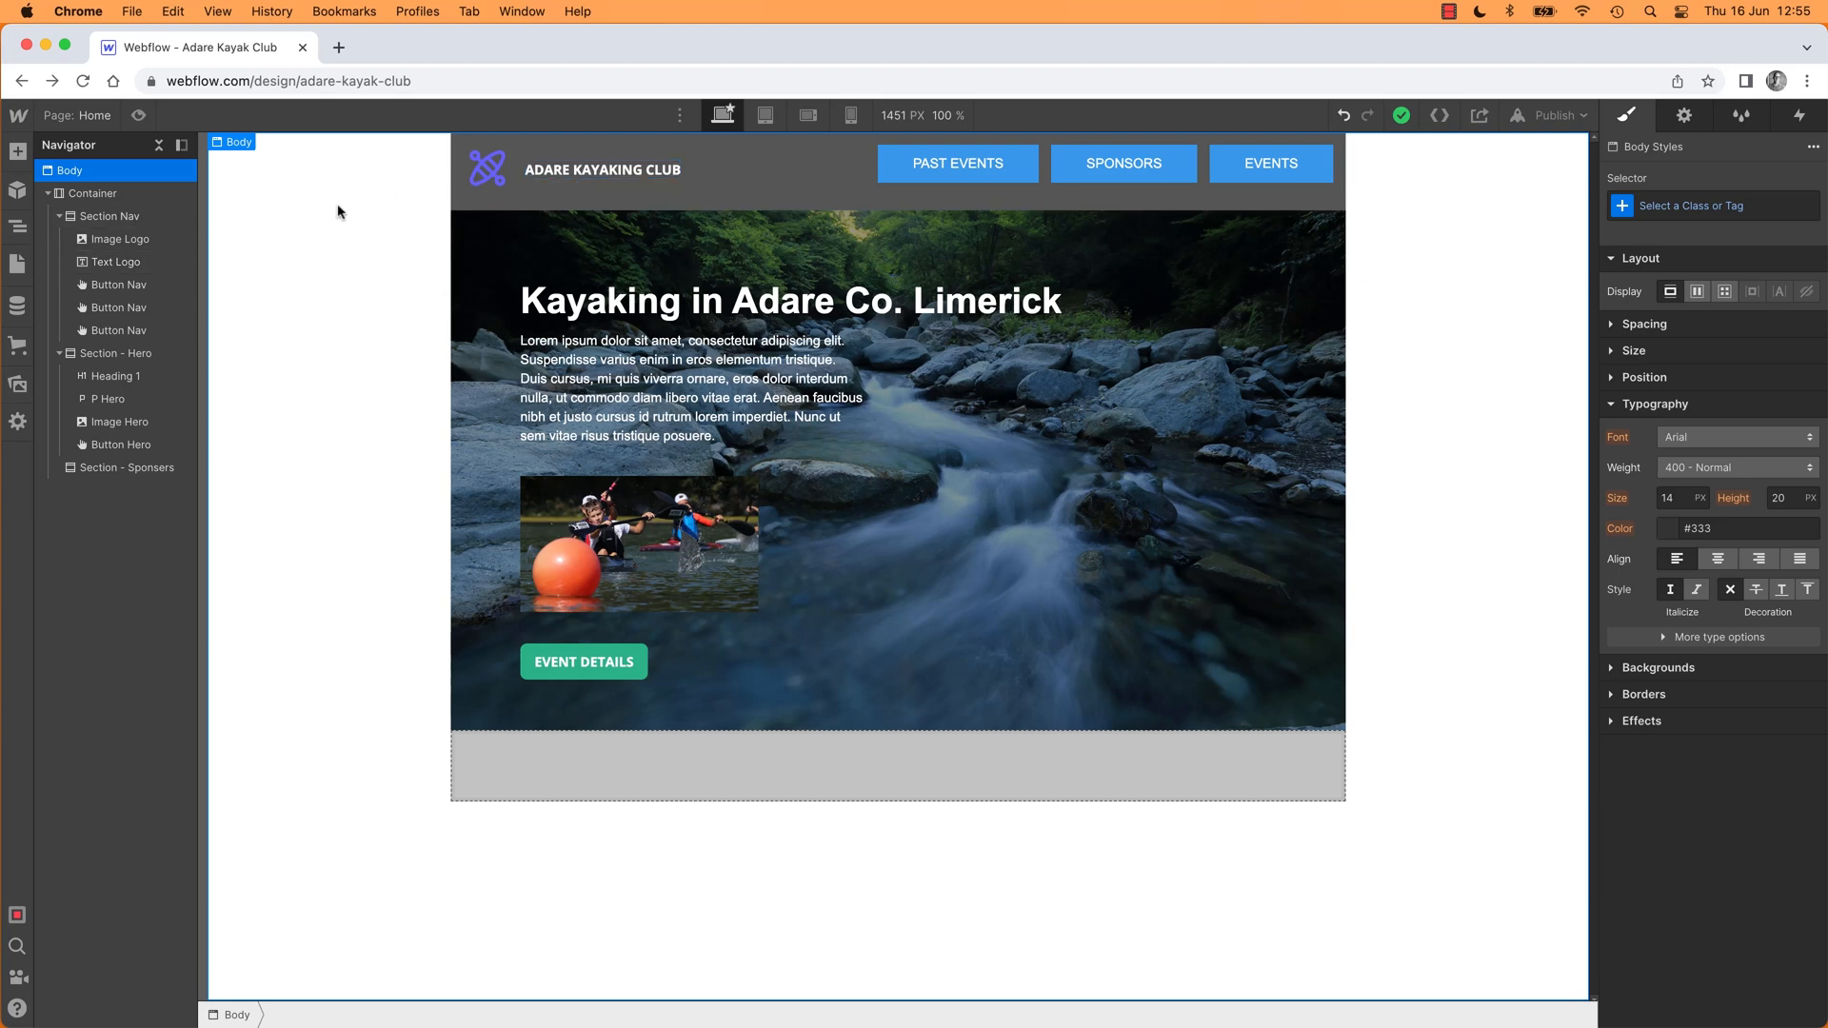
{"action": "mouse_move", "coordinate": [351, 248]}
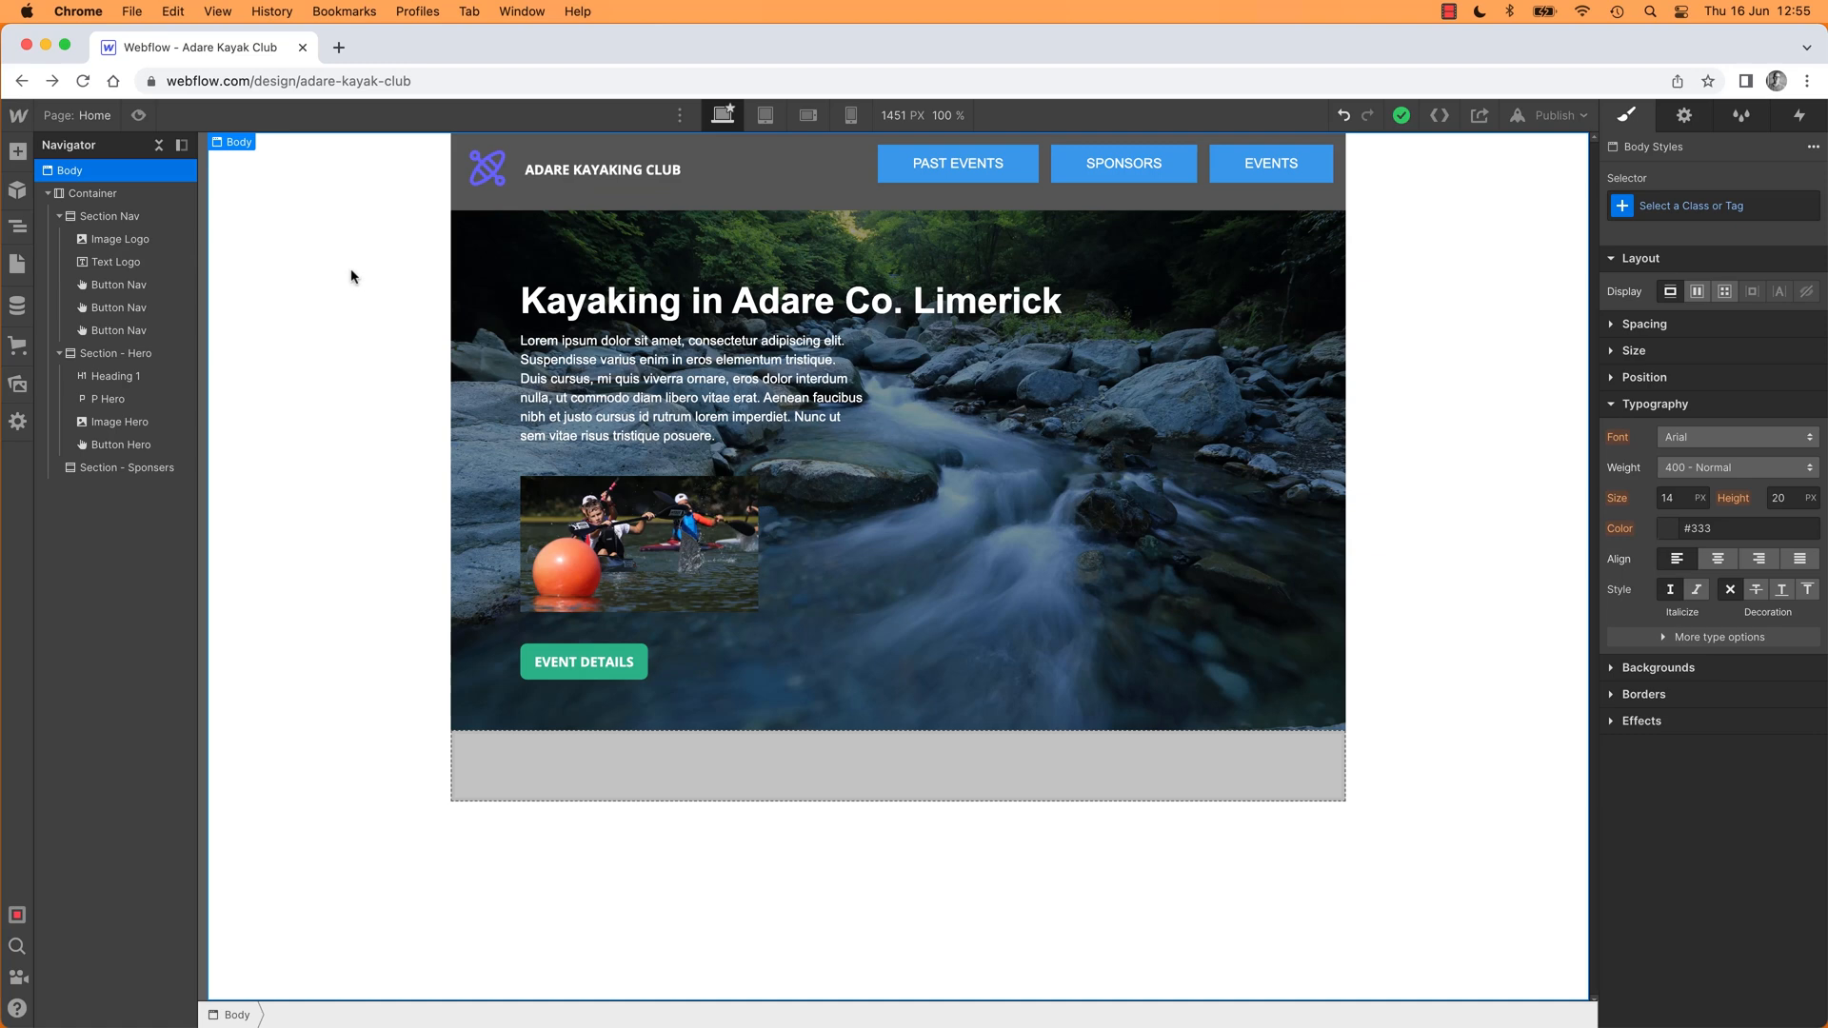
{"action": "mouse_move", "coordinate": [344, 269]}
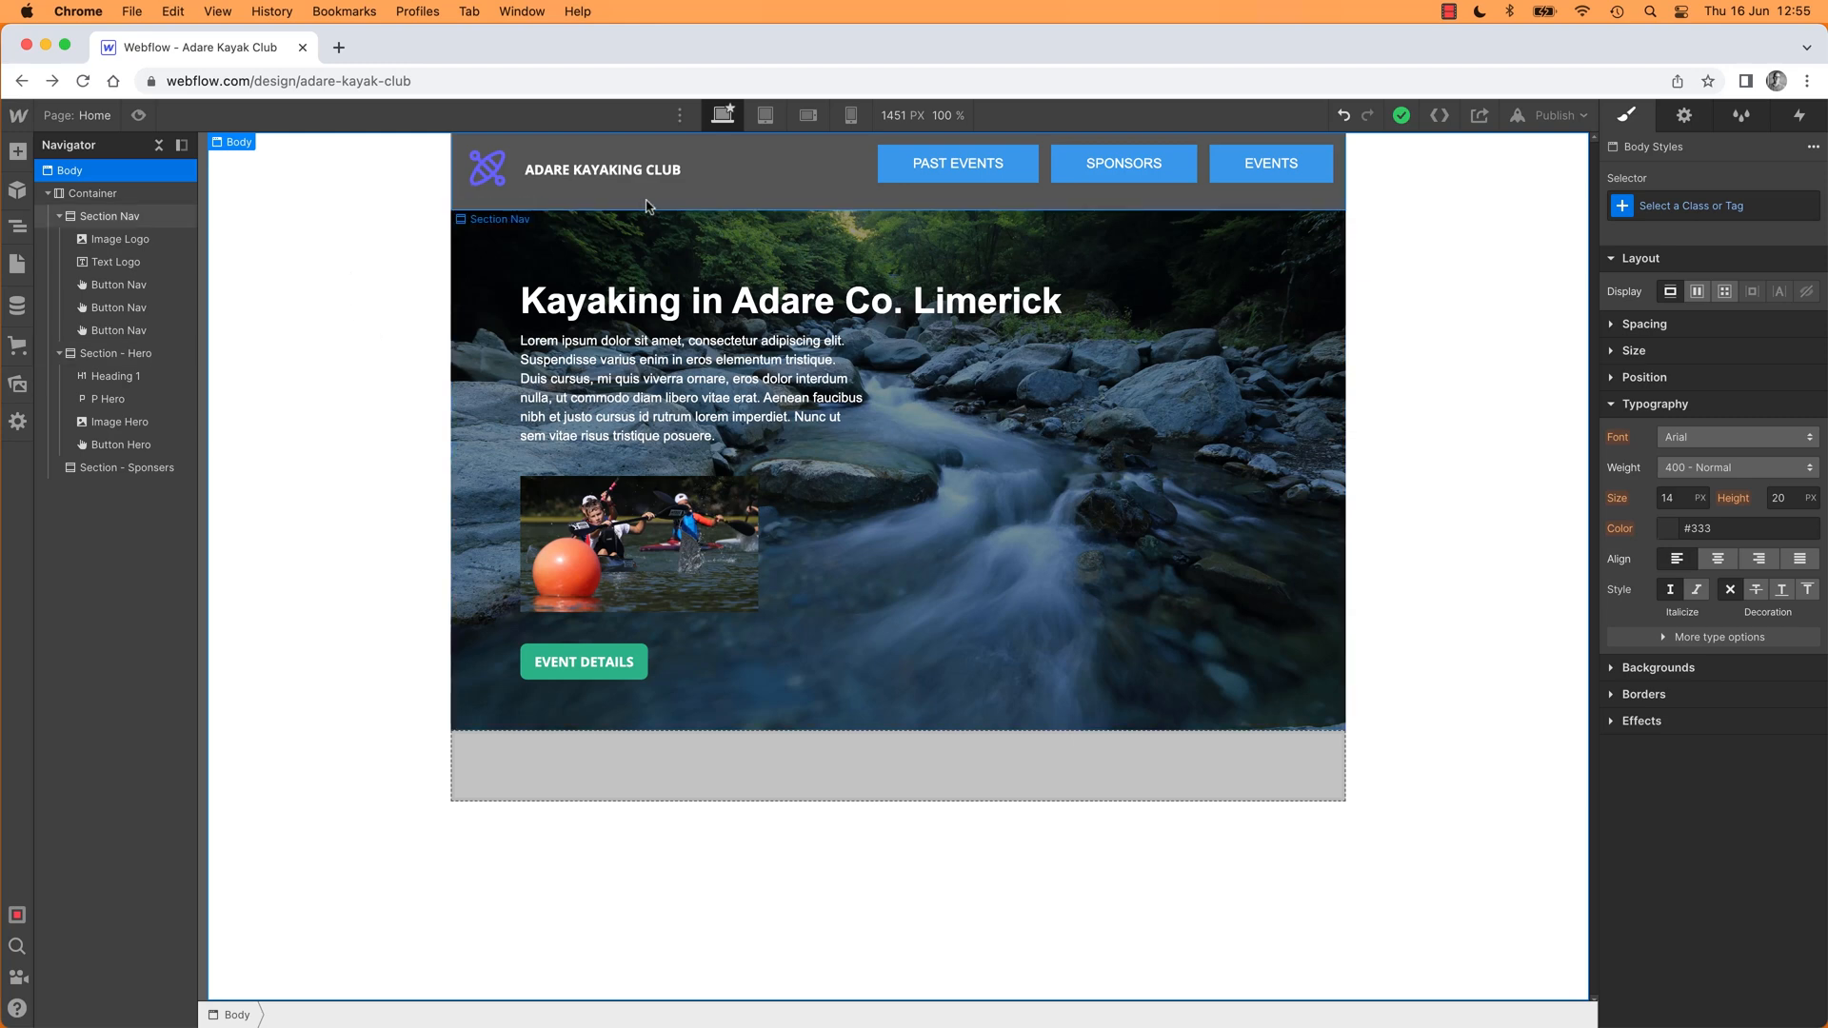
{"action": "mouse_move", "coordinate": [728, 183]}
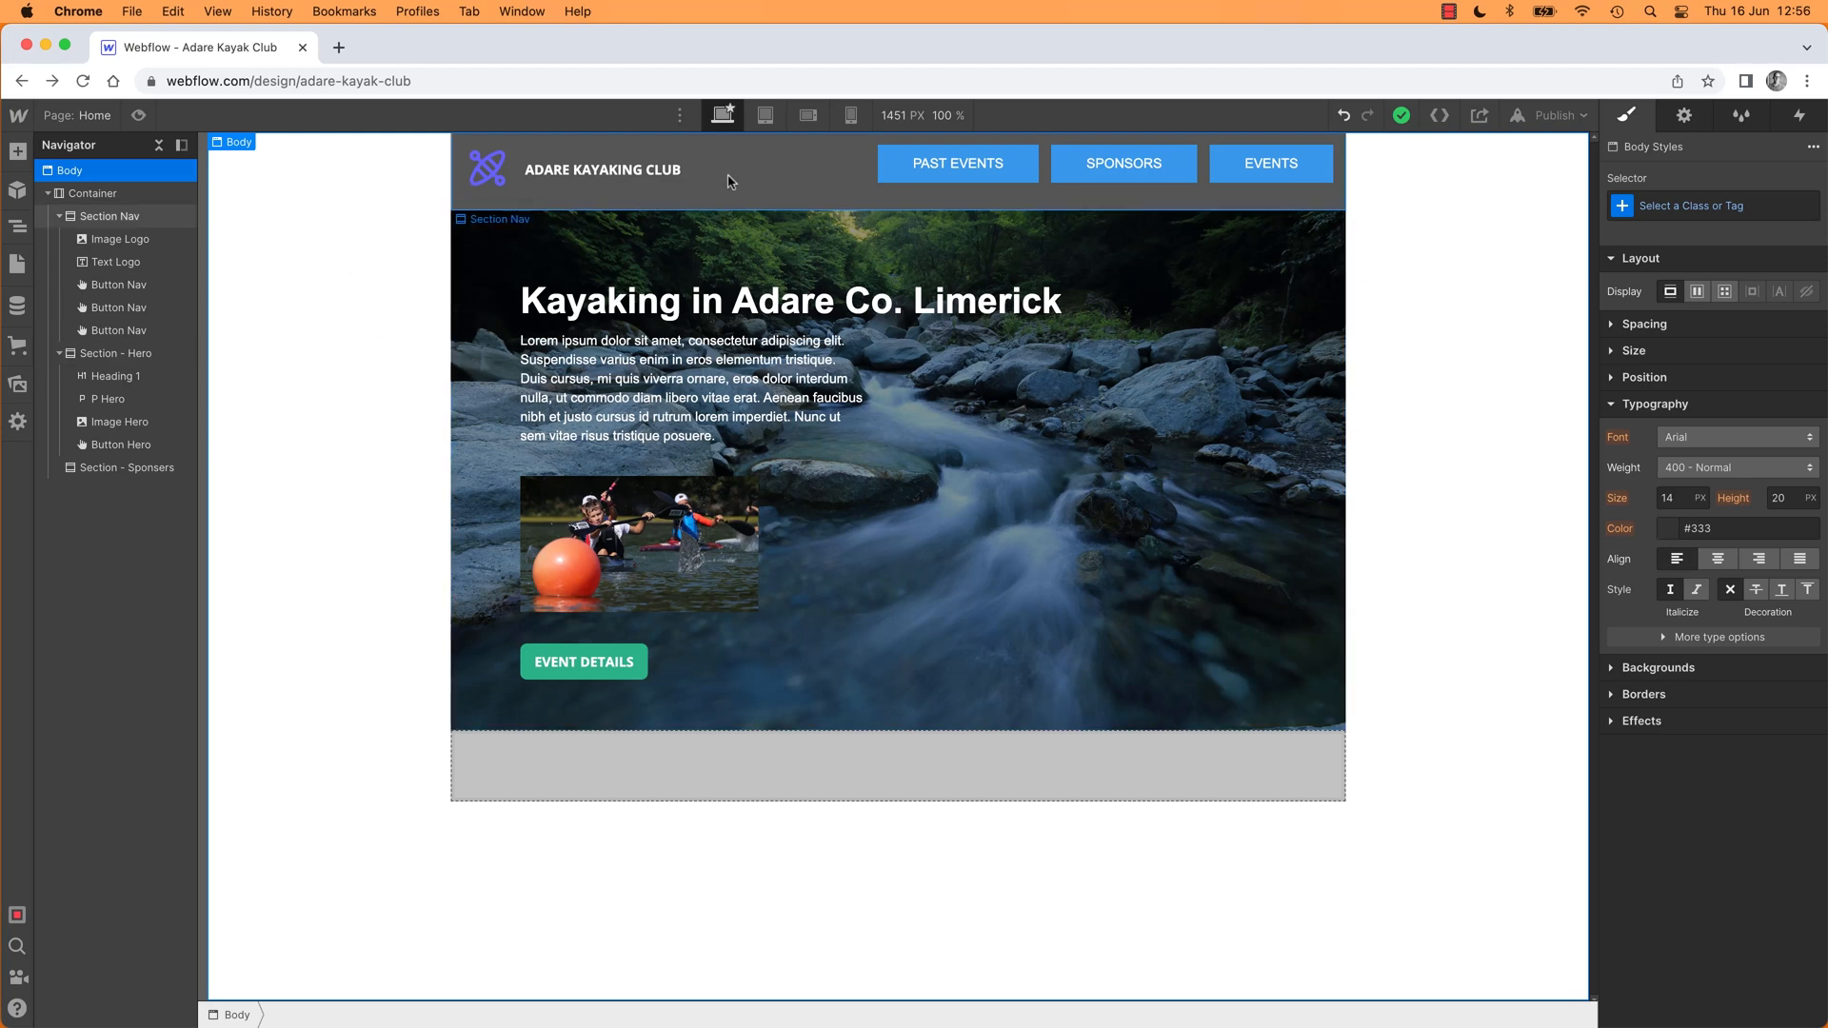